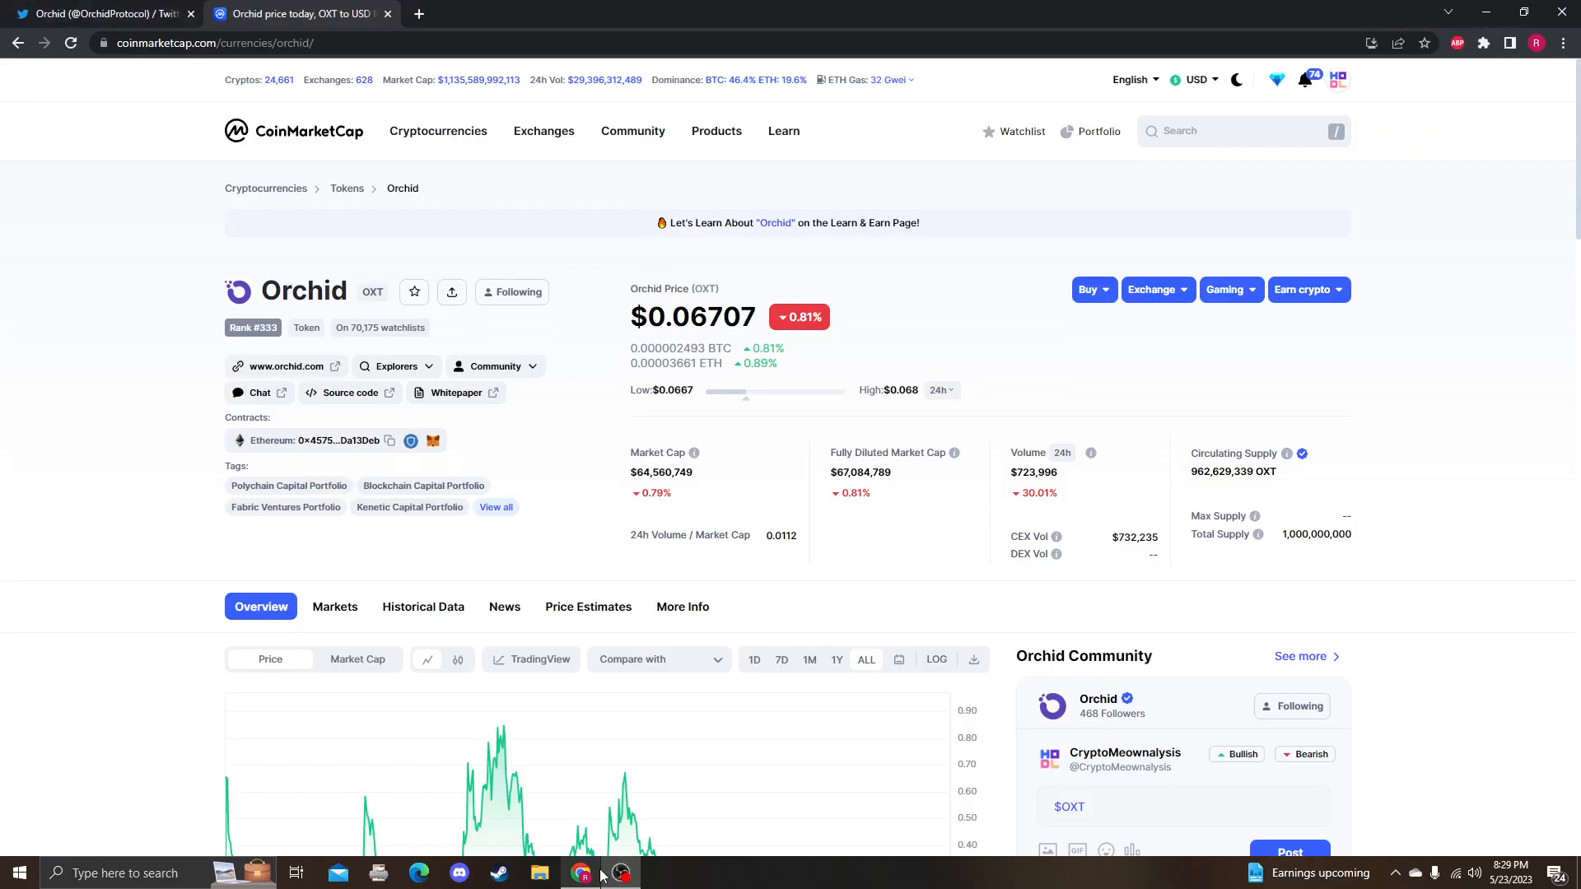
# Open the Shrekt (HREK) page and scroll through its $0.0…08225 price, stats and chart.
pyautogui.scroll(-3)
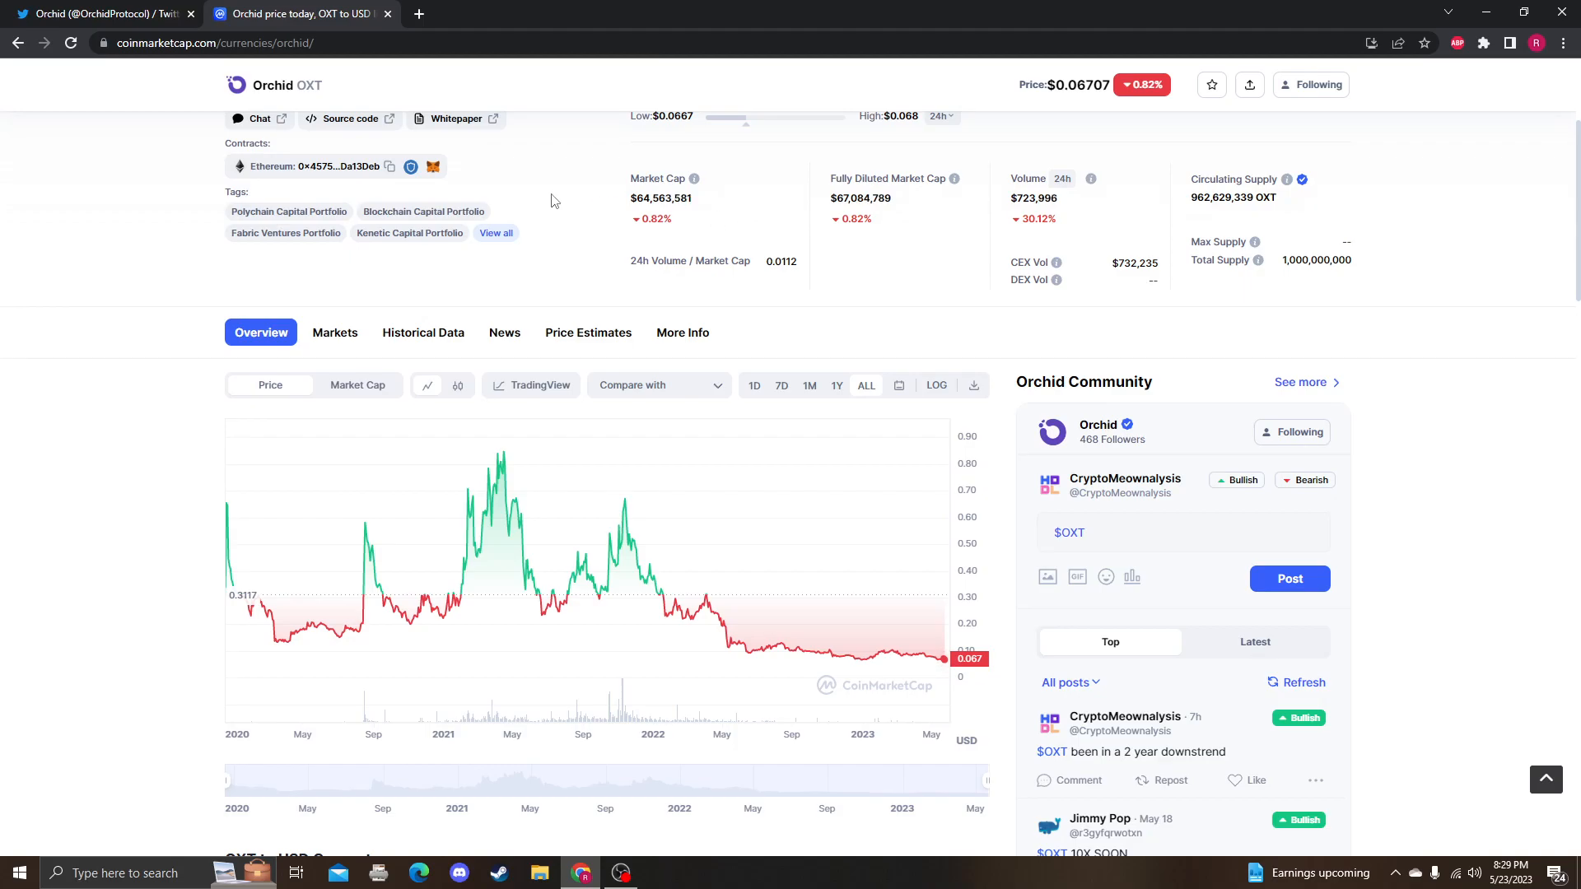
pyautogui.scroll(3)
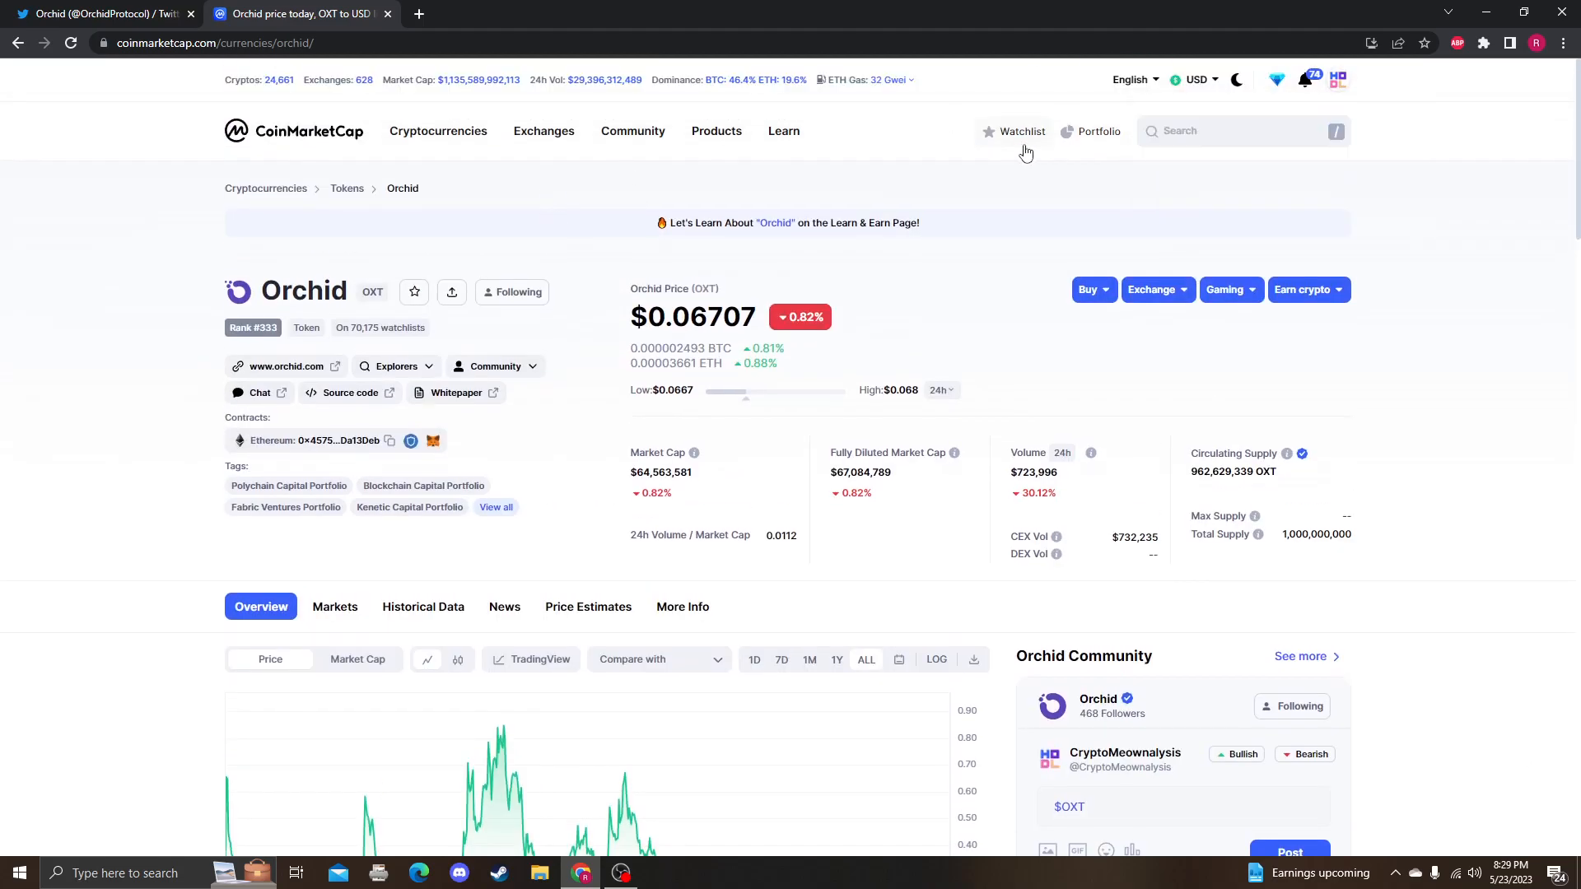
pyautogui.click(1240, 131)
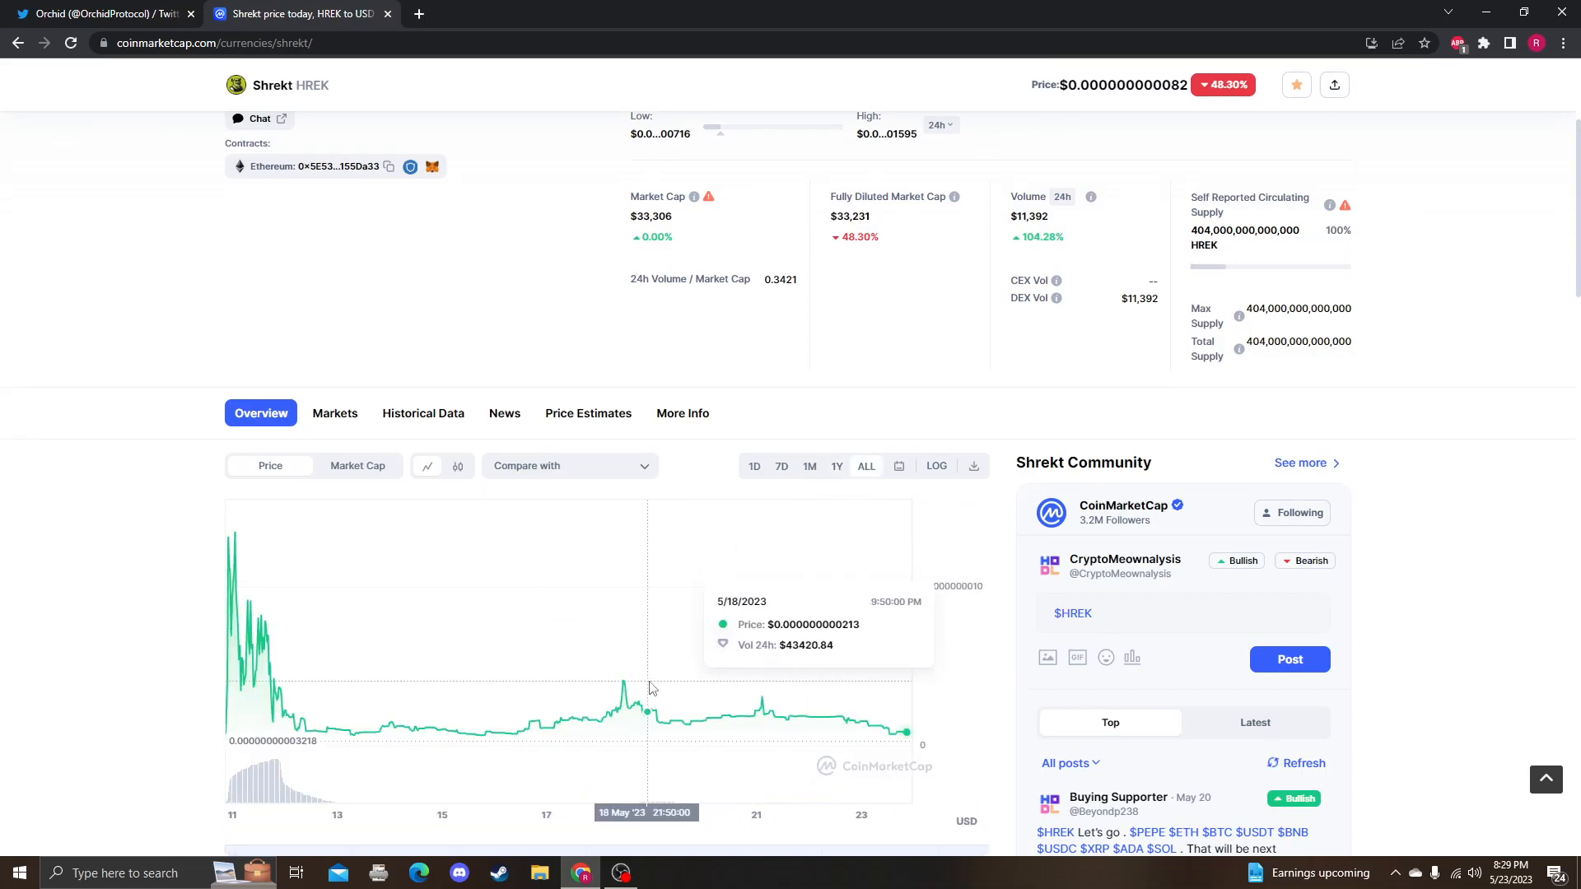
pyautogui.moveTo(907, 696)
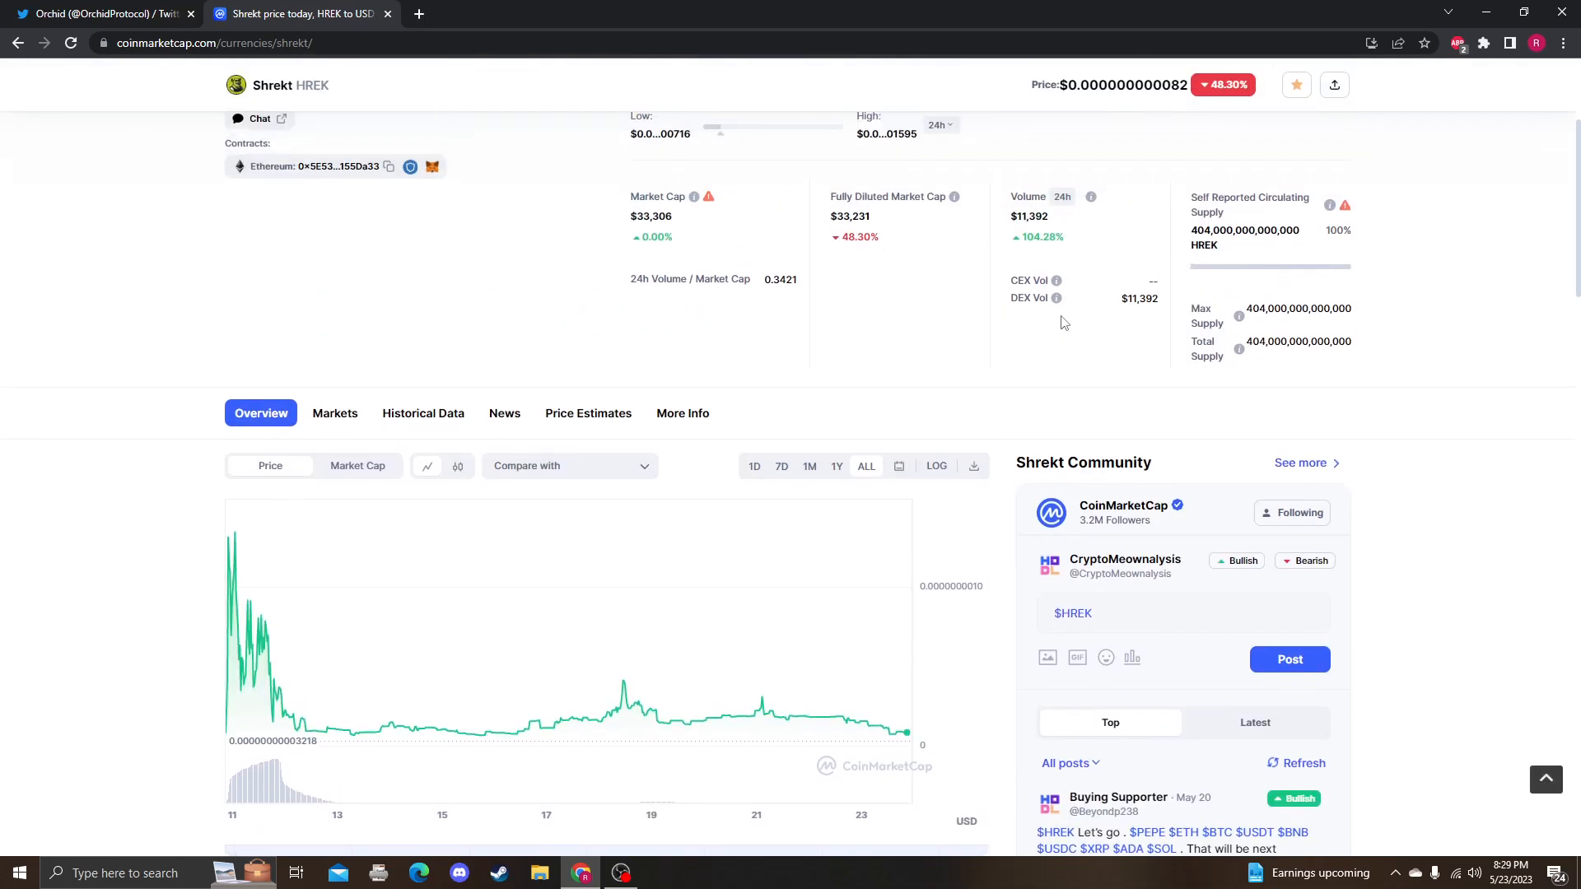
pyautogui.scroll(3)
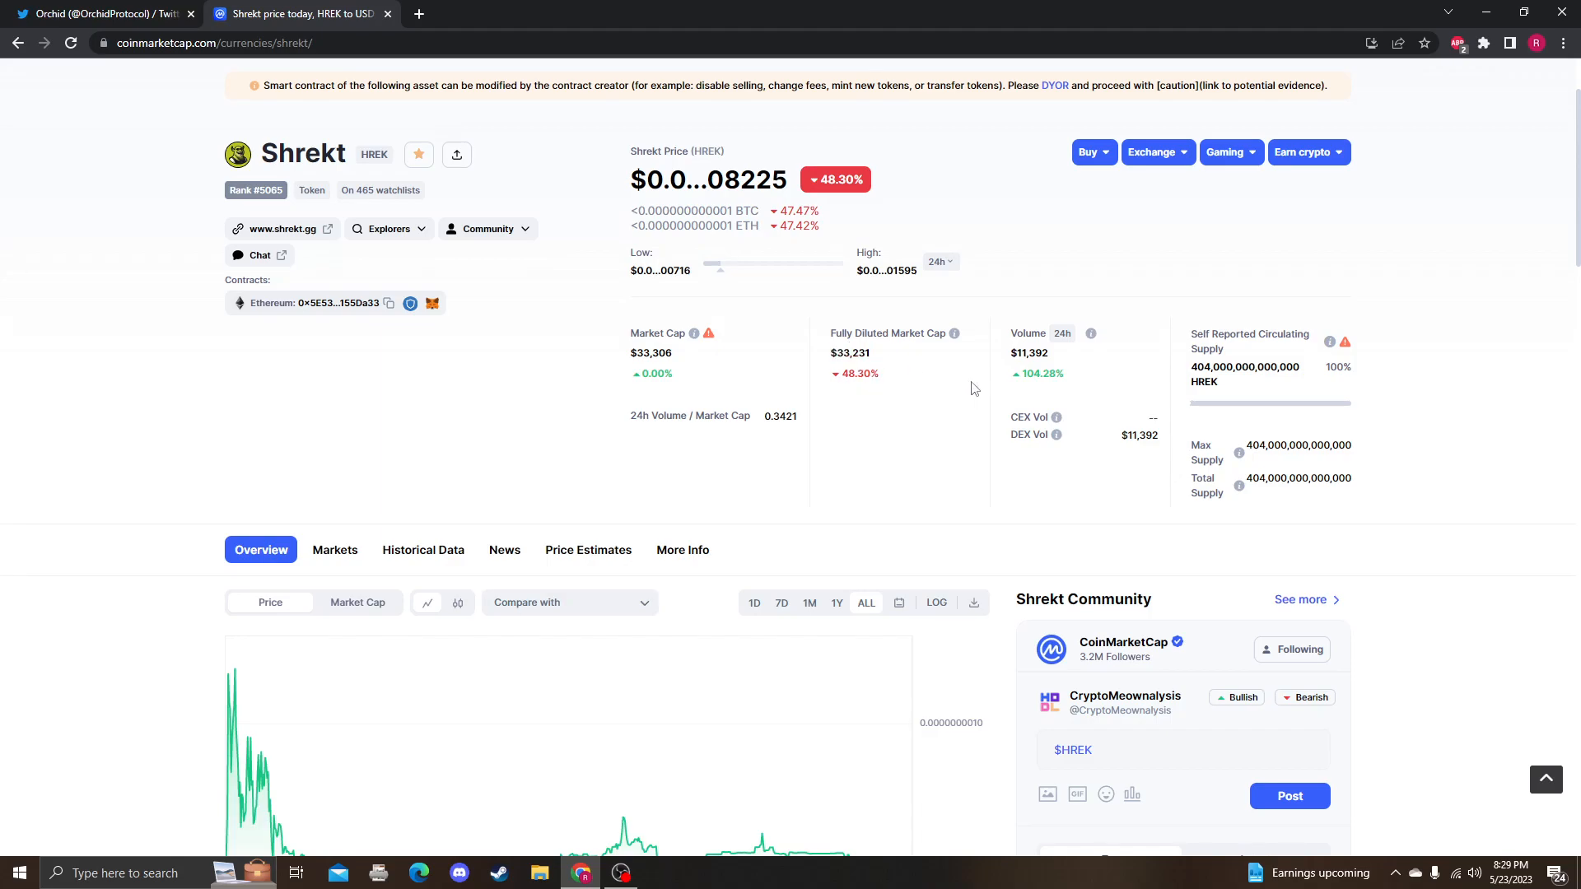
pyautogui.moveTo(1008, 439)
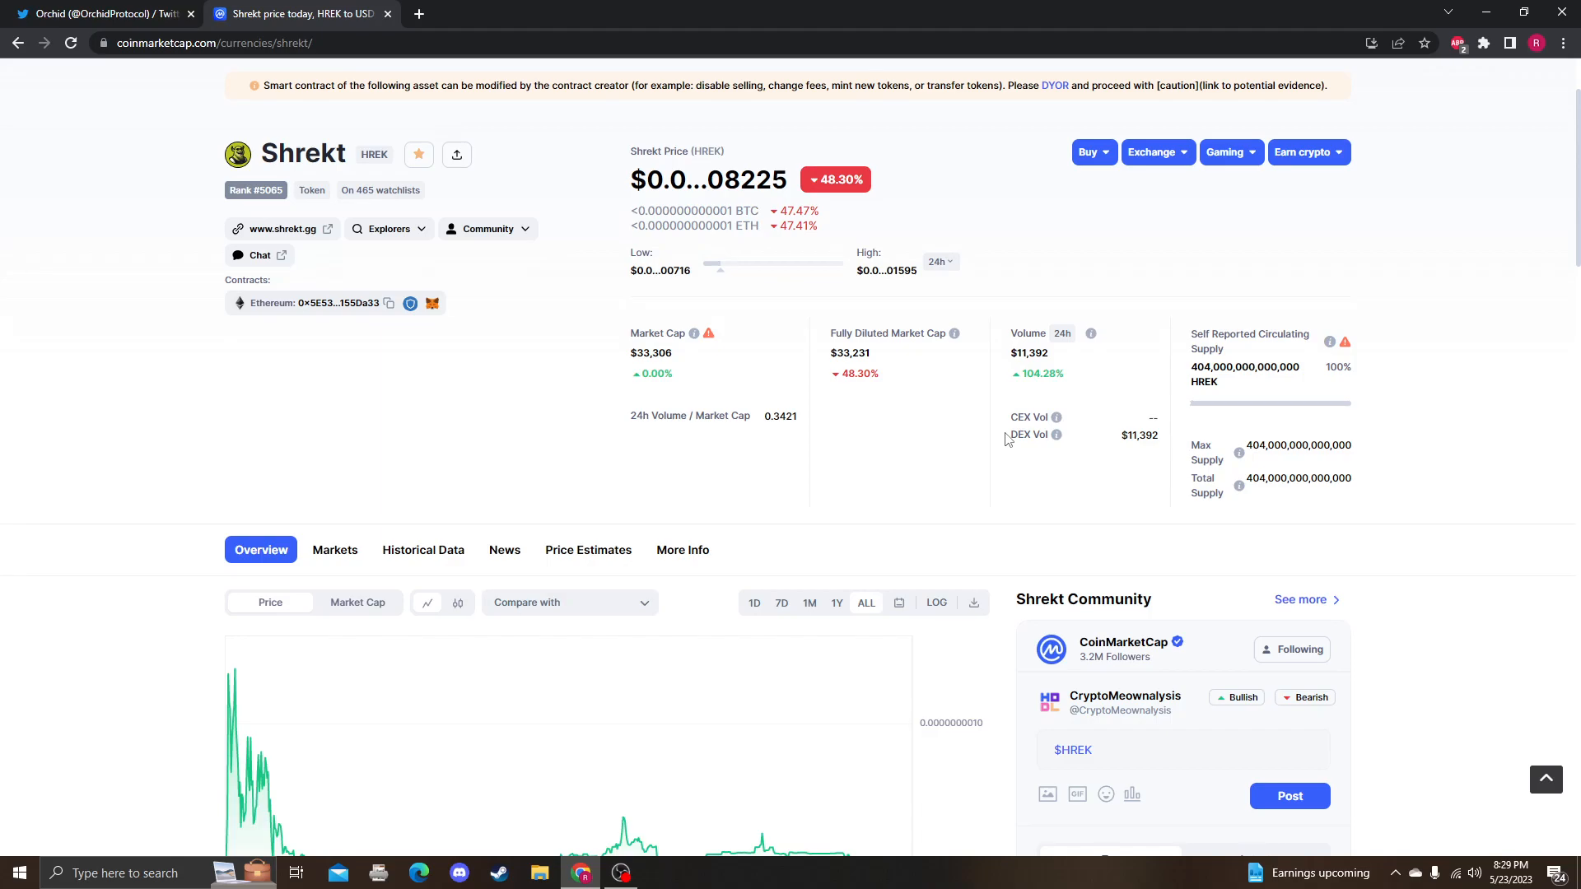
pyautogui.scroll(-3)
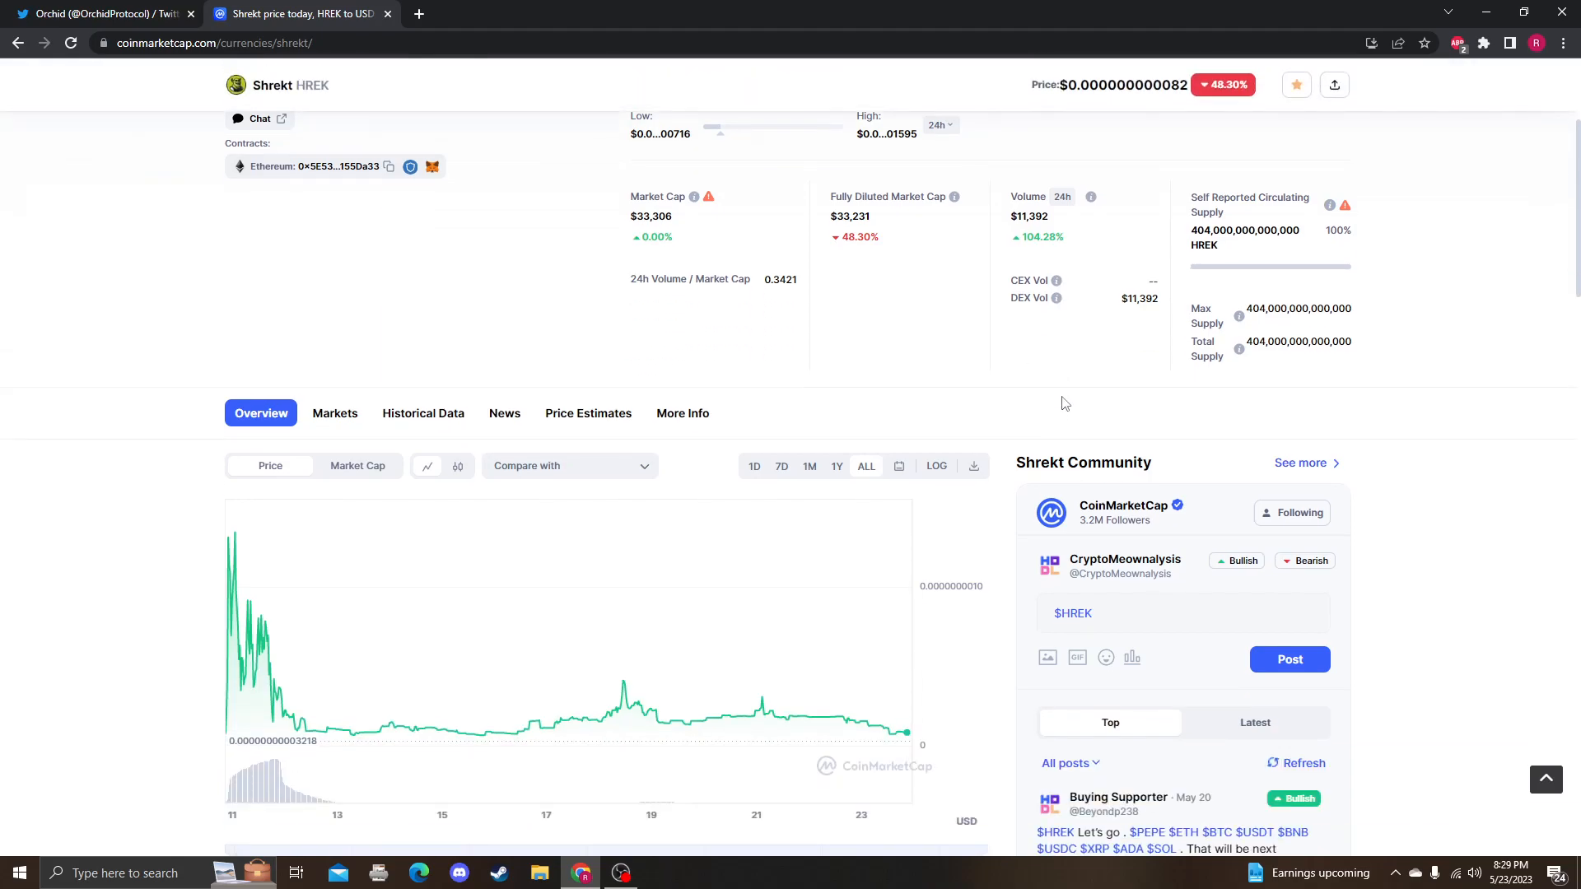
pyautogui.scroll(-3)
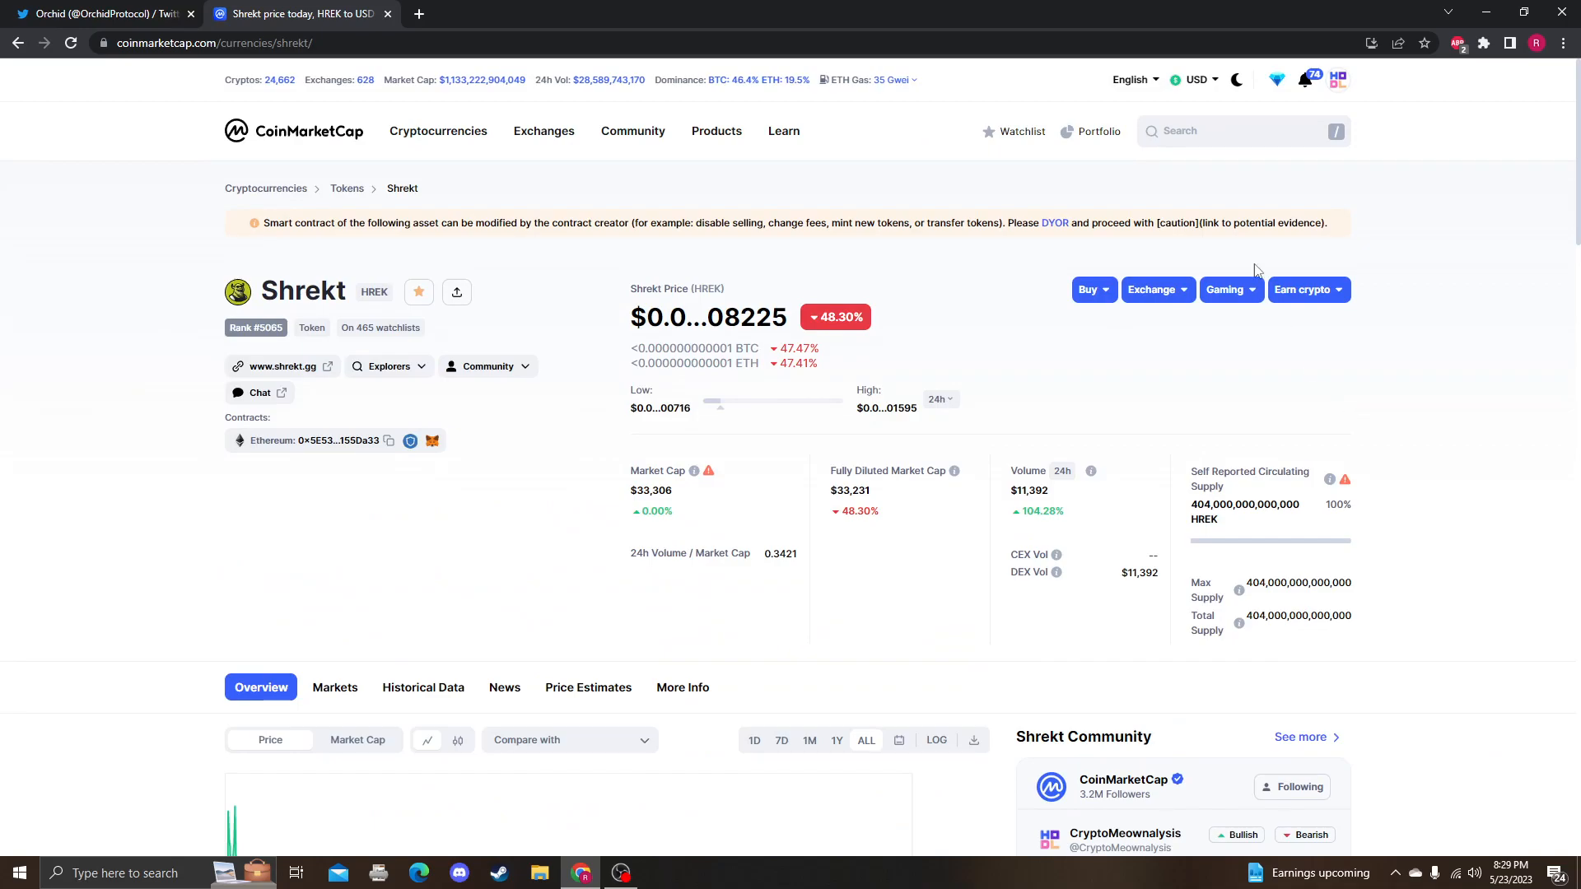
pyautogui.moveTo(978, 187)
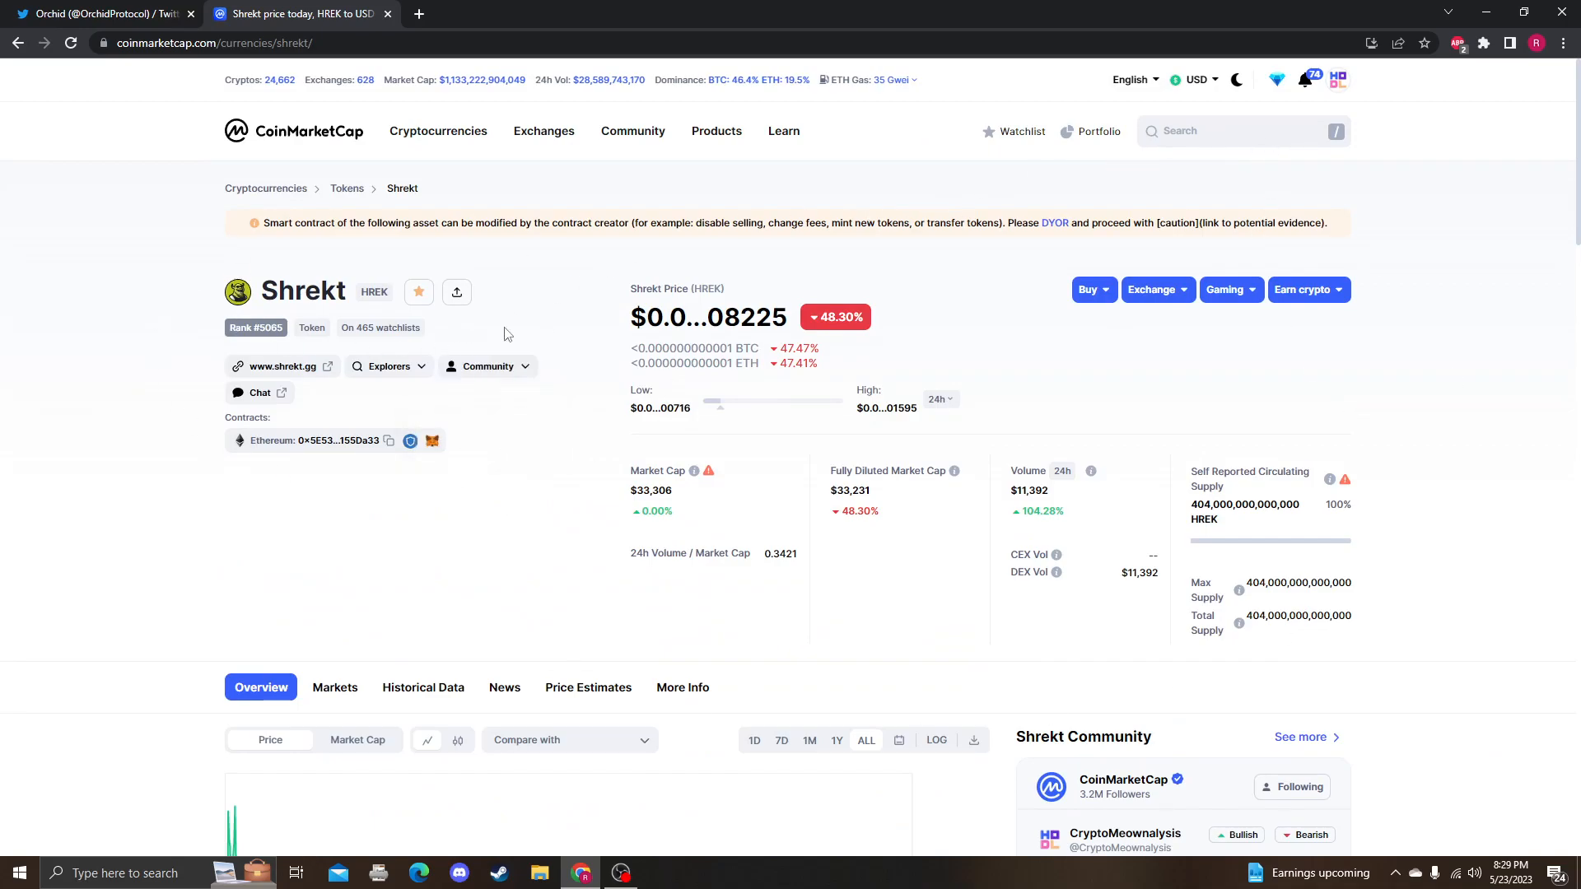
# Return to the Orchid (OXT) page through Recent searches in the search box.
pyautogui.click(1243, 131)
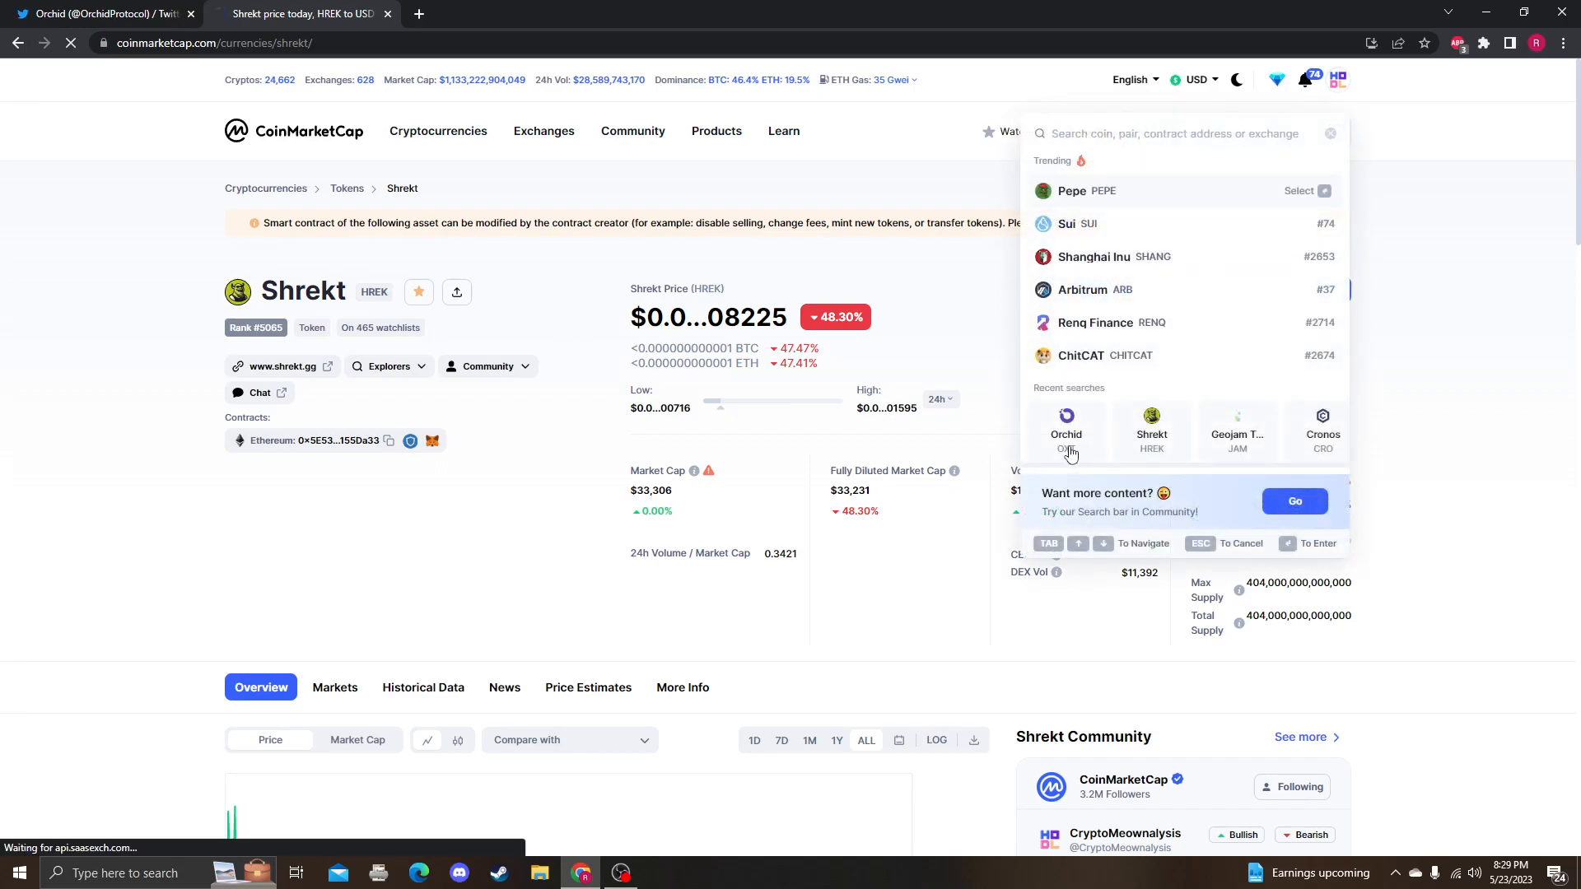
pyautogui.click(1065, 428)
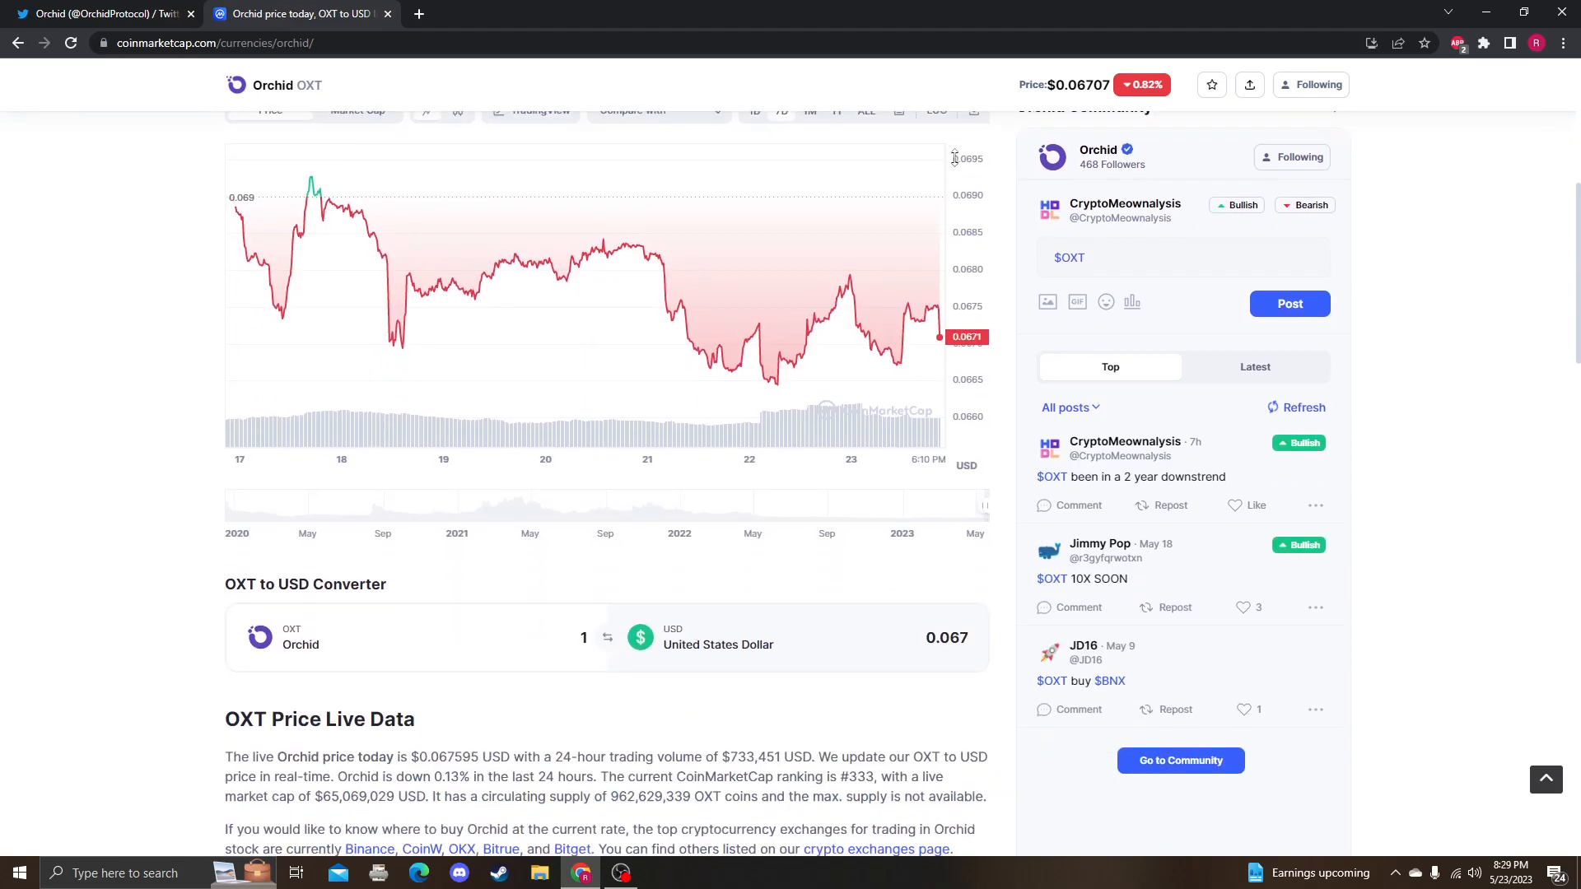
pyautogui.scroll(3)
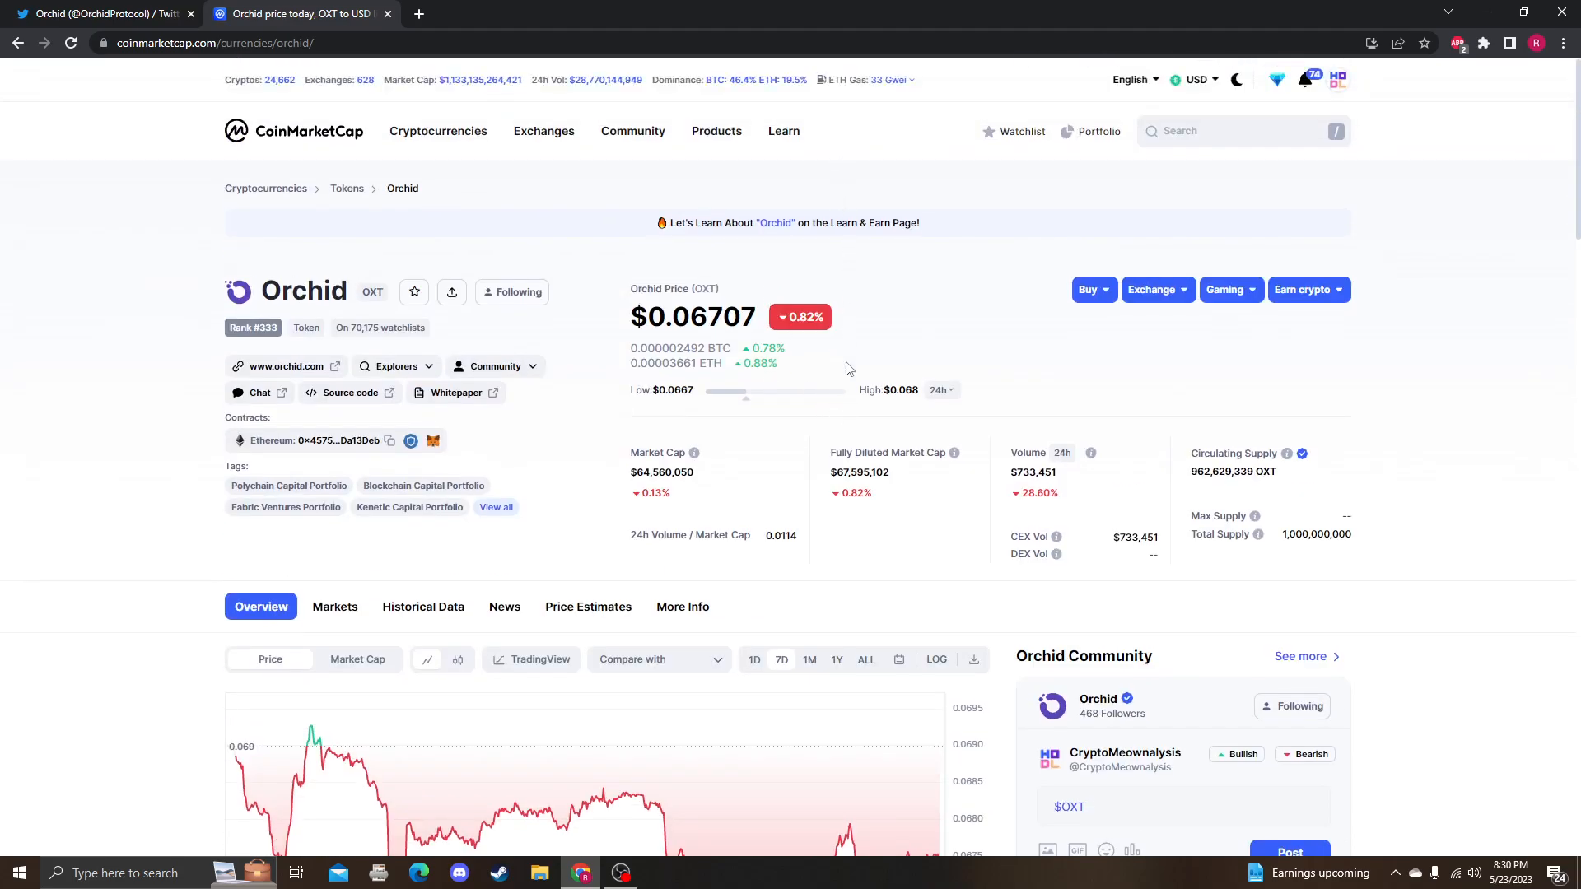
# Set Orchid's price chart to ALL to show history since 2020, then scroll the page.
pyautogui.click(865, 660)
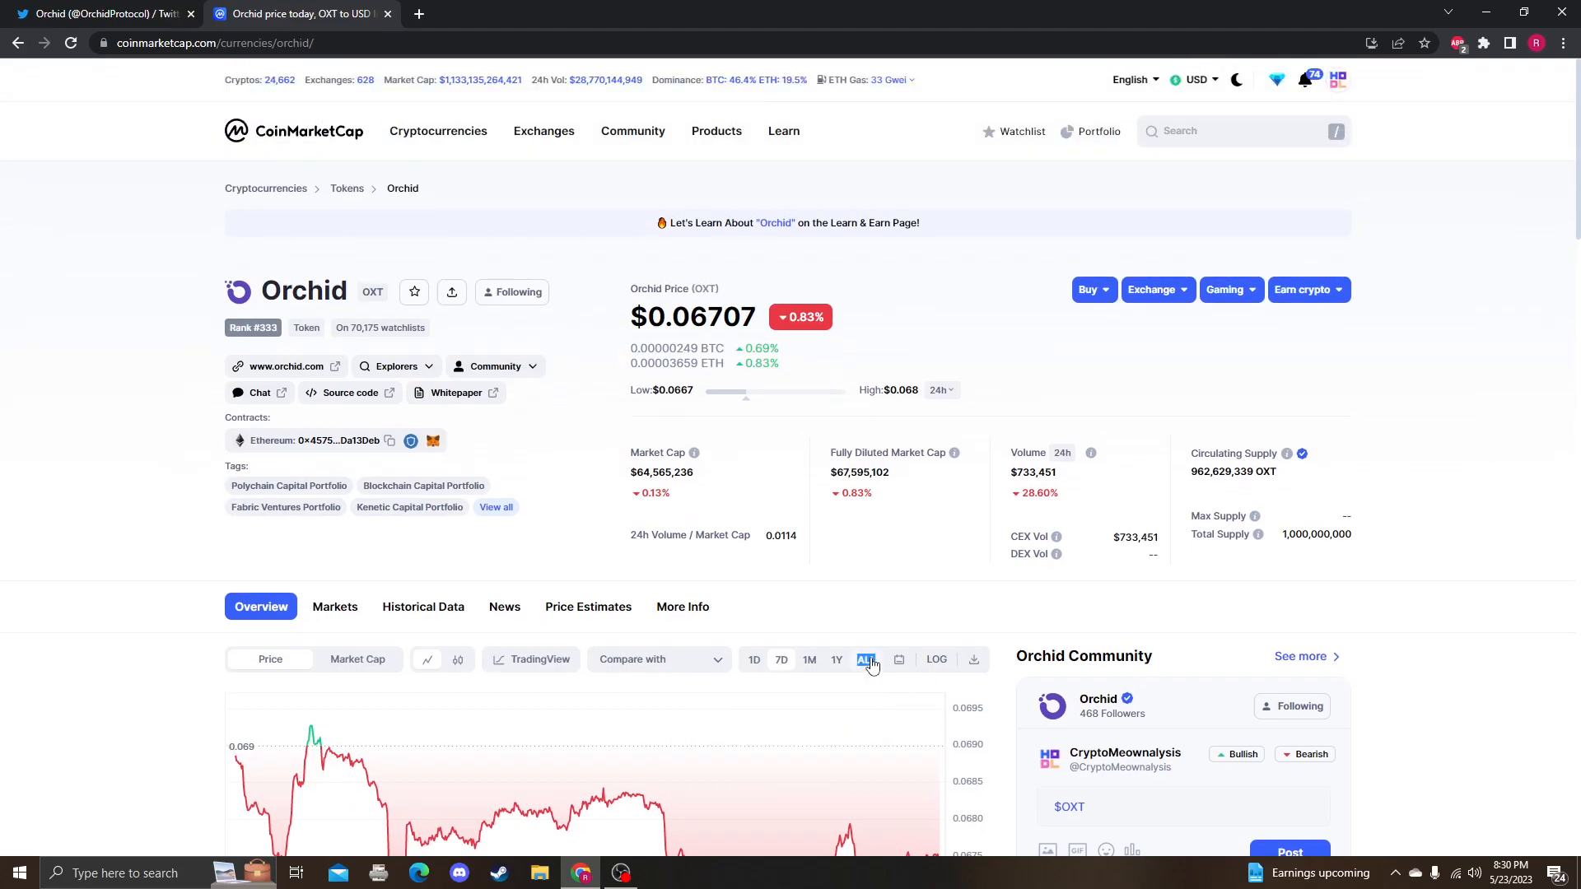
pyautogui.scroll(-3)
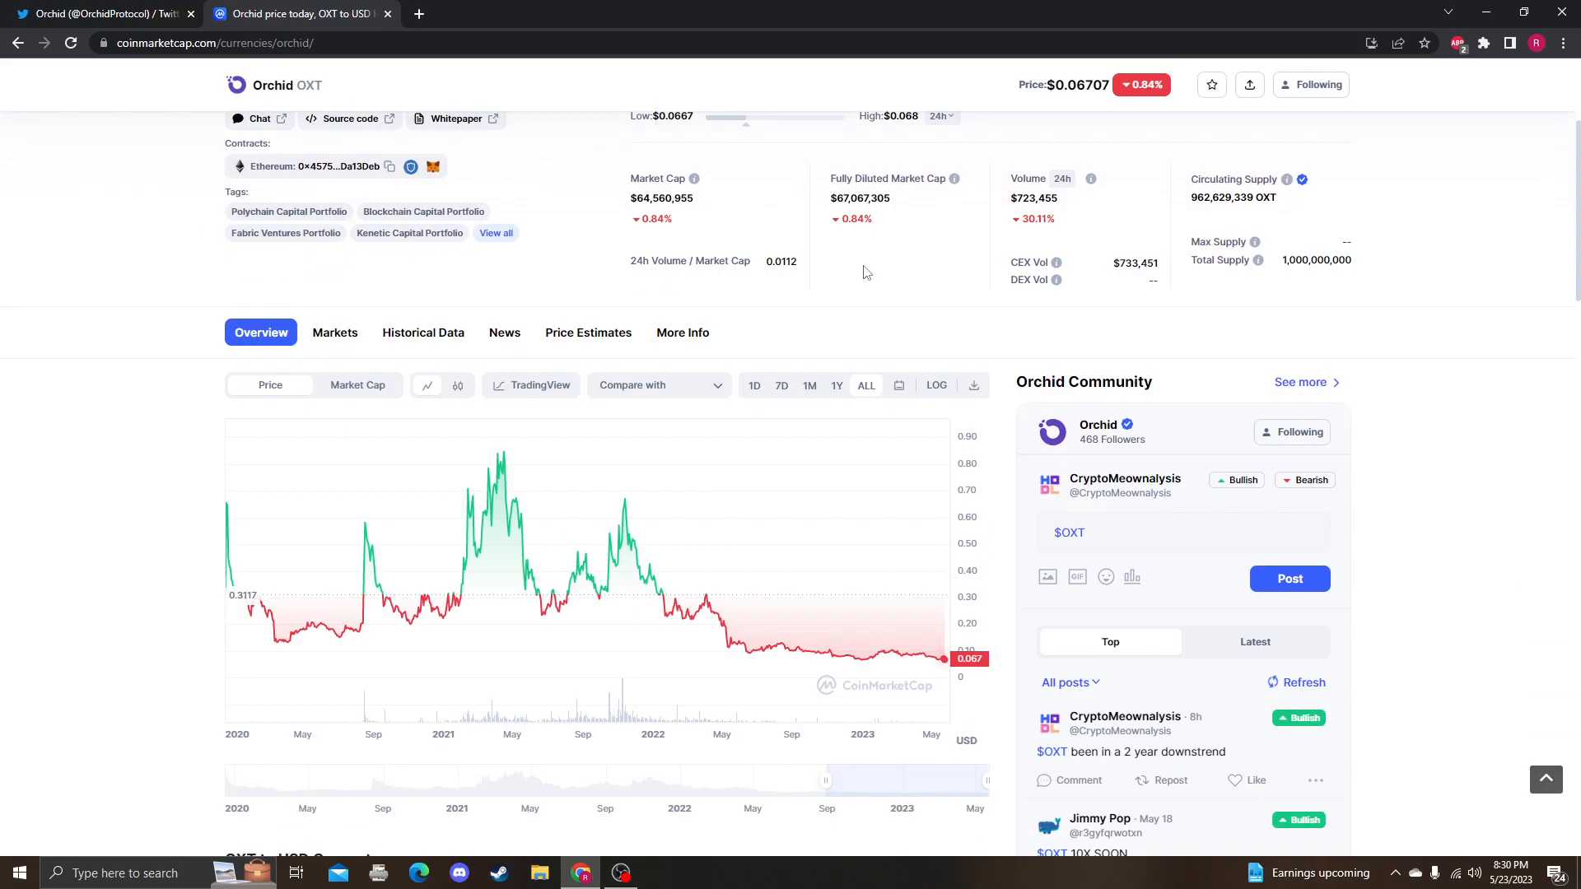
pyautogui.scroll(3)
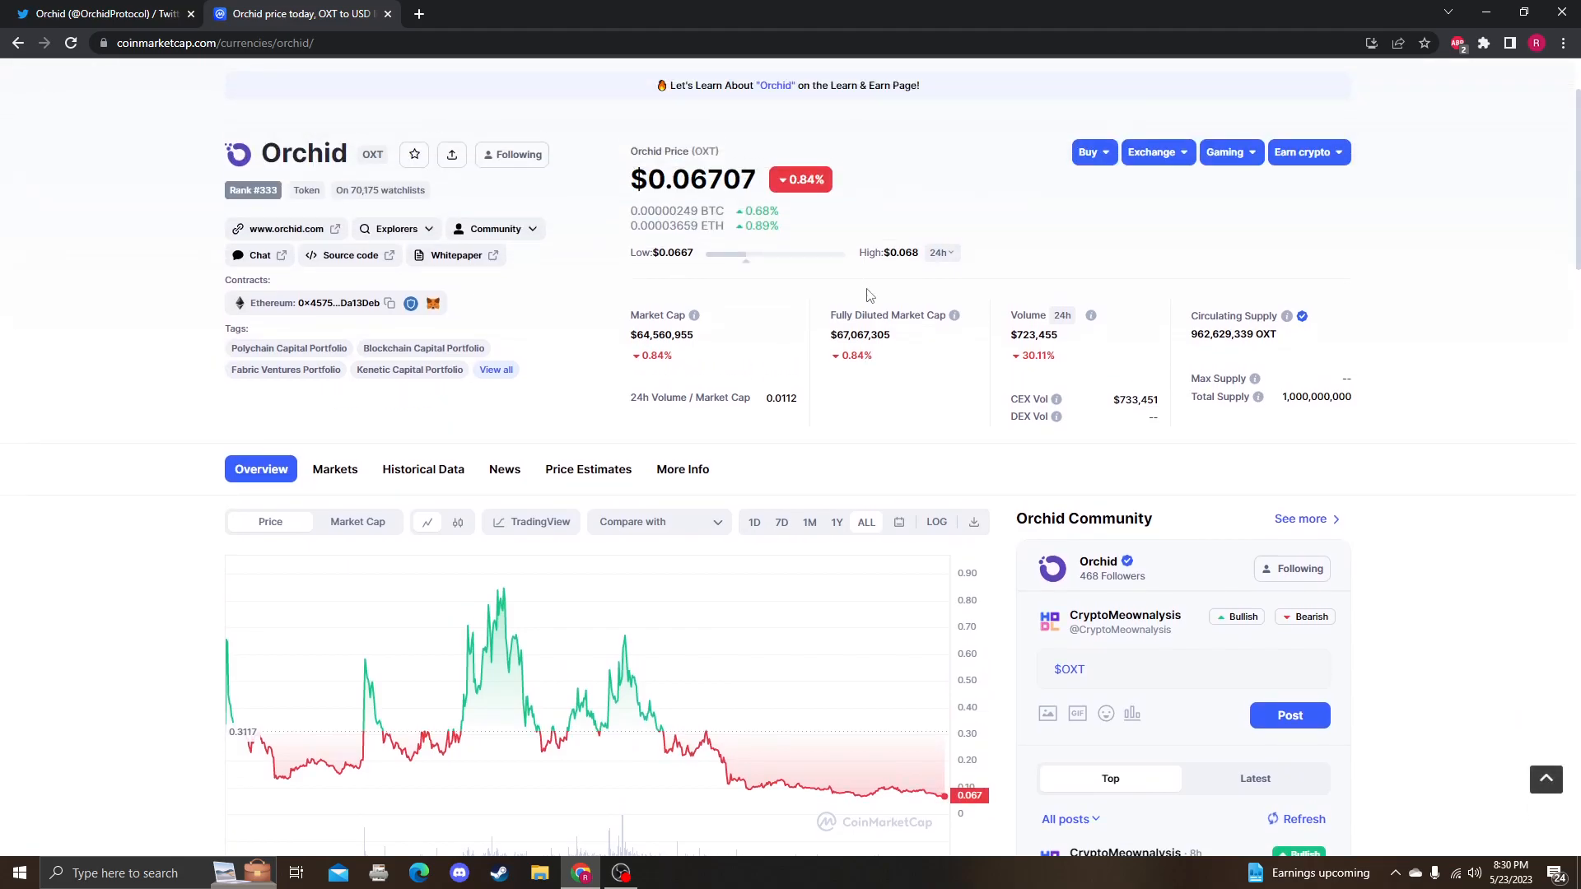
pyautogui.scroll(-3)
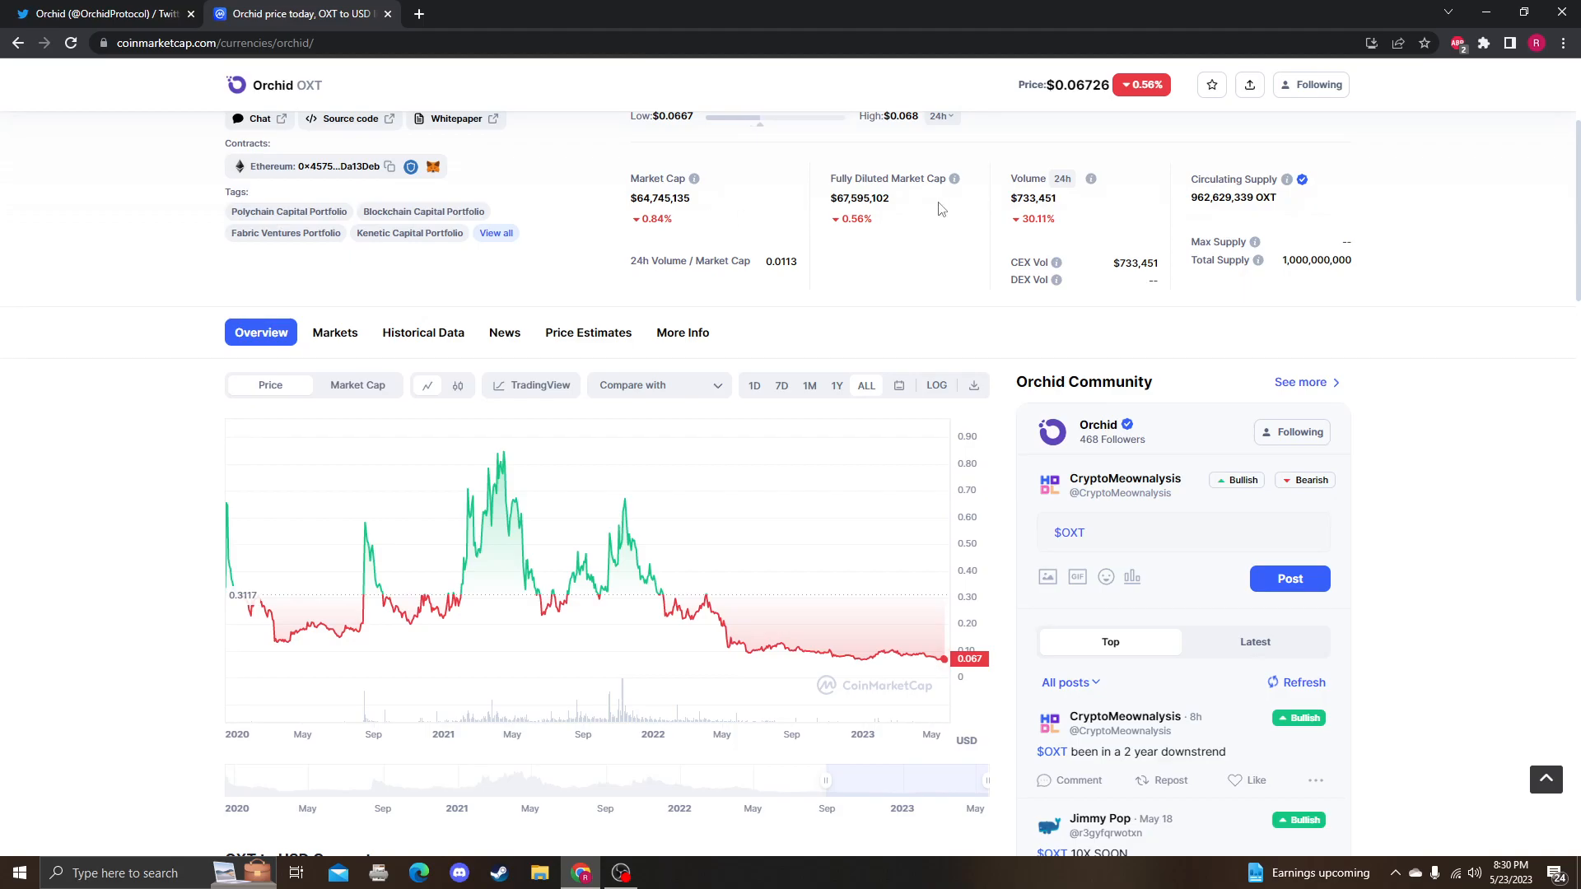
pyautogui.moveTo(990, 247)
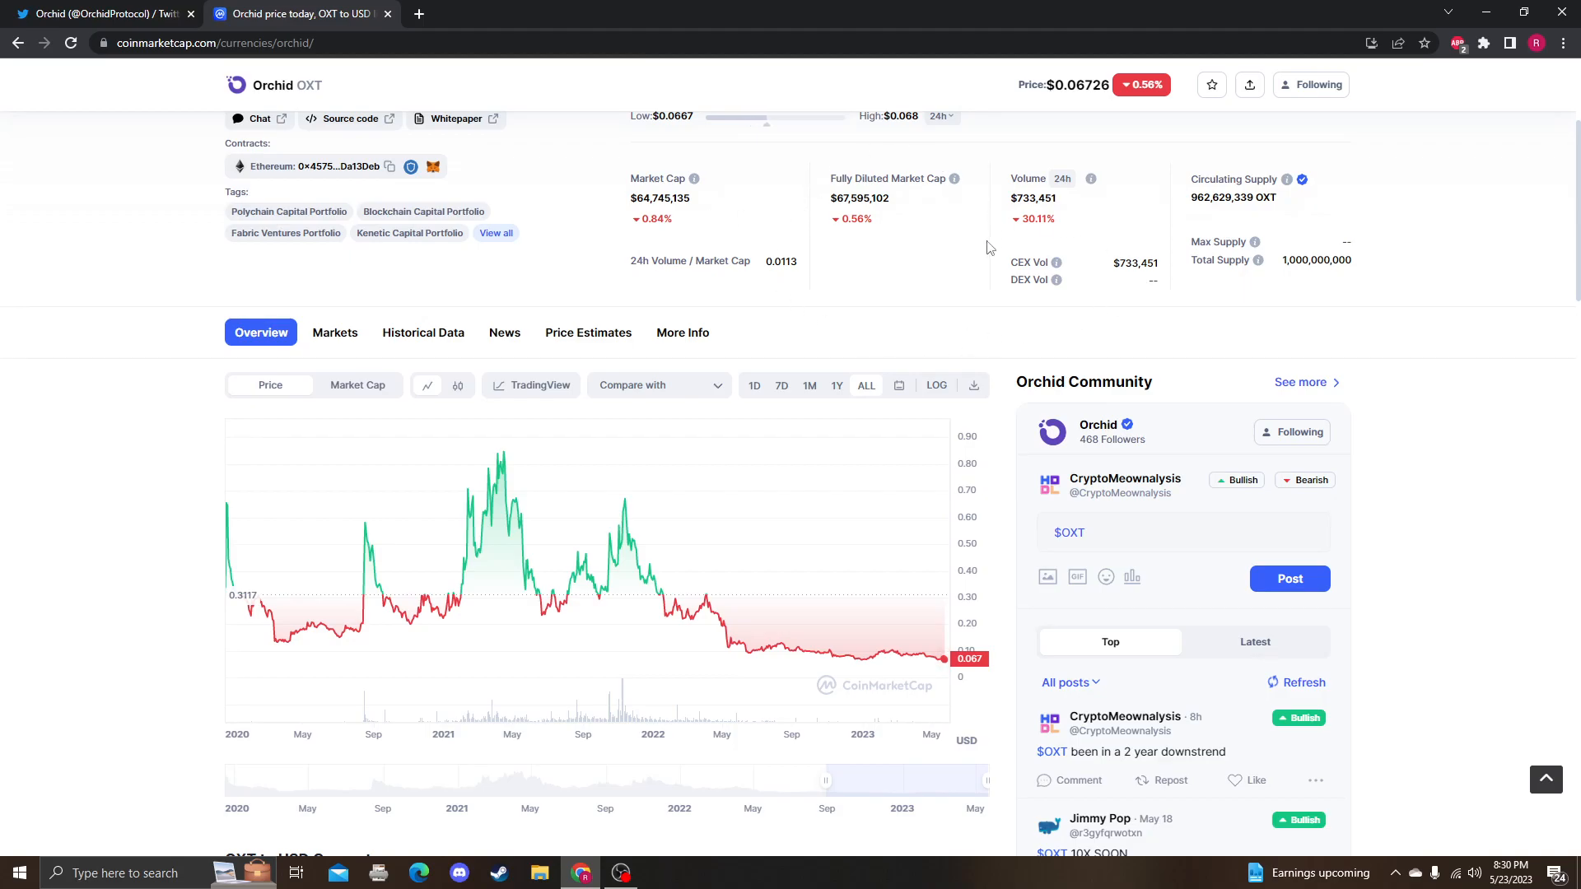
pyautogui.moveTo(1055, 280)
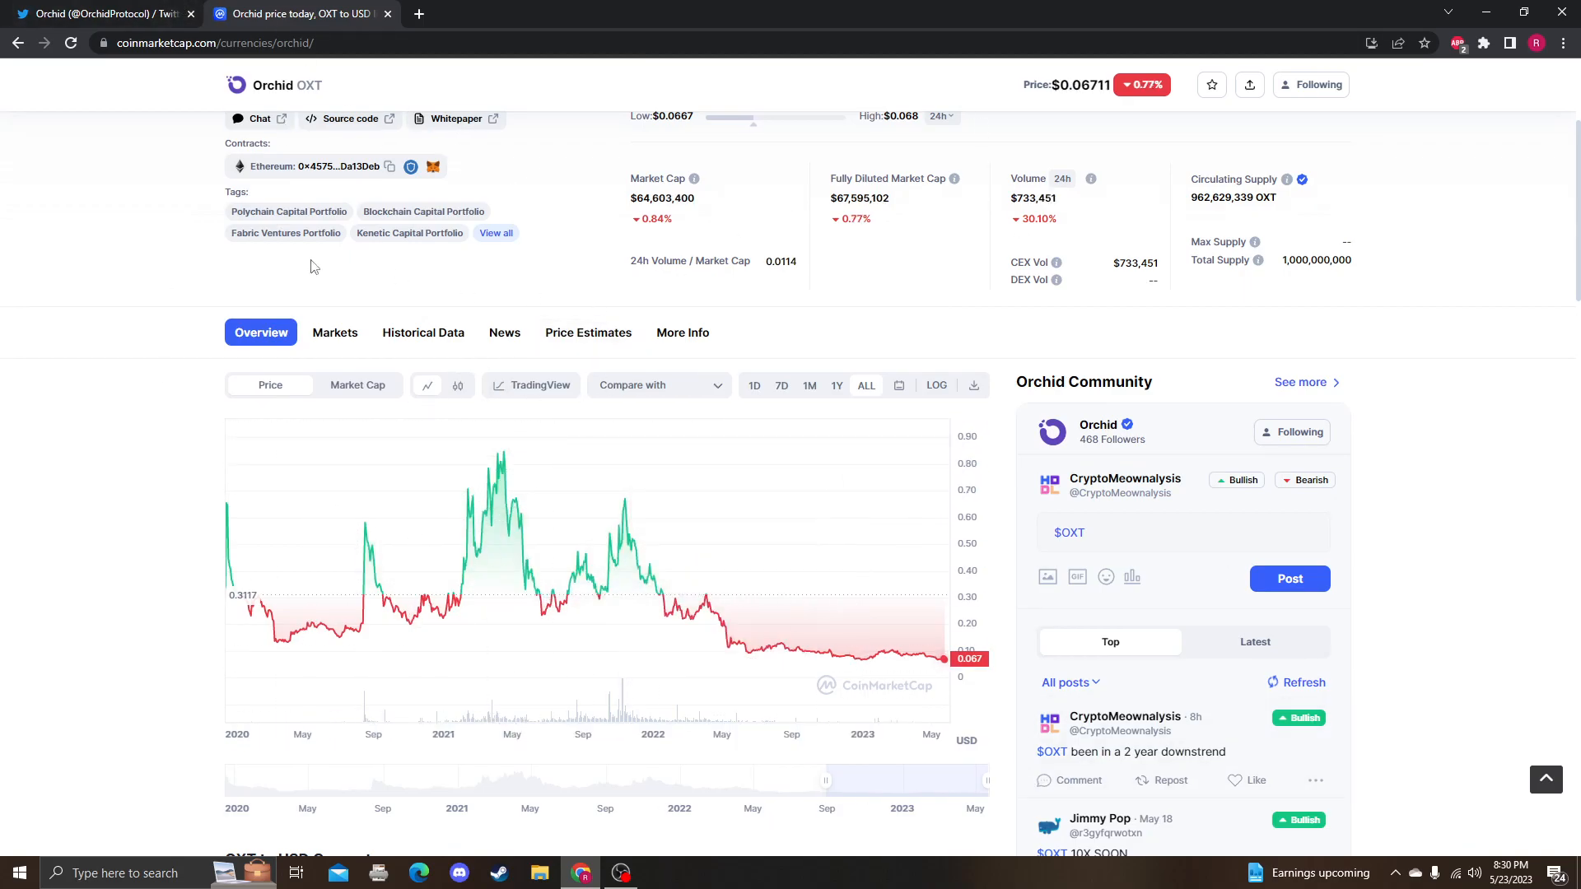
pyautogui.scroll(-3)
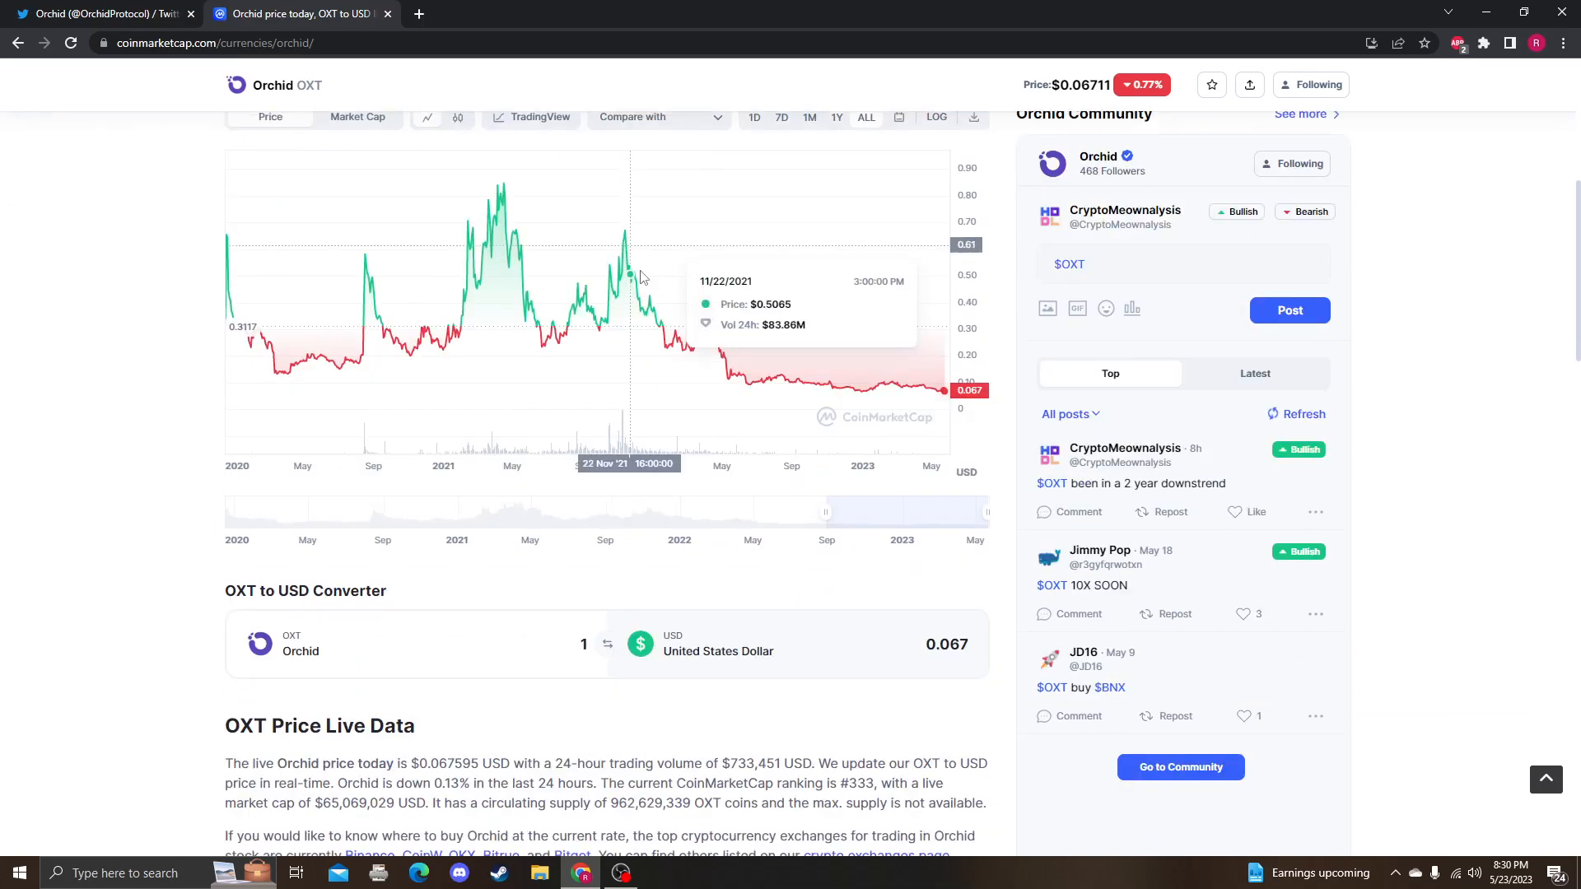
pyautogui.scroll(-3)
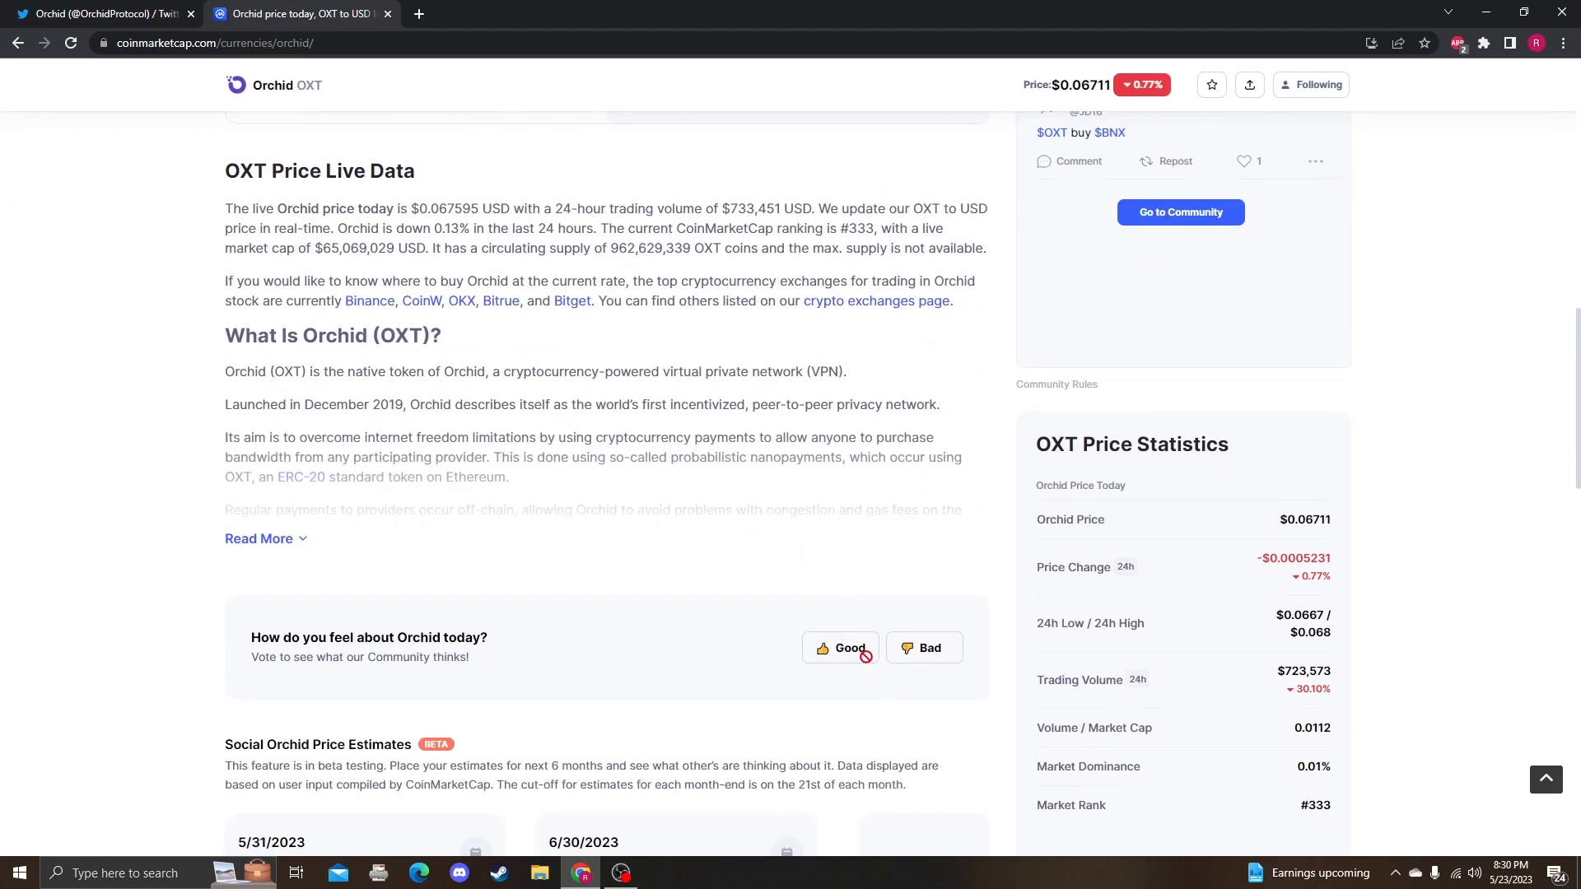
pyautogui.scroll(-3)
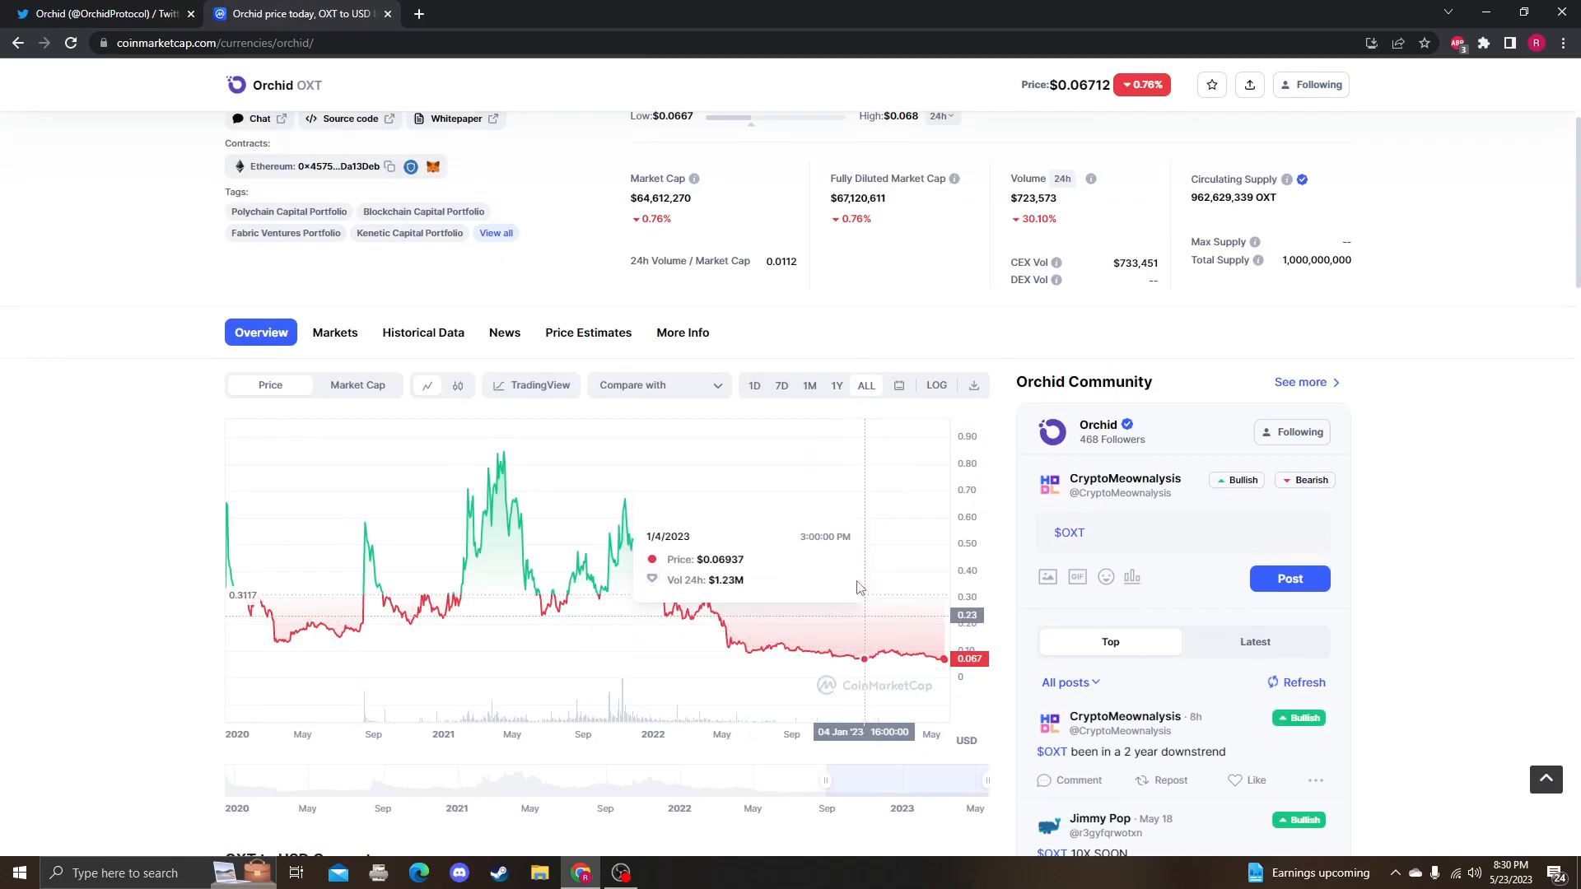
pyautogui.moveTo(805, 203)
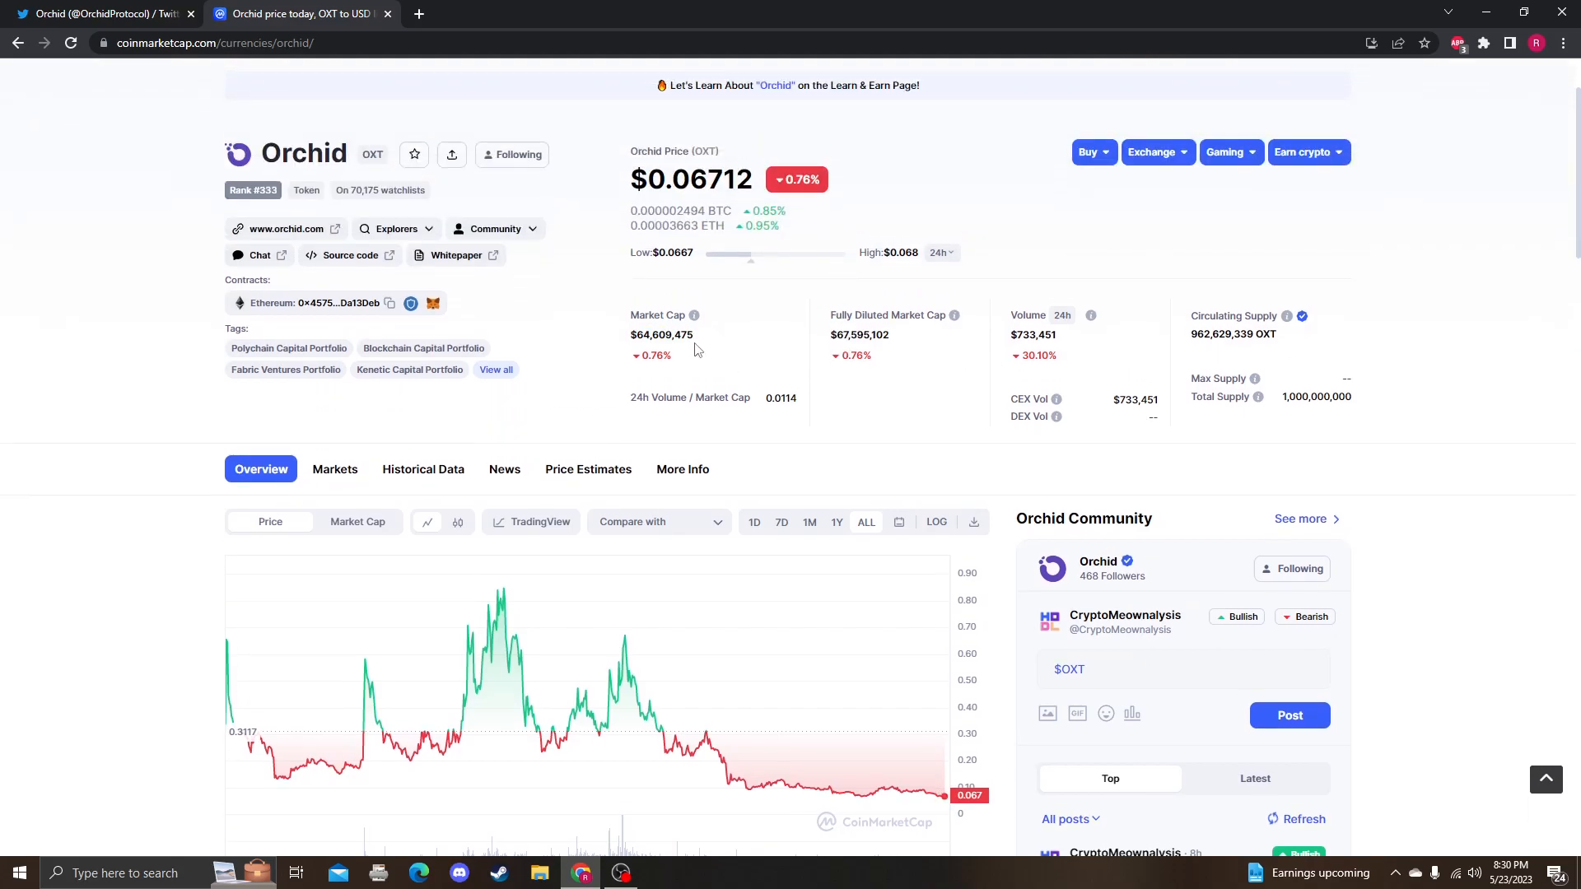
pyautogui.moveTo(1261, 328)
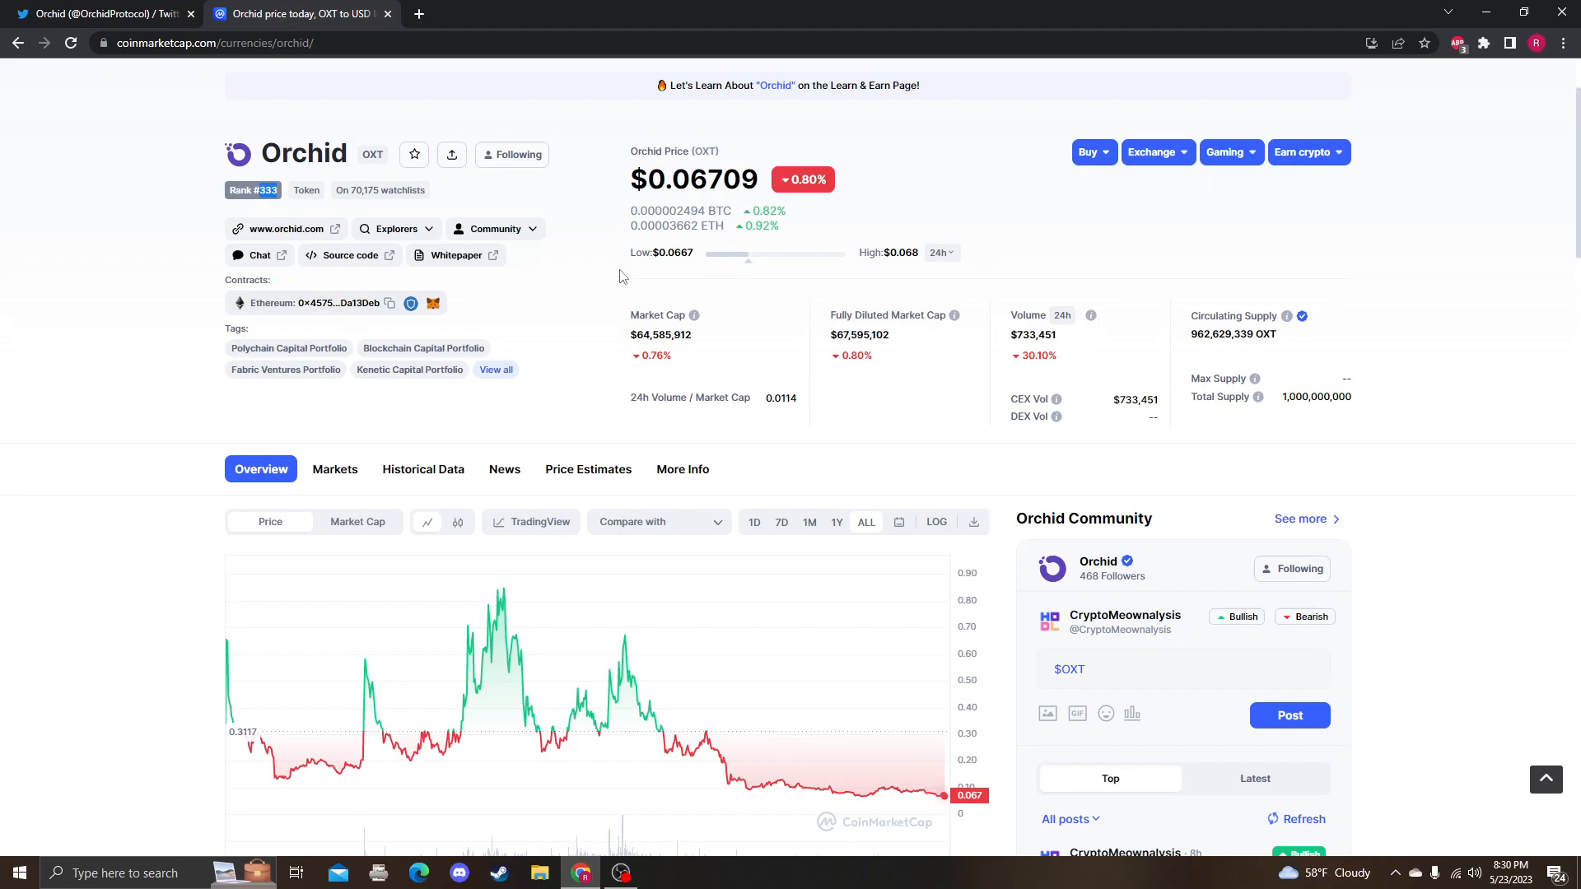
pyautogui.click(100, 13)
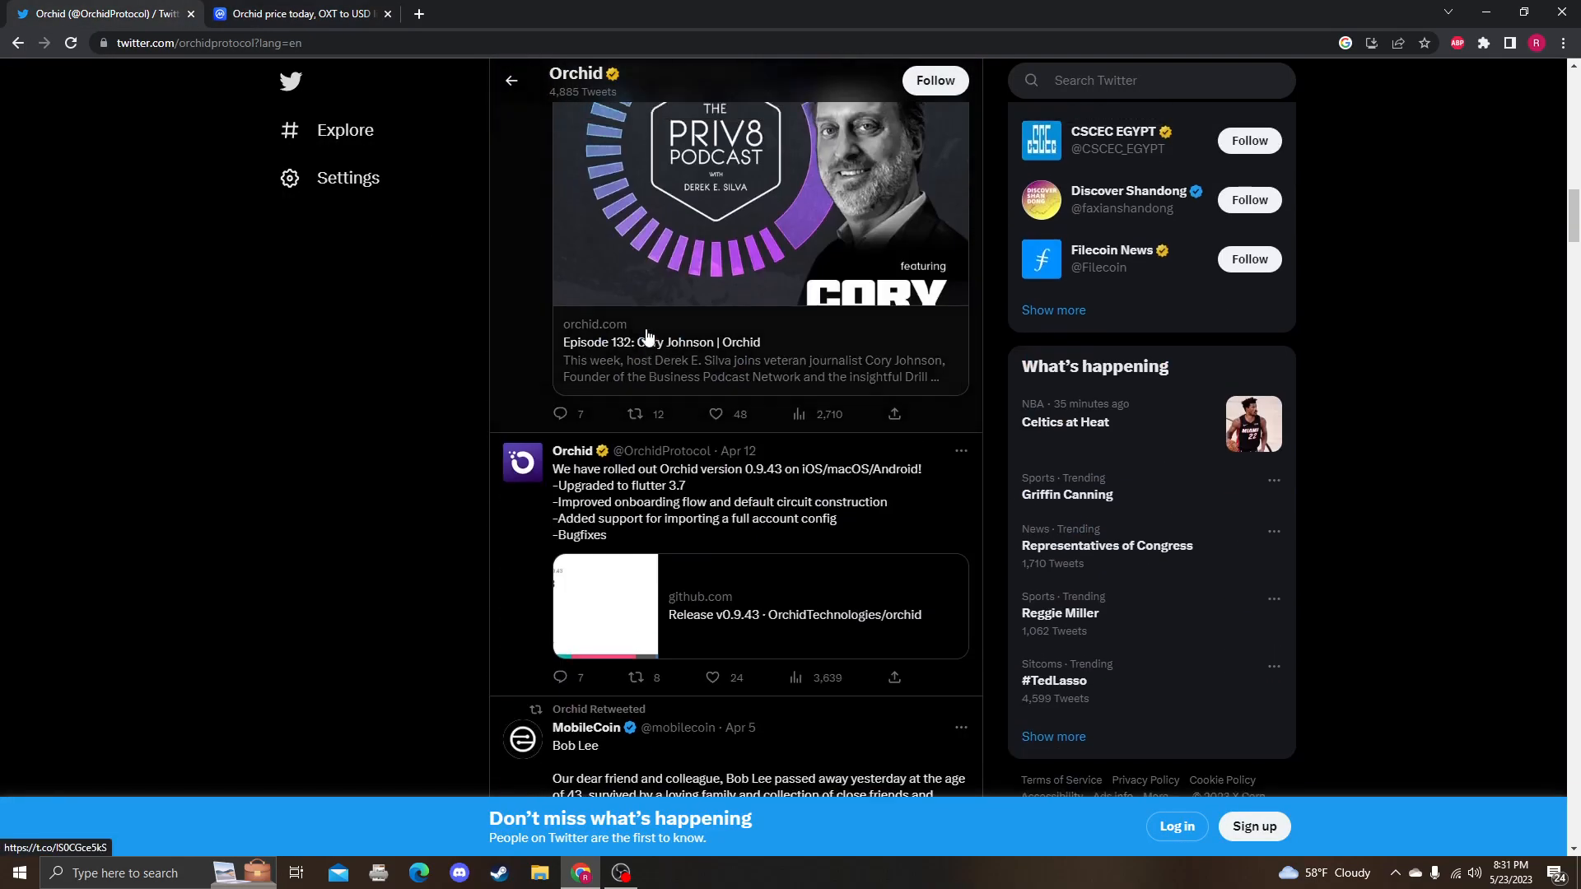
pyautogui.scroll(-3)
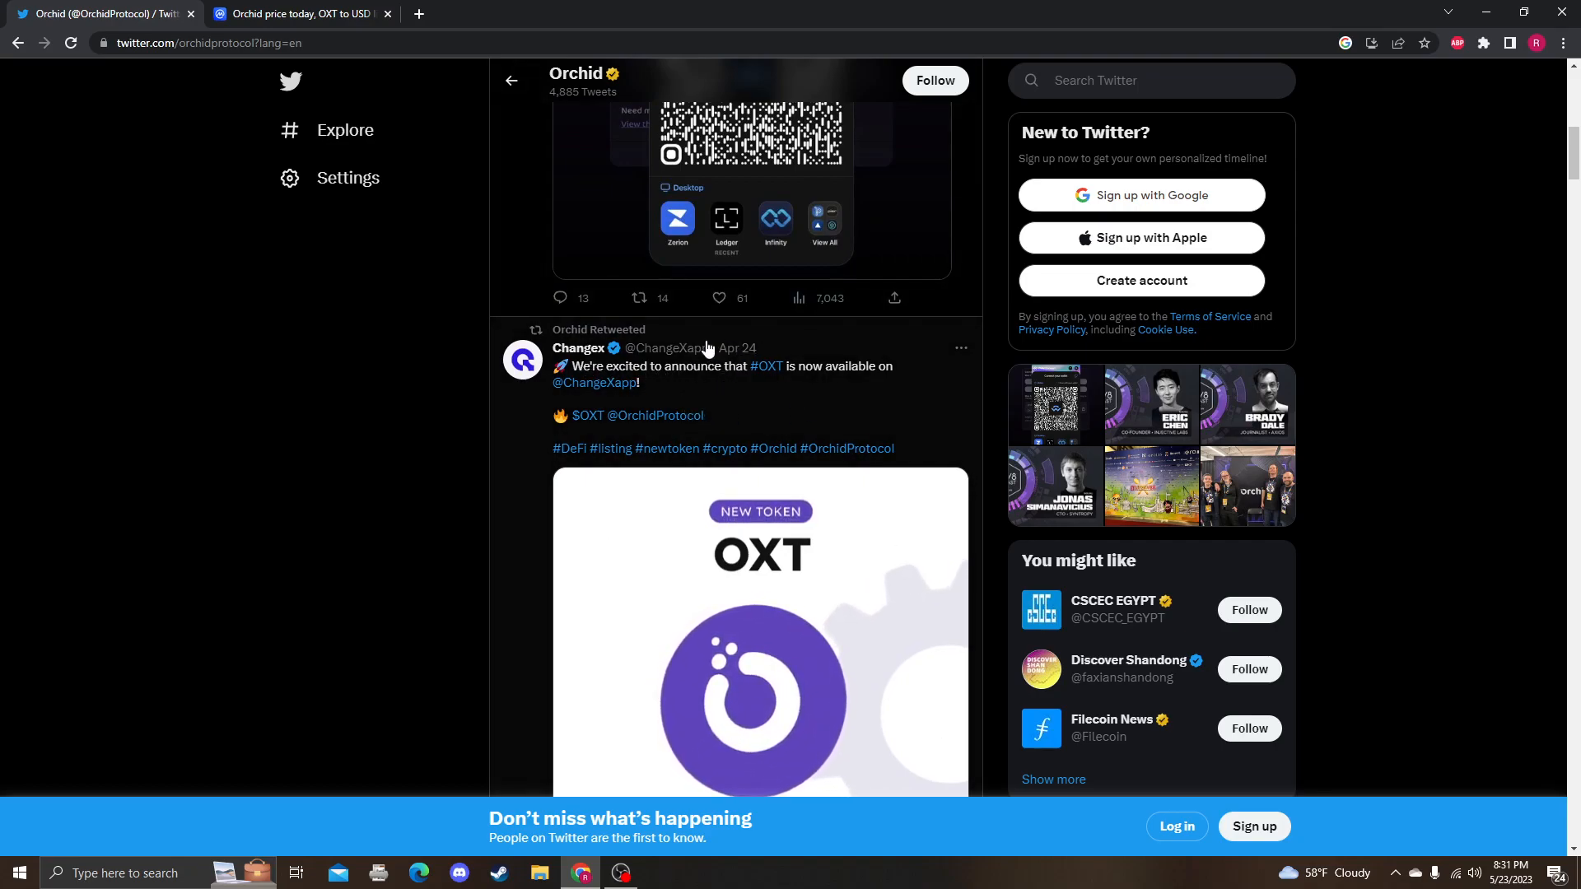
pyautogui.scroll(-3)
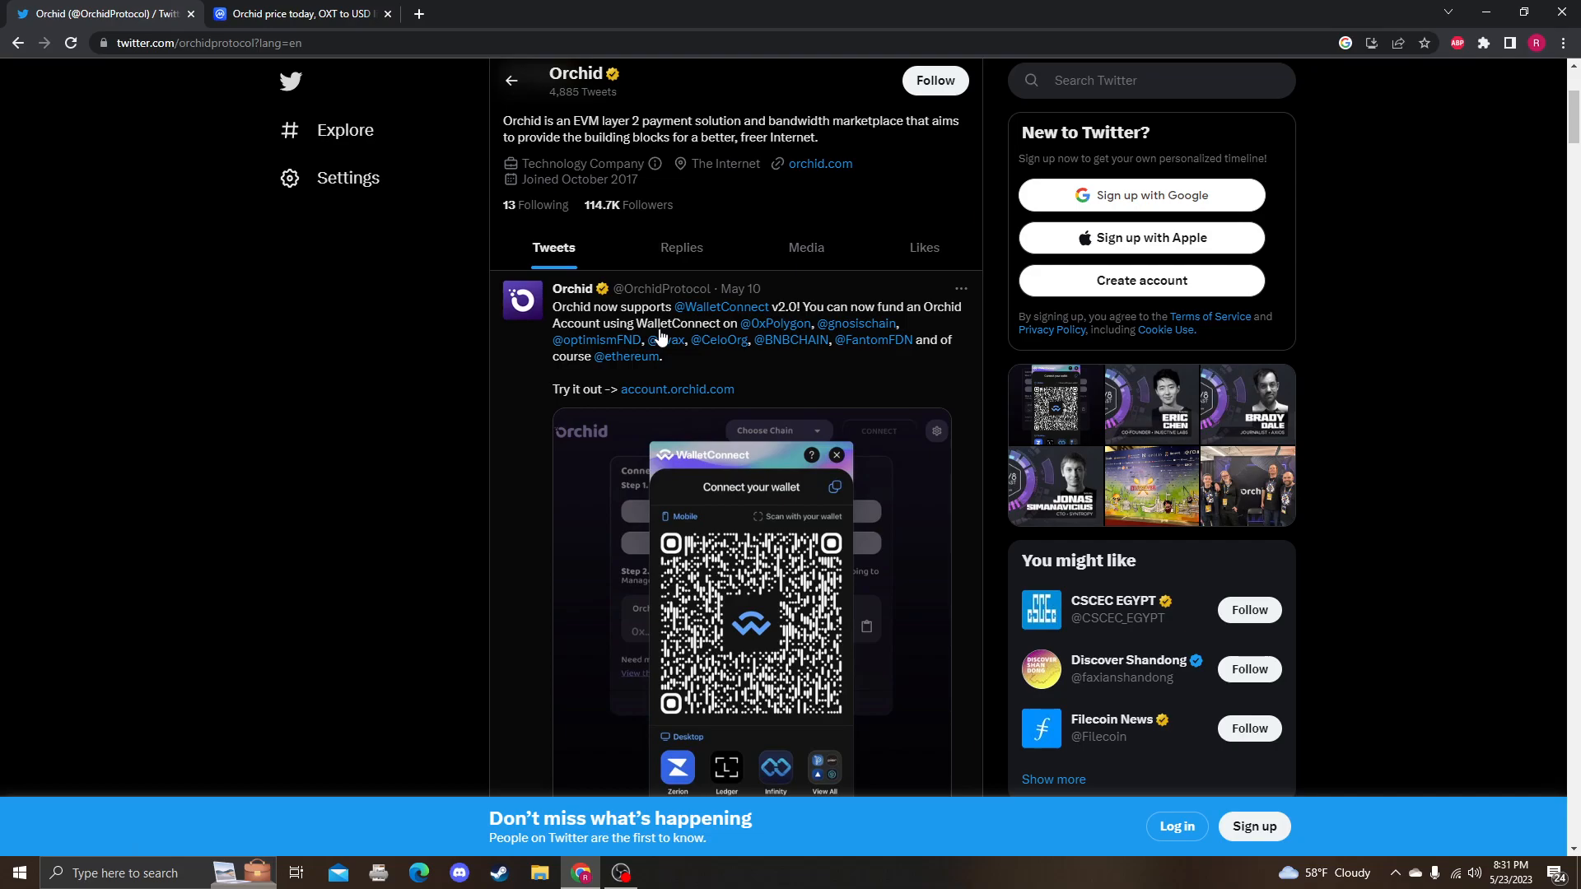
pyautogui.moveTo(946, 311)
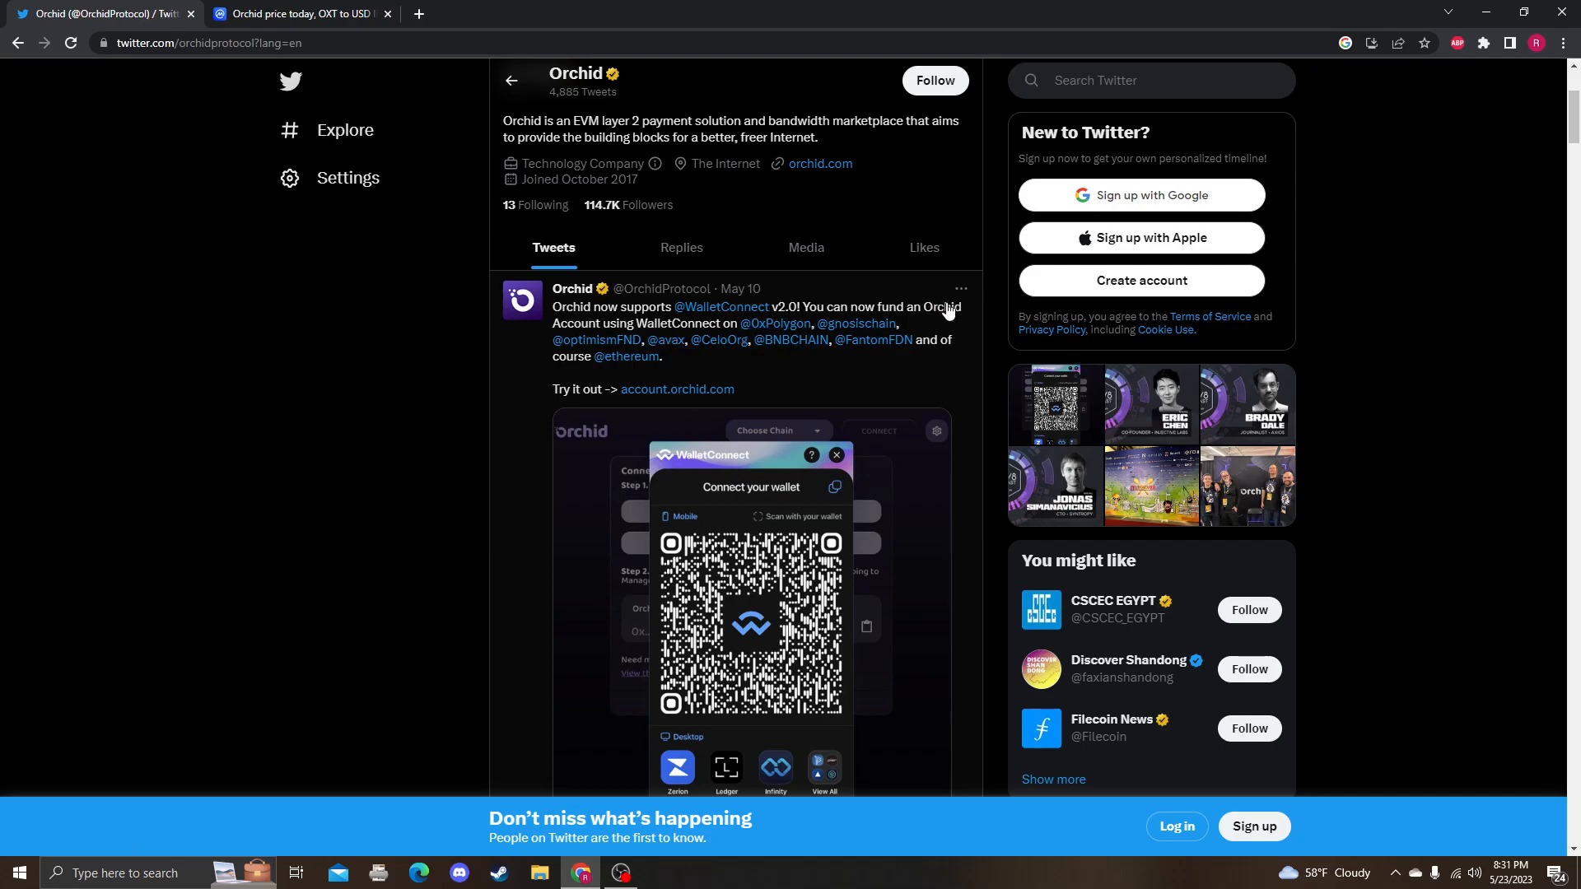
pyautogui.moveTo(946, 309)
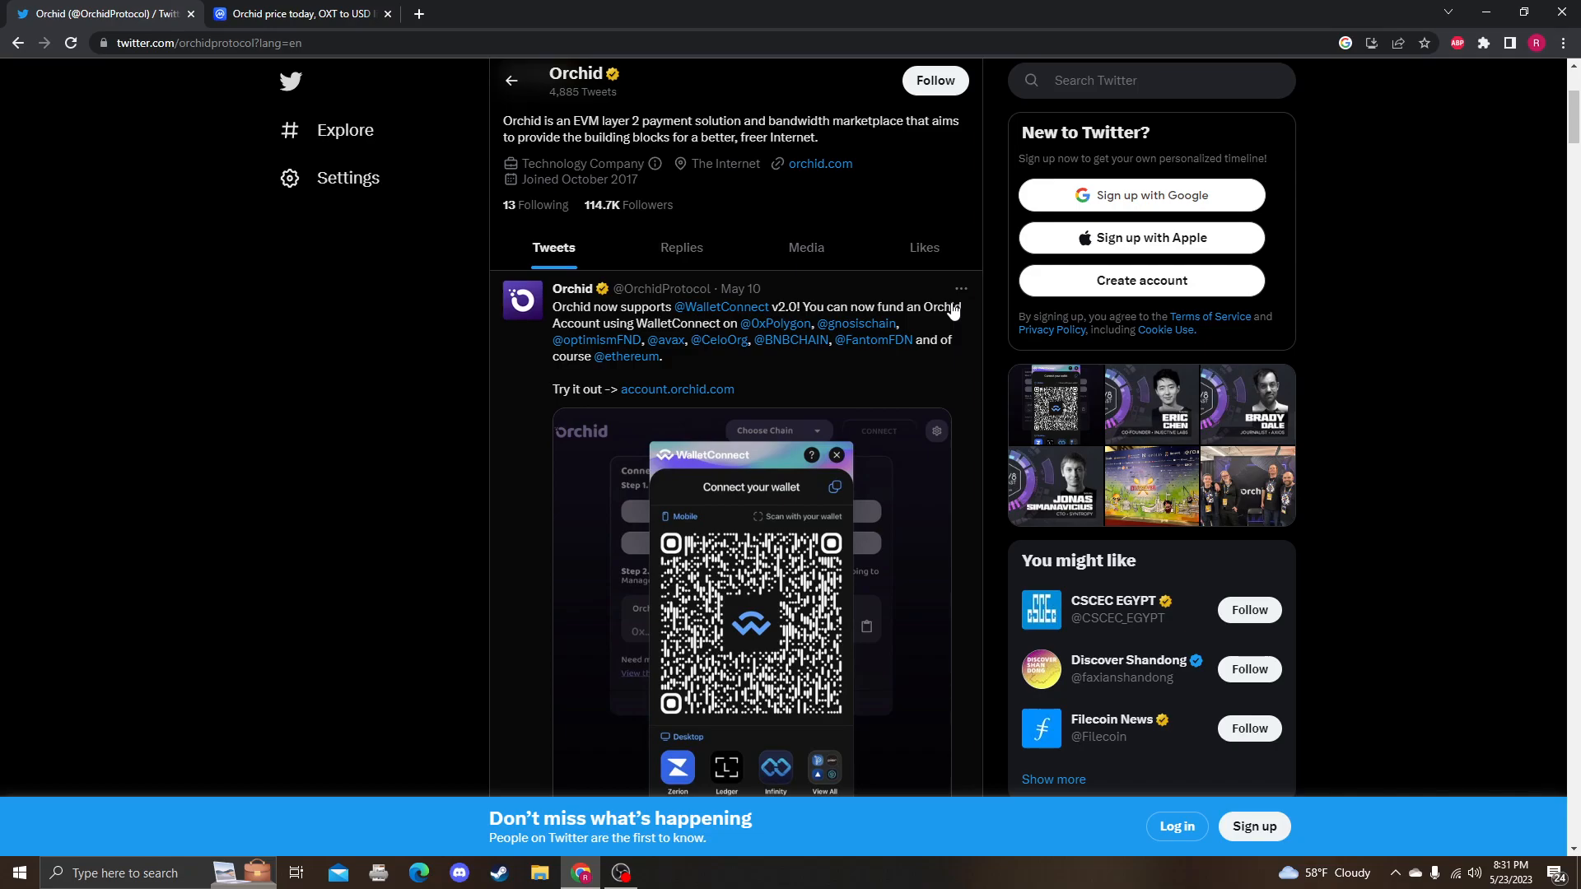
pyautogui.moveTo(948, 311)
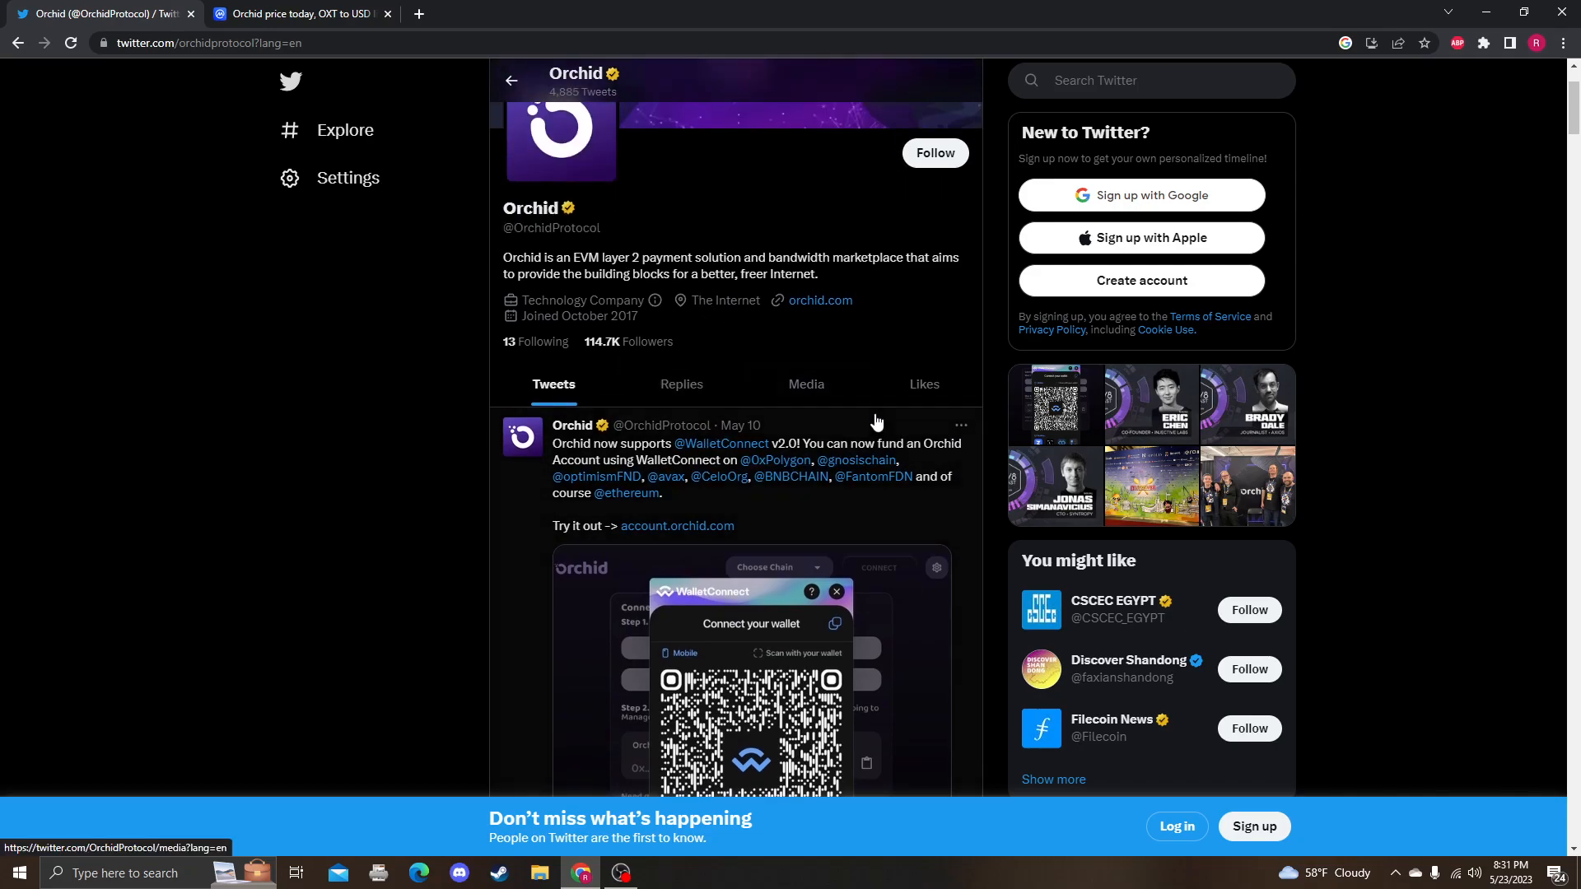
pyautogui.scroll(-3)
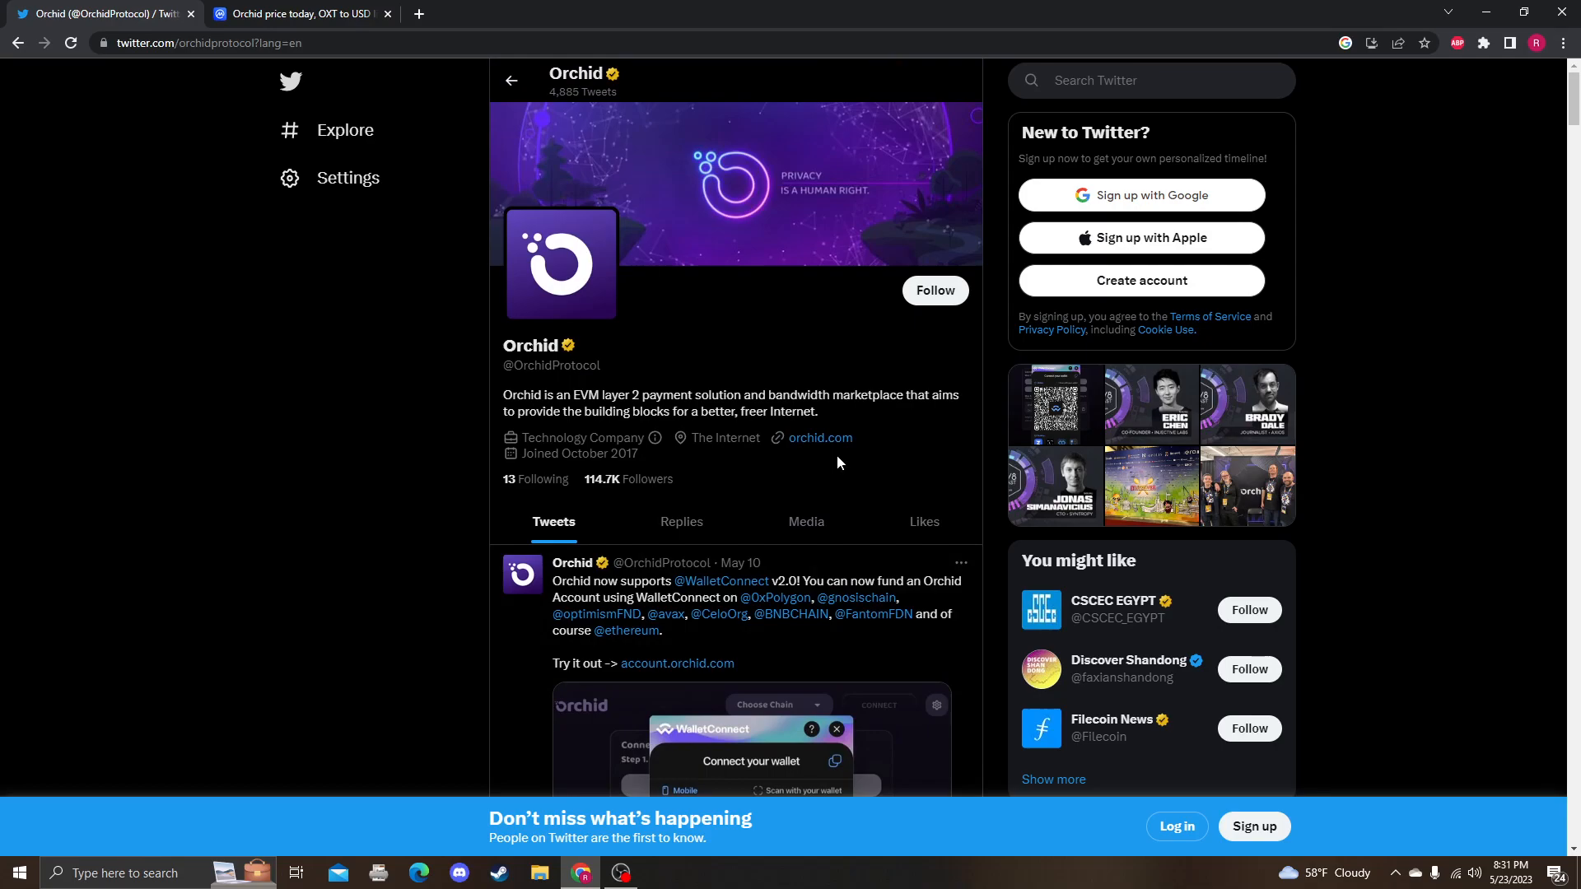
pyautogui.scroll(-3)
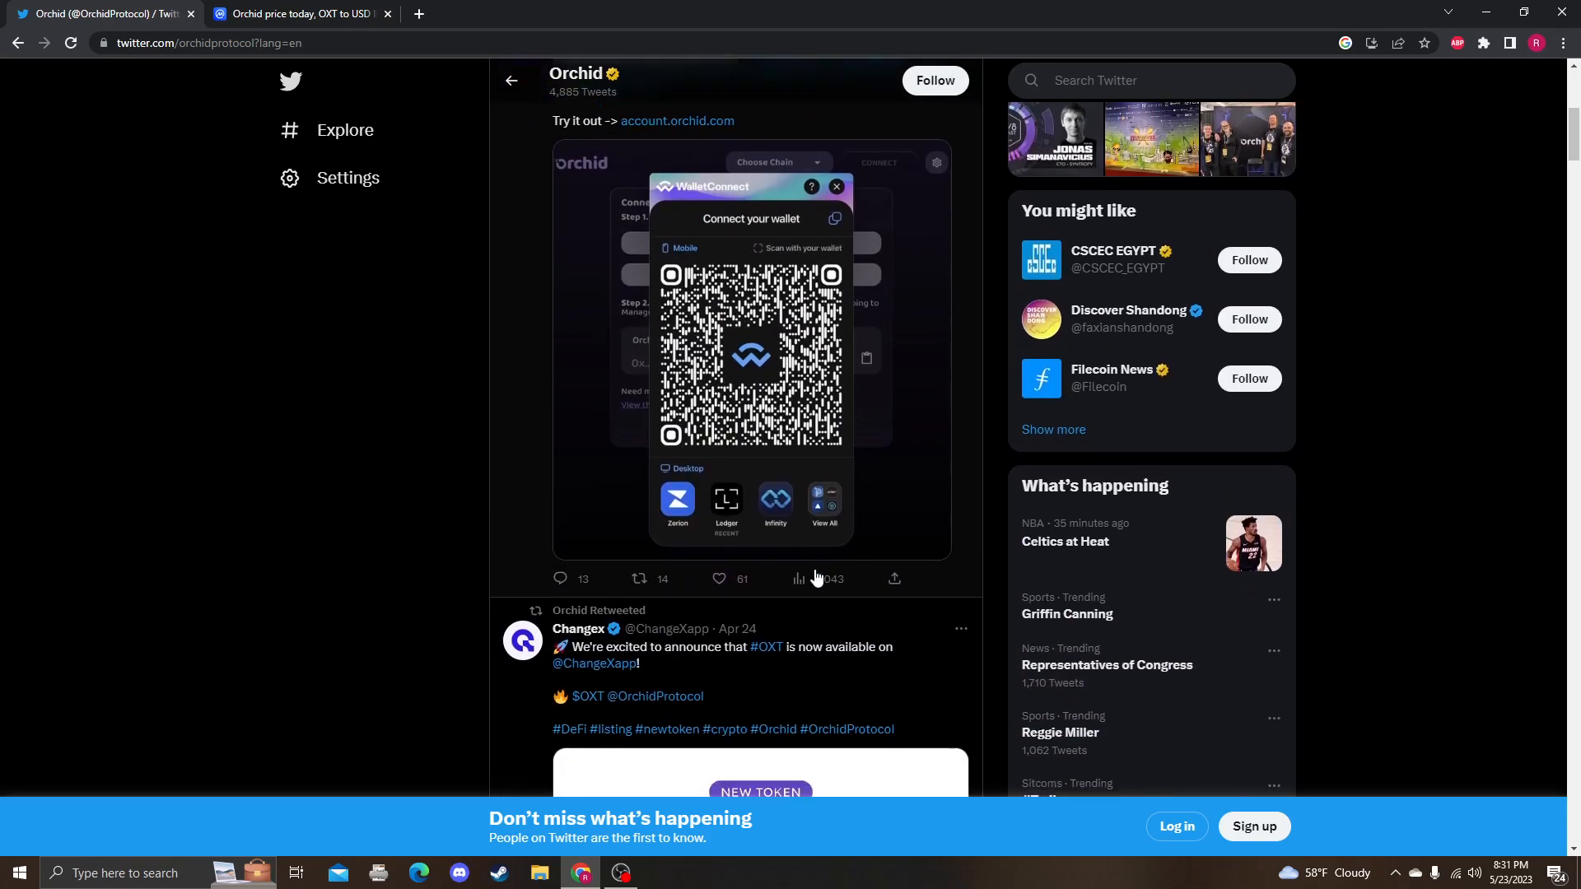
pyautogui.scroll(-3)
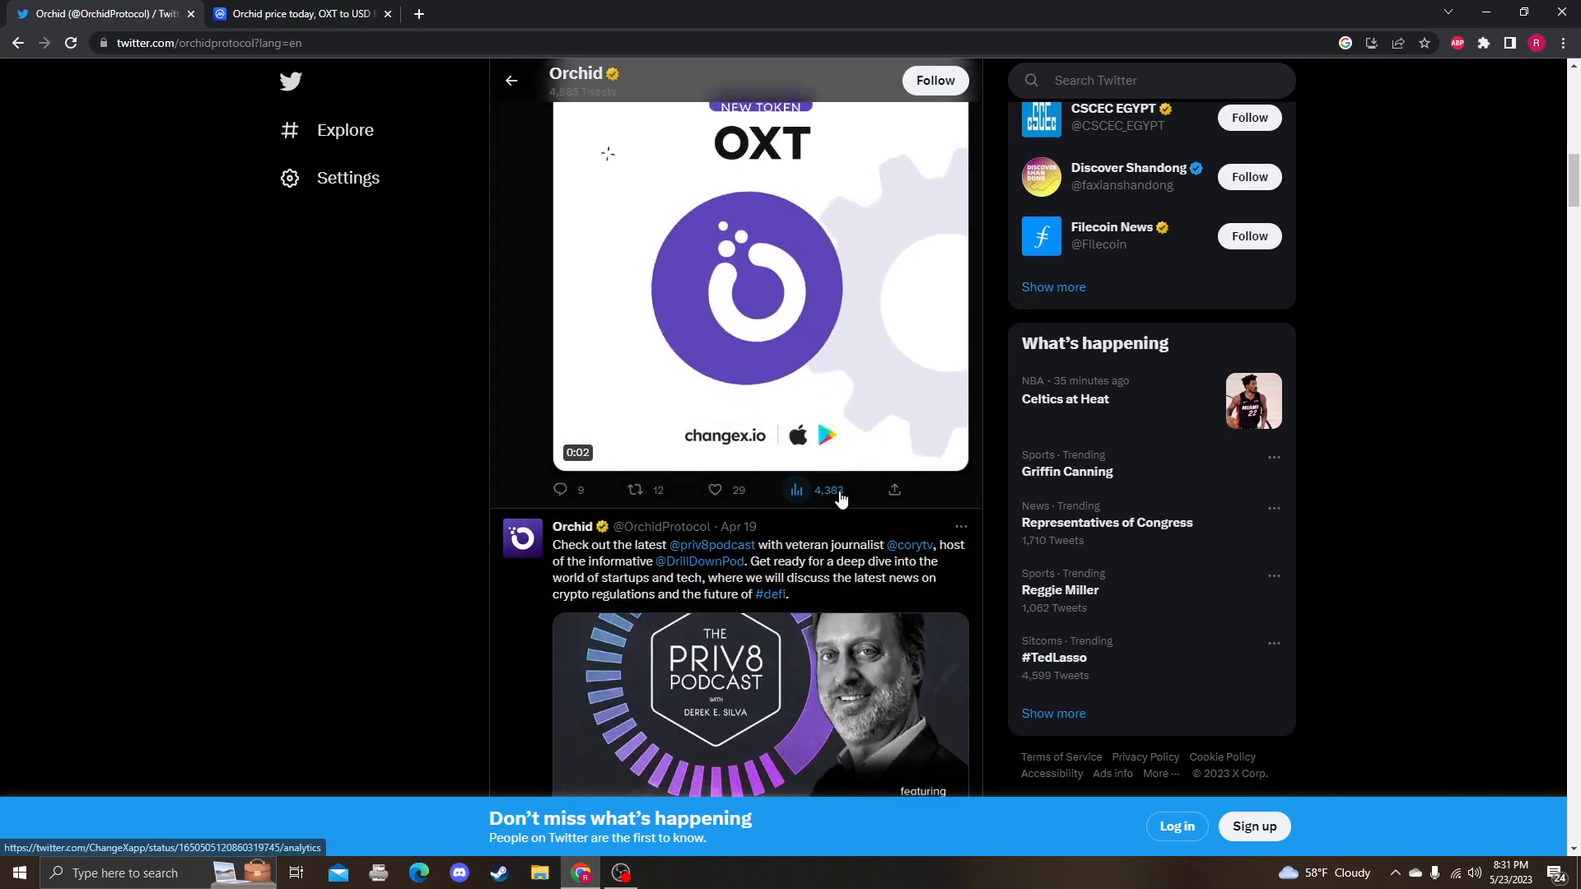
pyautogui.scroll(-3)
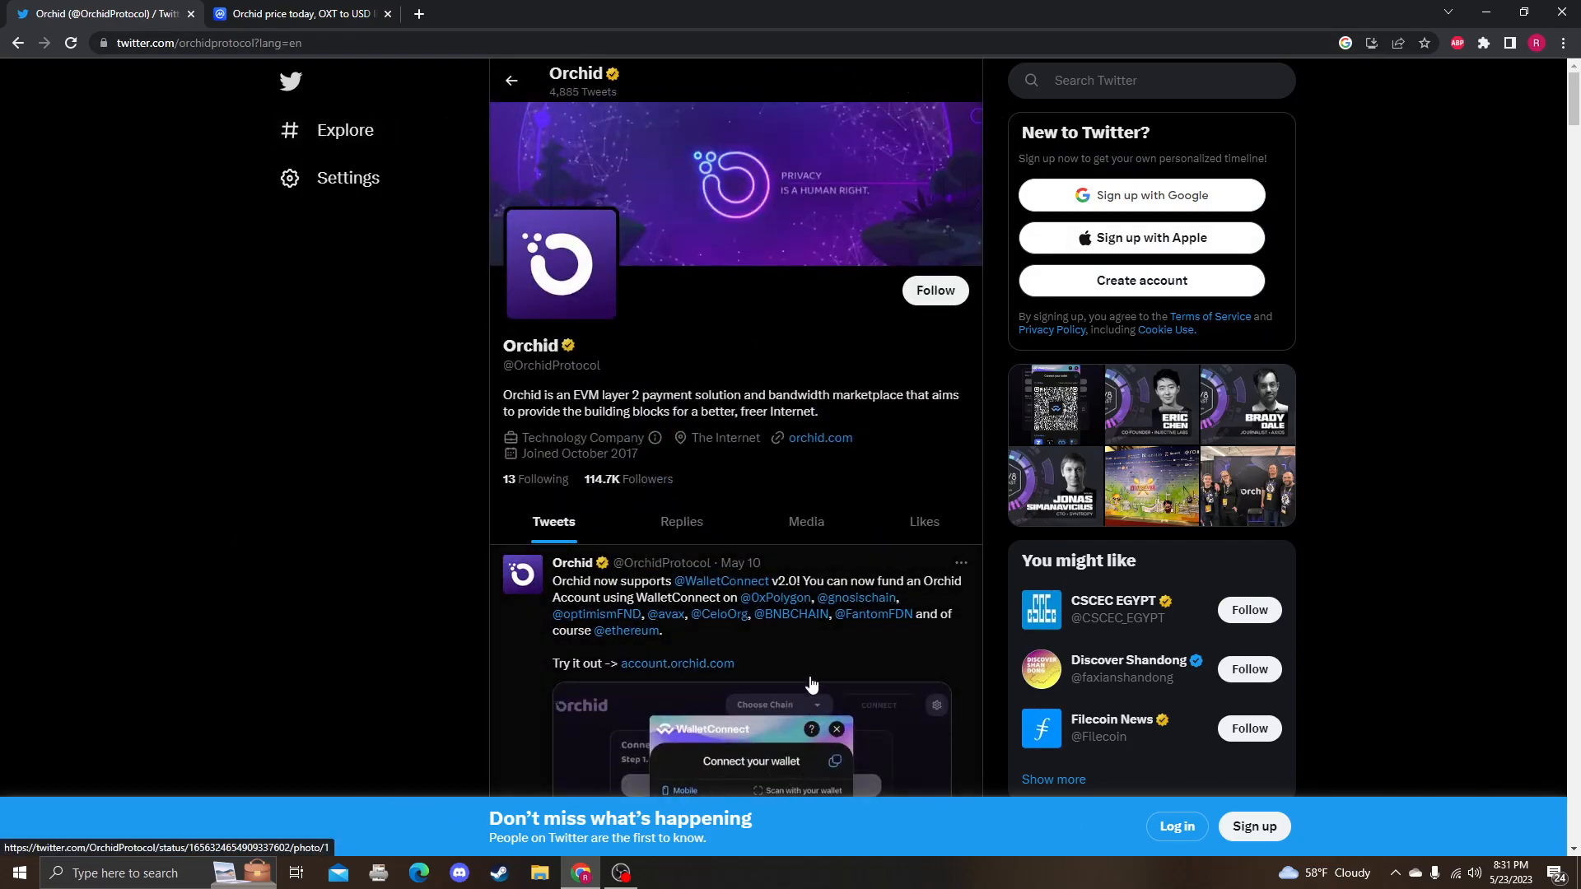
pyautogui.moveTo(815, 427)
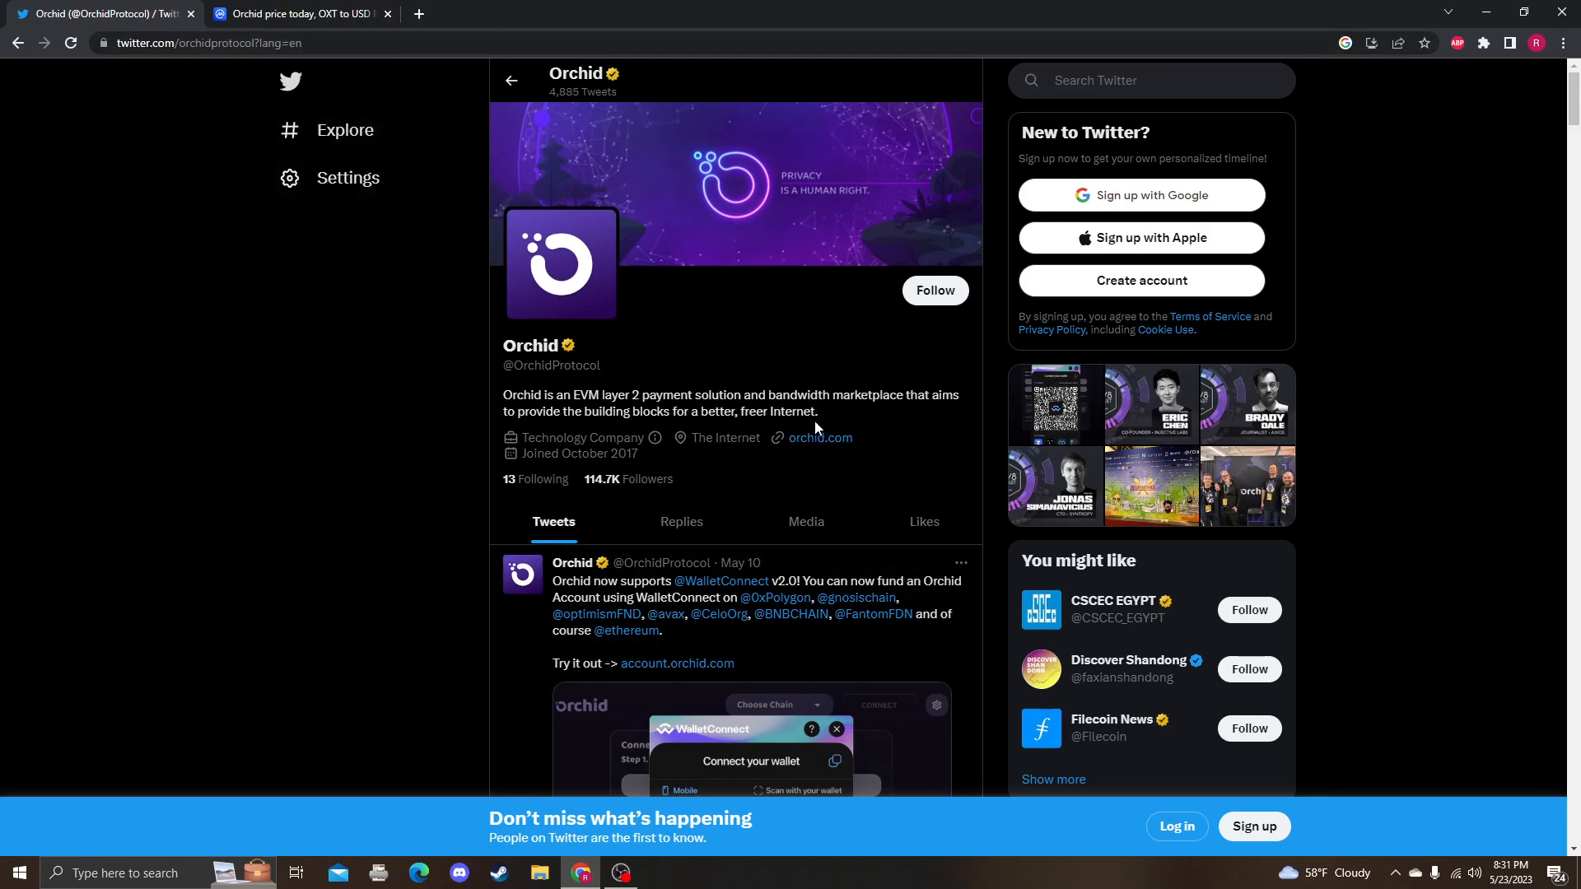
pyautogui.moveTo(859, 493)
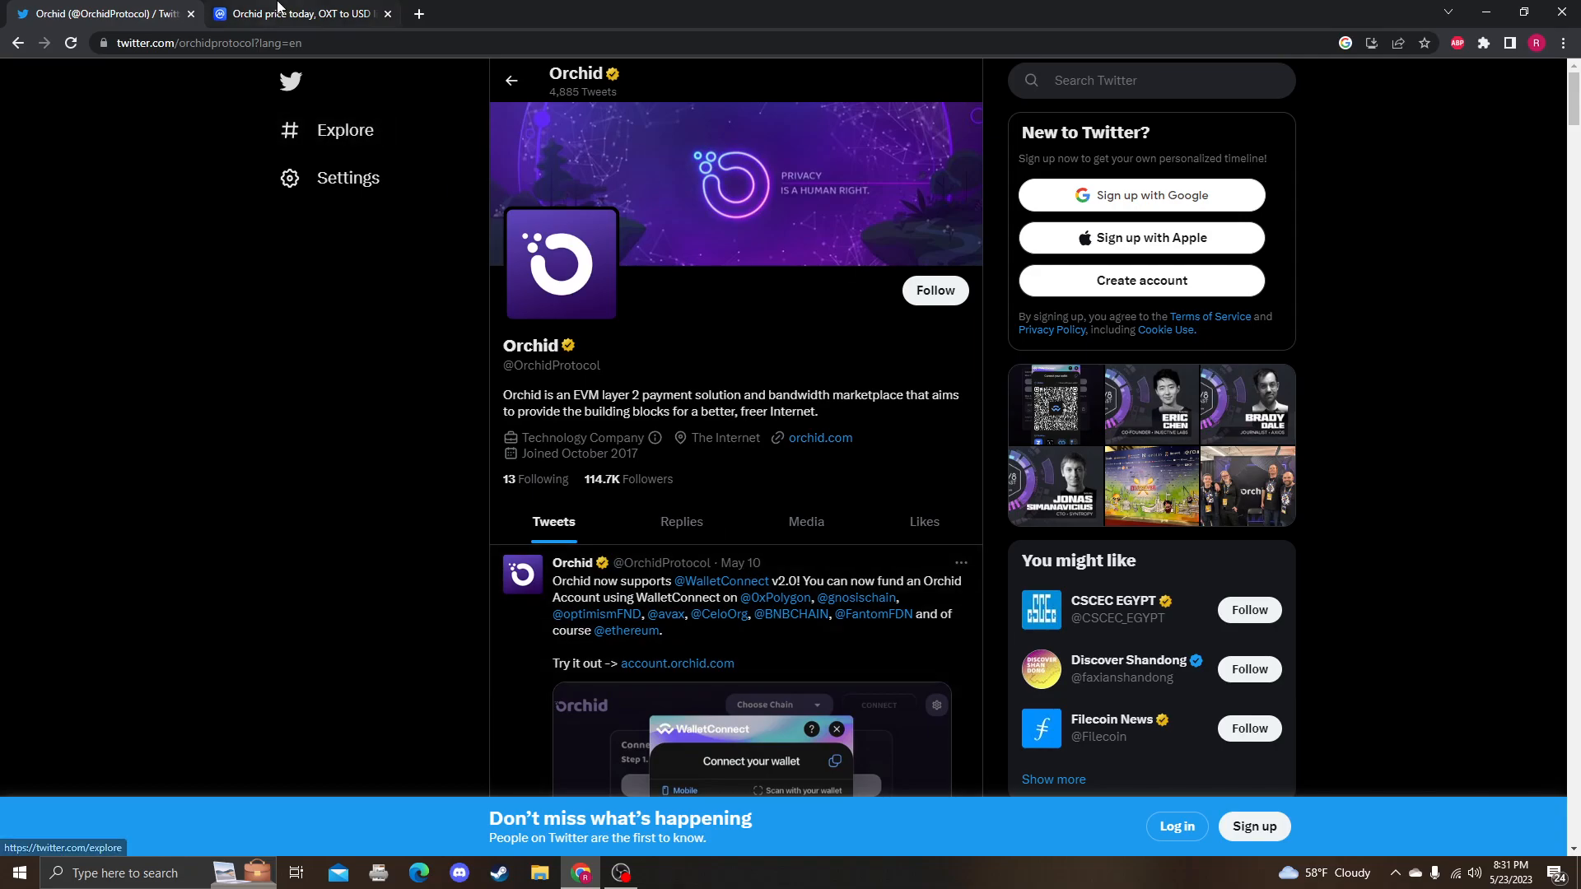
# Close the Orchid Twitter tab, leaving CoinMarketCap's Orchid page open.
pyautogui.click(296, 13)
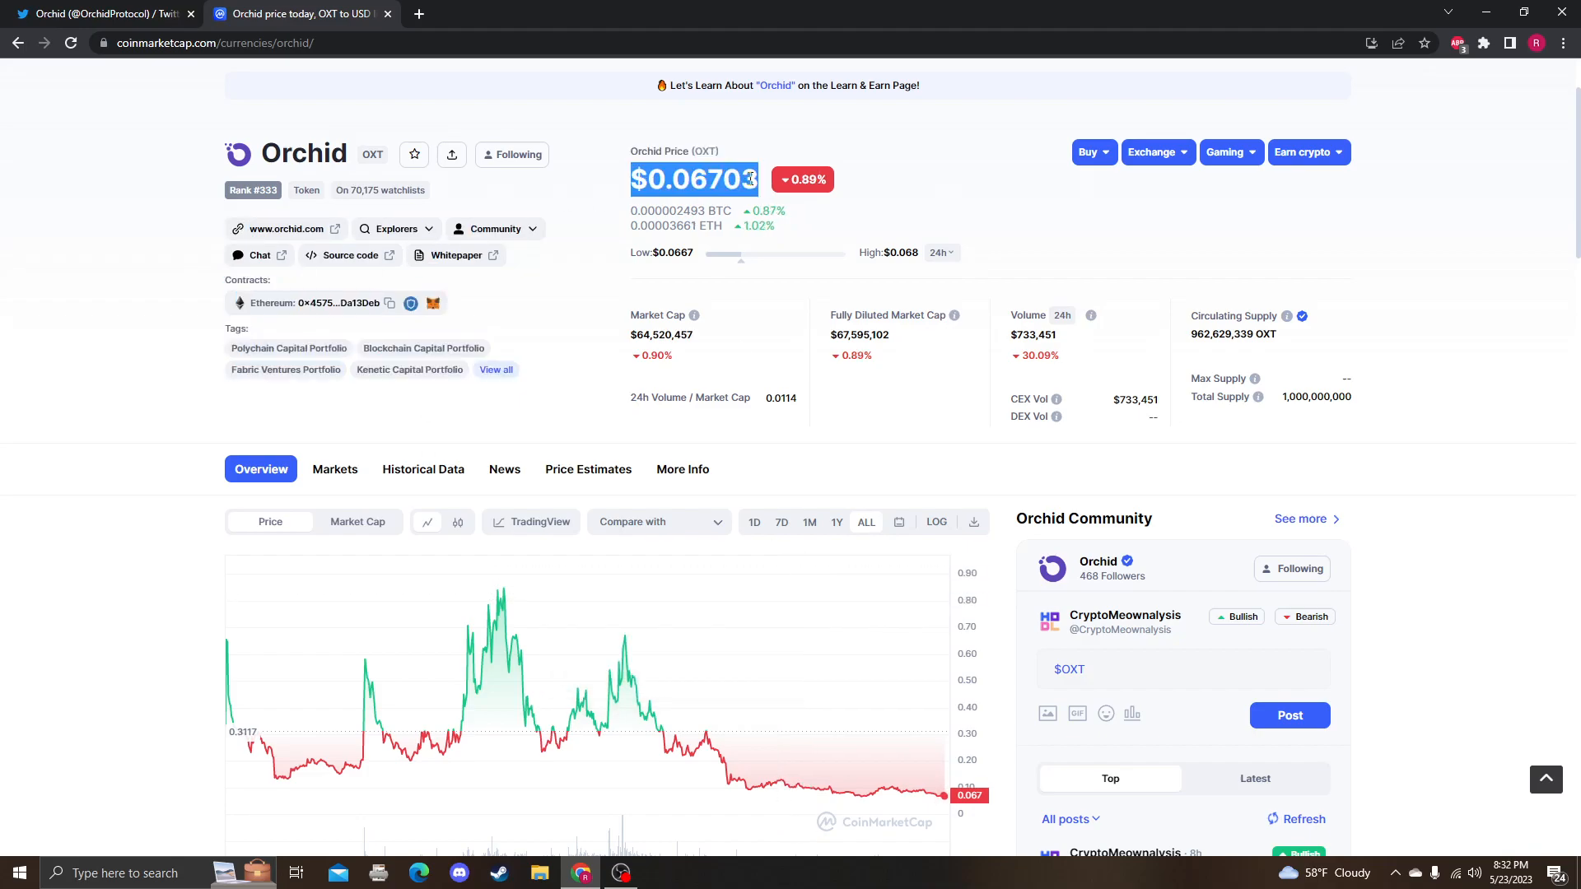
pyautogui.click(96, 13)
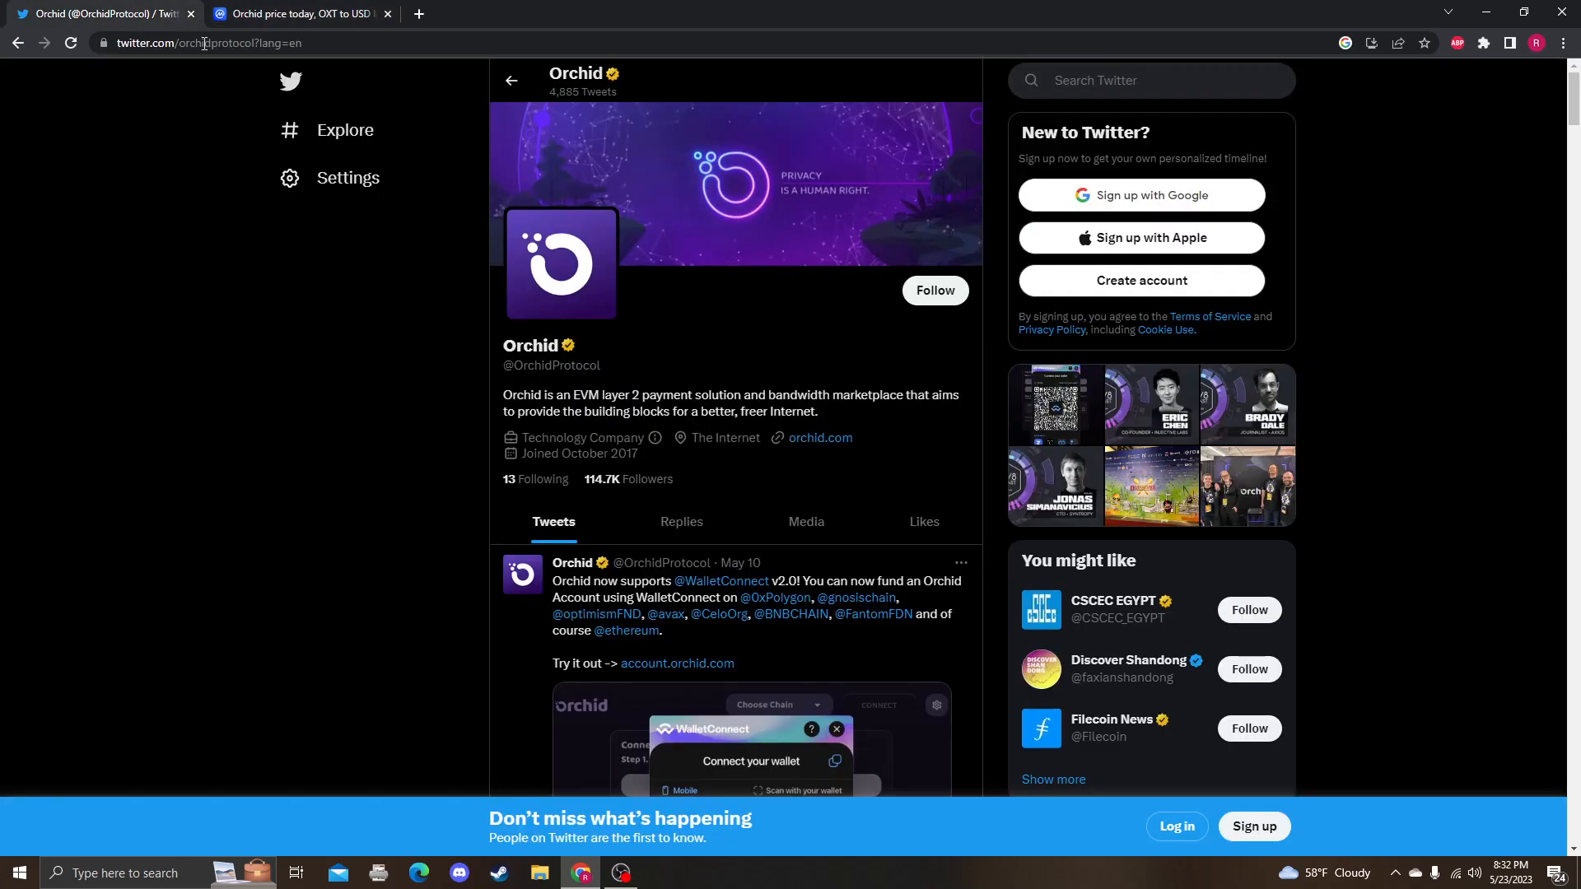
pyautogui.click(295, 13)
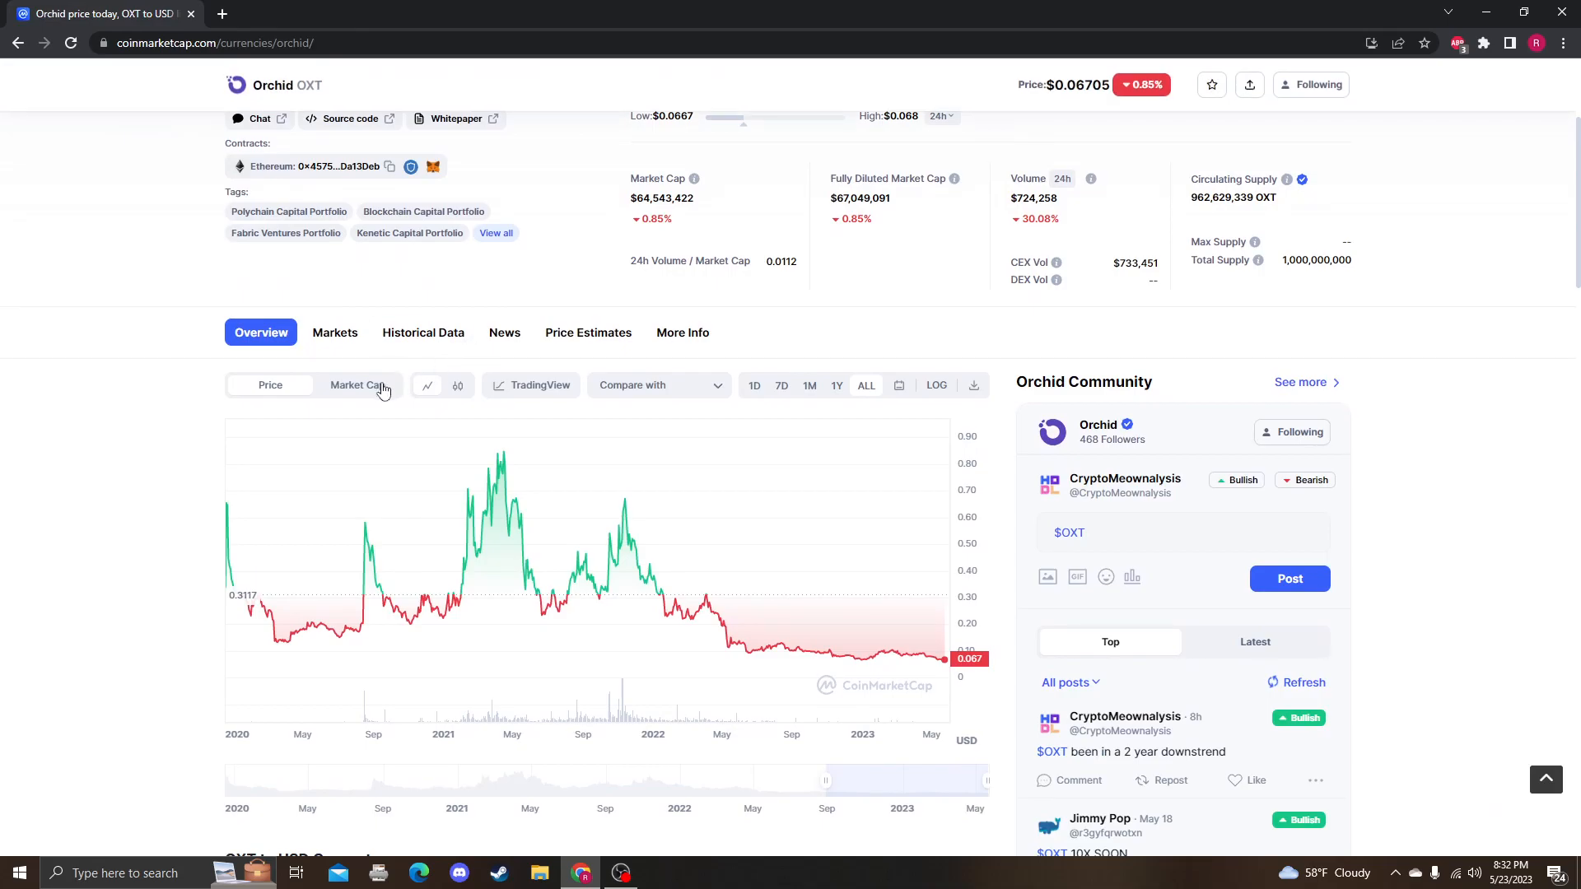
# Switch Orchid's chart to Market Cap and scroll down to the markets table.
pyautogui.click(356, 386)
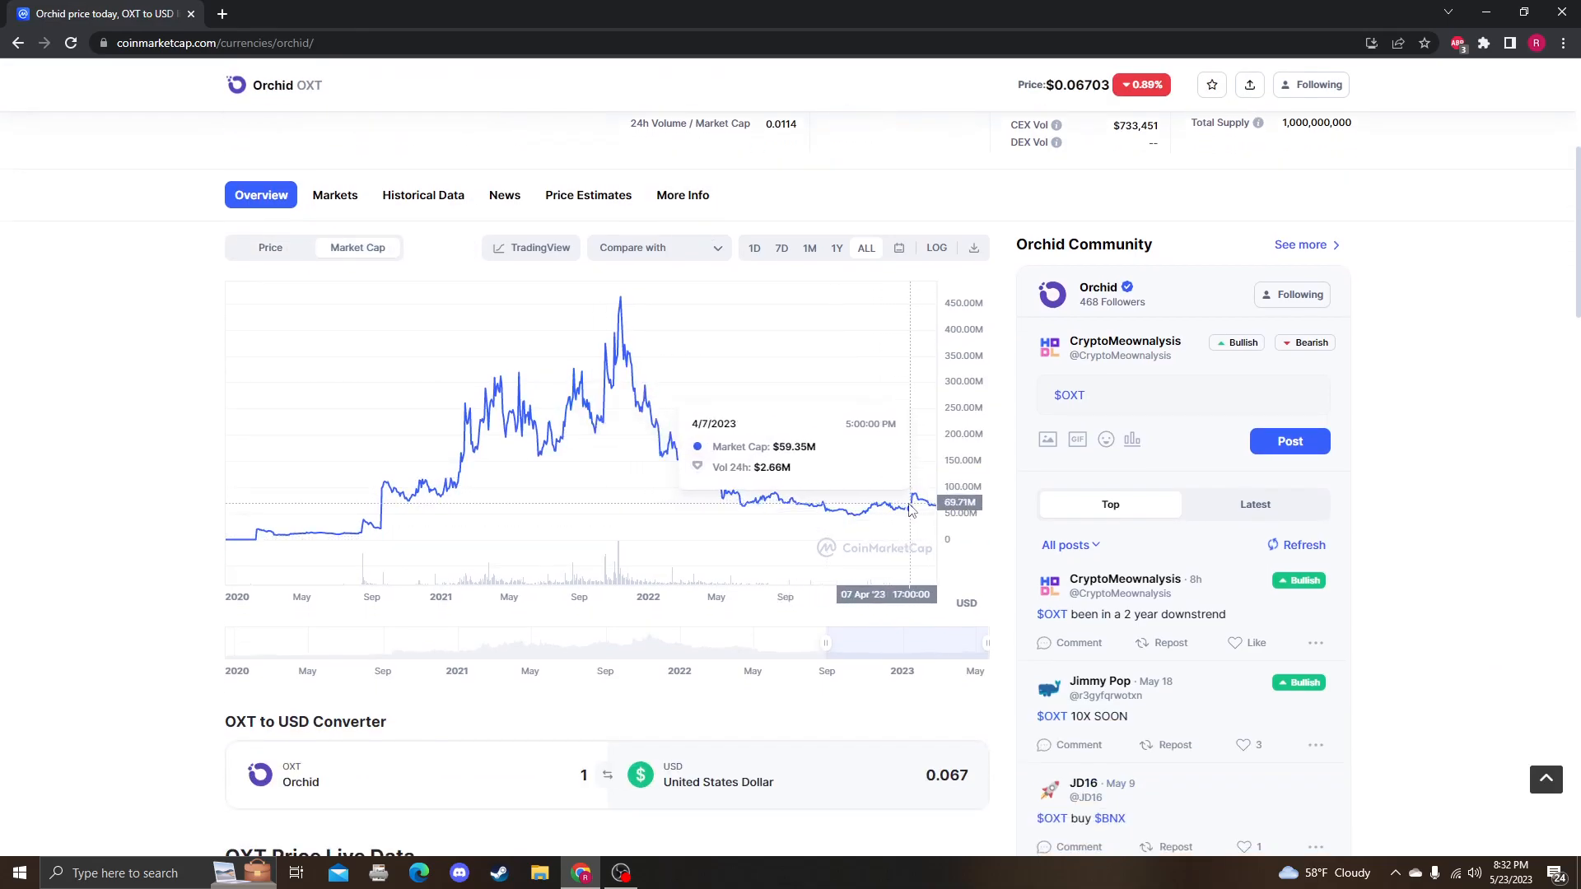
pyautogui.moveTo(908, 512)
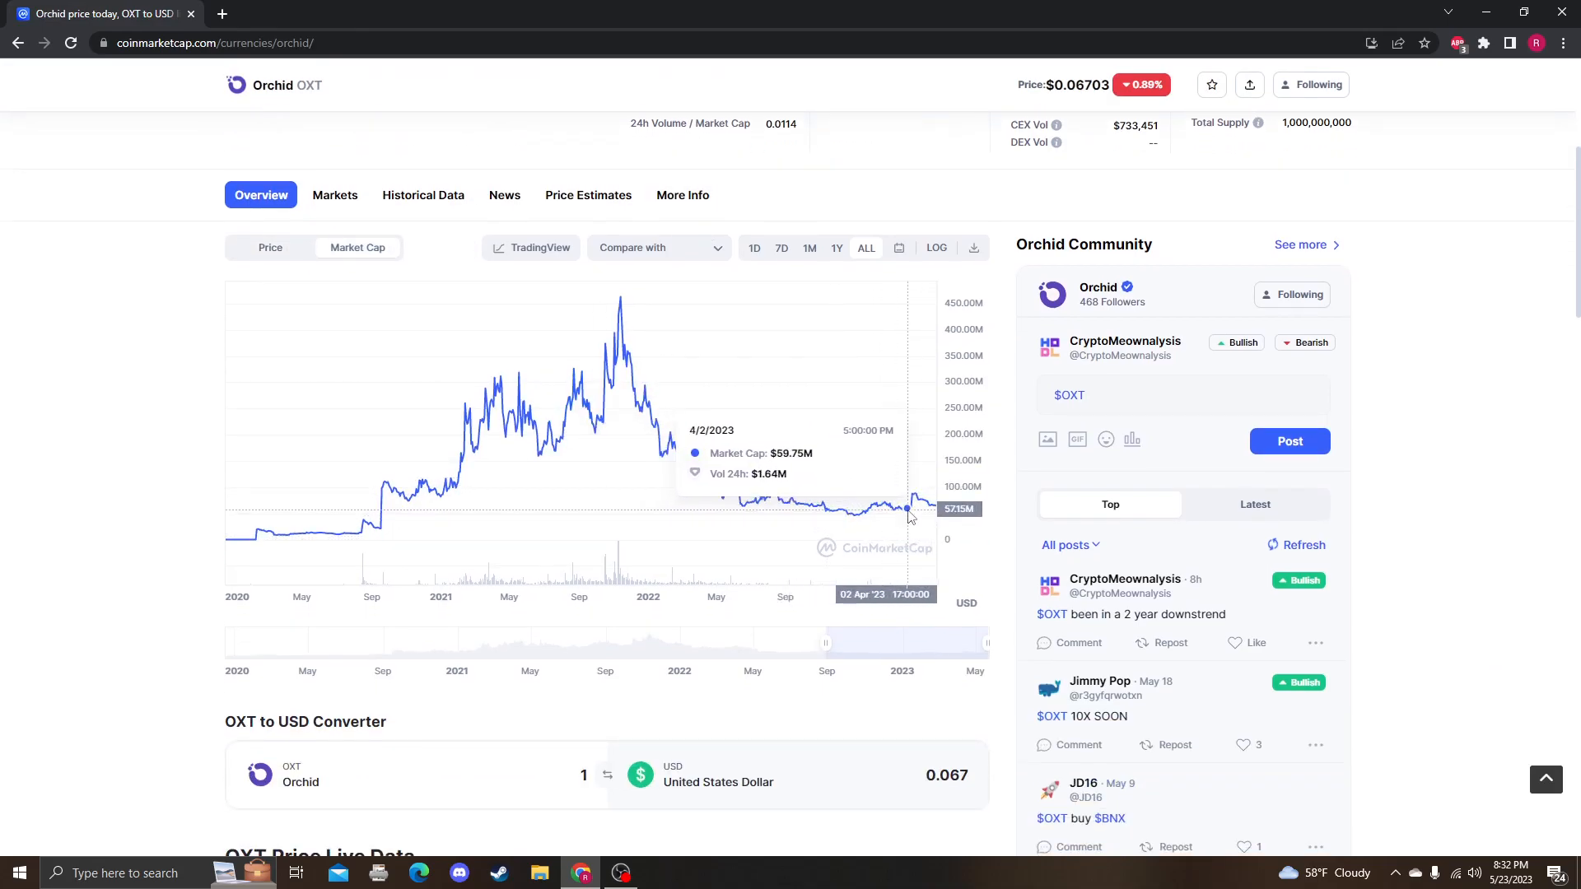
pyautogui.scroll(-3)
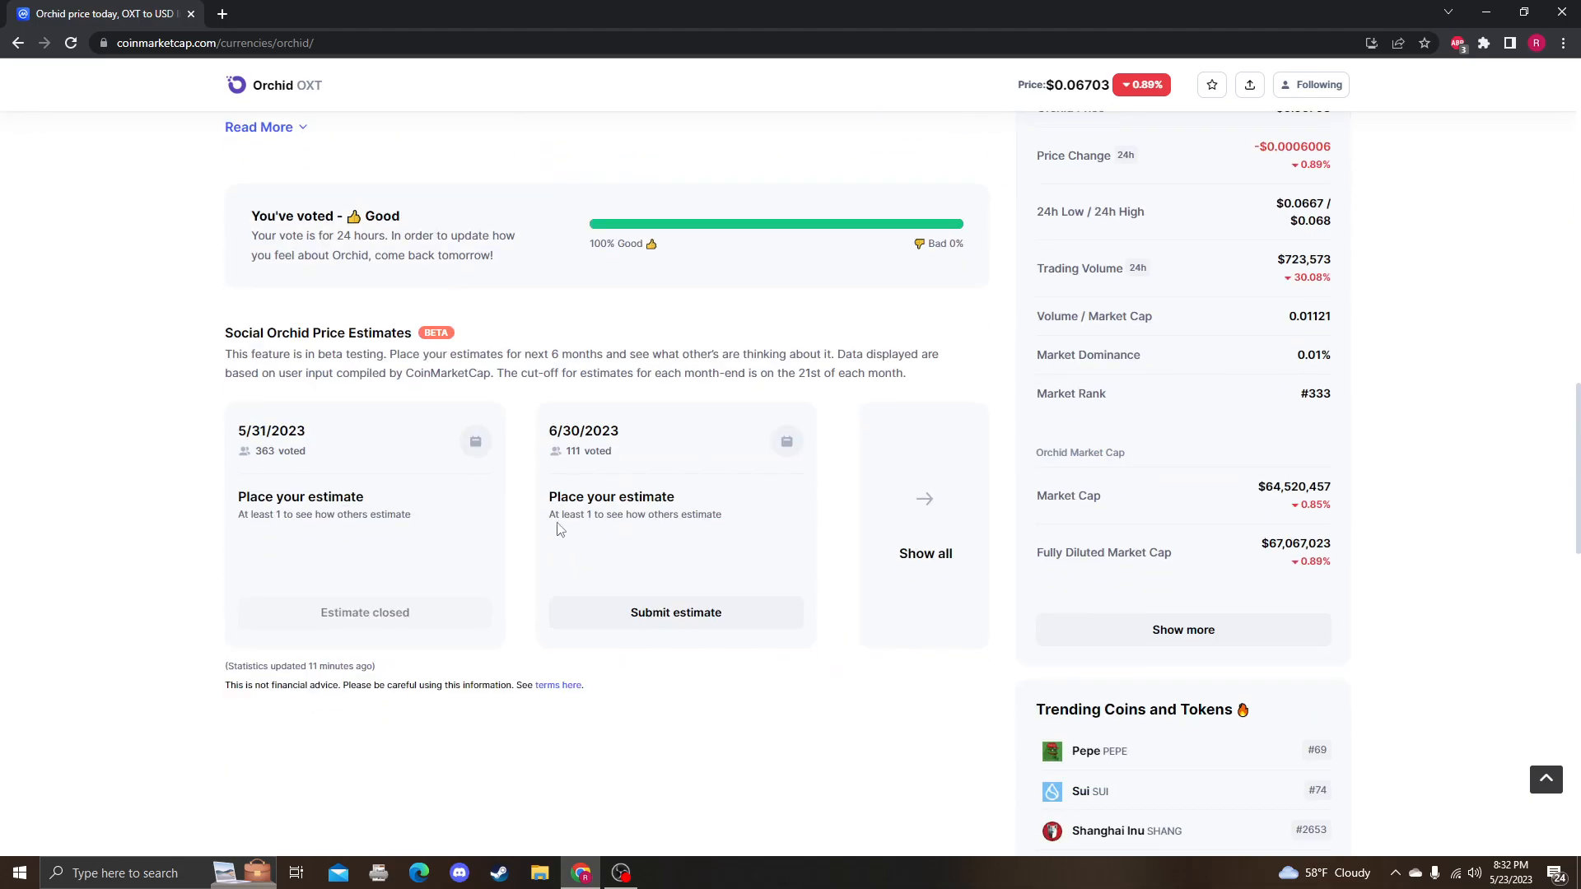
pyautogui.scroll(-3)
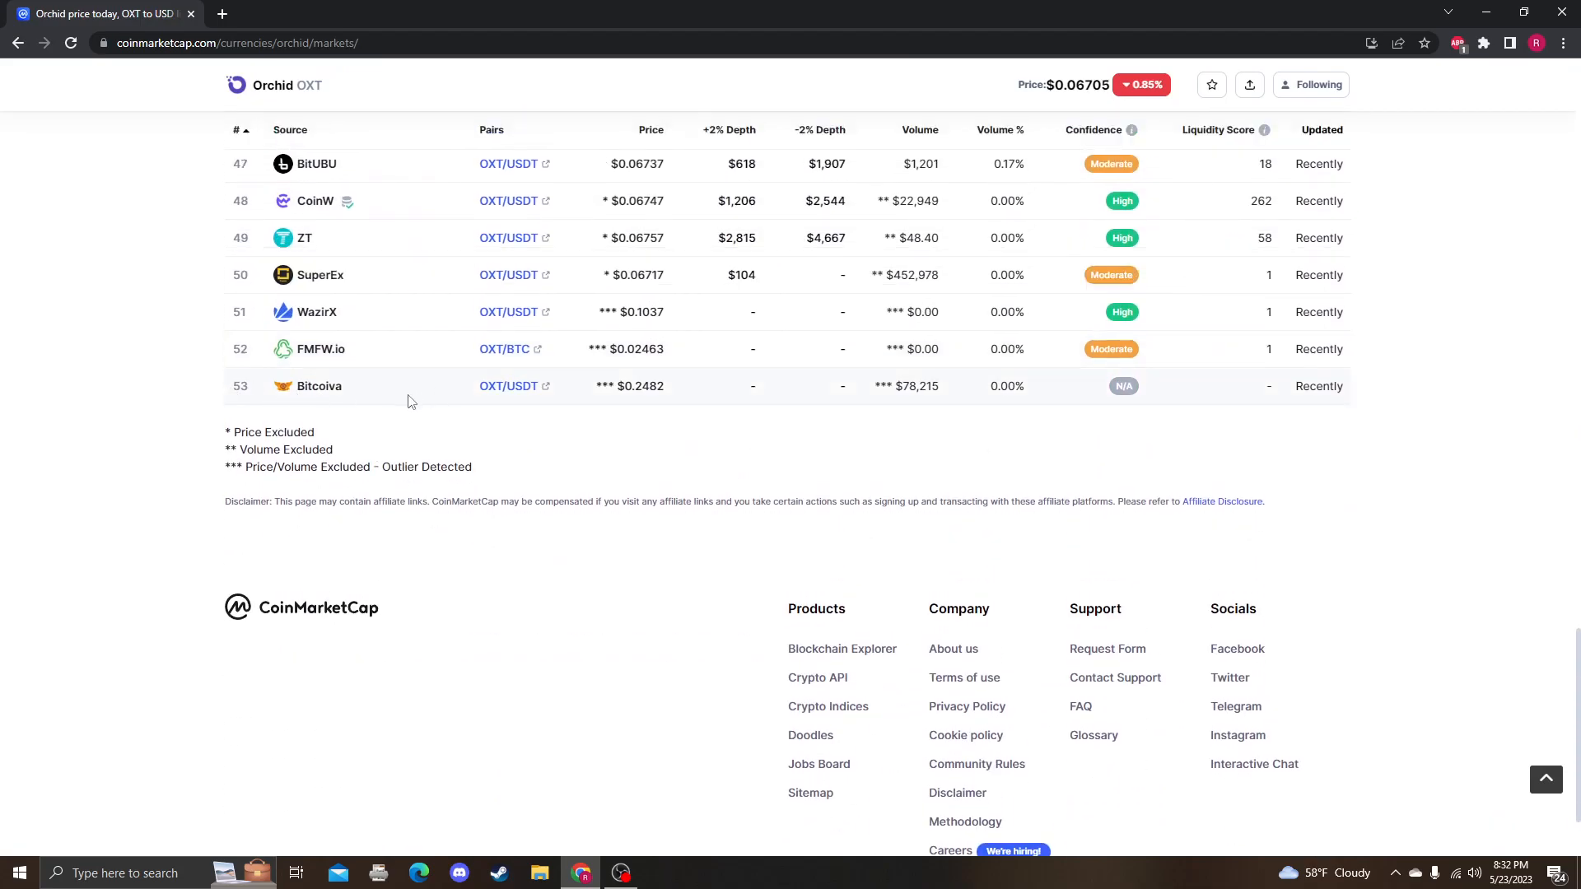
# Sort Orchid's markets by Volume, largest first, and open the $HREK community post notification.
pyautogui.scroll(3)
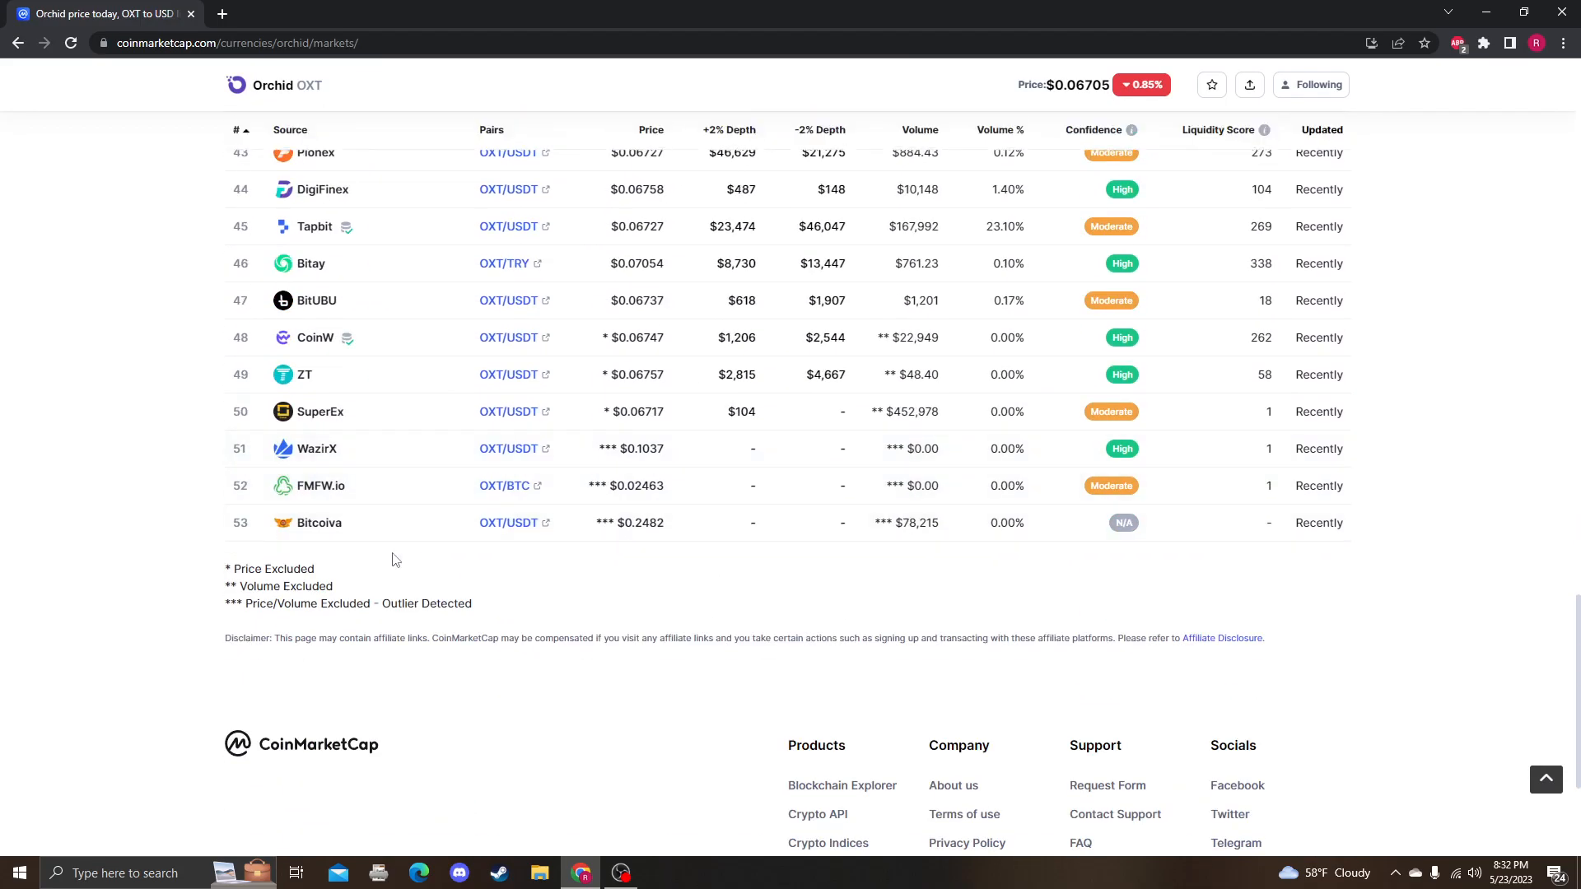
pyautogui.scroll(3)
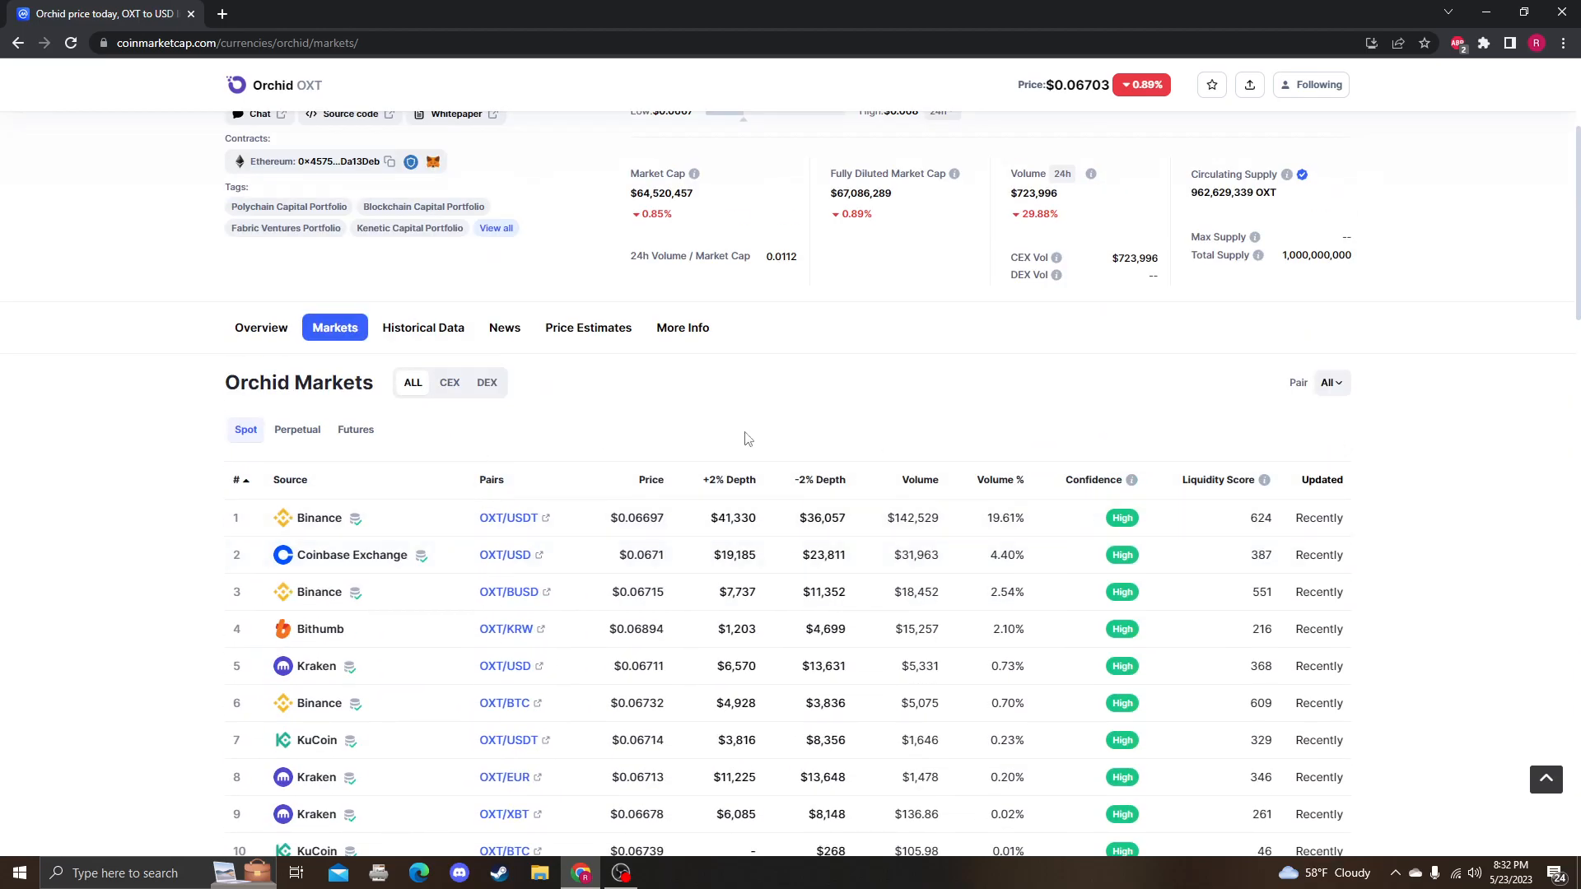
pyautogui.scroll(-3)
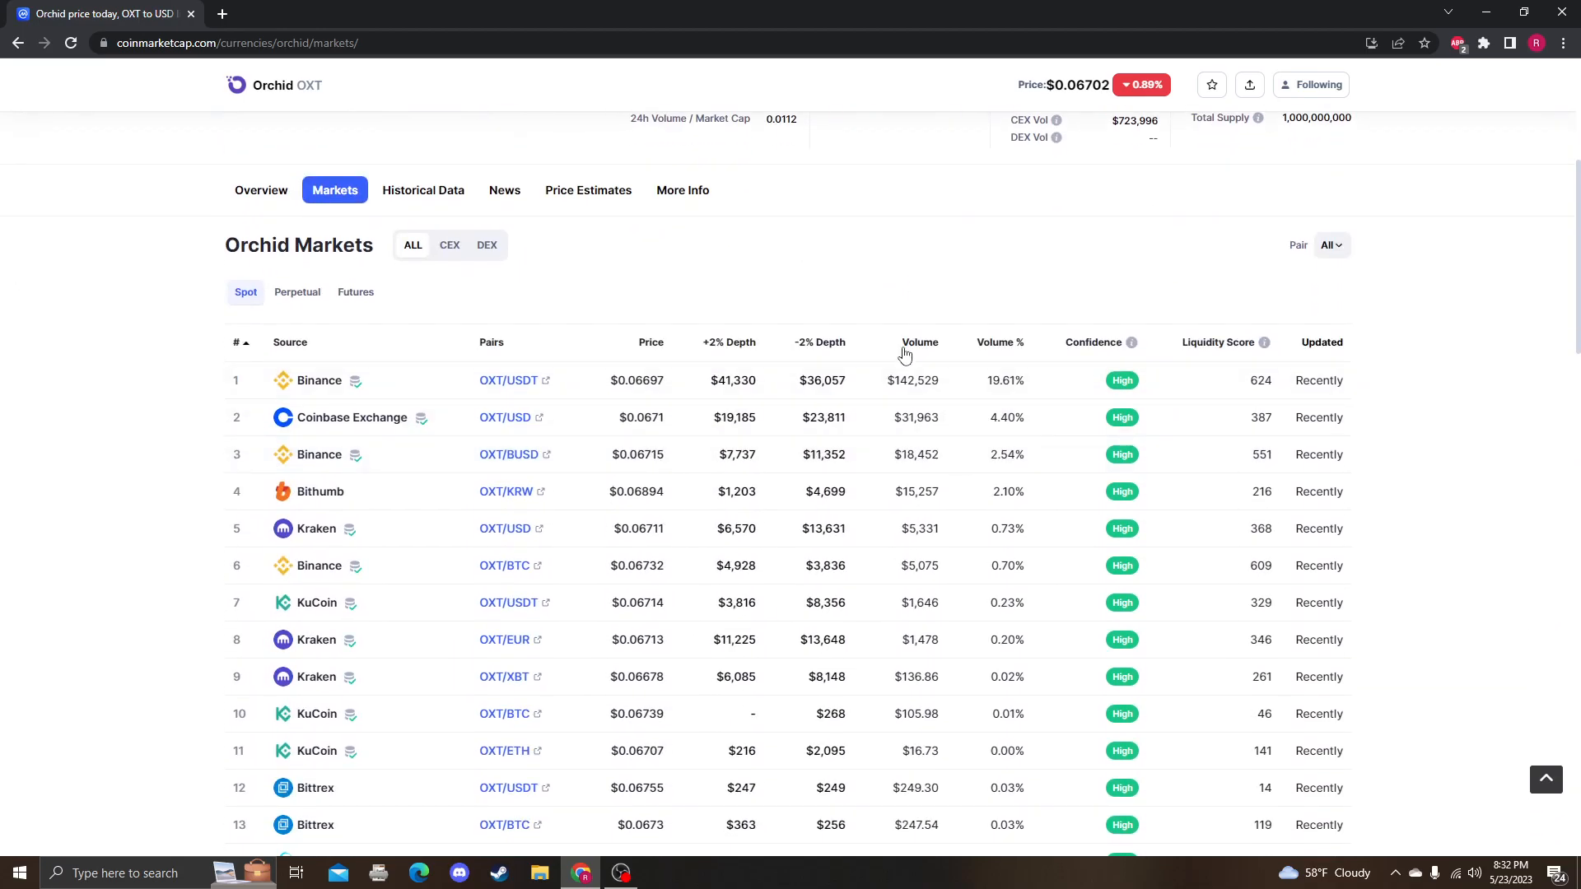
pyautogui.click(919, 342)
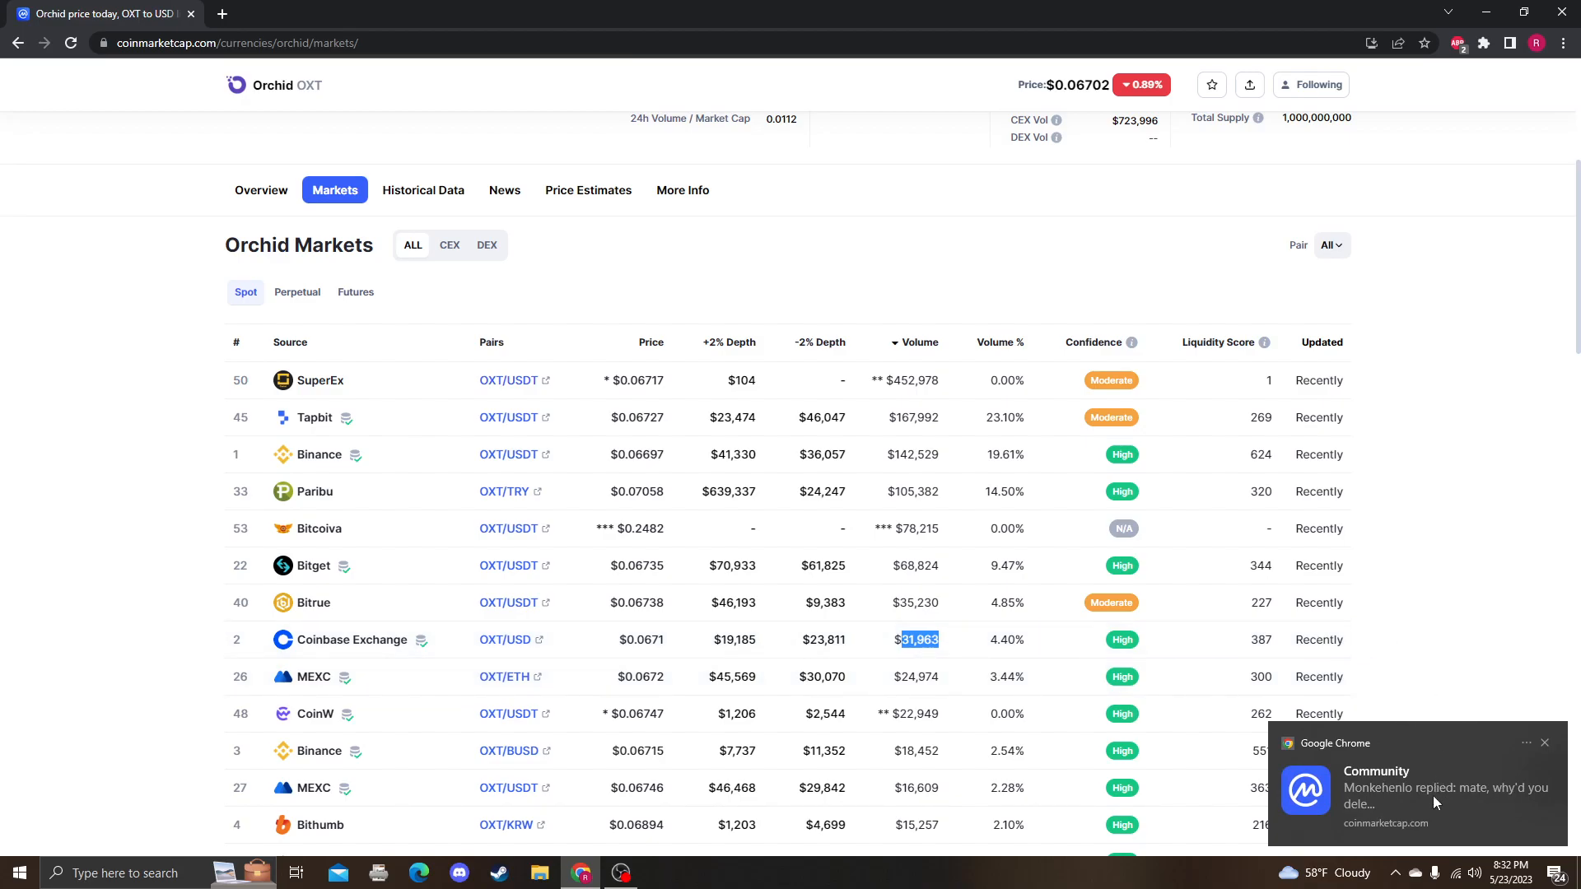
pyautogui.click(1411, 797)
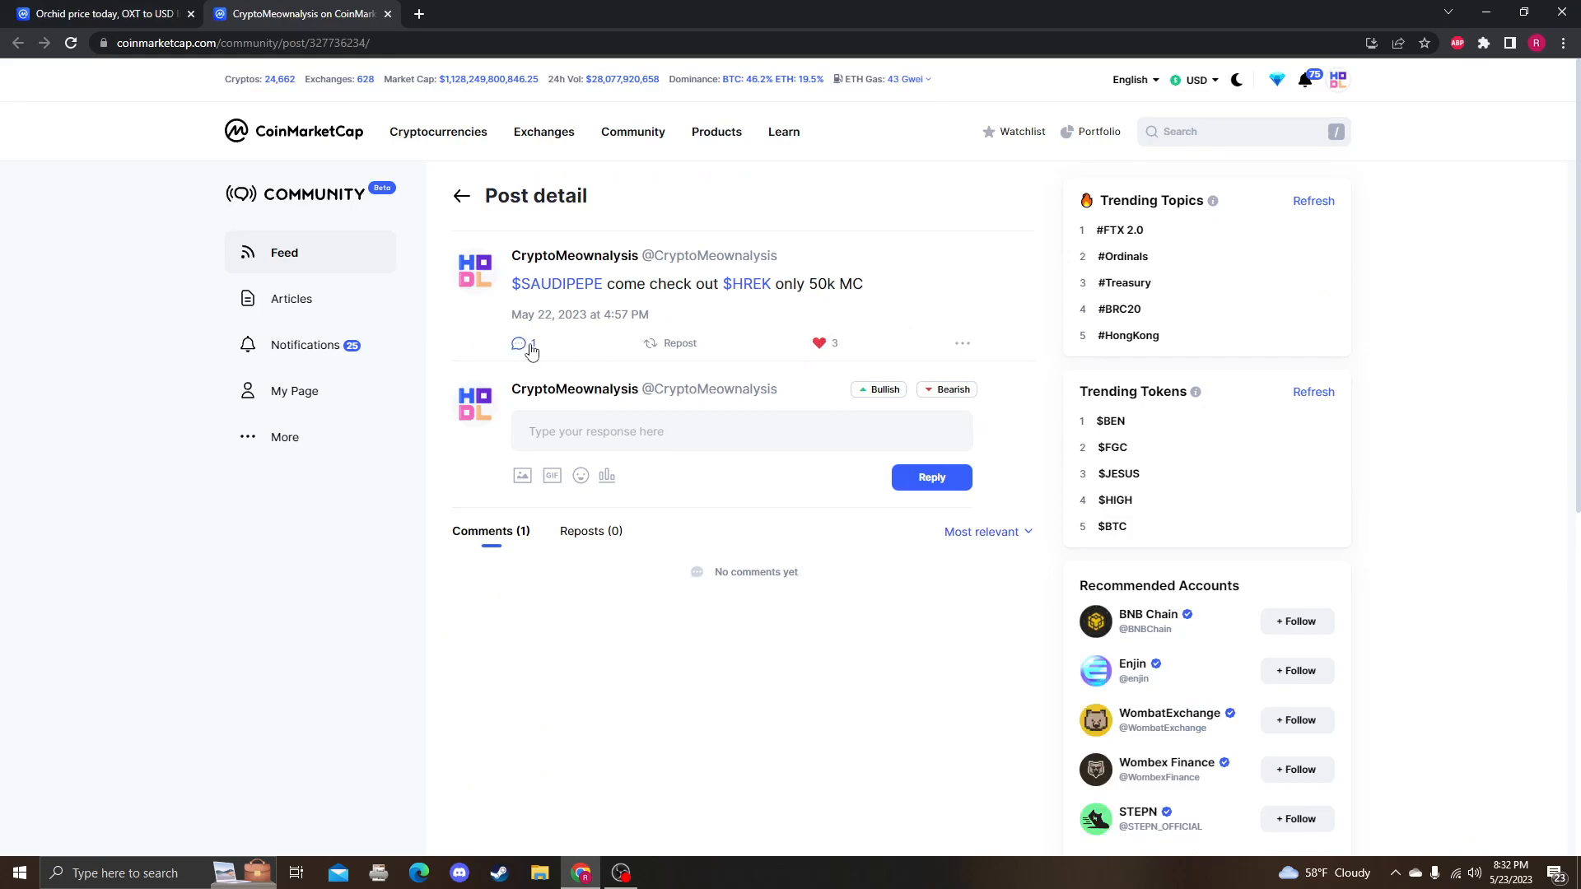
pyautogui.scroll(-3)
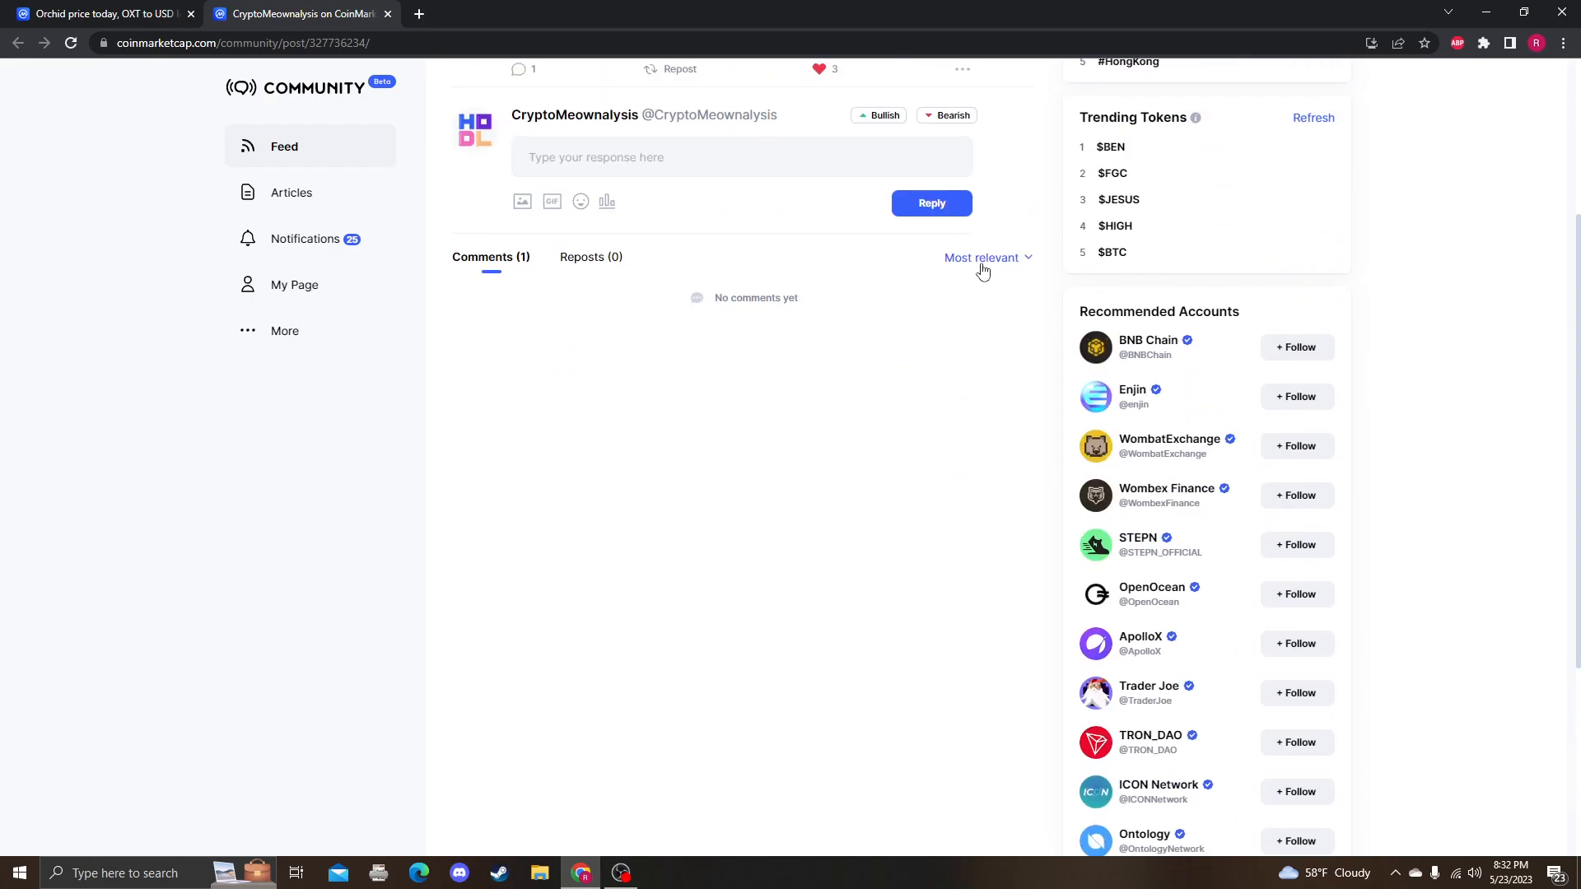
pyautogui.click(983, 257)
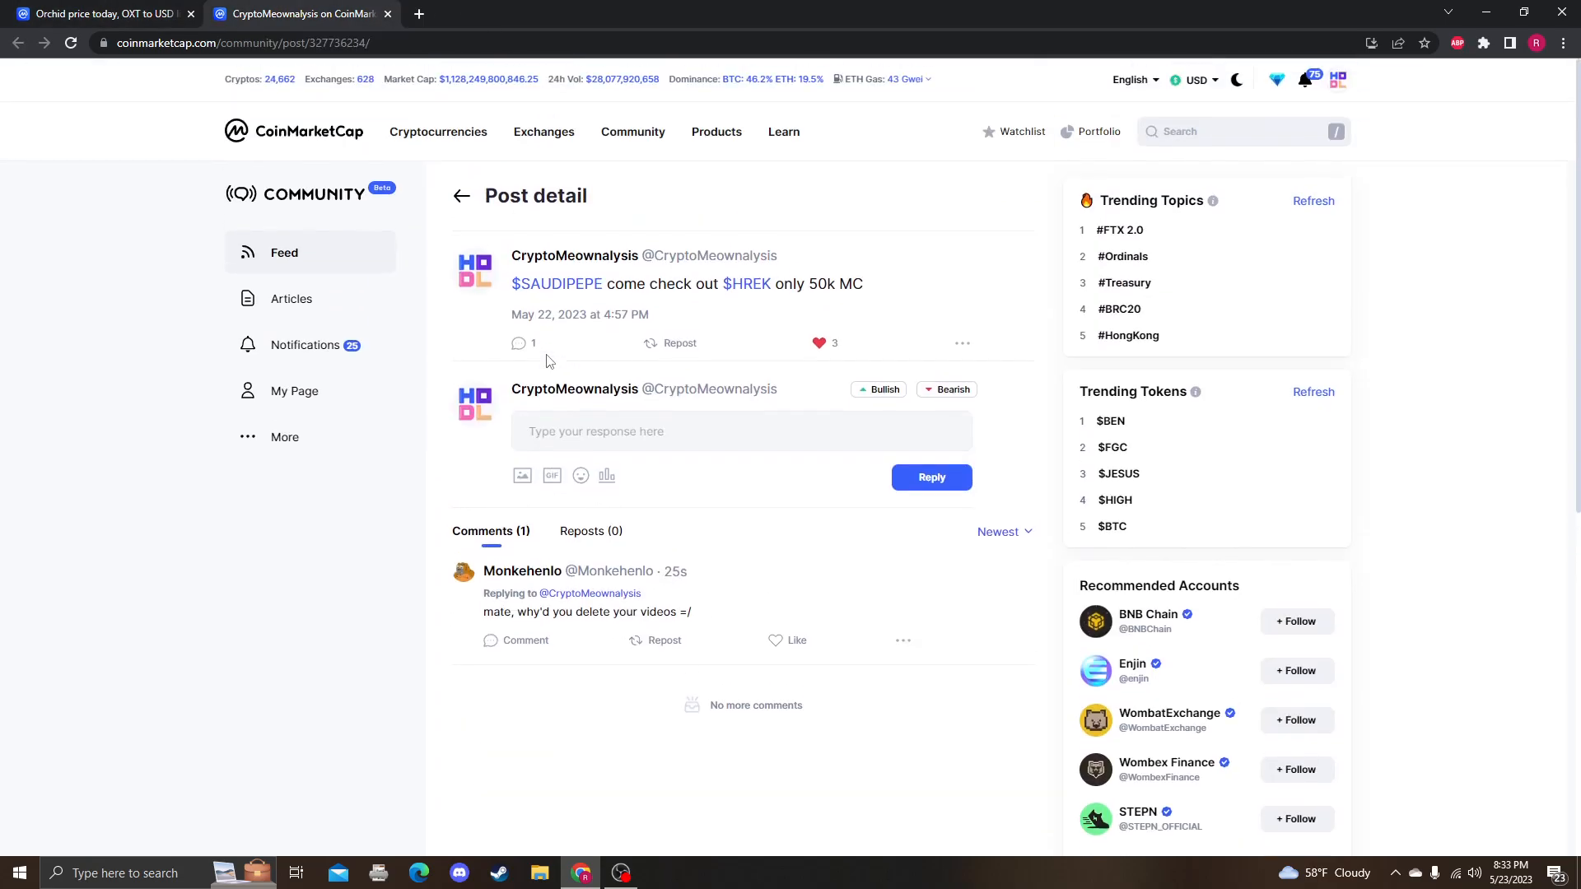
pyautogui.moveTo(668, 273)
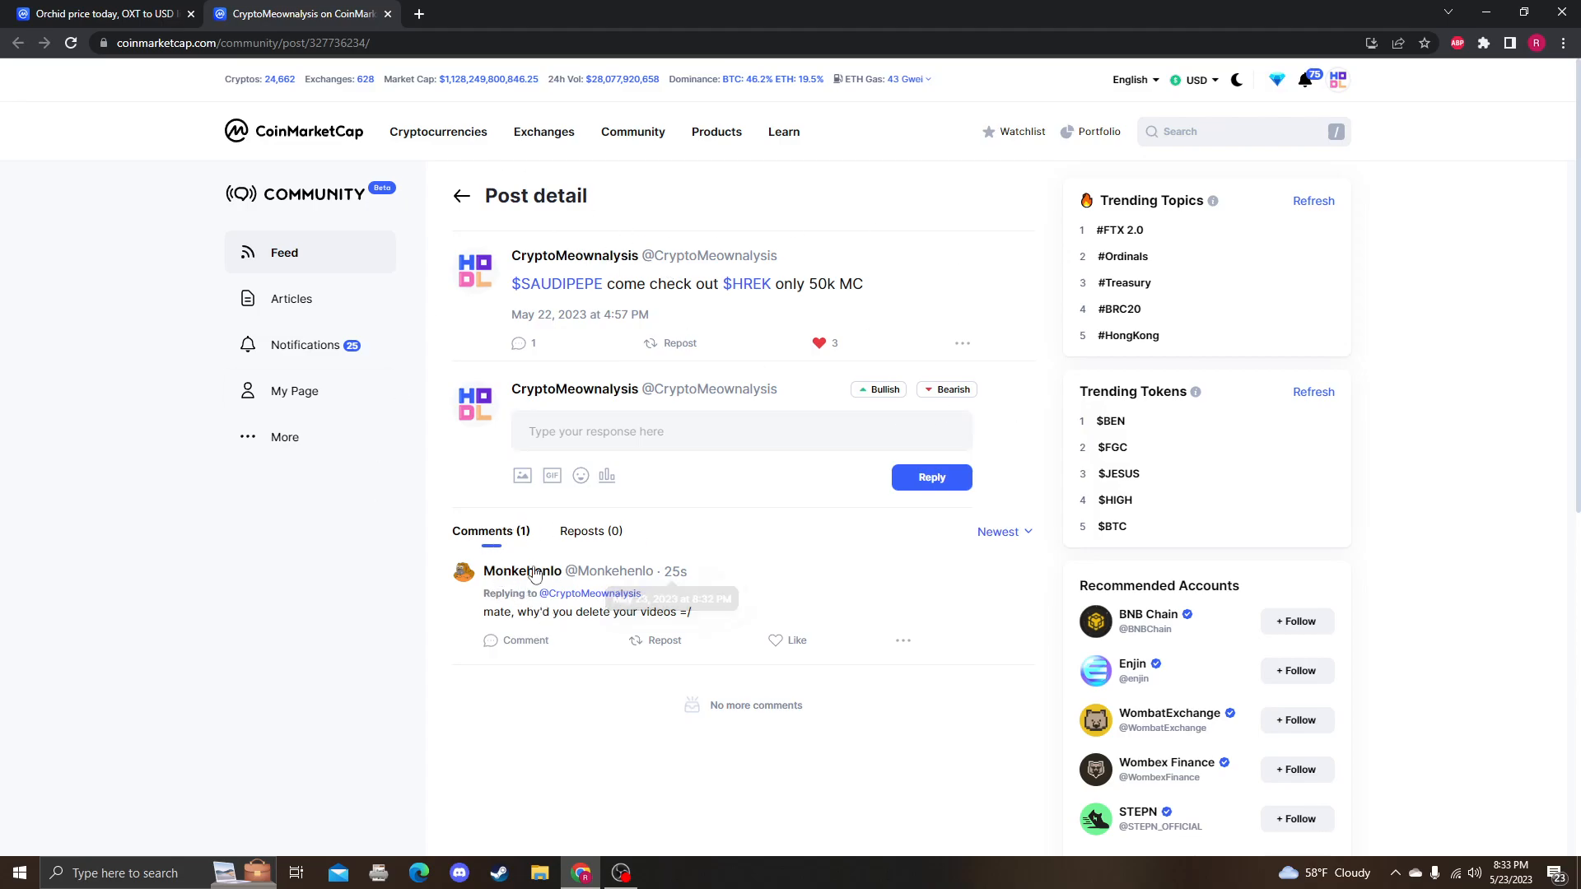
pyautogui.click(524, 639)
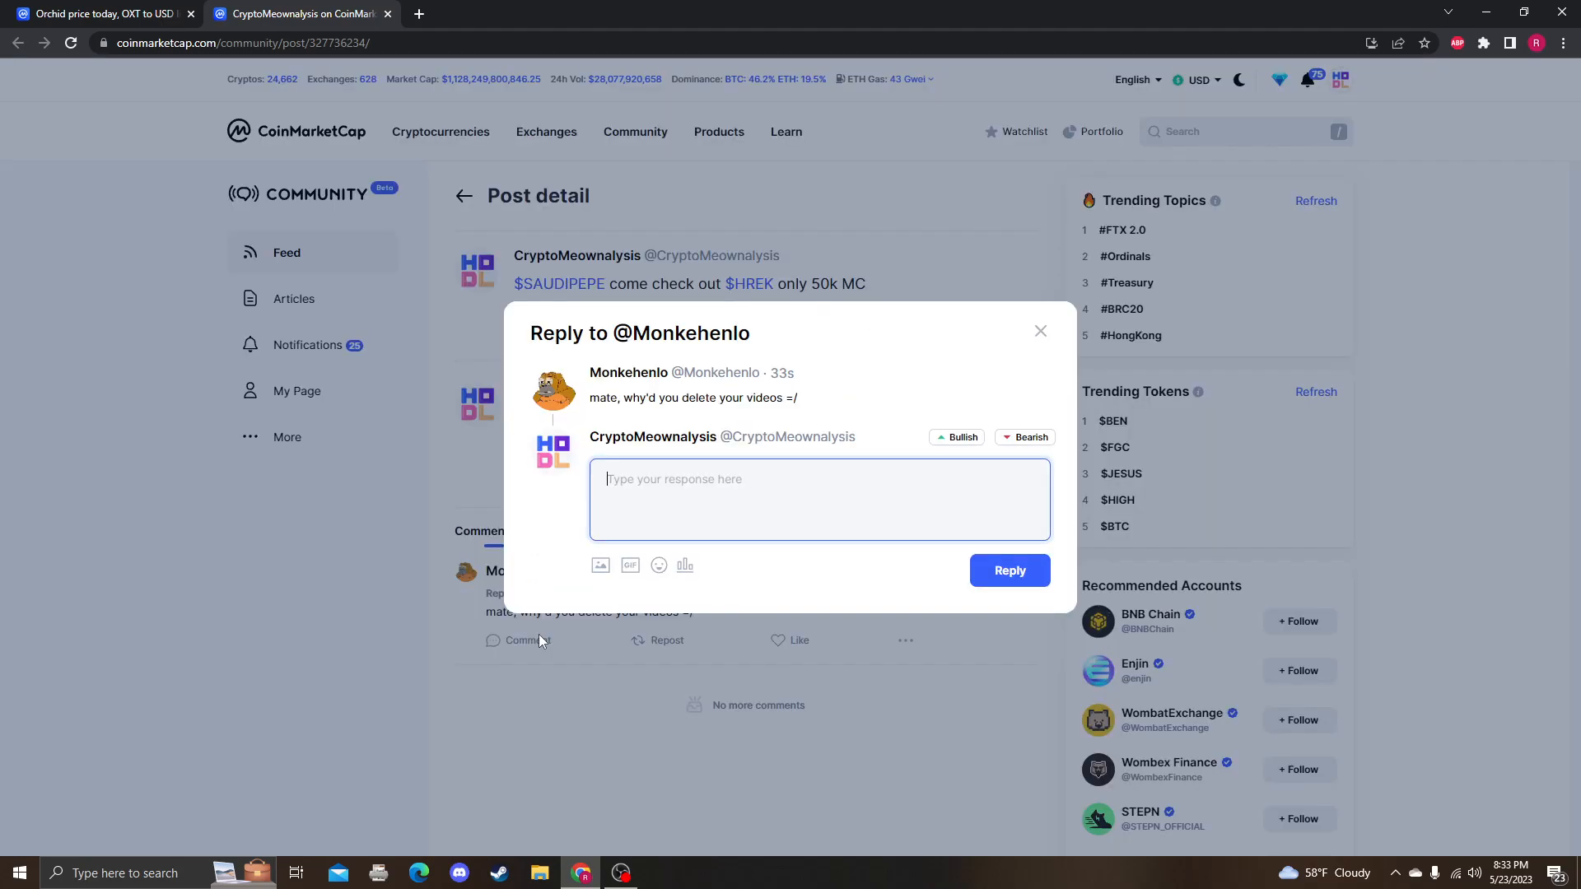
pyautogui.write('making a vid')
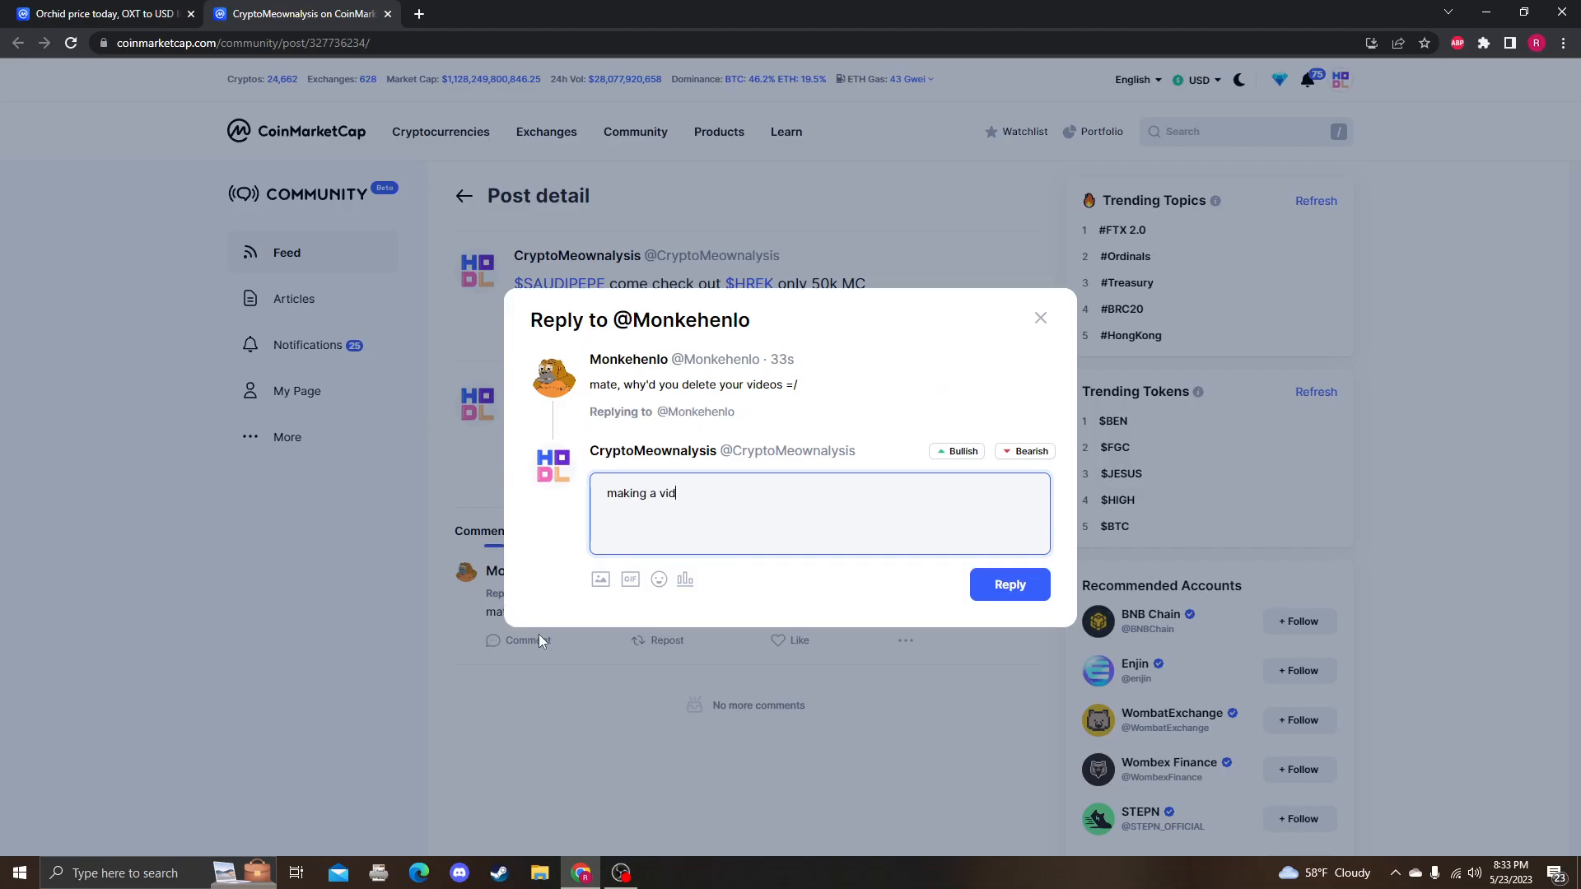
pyautogui.write('eo on oxt now but ex')
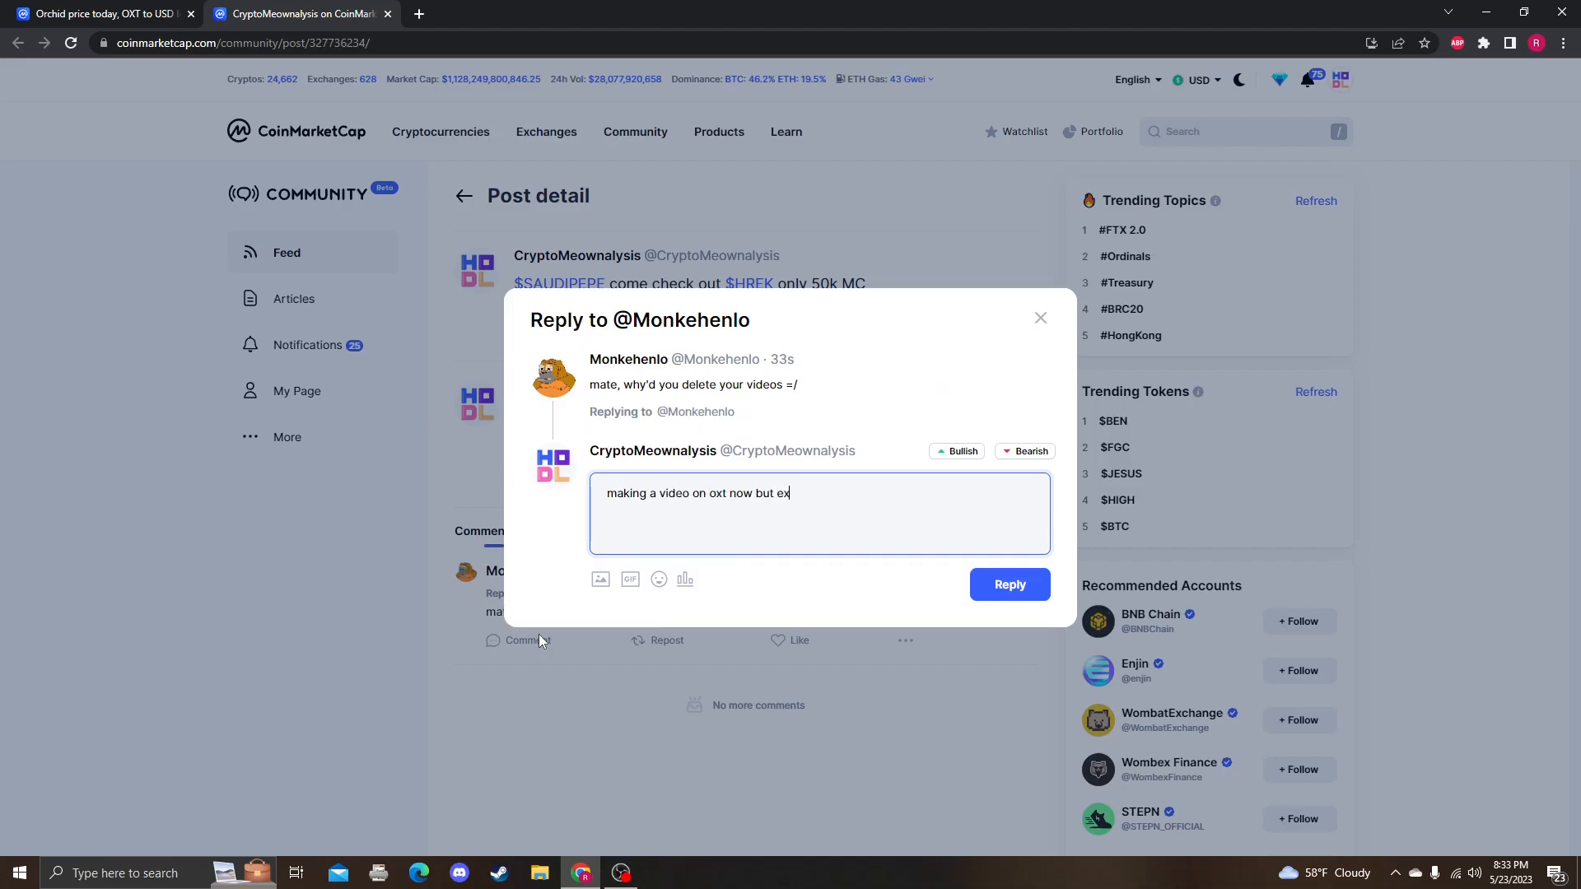
pyautogui.write('plaining this')
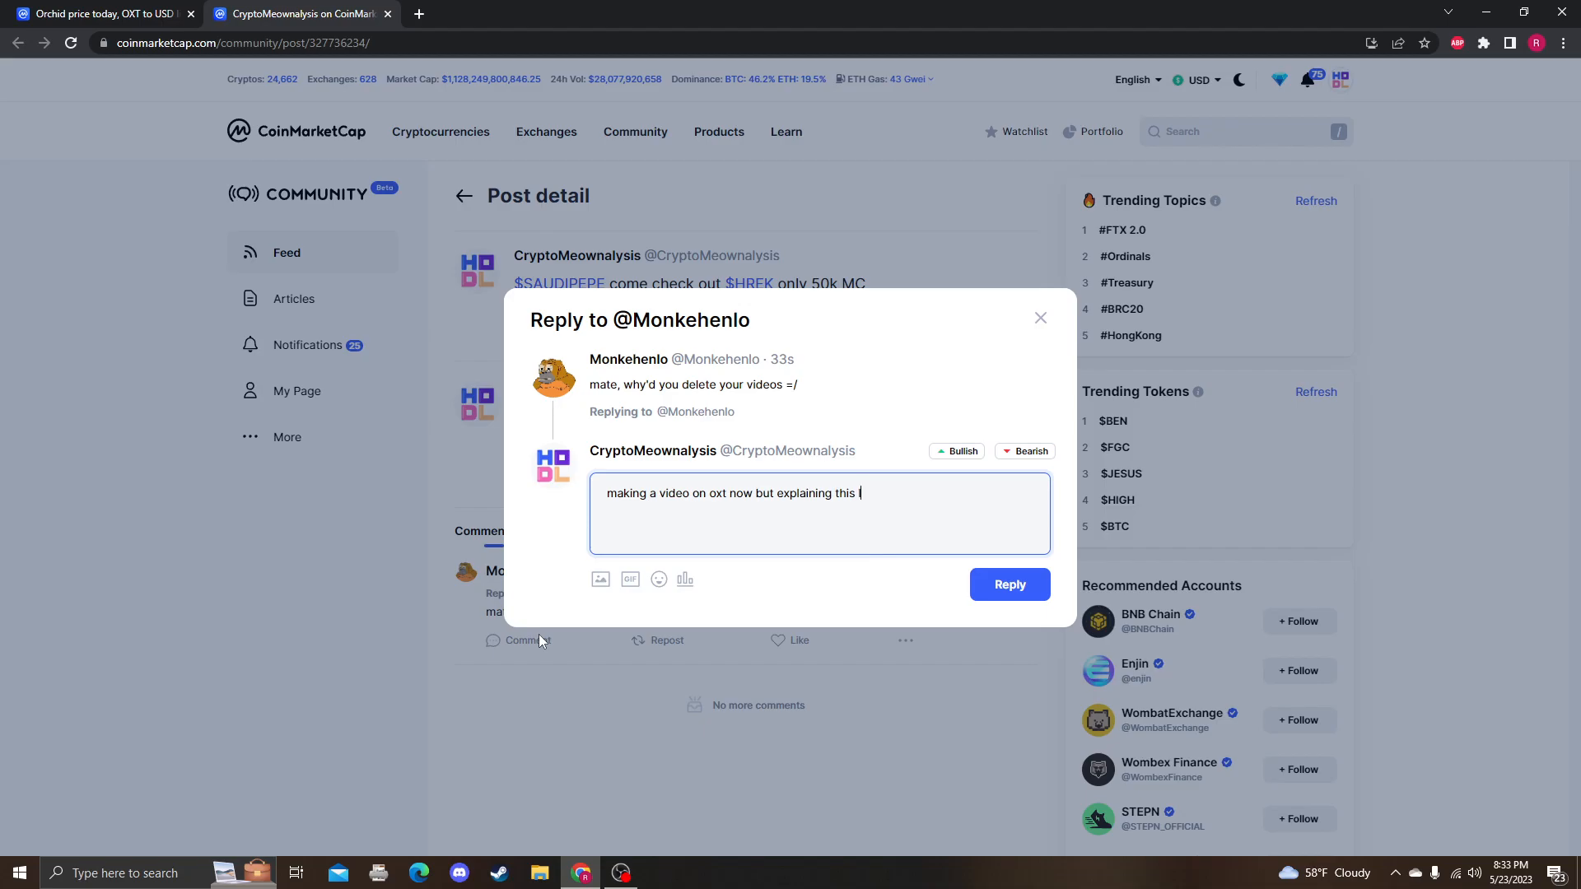
pyautogui.write('live so')
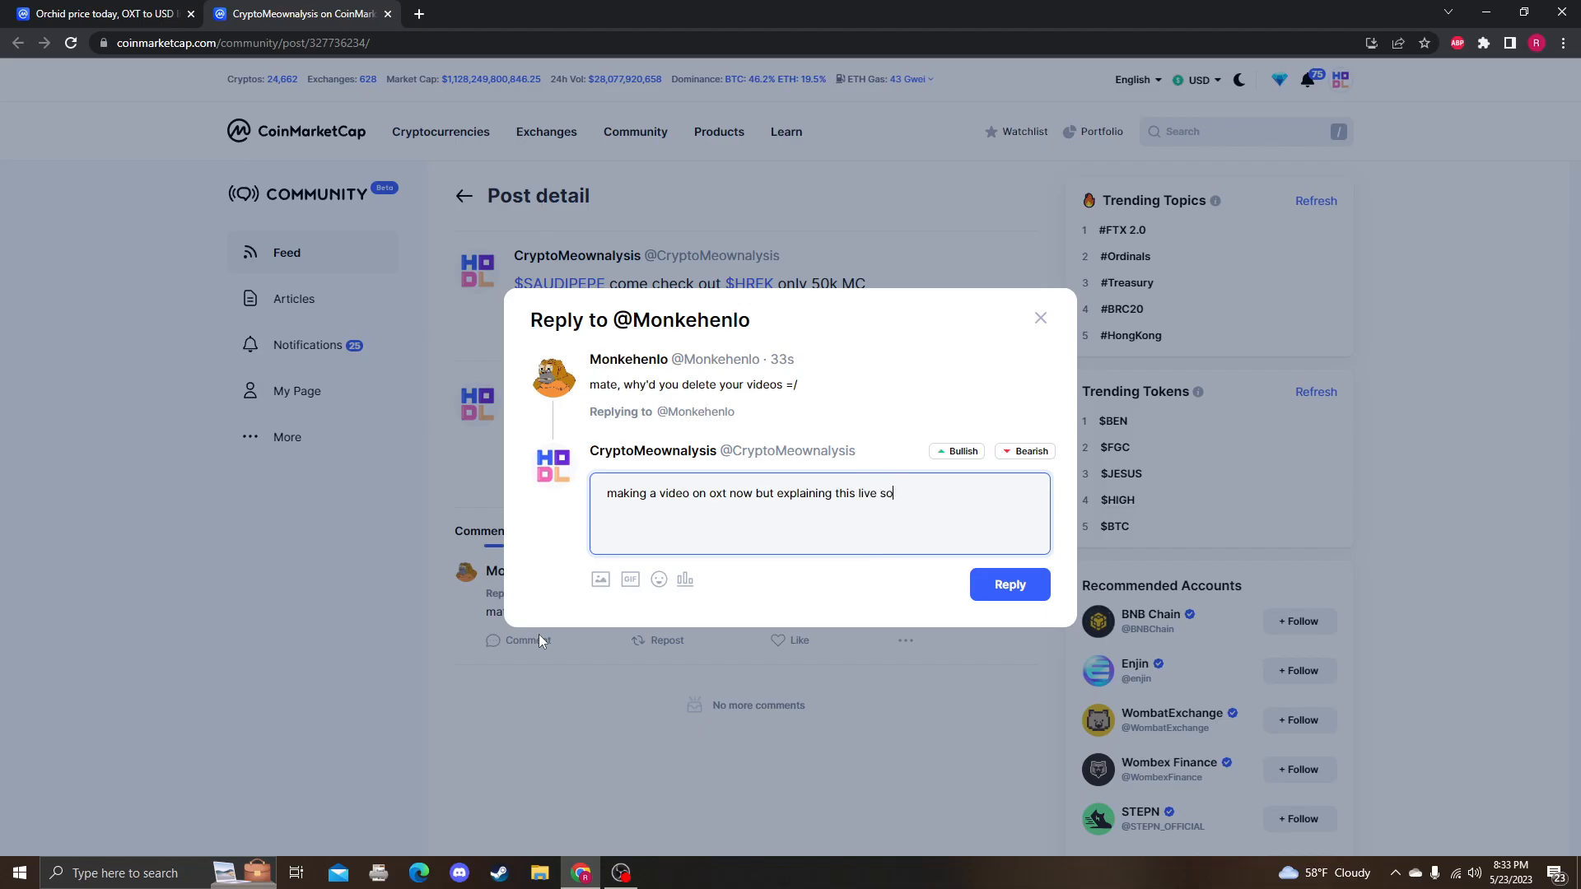
pyautogui.write('go check it out on my youtube,')
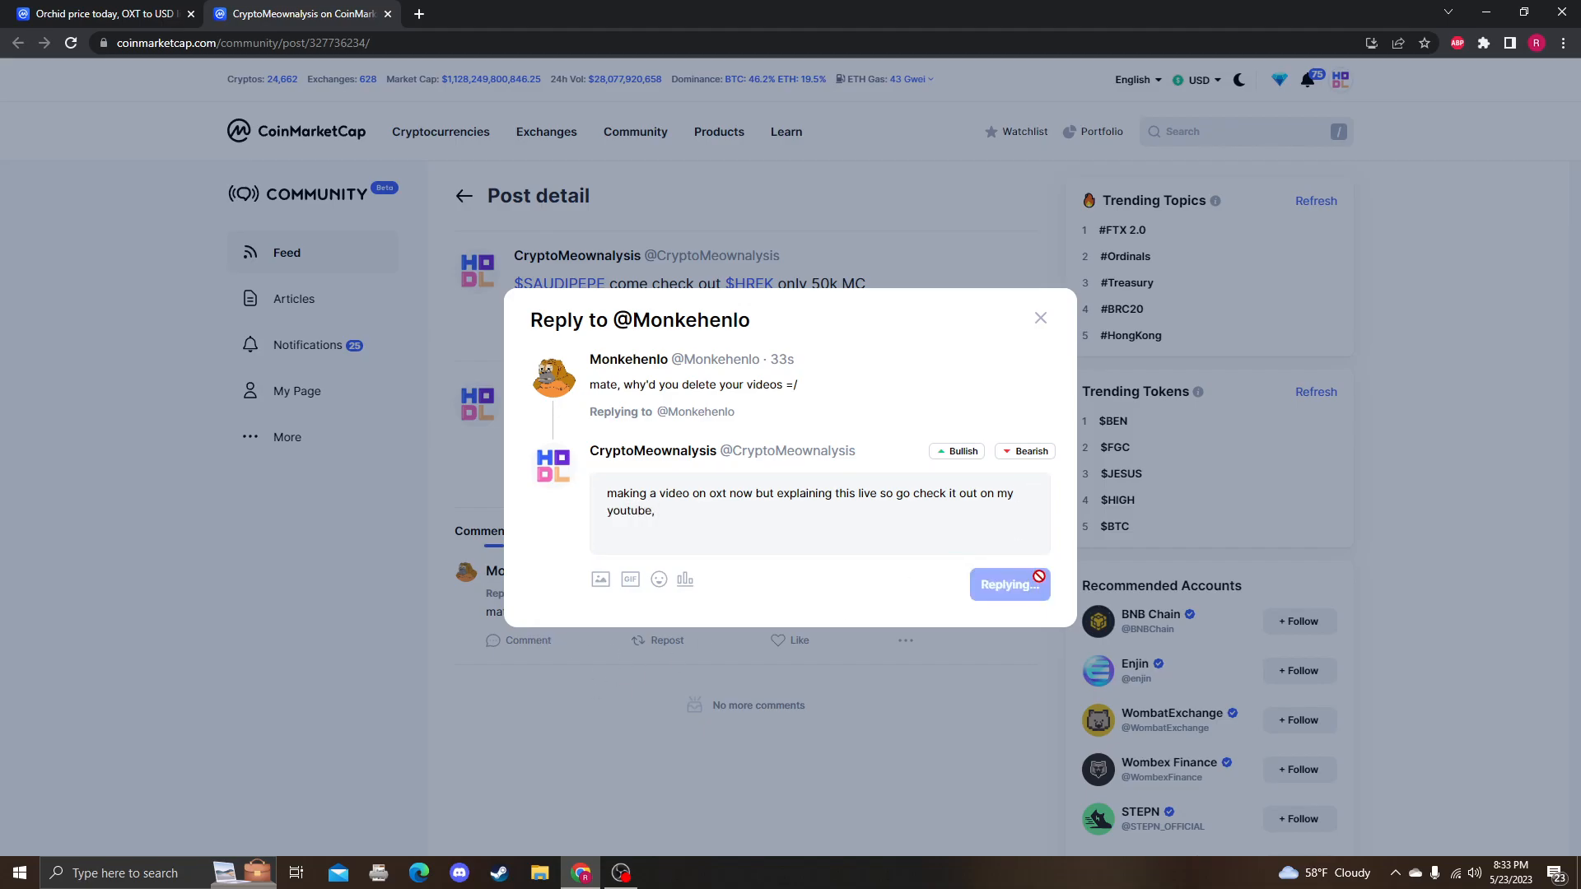
pyautogui.click(1008, 584)
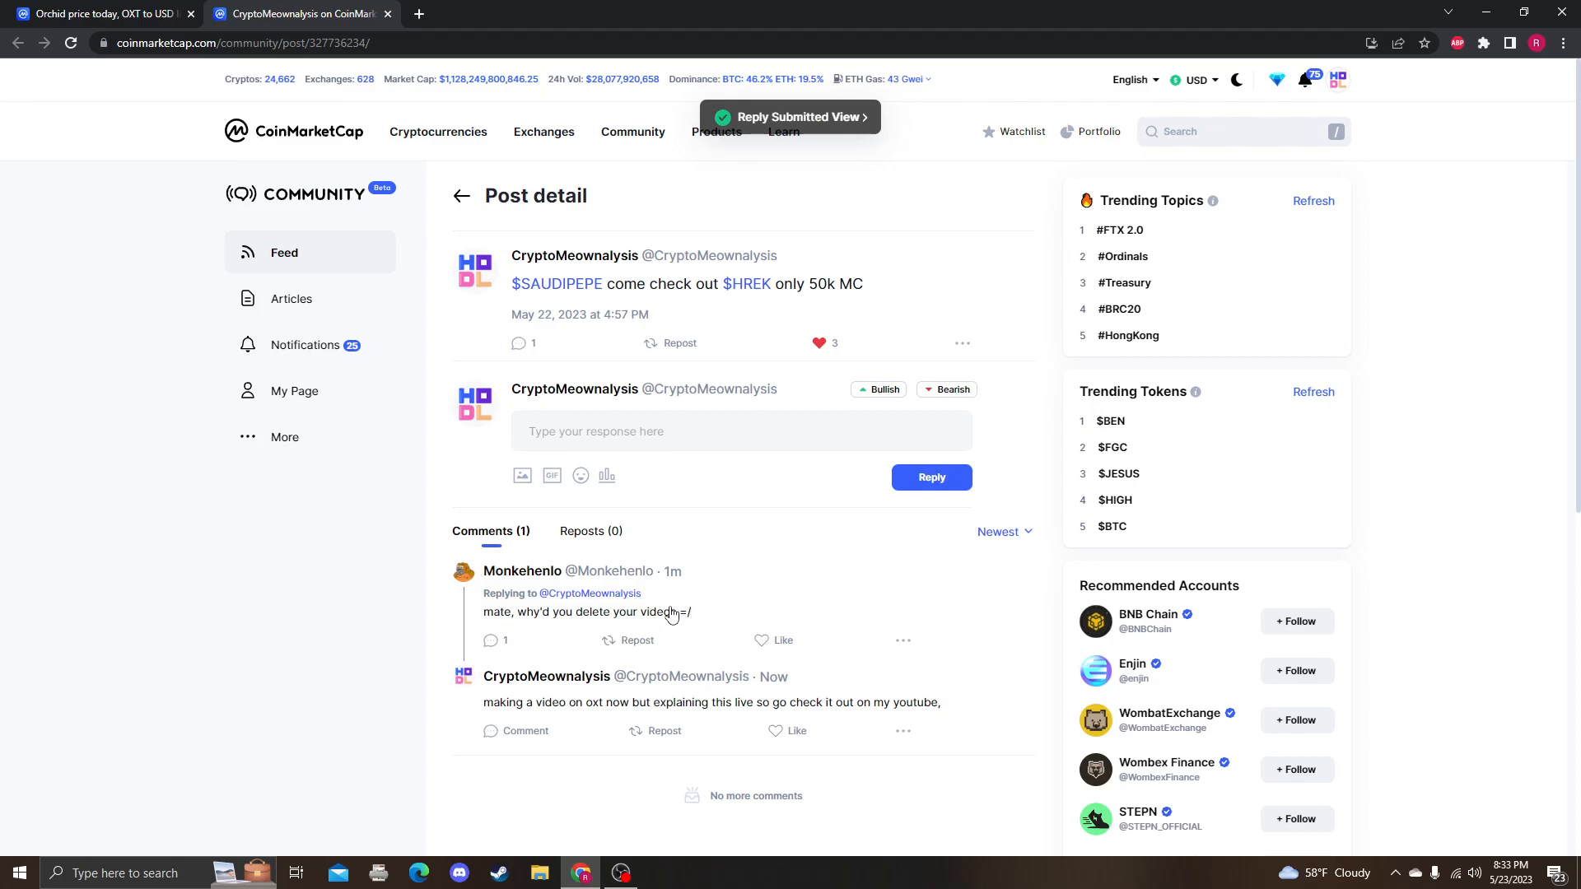
# Switch between the community post tab and the Orchid markets tab.
pyautogui.click(101, 13)
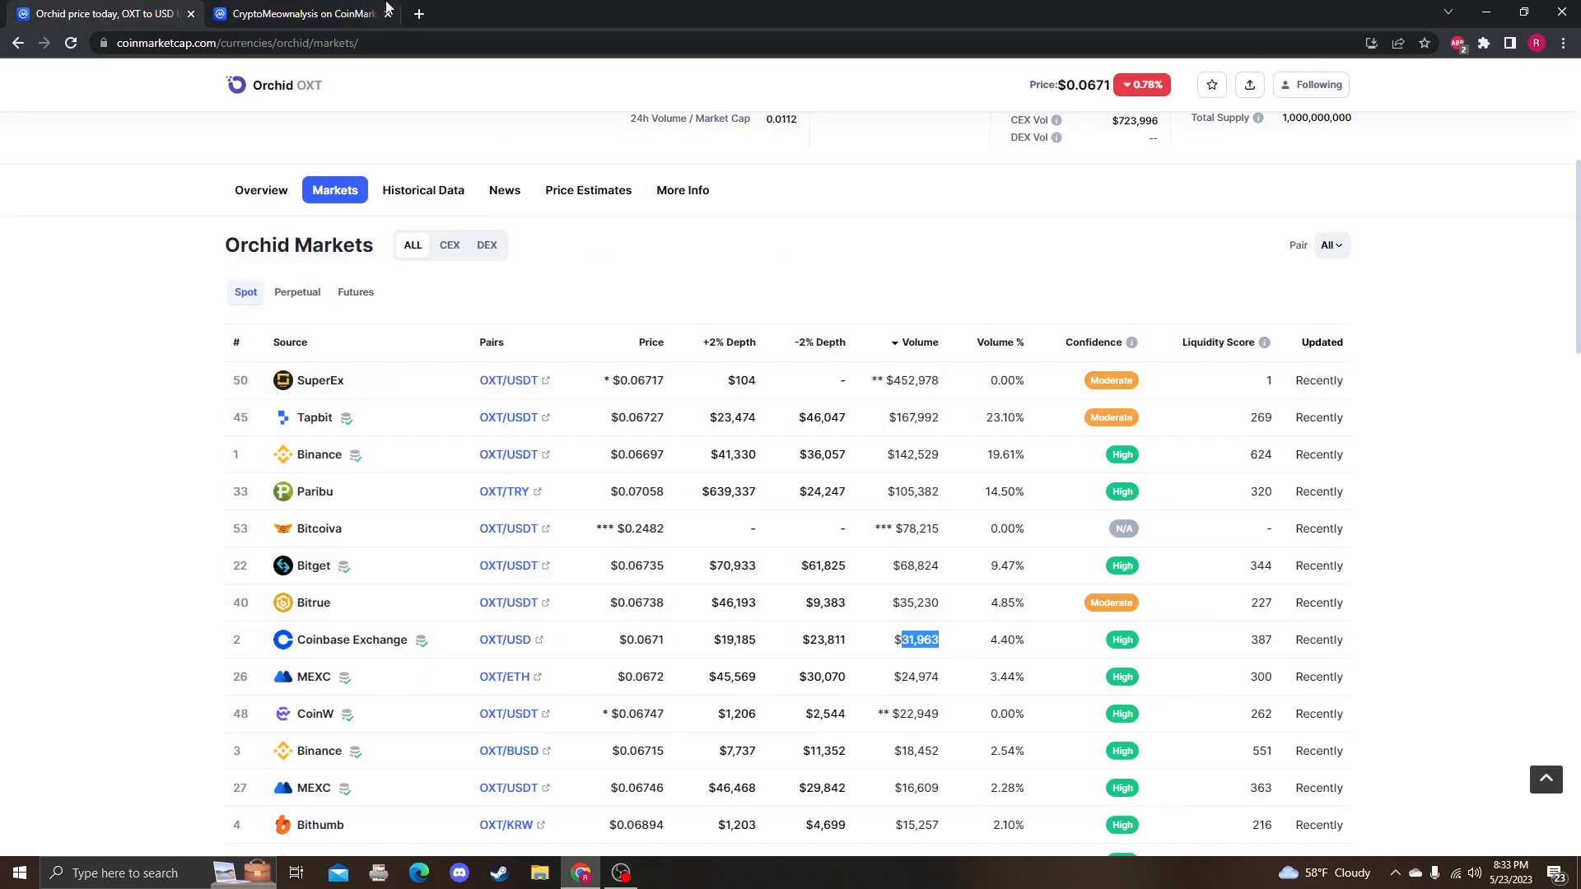
pyautogui.click(293, 13)
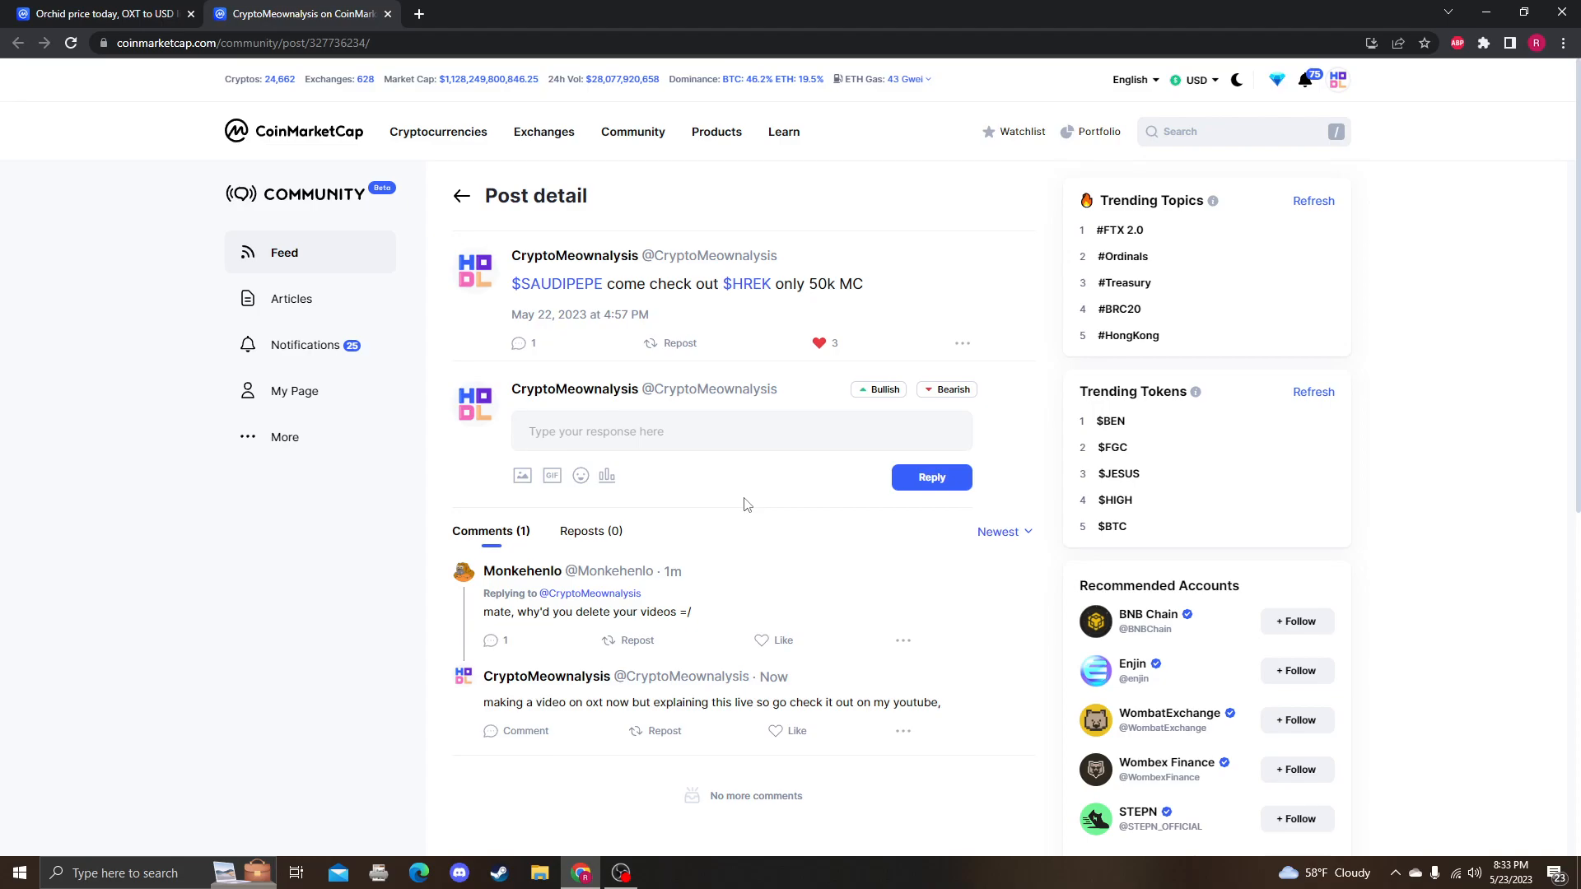
pyautogui.moveTo(803, 474)
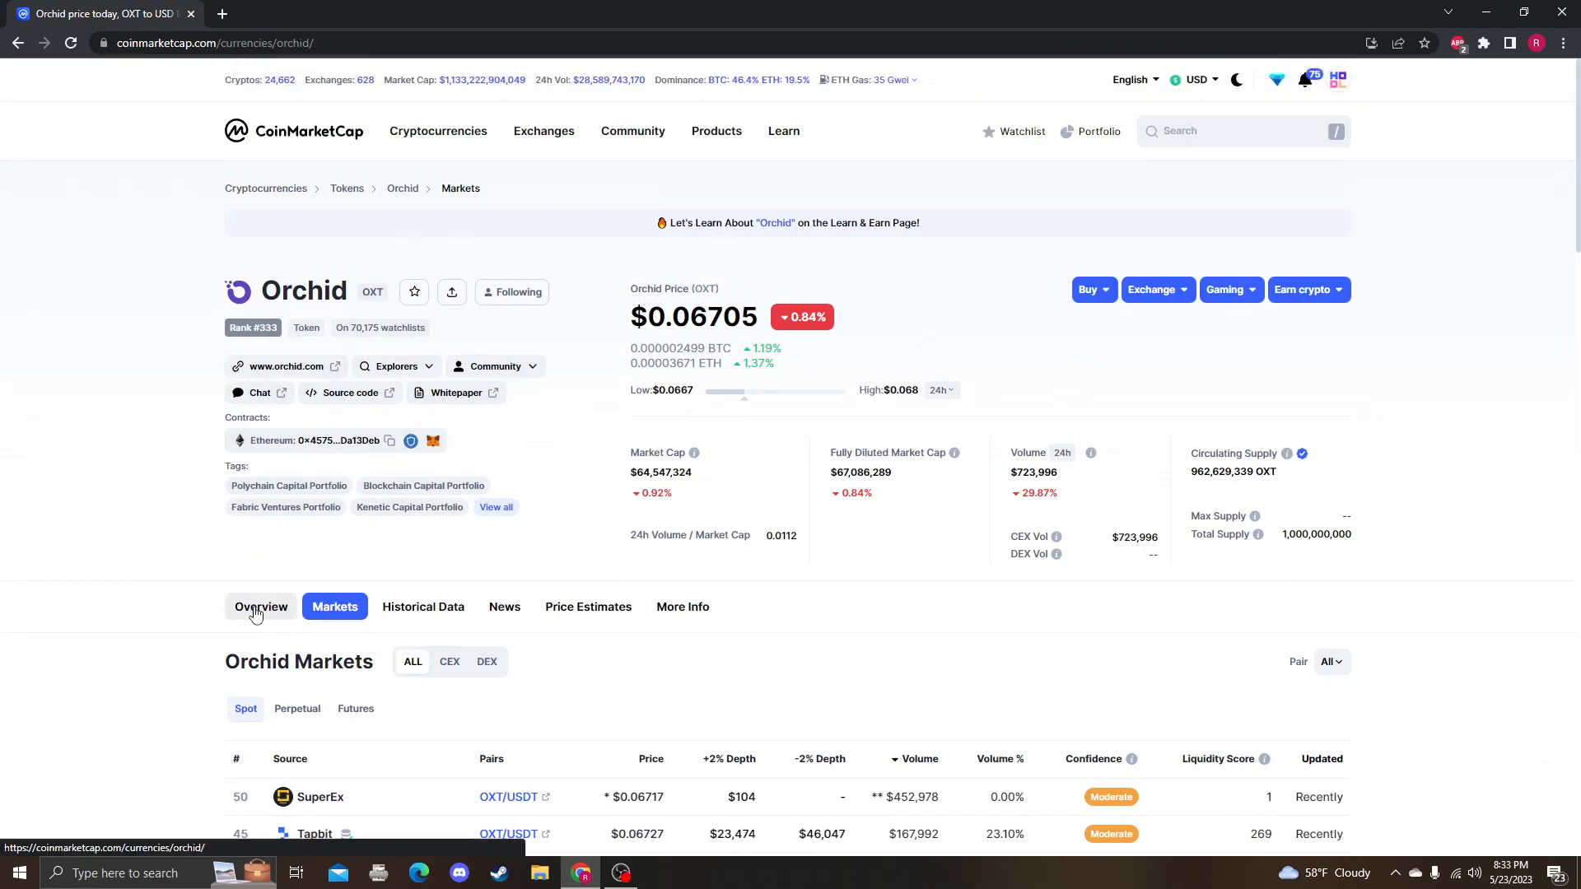
# Open the Shrekt (HREK) page and review its $0.0…08221 price, chart and market stats.
pyautogui.click(261, 606)
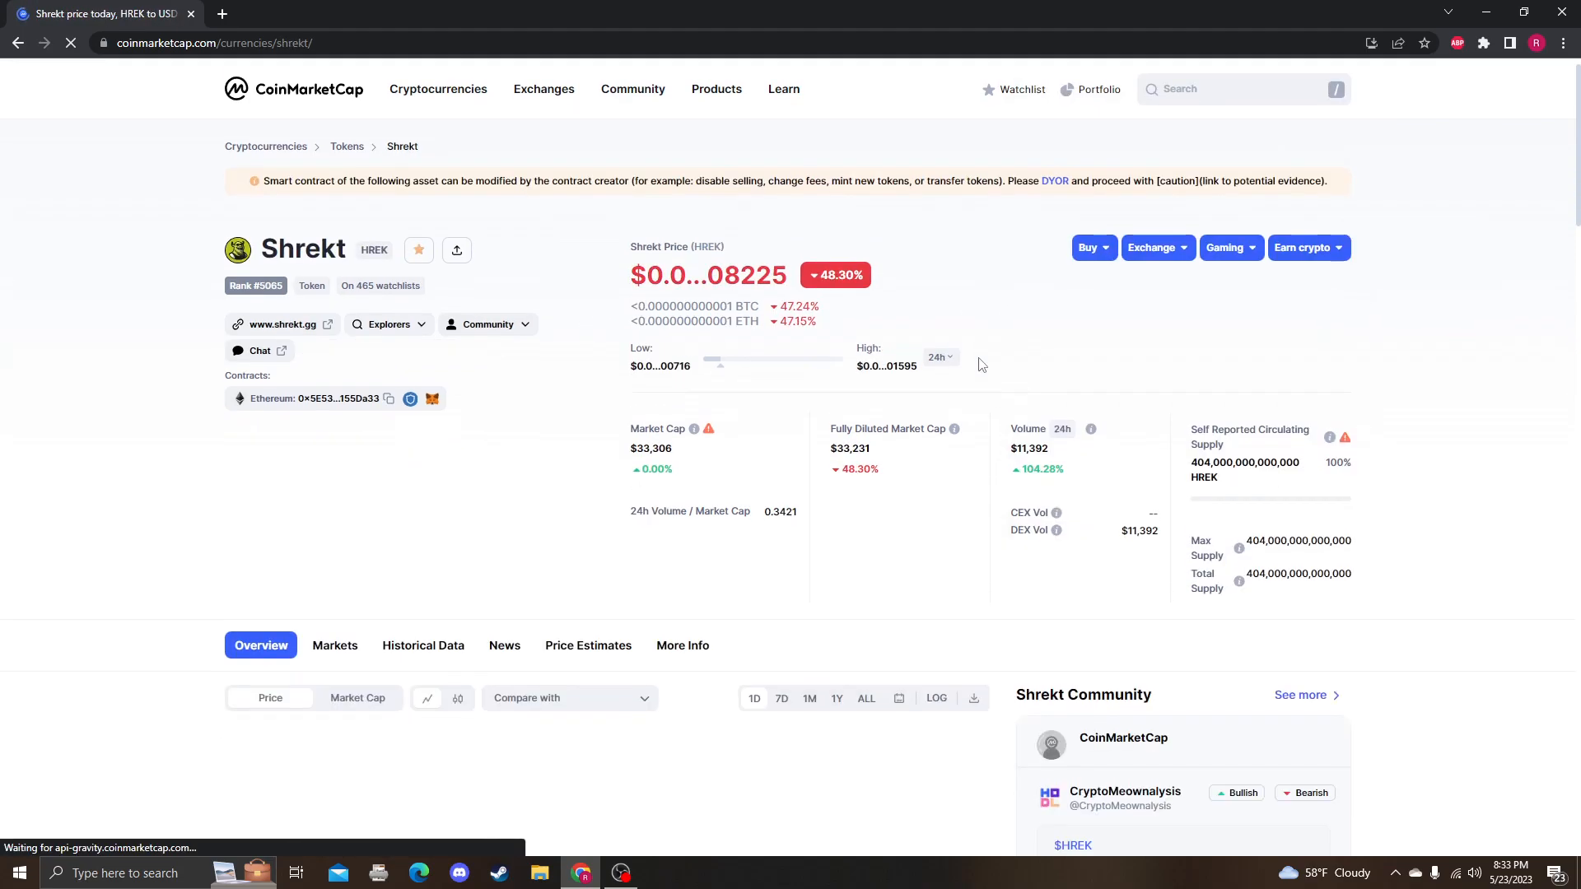
pyautogui.scroll(-3)
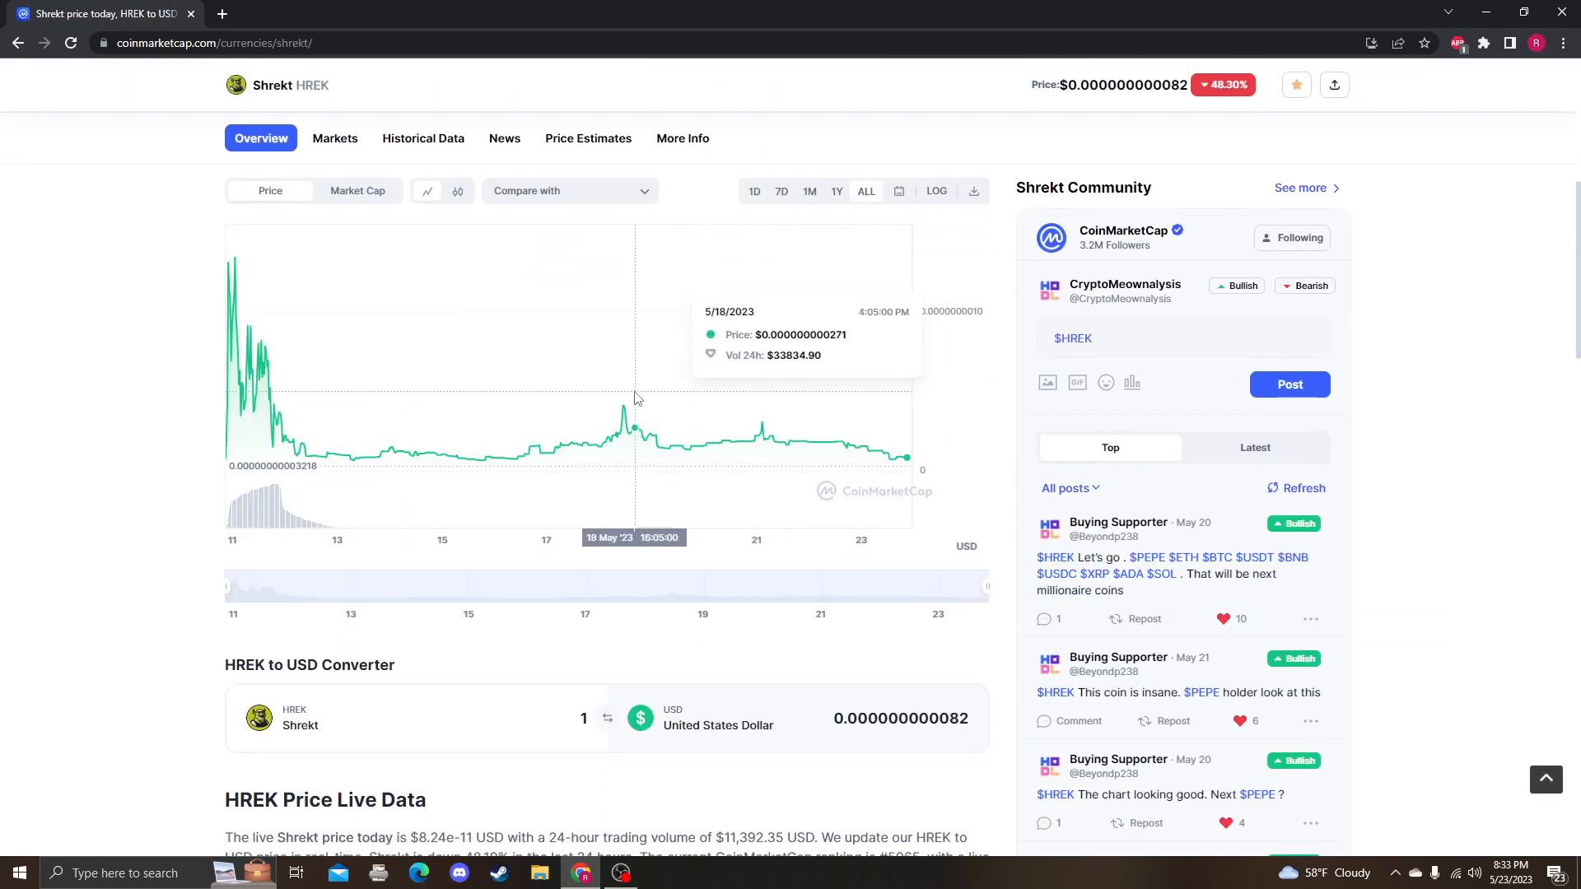
pyautogui.moveTo(539, 374)
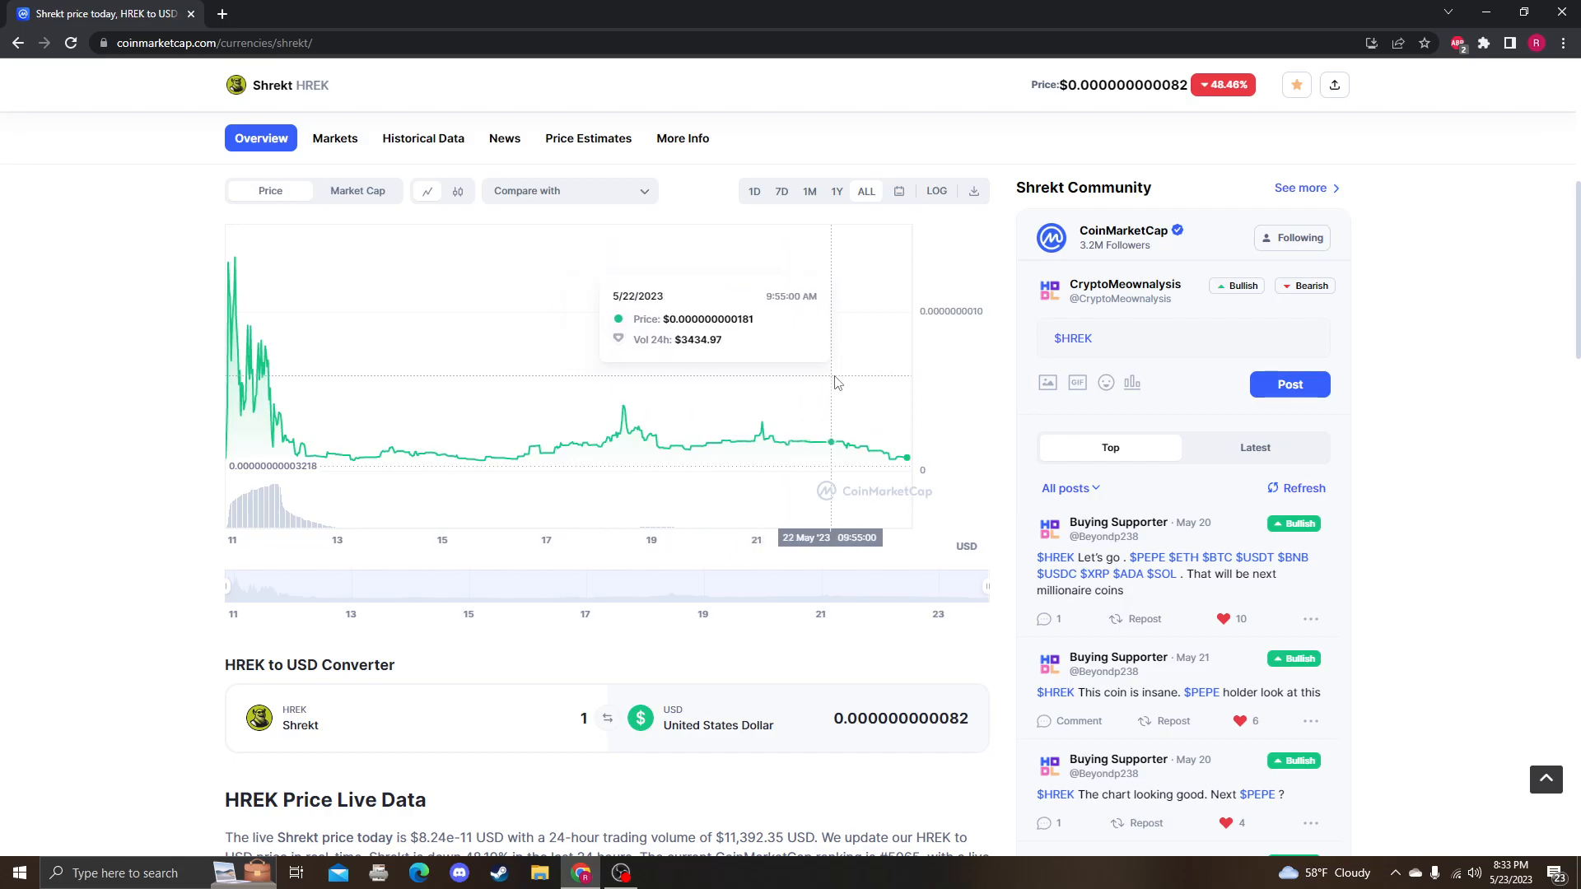
pyautogui.moveTo(915, 393)
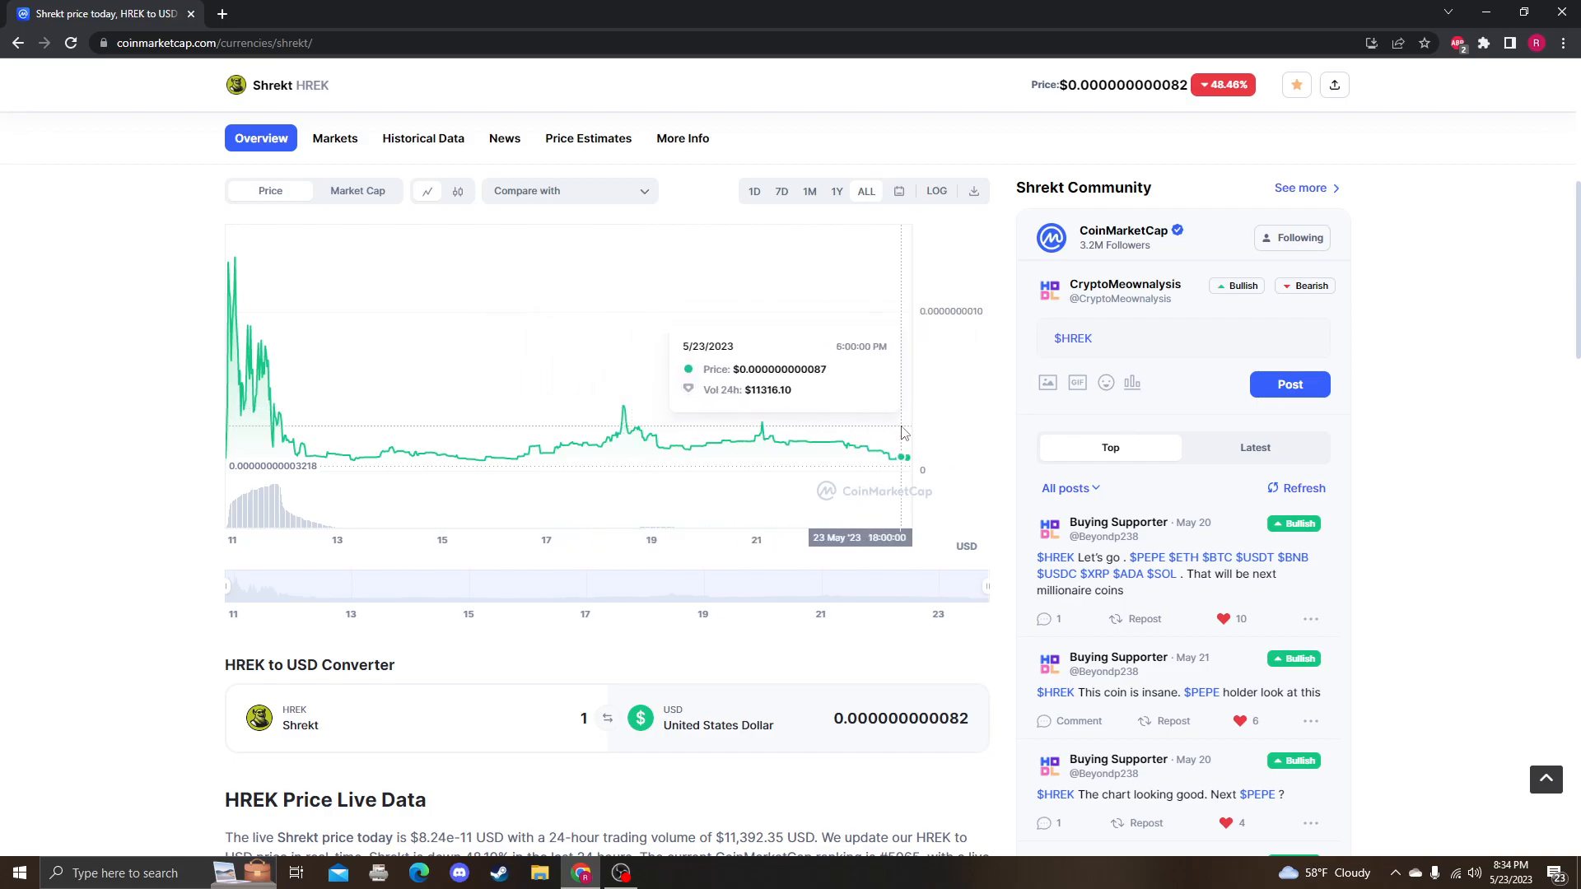
pyautogui.moveTo(675, 319)
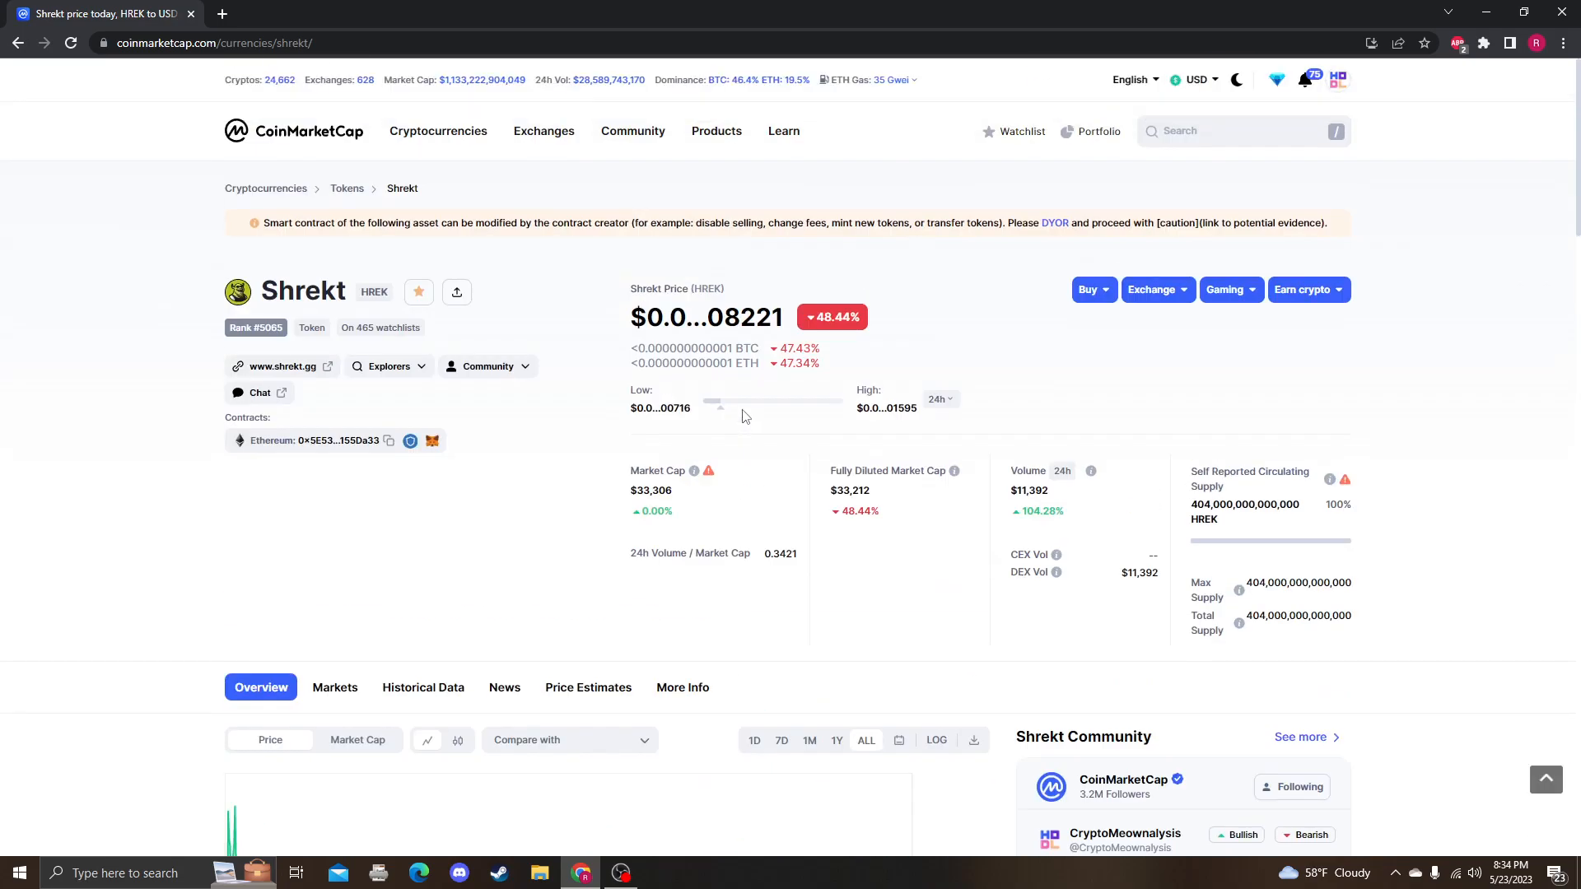
pyautogui.moveTo(706, 316)
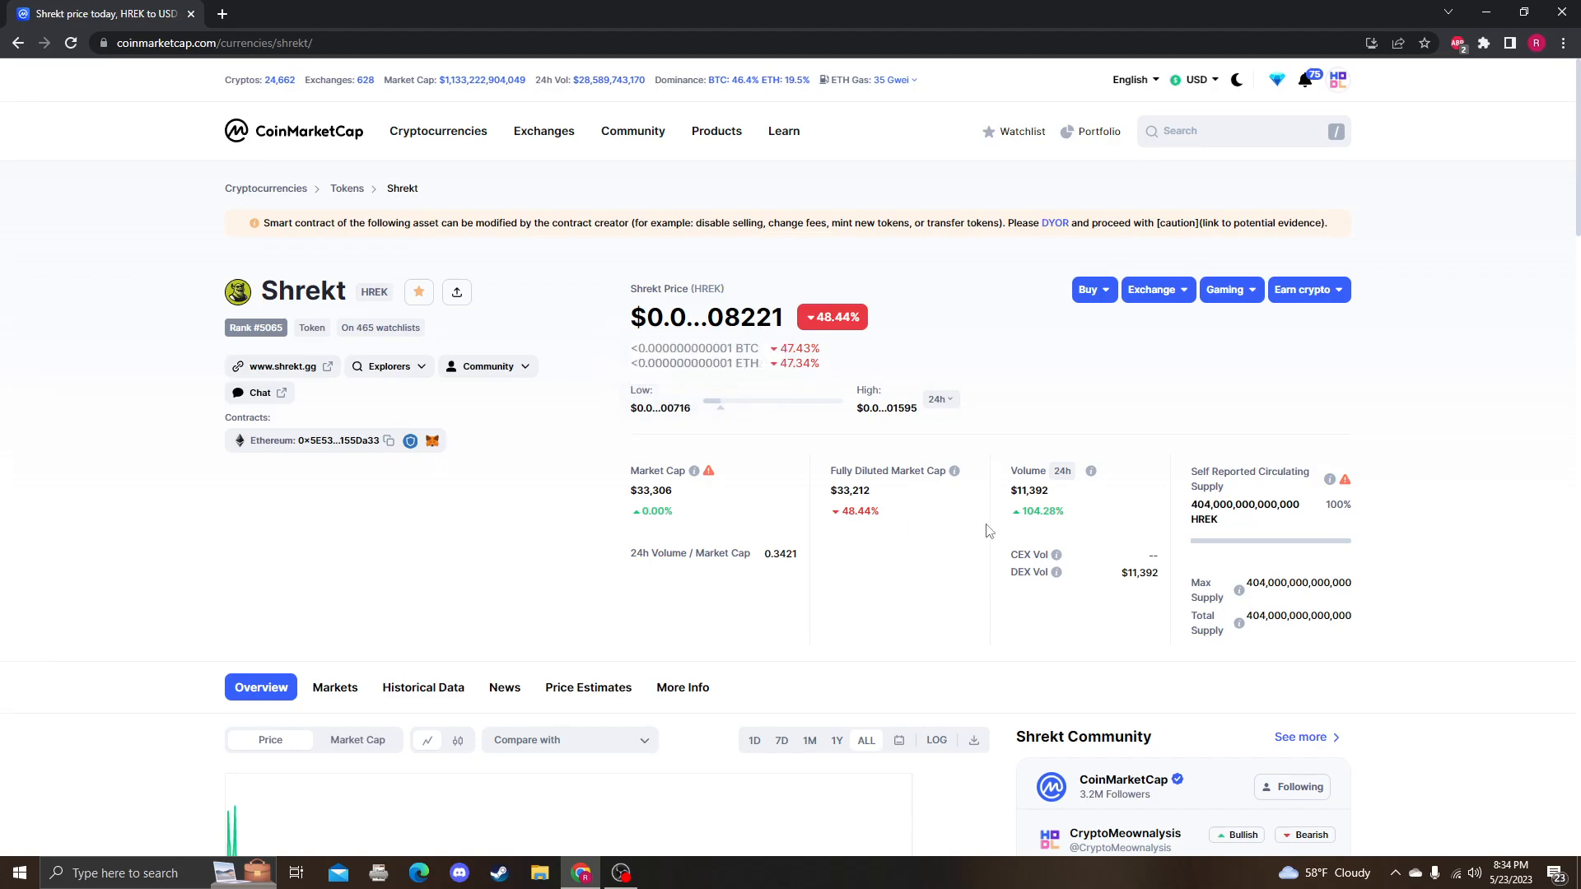
pyautogui.moveTo(892, 509)
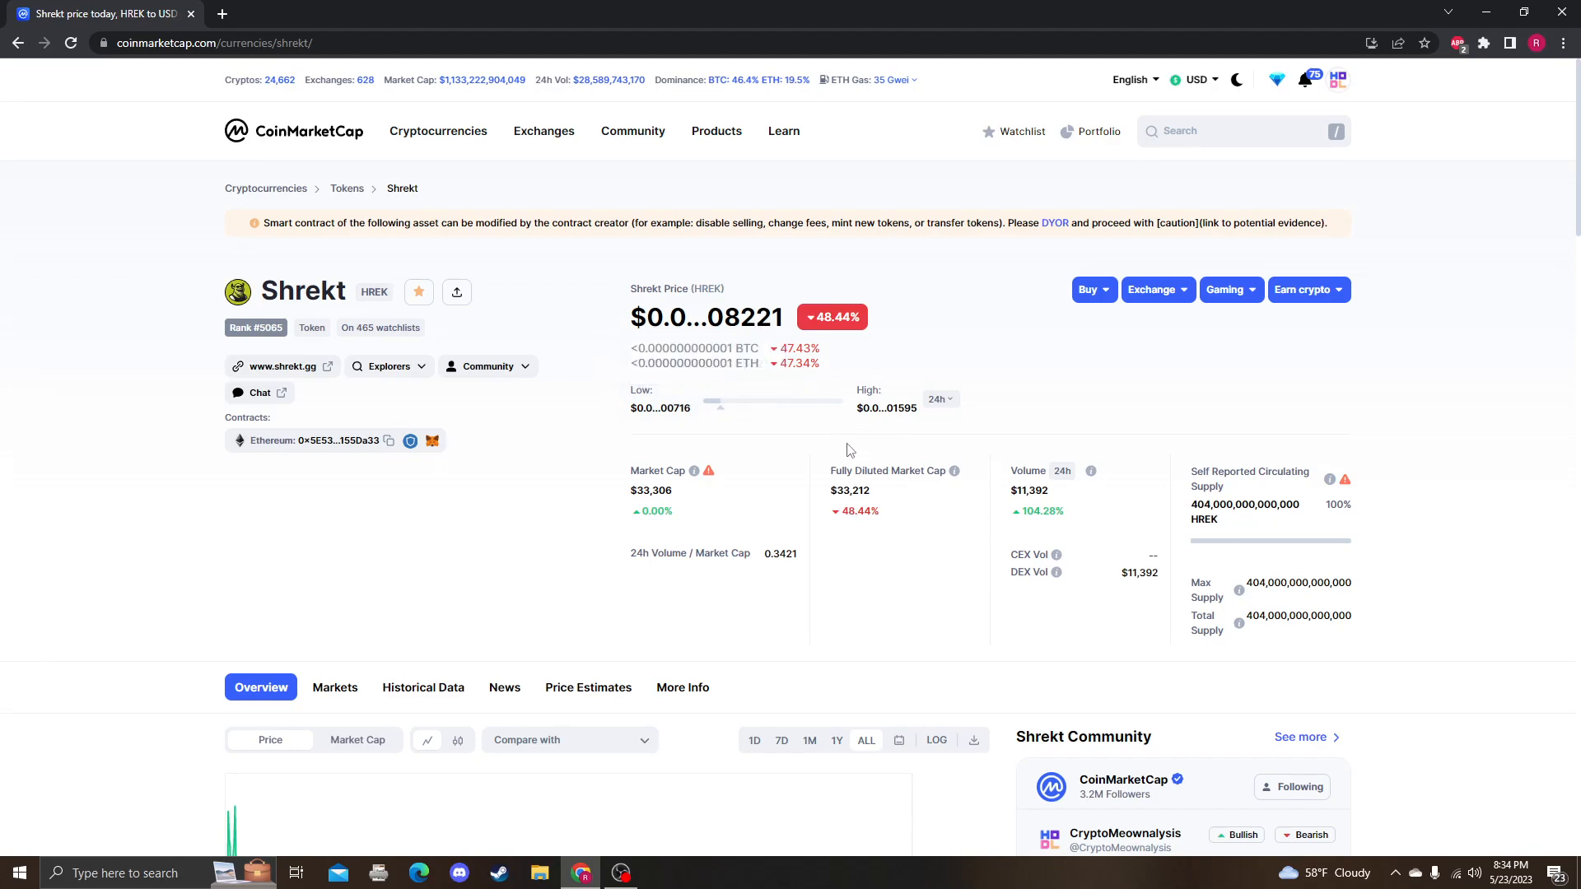
pyautogui.scroll(-3)
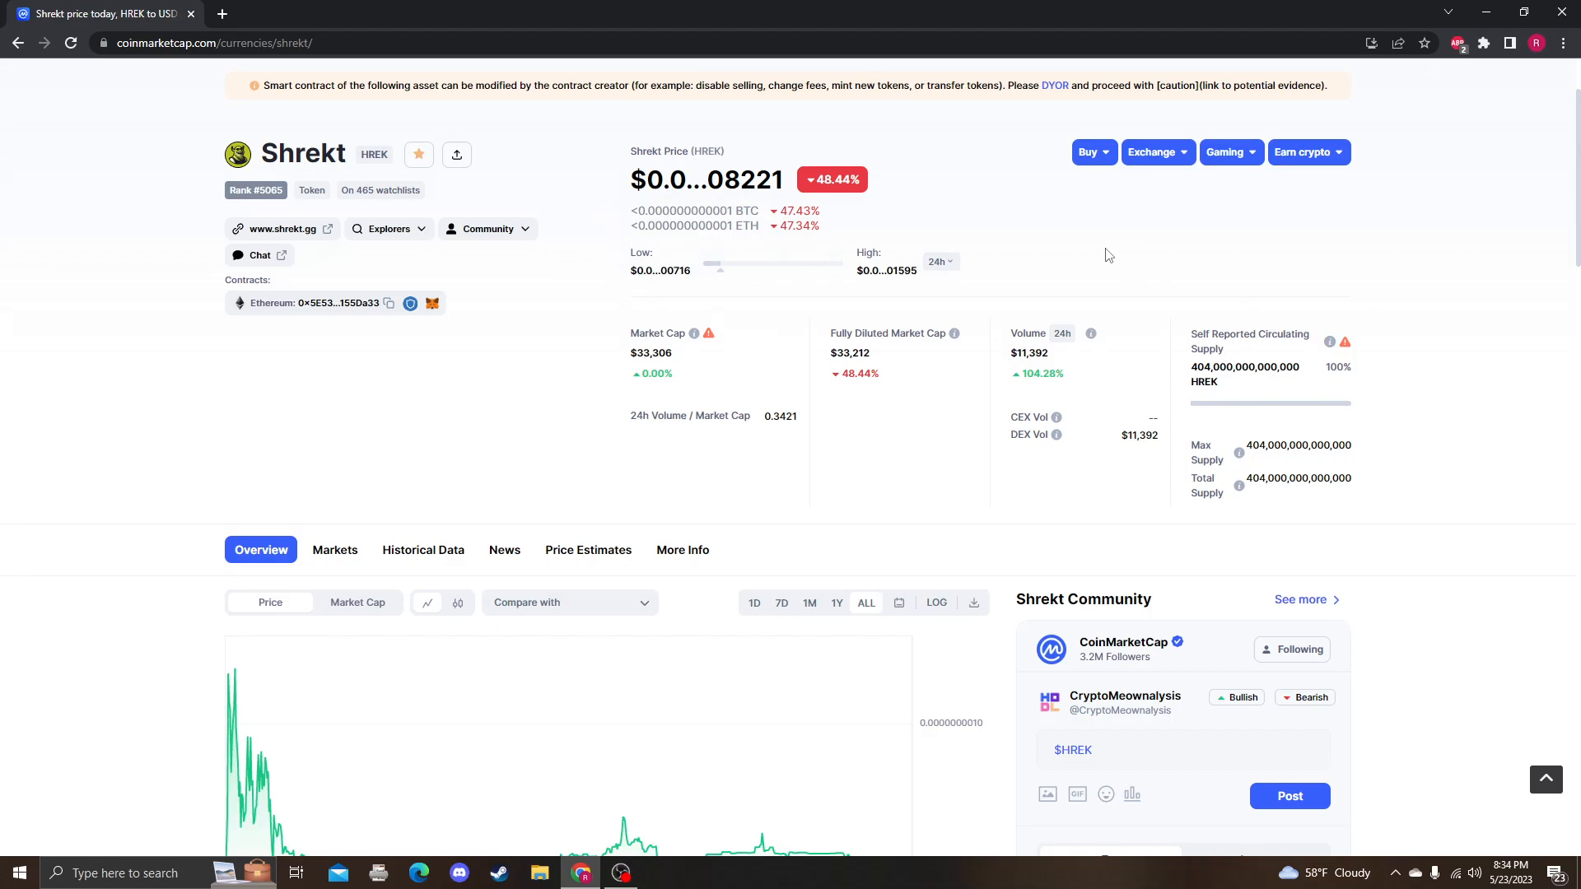
pyautogui.moveTo(1014, 392)
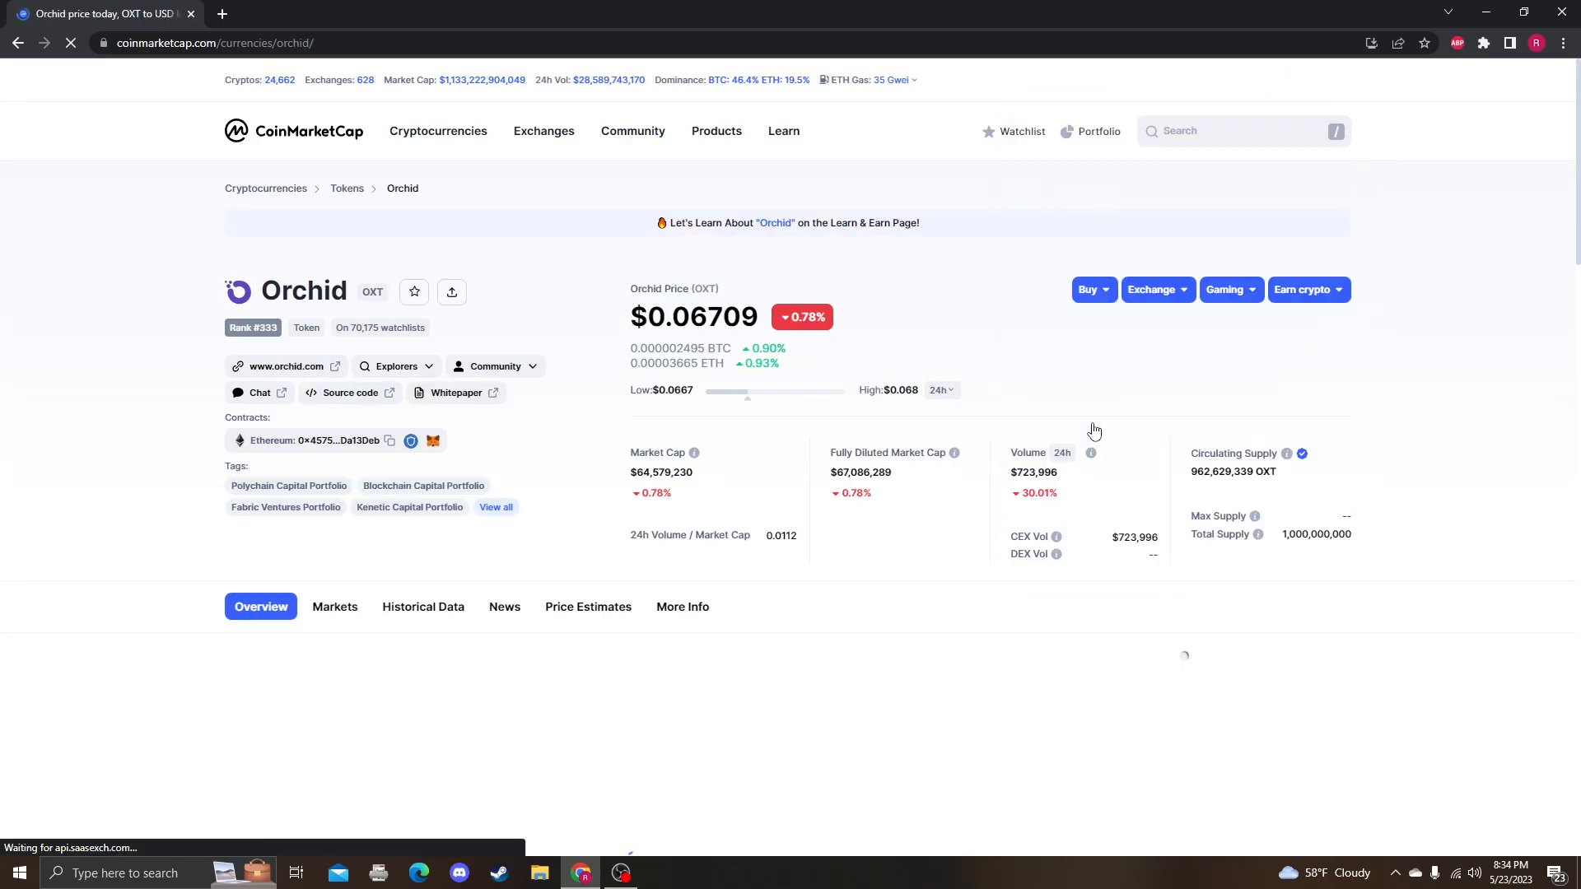
# Scroll down Orchid's overview page toward the TradingView technical analysis chart.
pyautogui.scroll(-3)
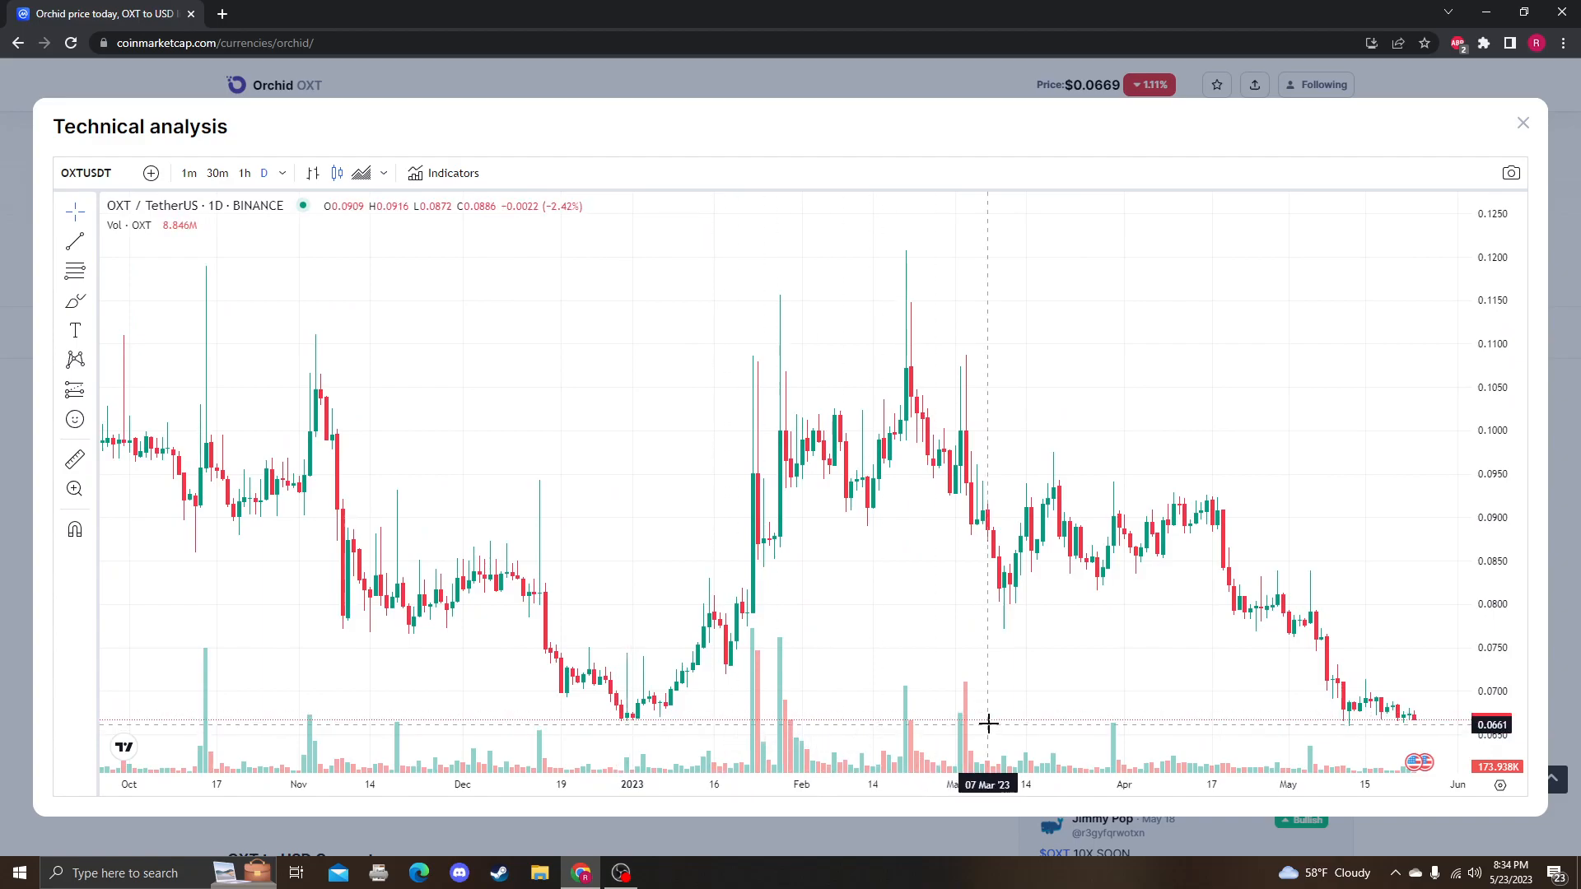
pyautogui.moveTo(986, 724)
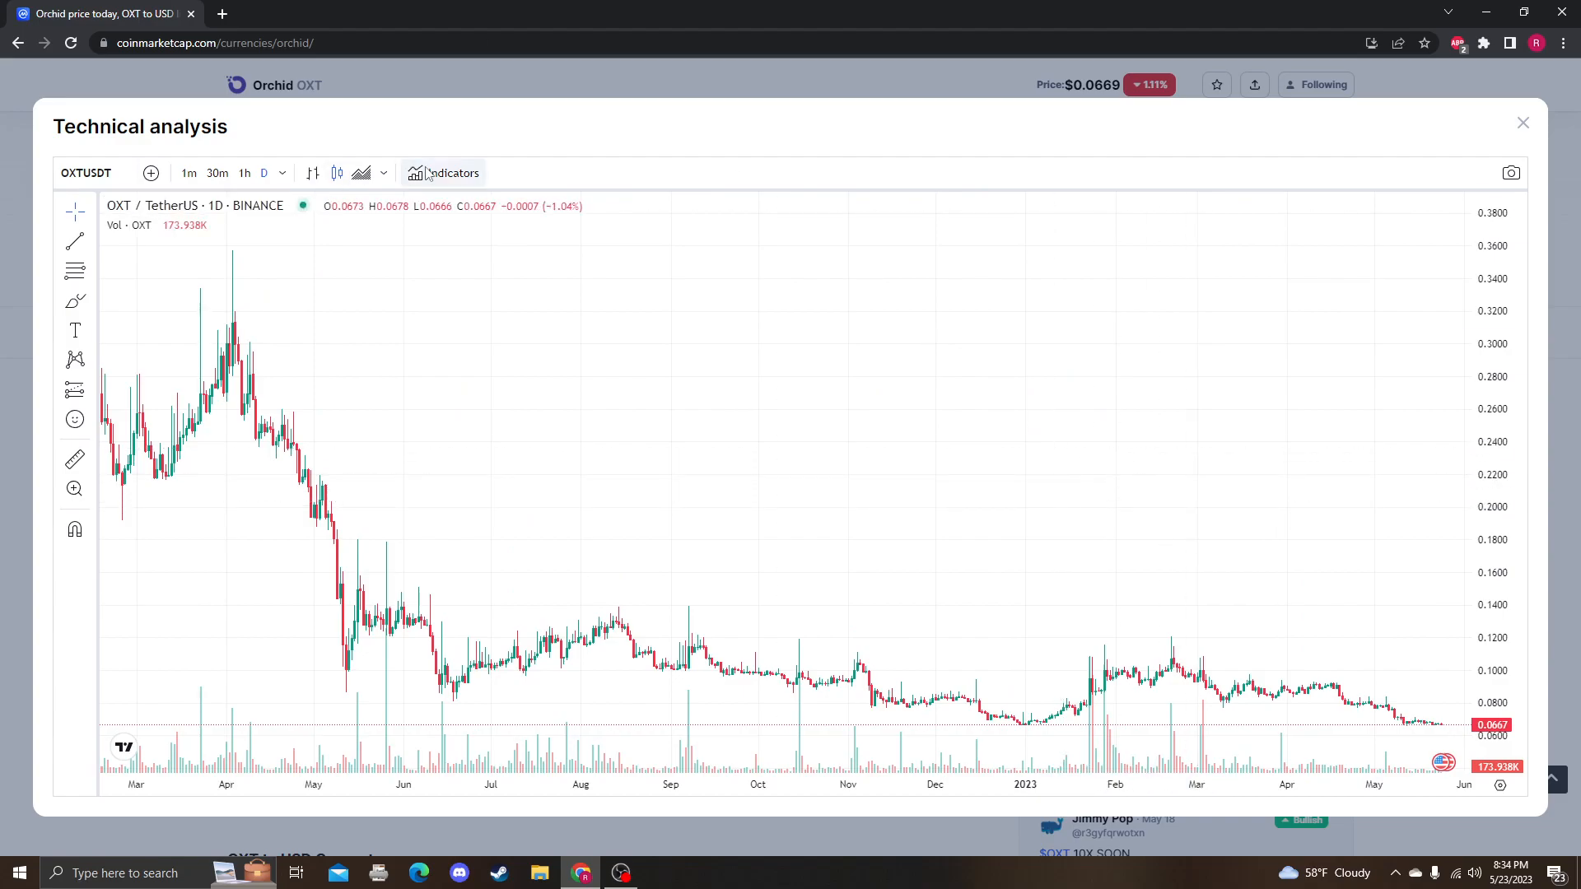
# Add the Relative Strength Index study by searching 'rsi' in Indicators.
pyautogui.click(450, 172)
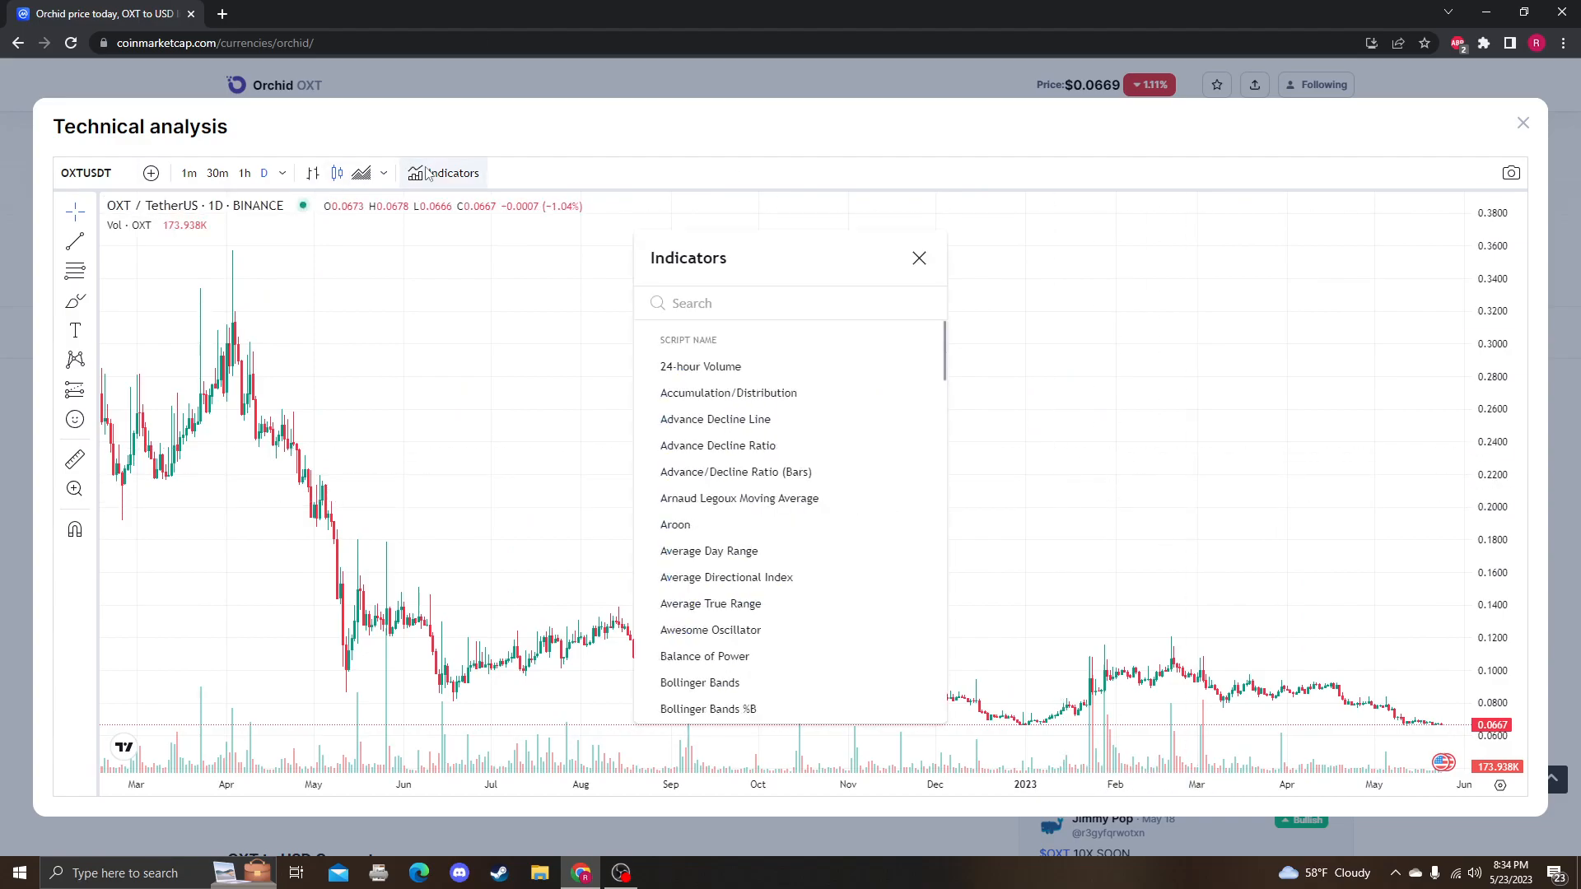
pyautogui.write('rsi')
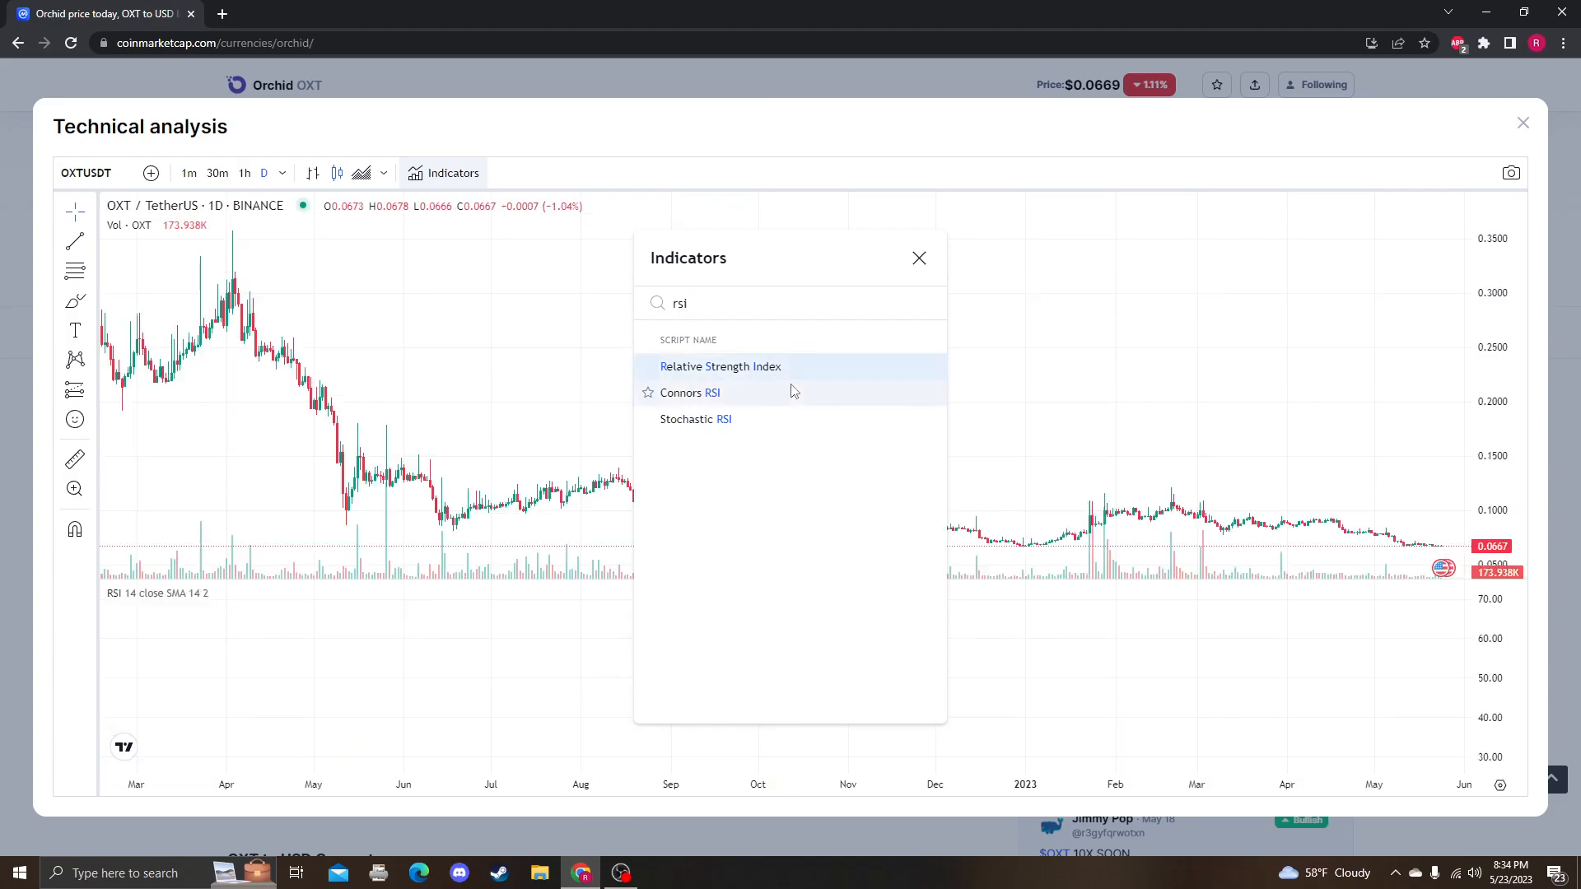
pyautogui.click(719, 366)
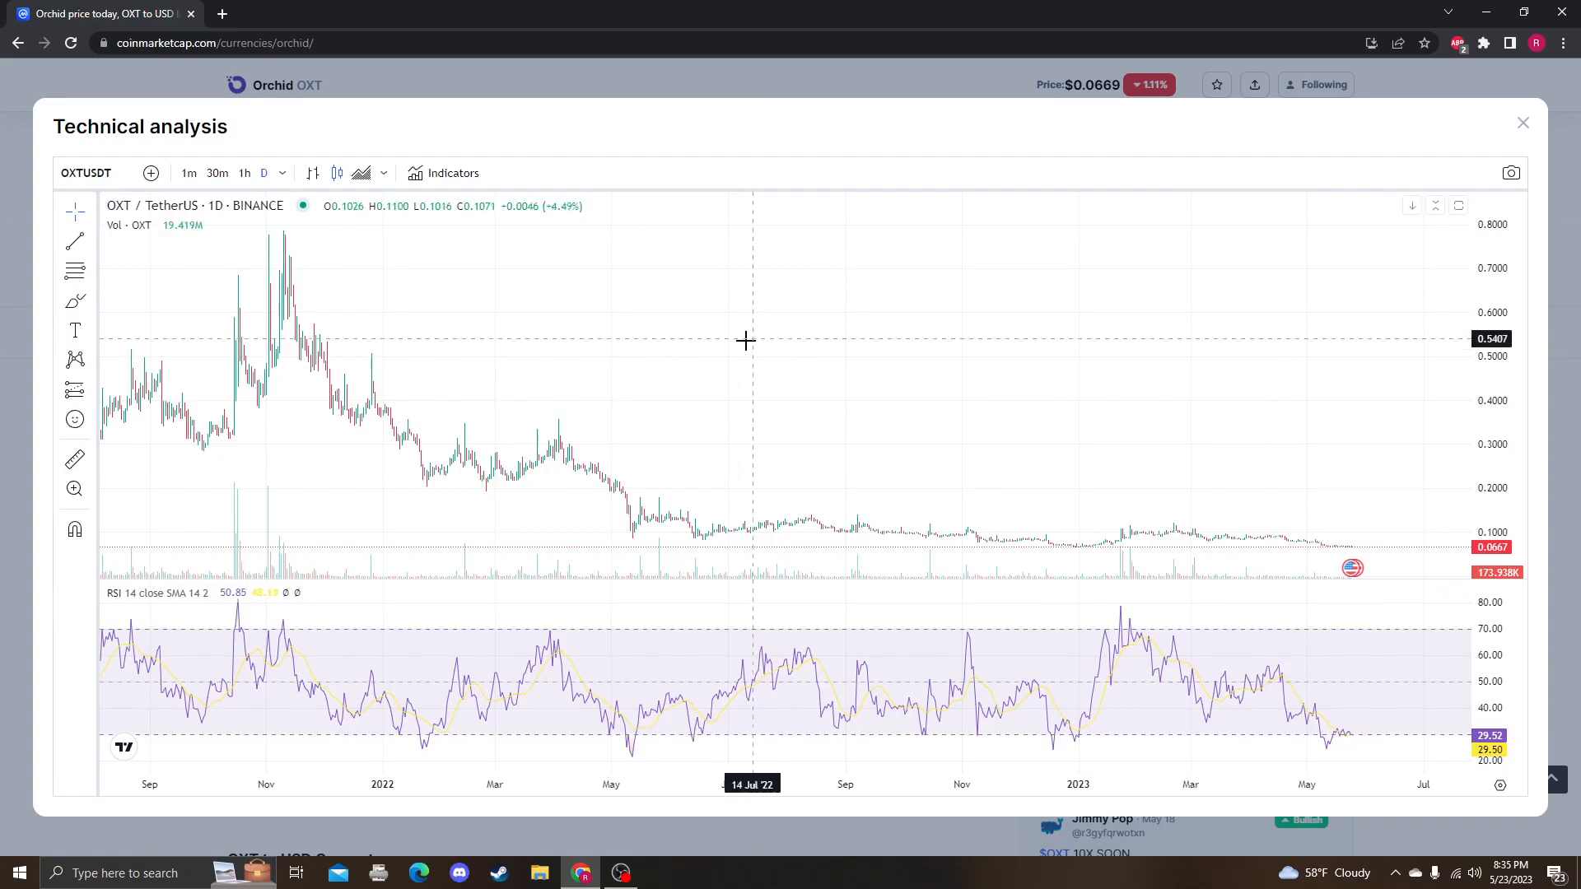
# Search 'stoch' for the Stochastic RSI study and zoom the chart out.
pyautogui.click(452, 172)
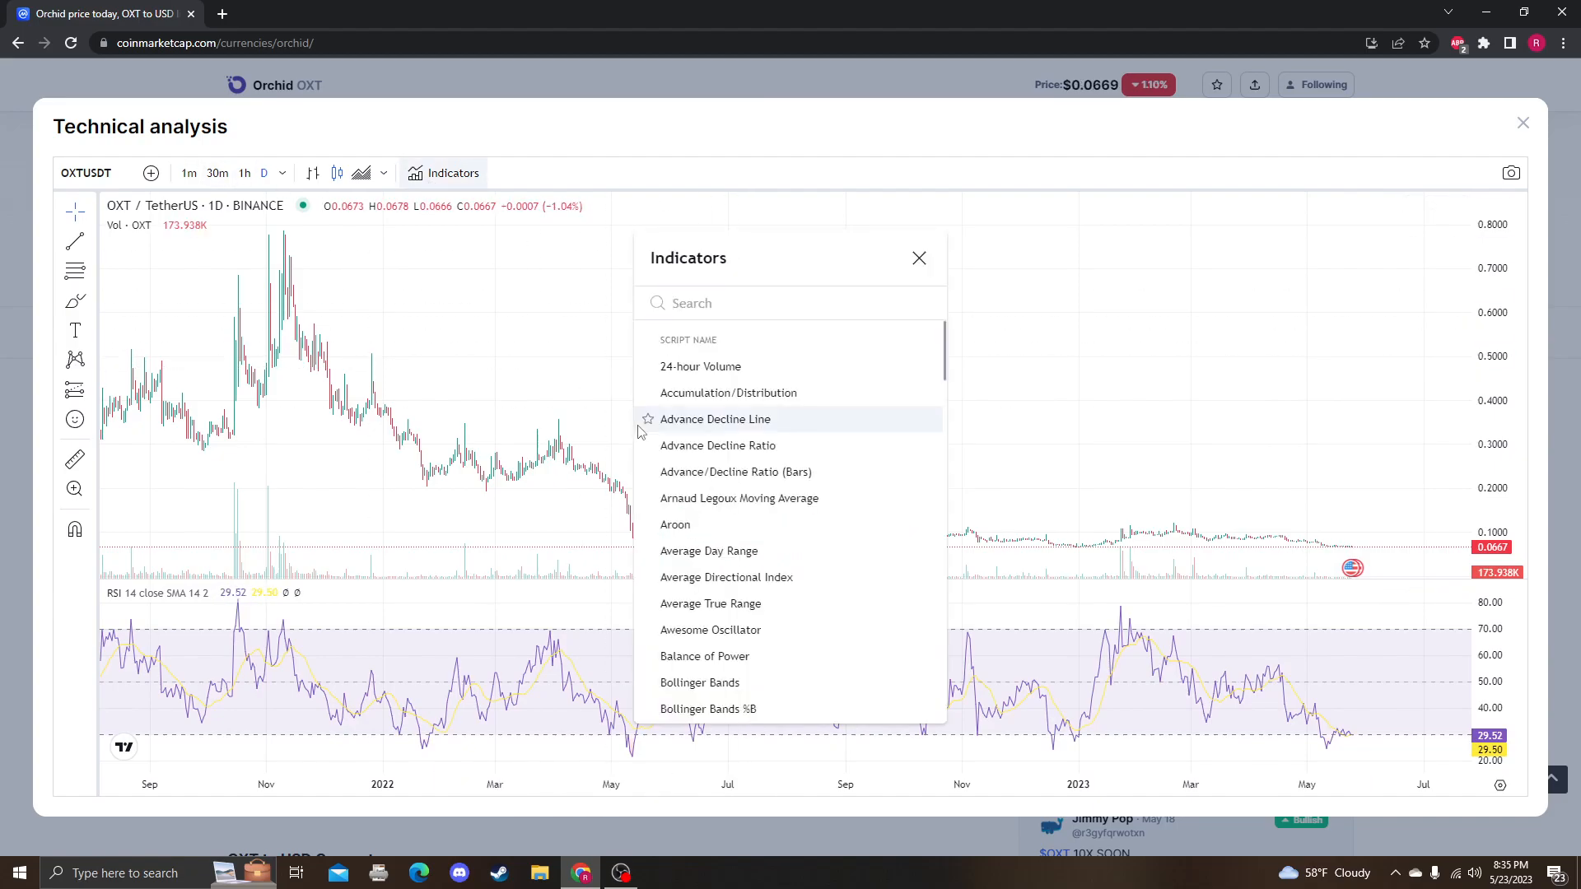
pyautogui.write('stoch')
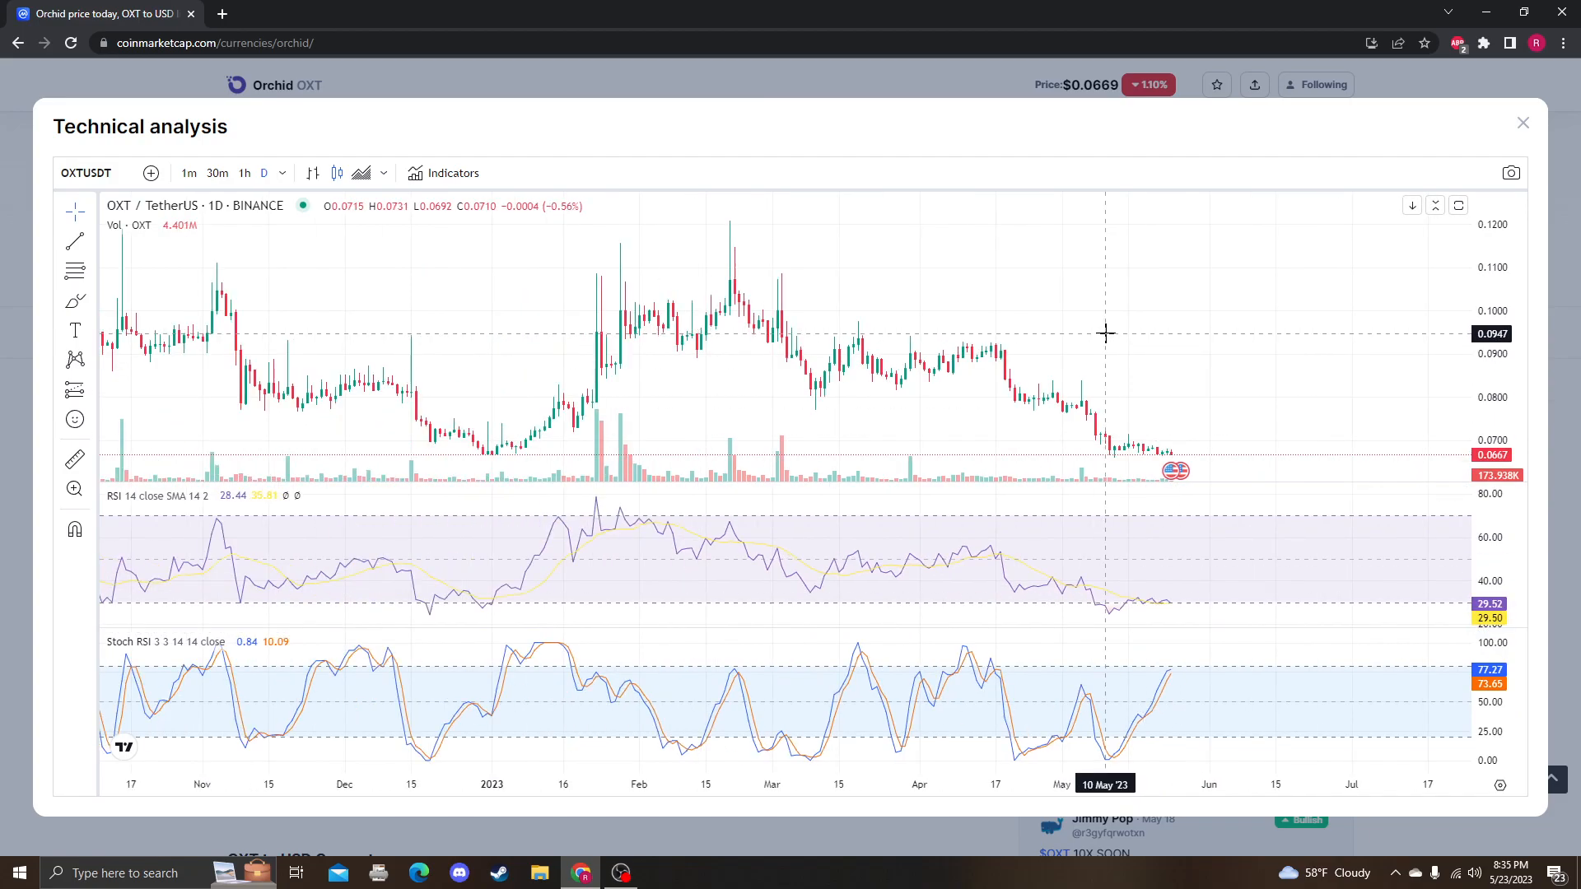
pyautogui.moveTo(1194, 436)
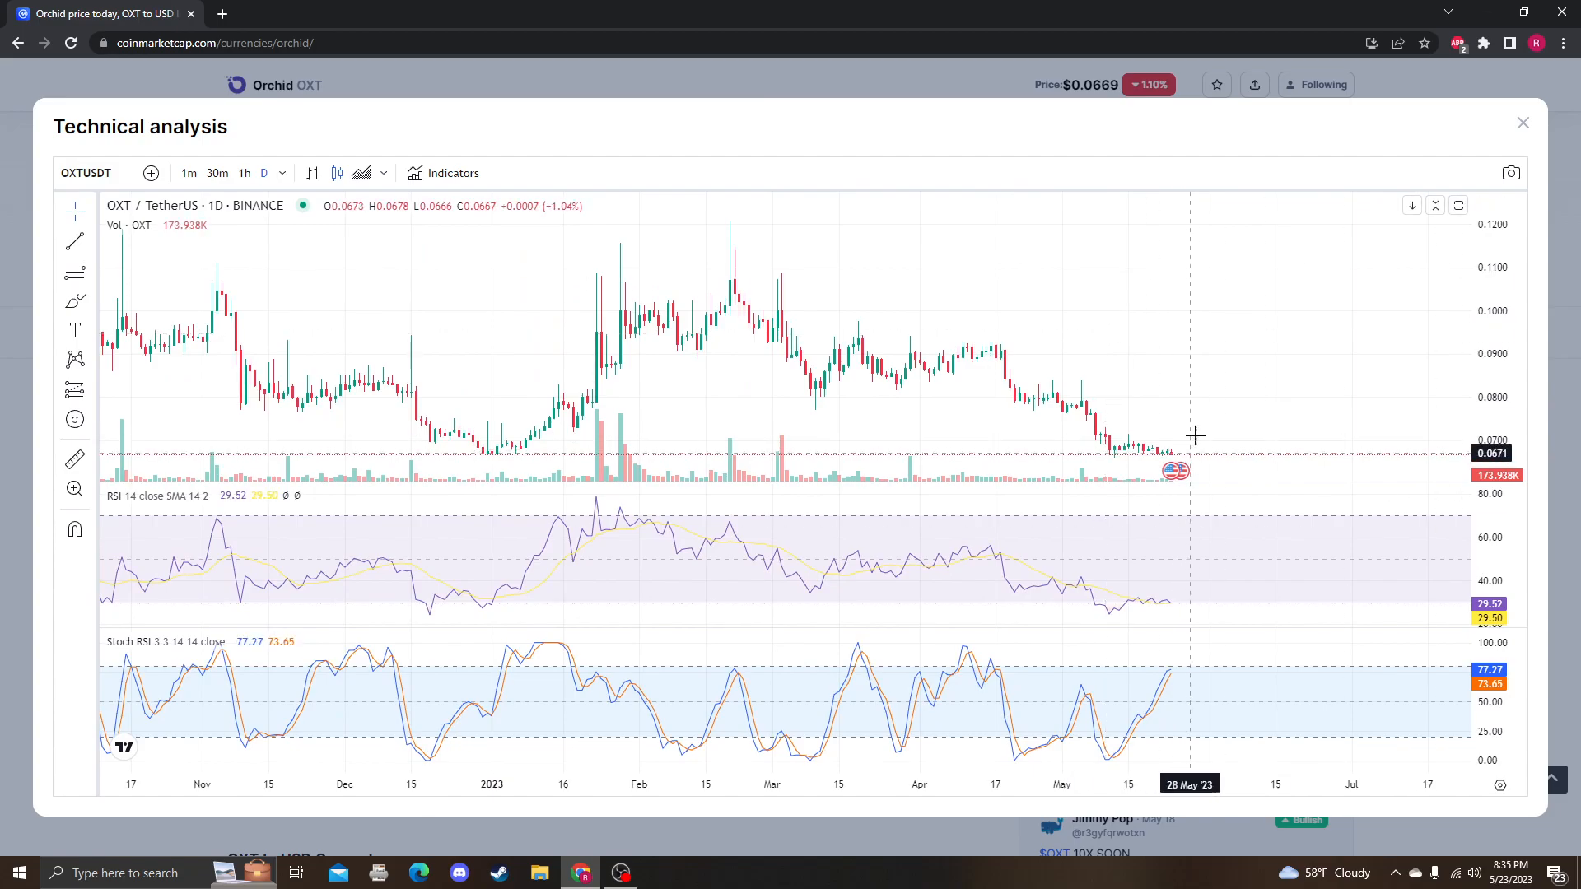
pyautogui.scroll(-3)
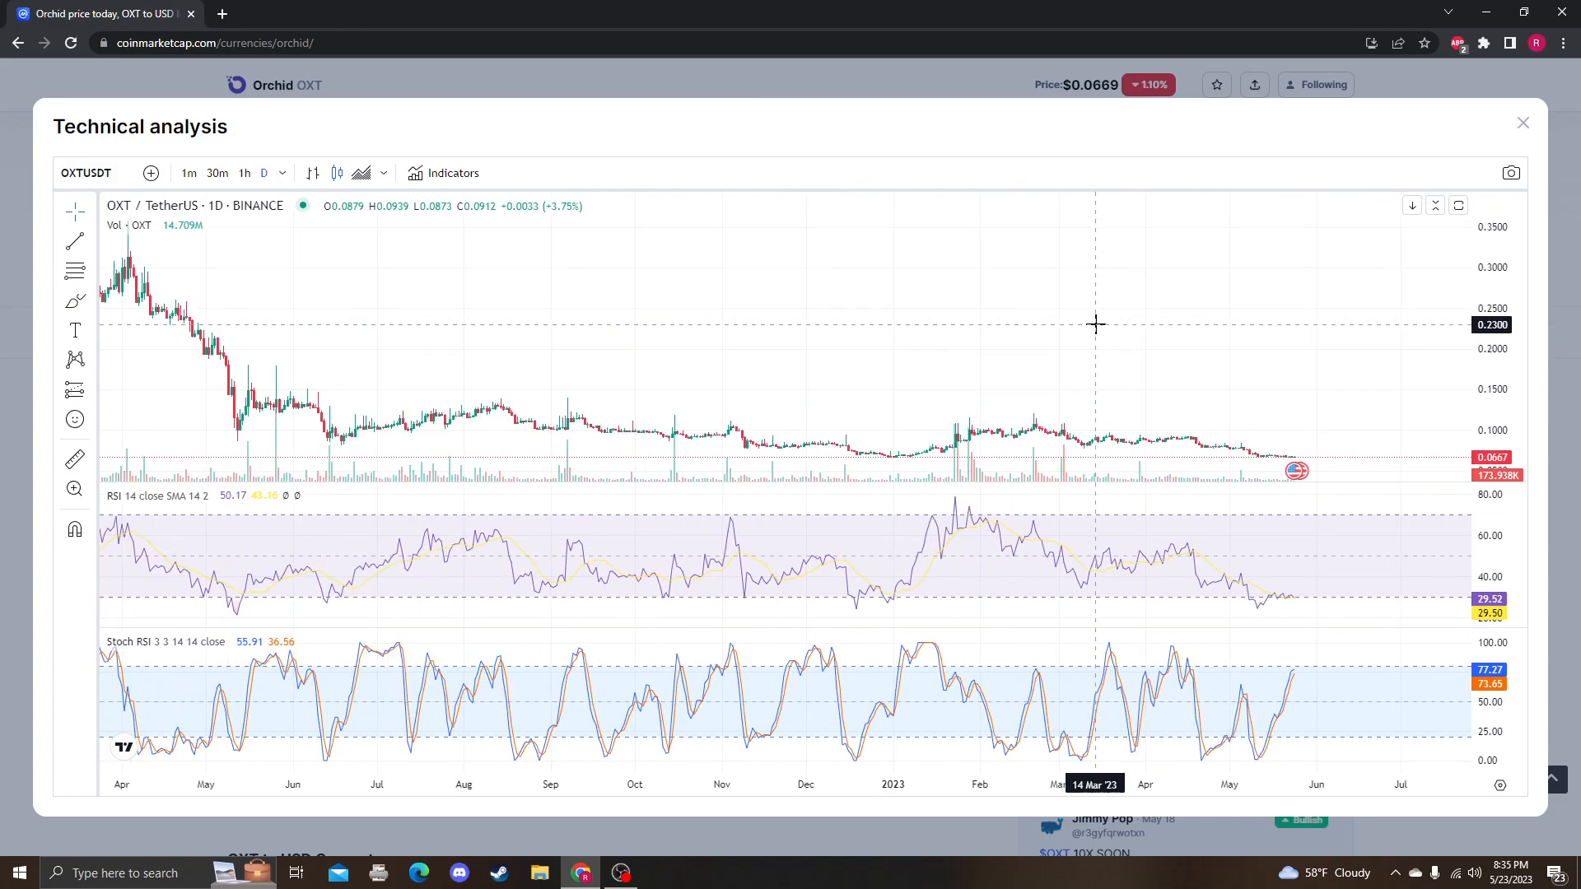
pyautogui.moveTo(1304, 450)
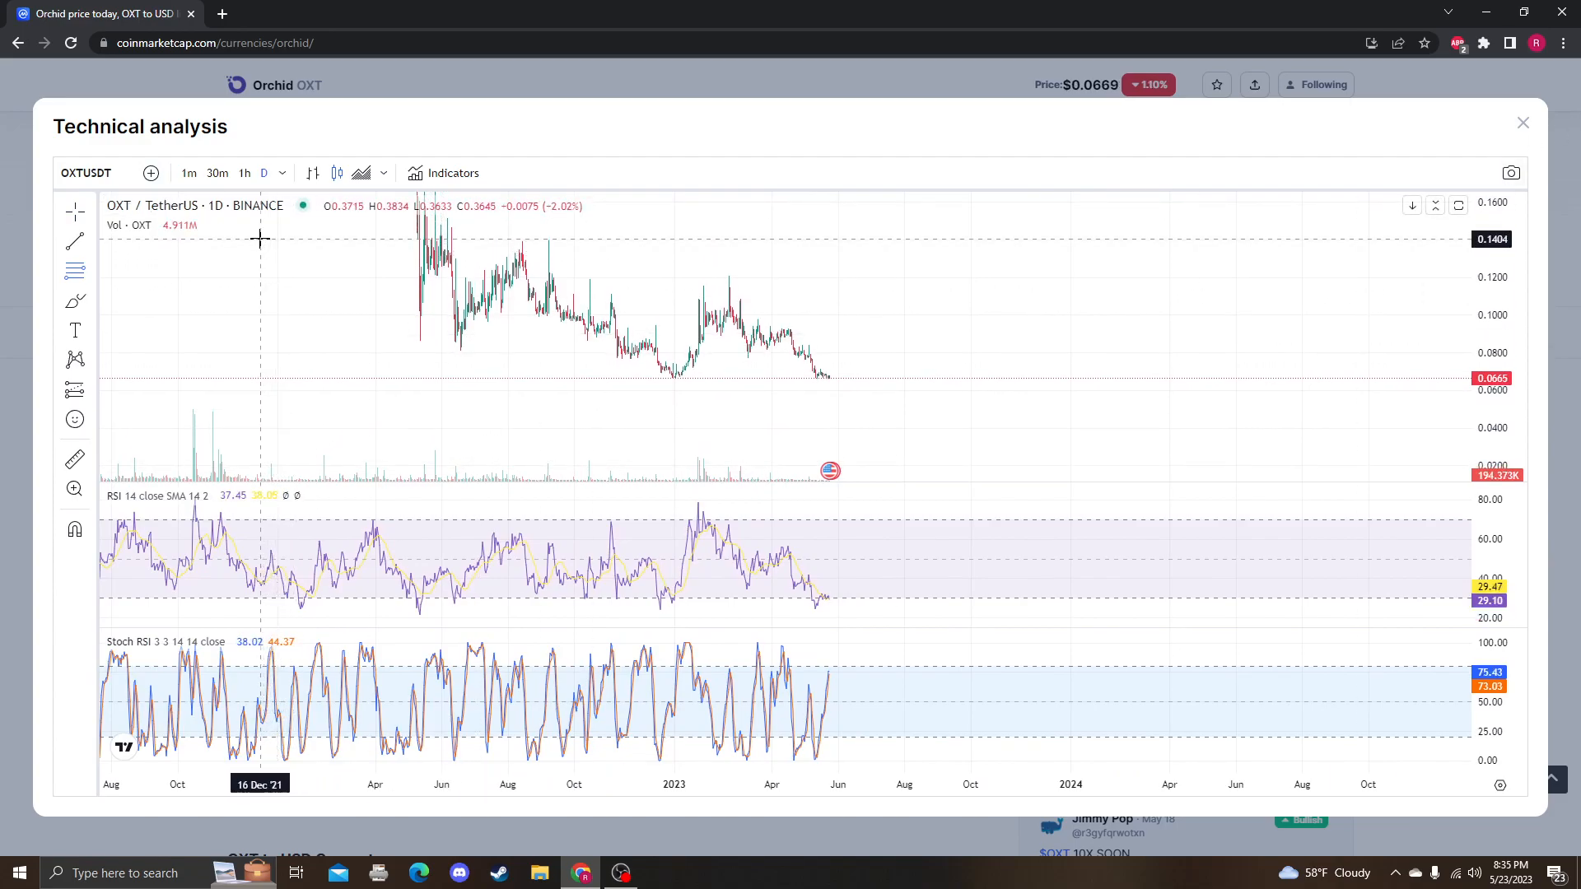
pyautogui.moveTo(249, 240); pyautogui.dragTo(1250, 423)
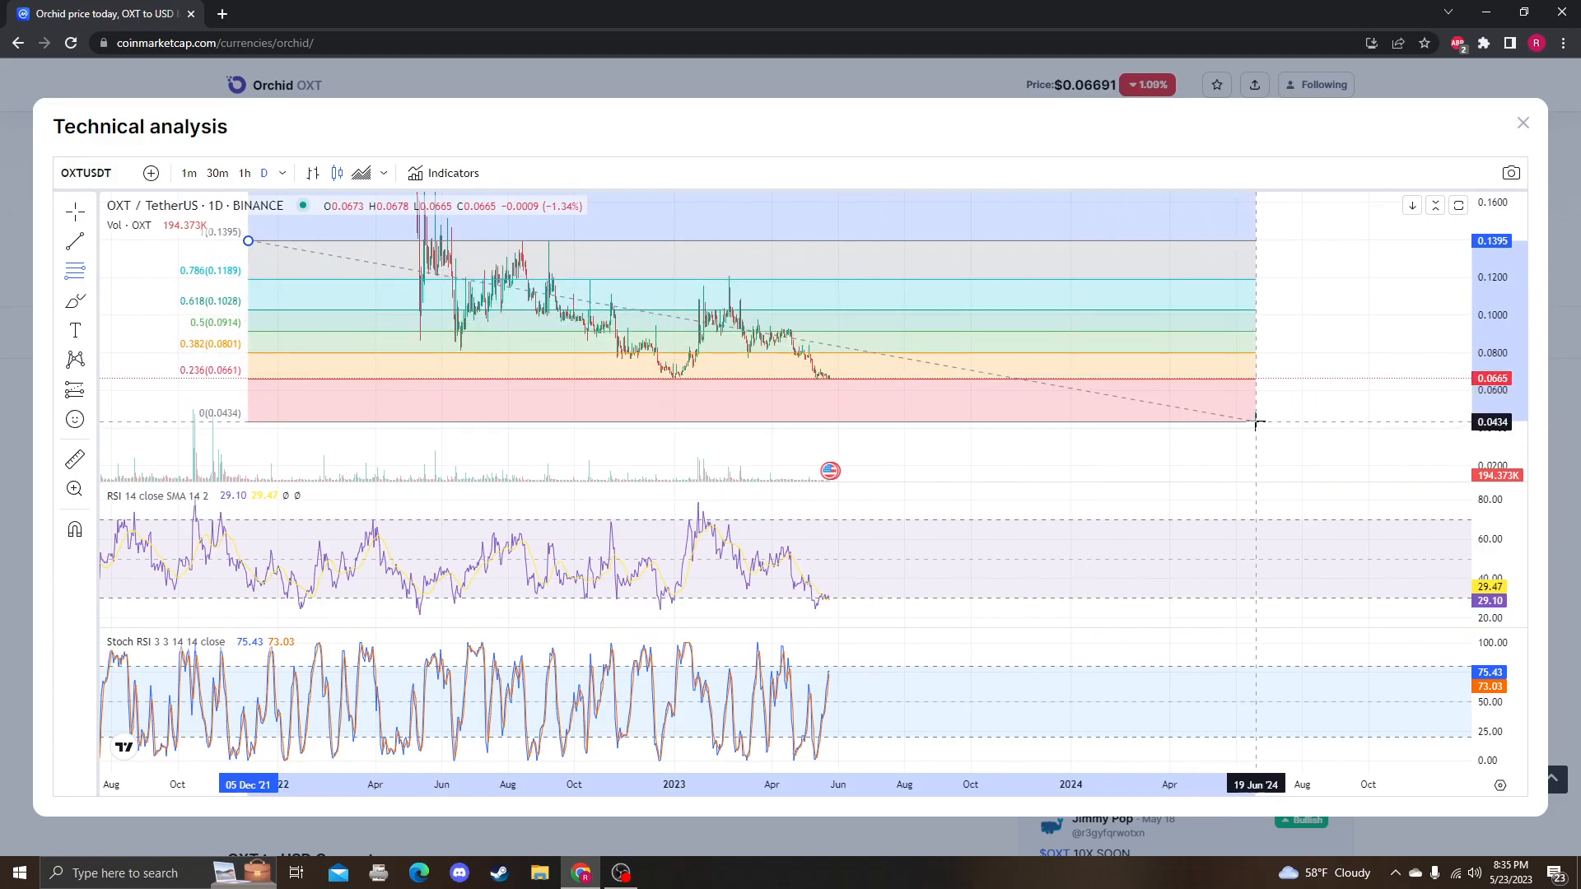
pyautogui.click(73, 270)
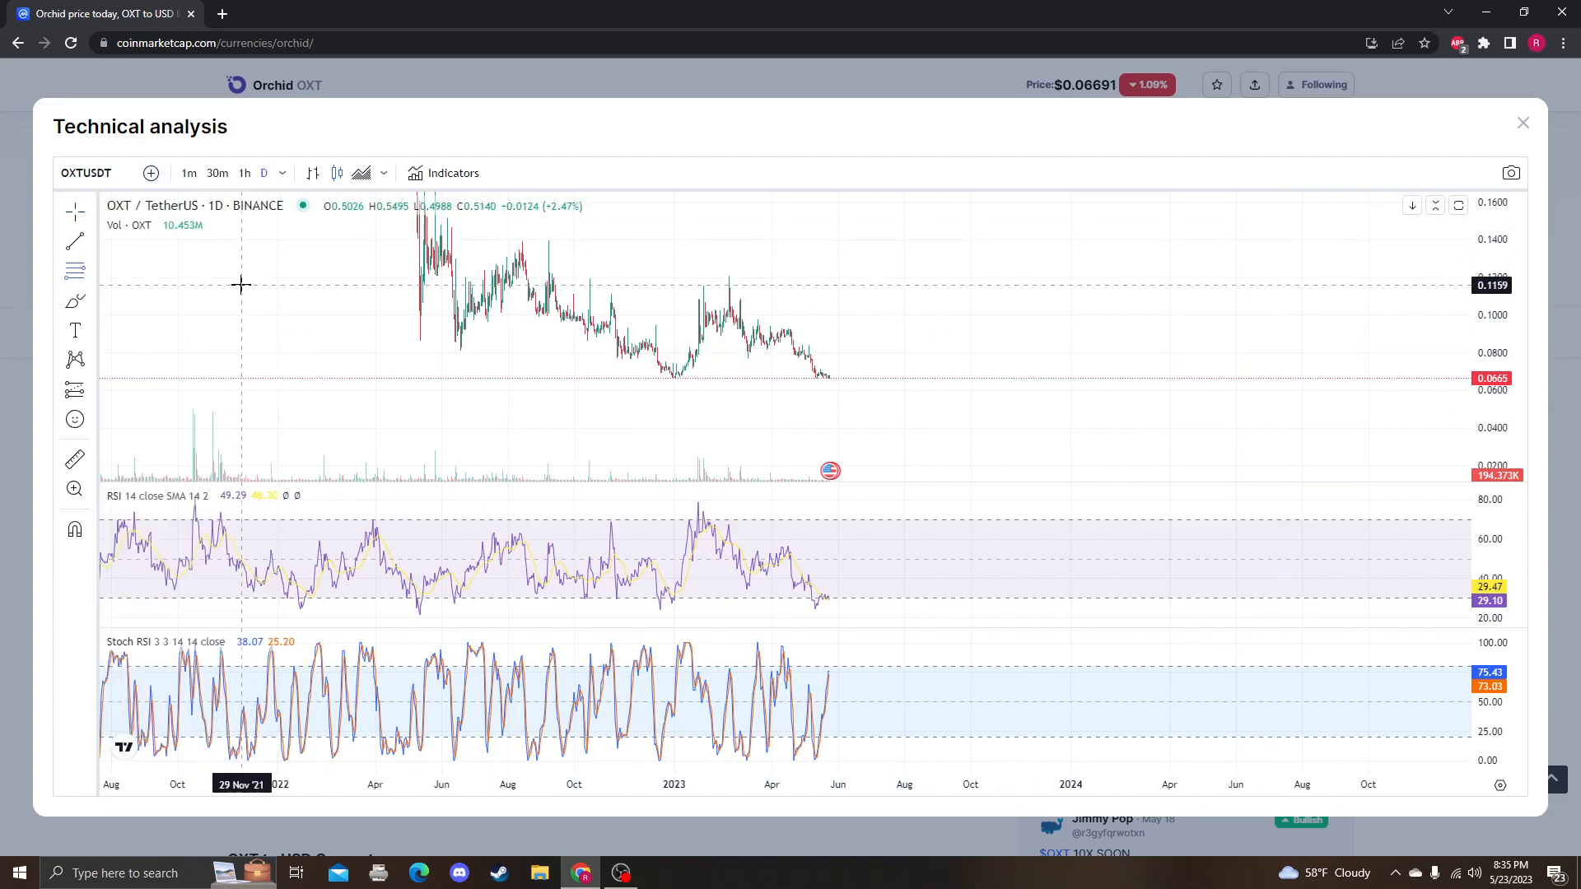
pyautogui.moveTo(298, 274)
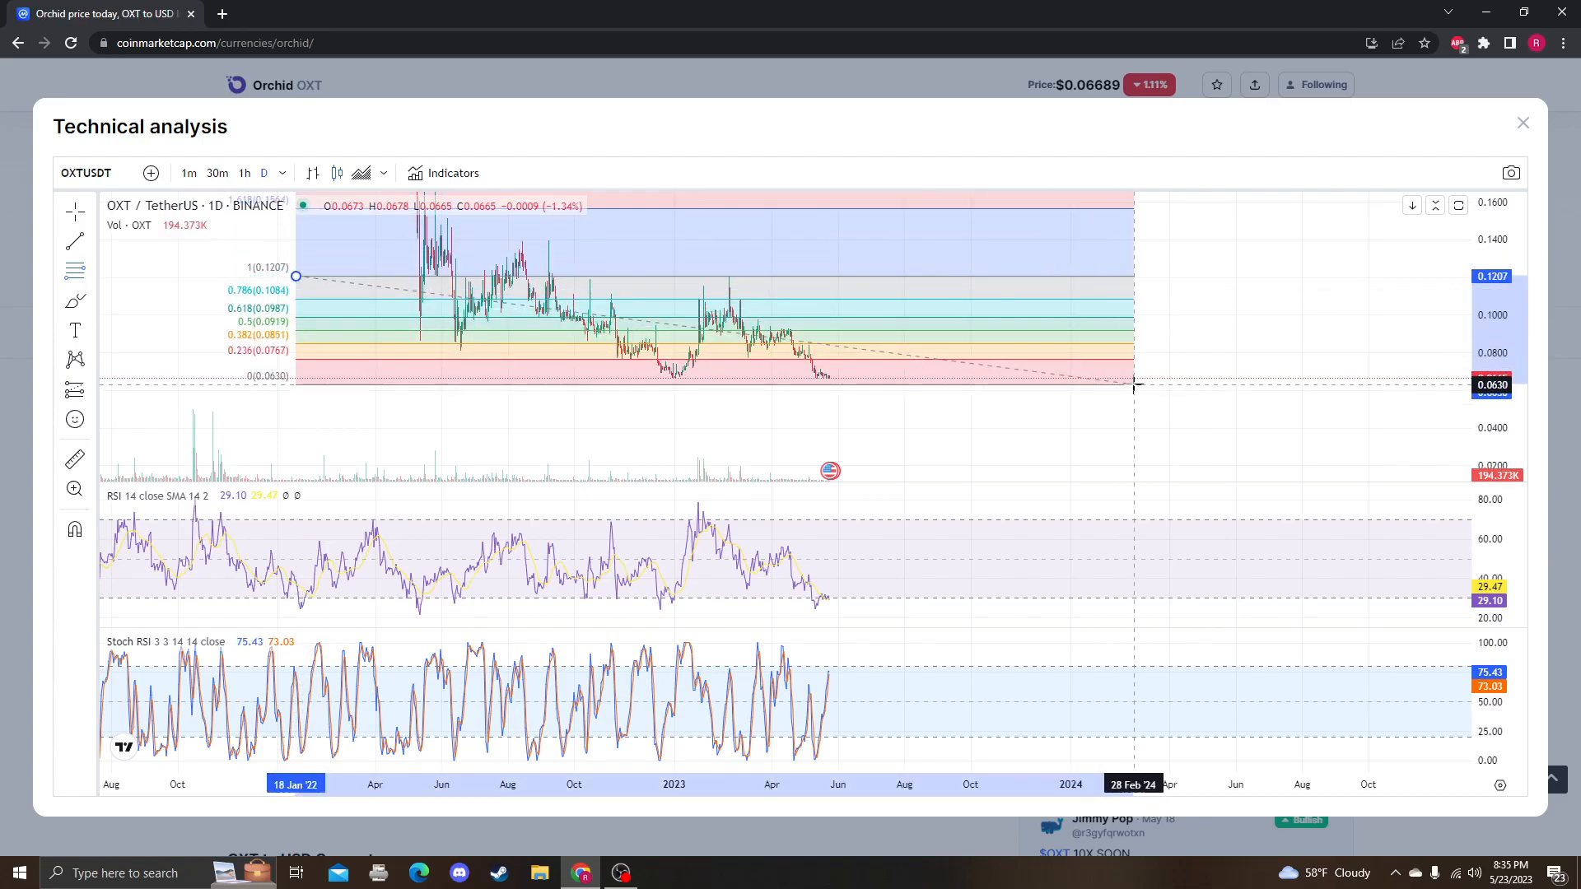
pyautogui.click(74, 270)
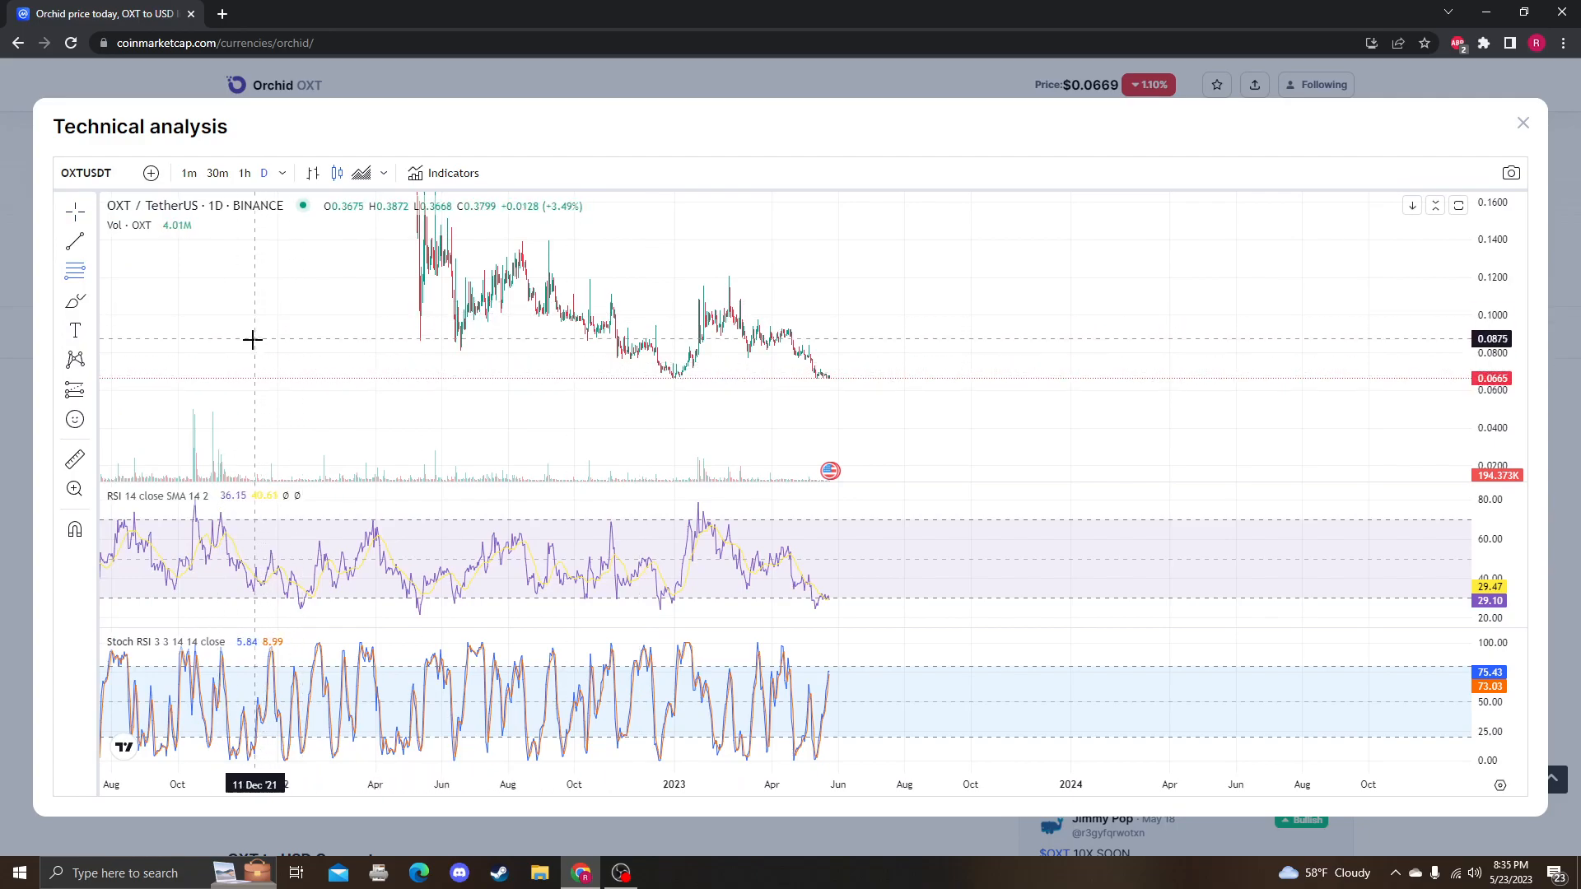
pyautogui.moveTo(246, 277)
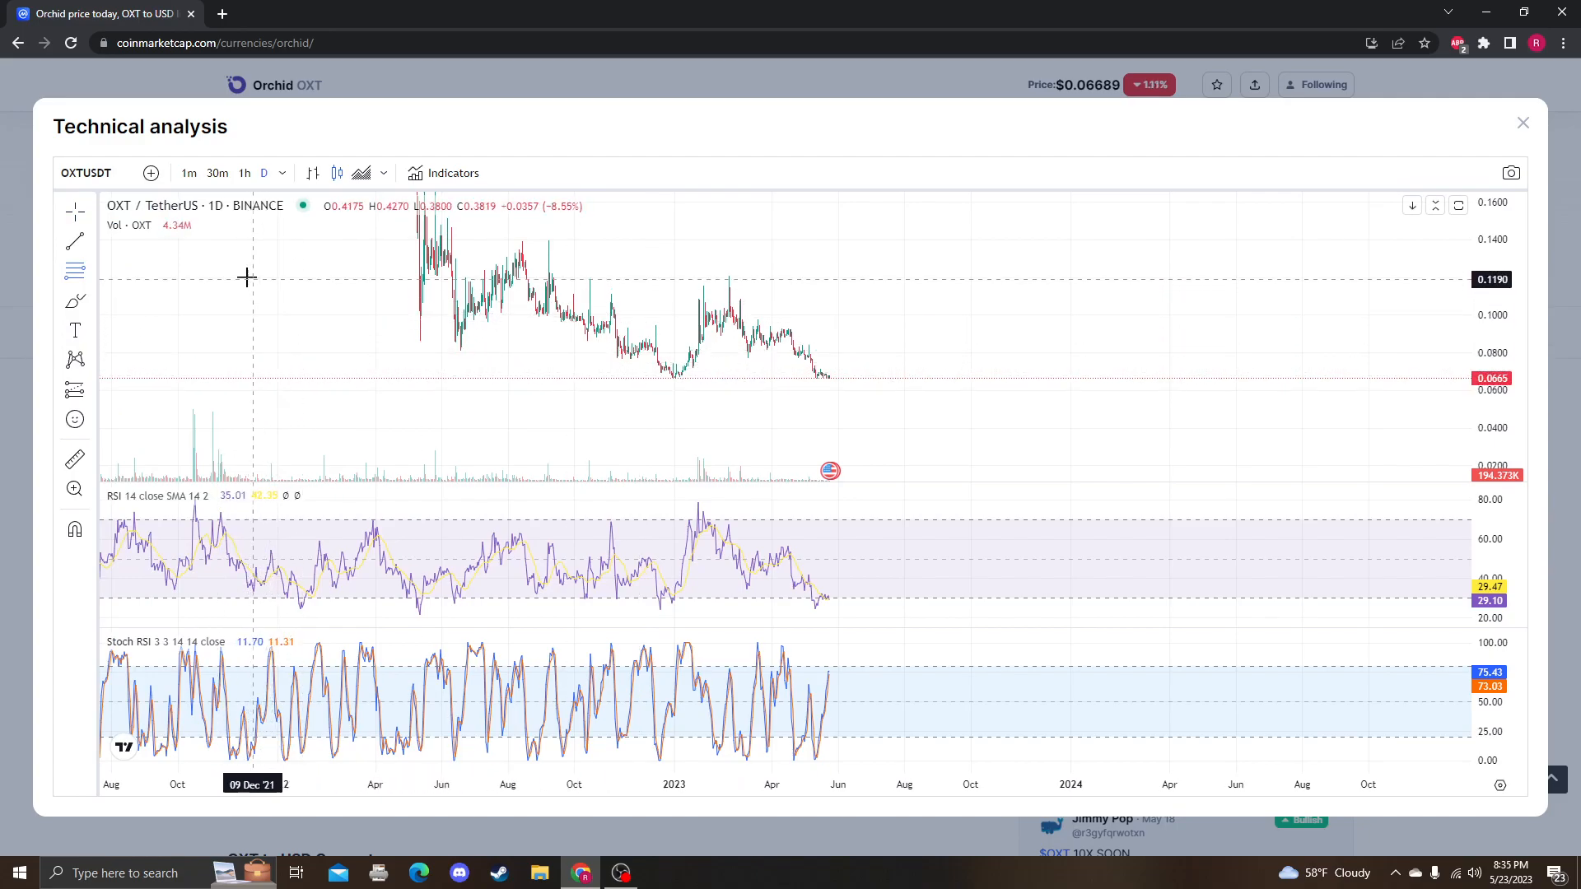
pyautogui.moveTo(252, 238)
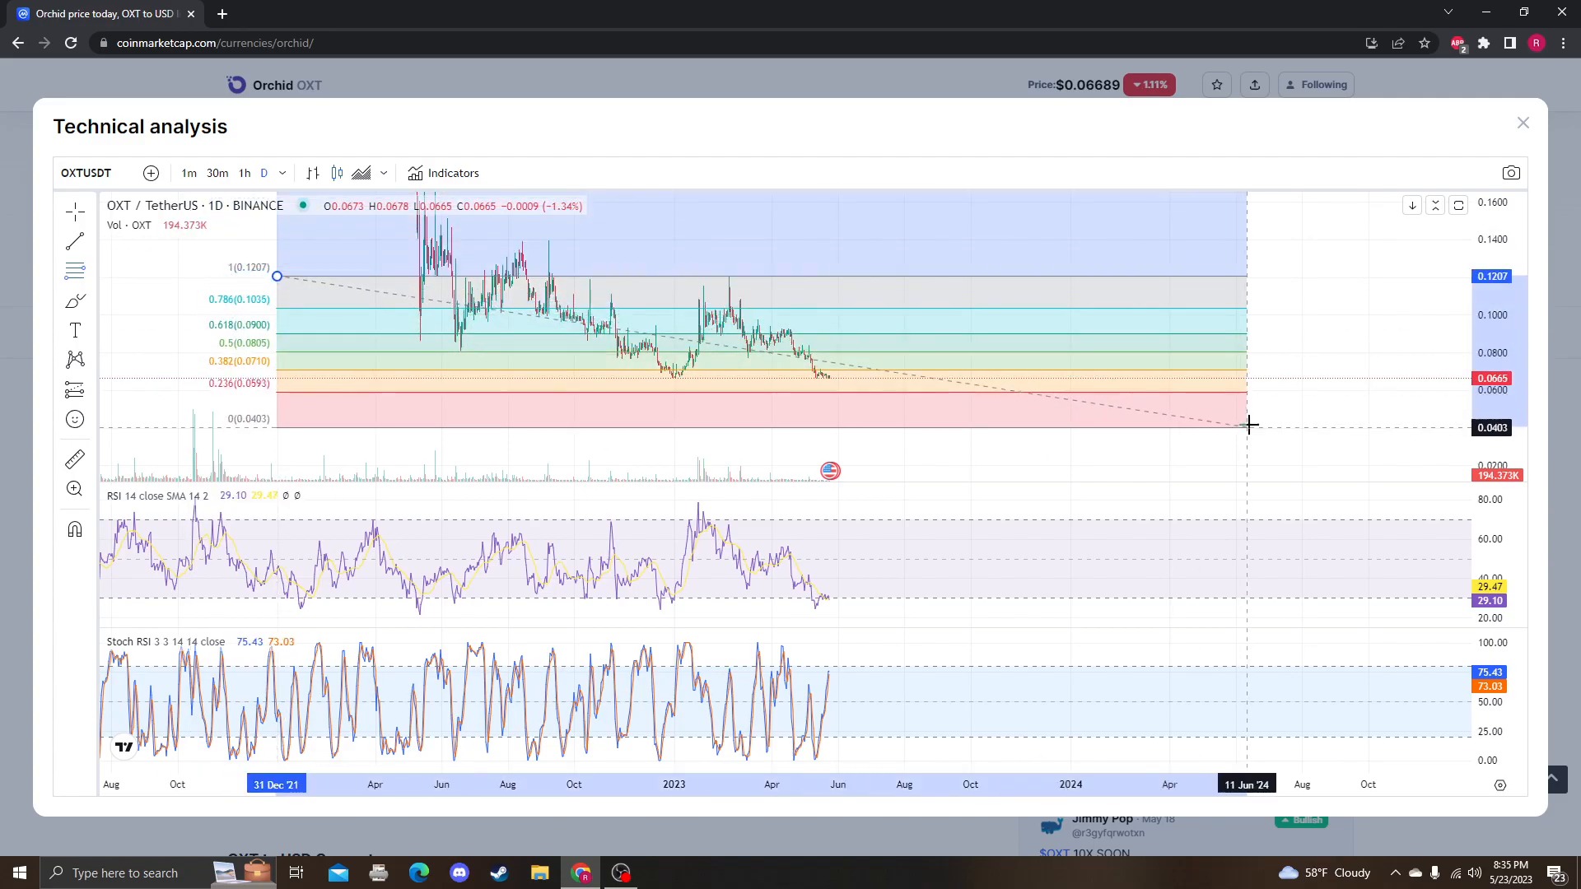
pyautogui.moveTo(1250, 426); pyautogui.dragTo(1274, 412)
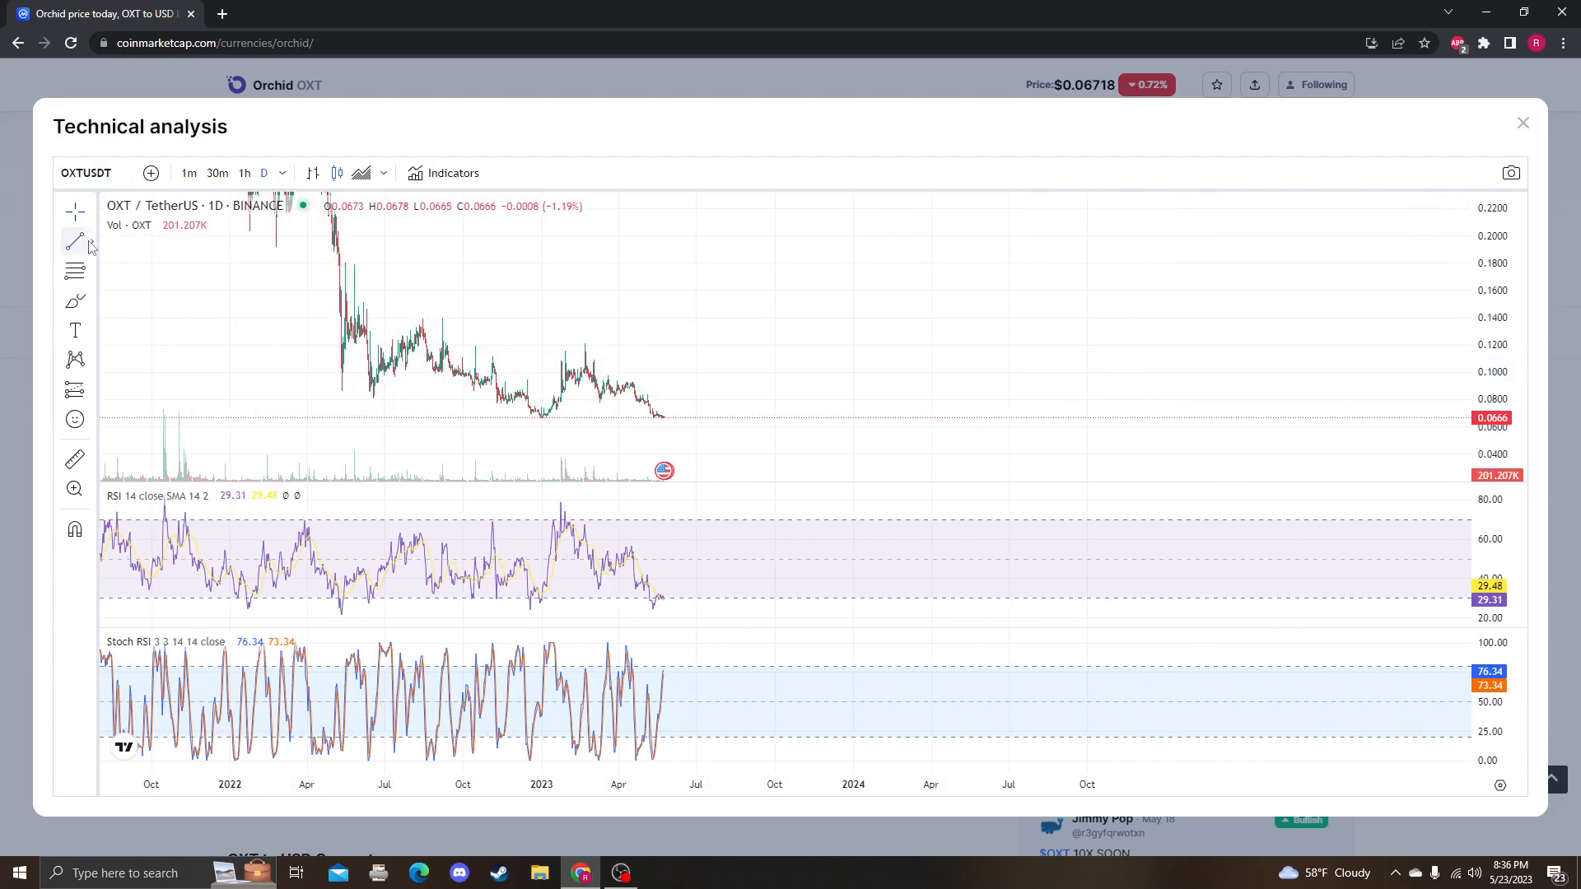
# Select the trend line tool and pan the OXT chart toward recent months.
pyautogui.click(75, 241)
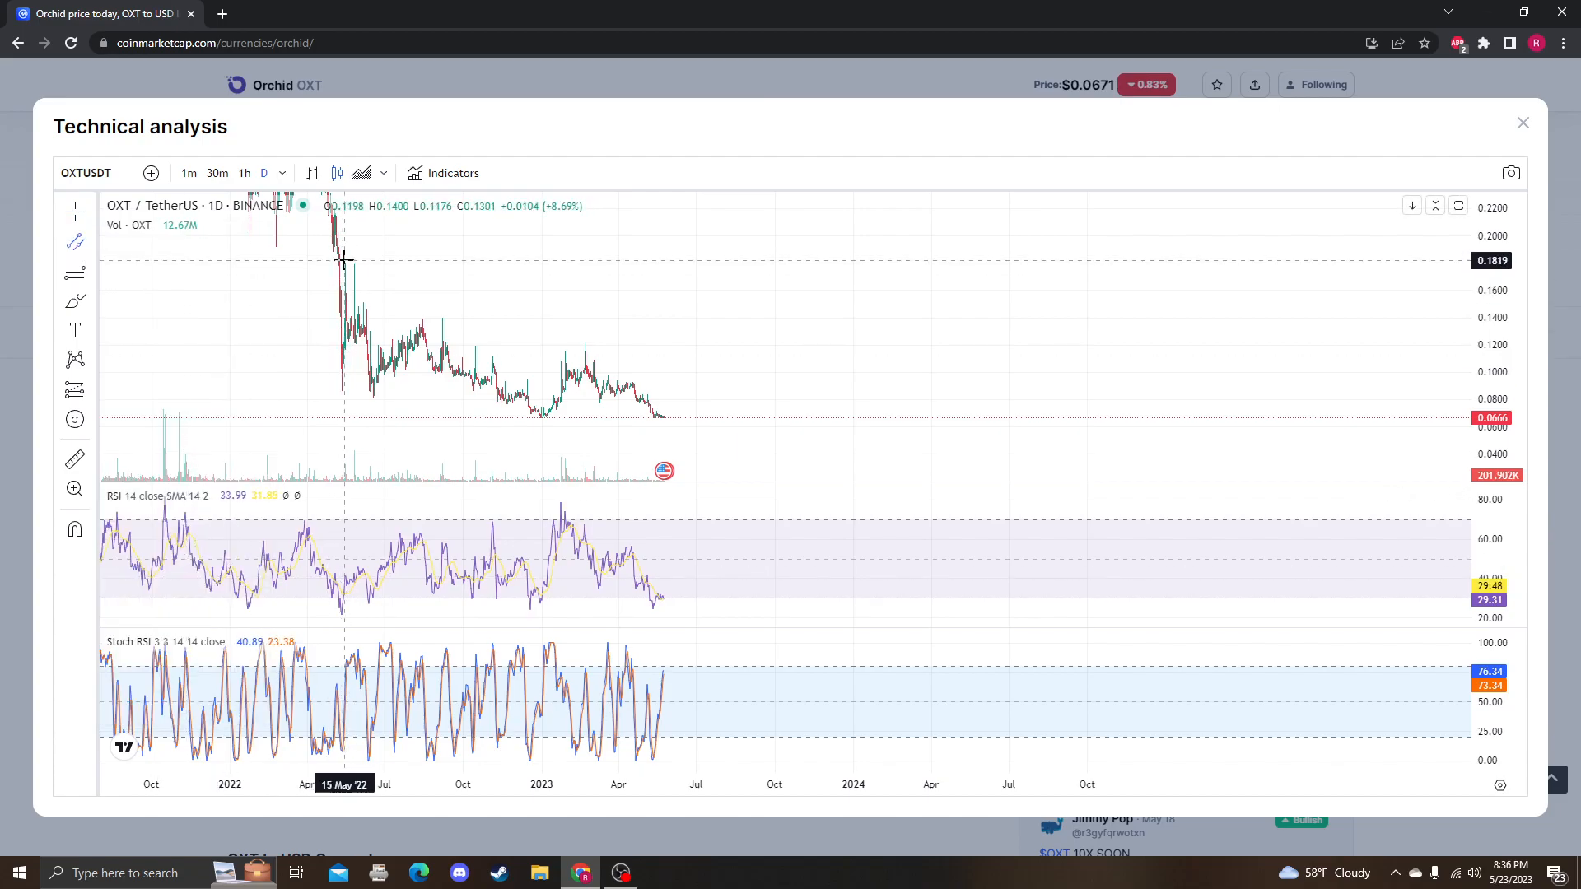
pyautogui.moveTo(345, 264); pyautogui.dragTo(862, 438)
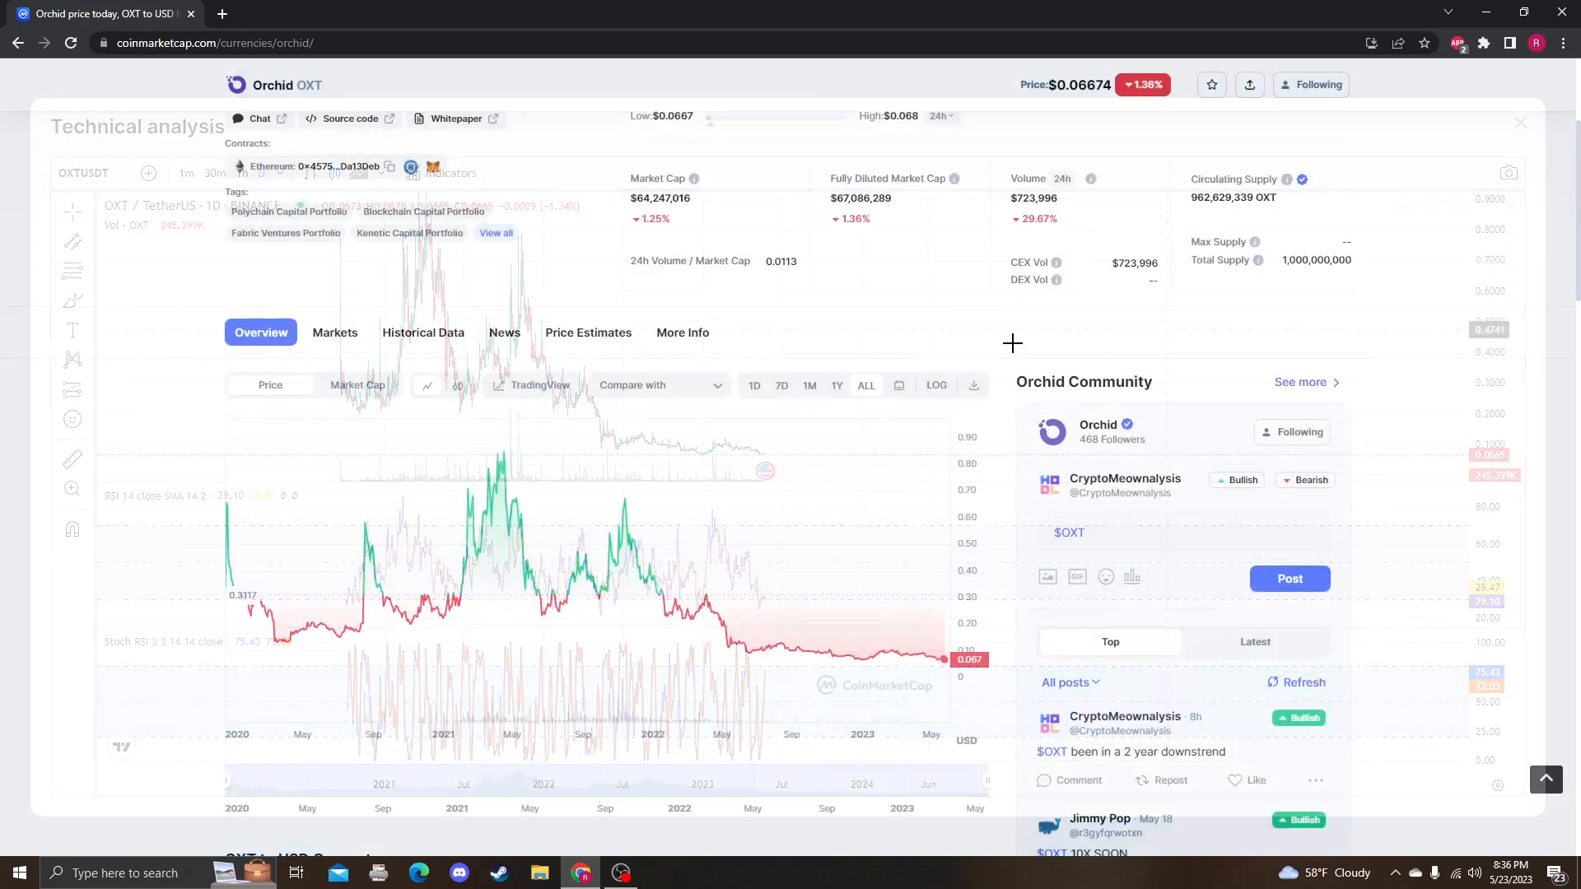
pyautogui.click(1520, 122)
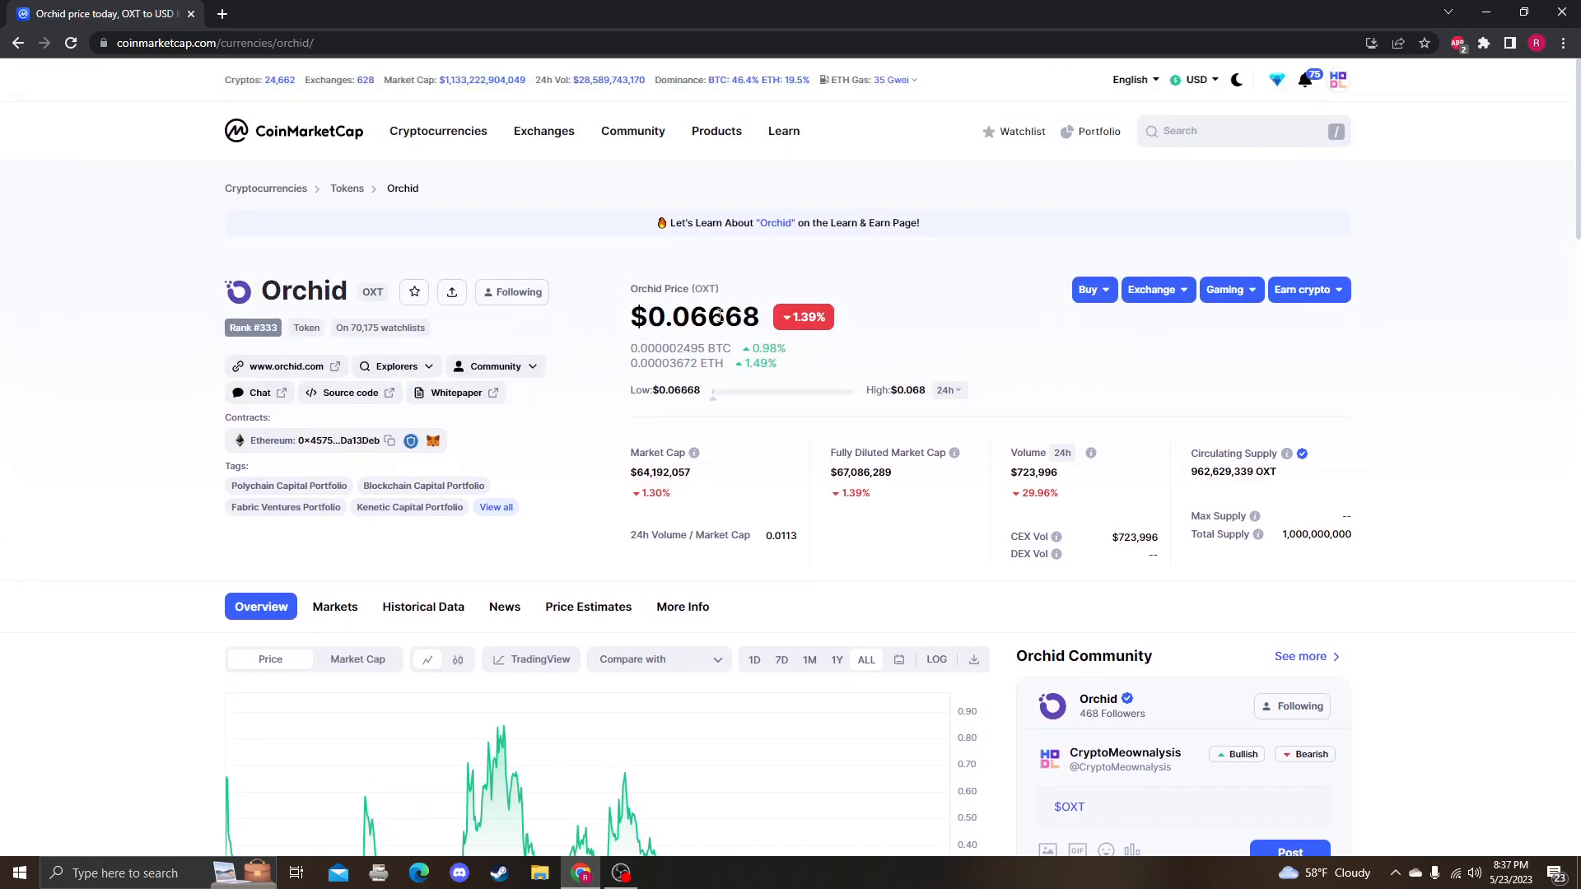
pyautogui.scroll(-3)
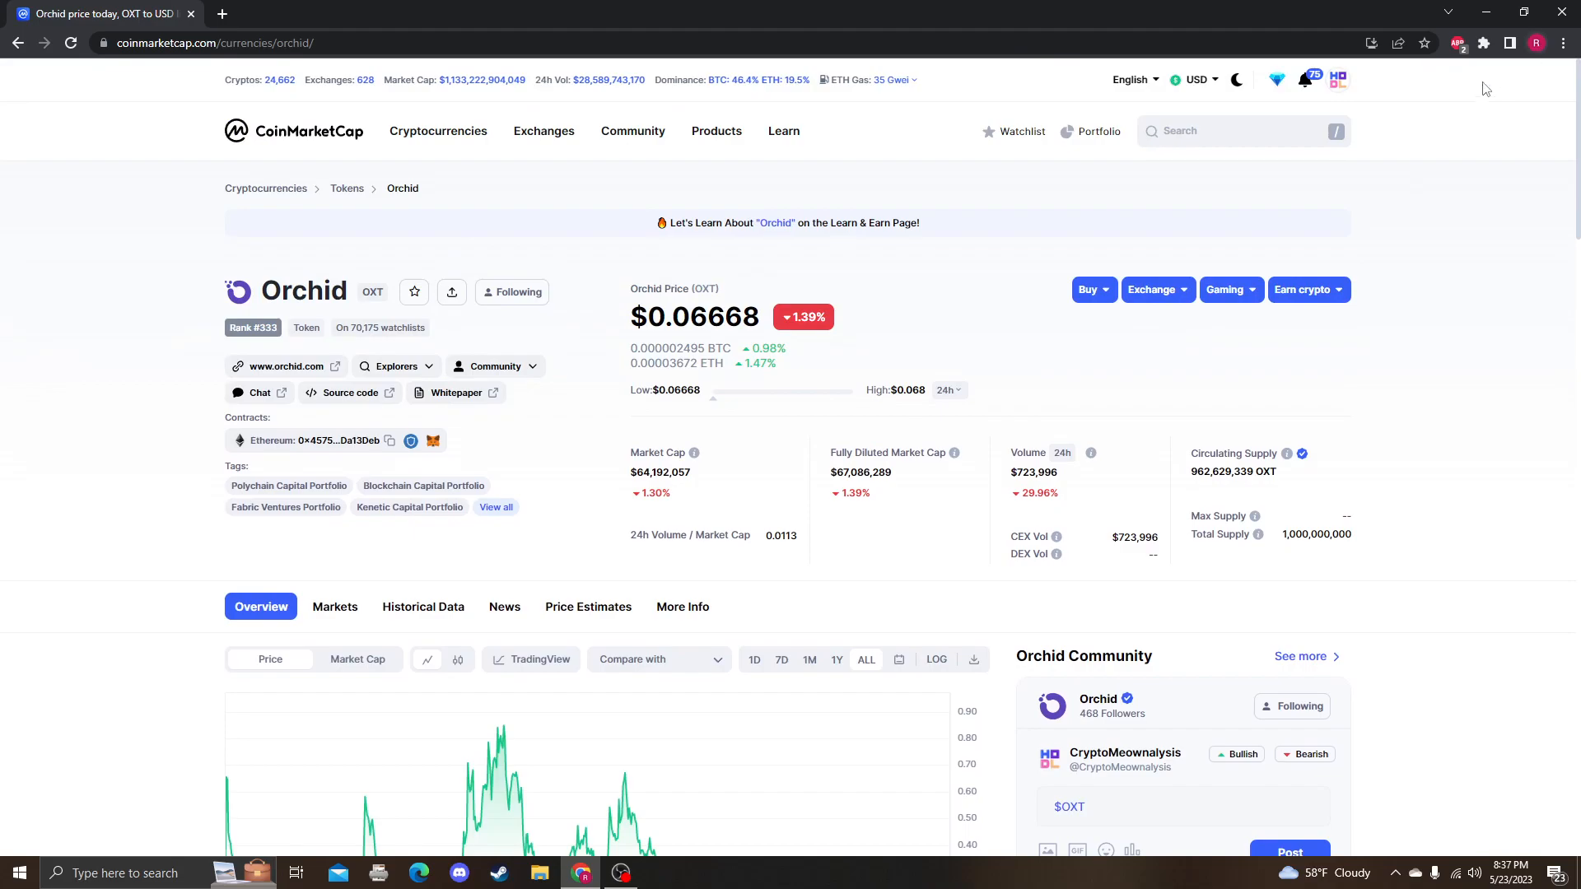
pyautogui.moveTo(1221, 162)
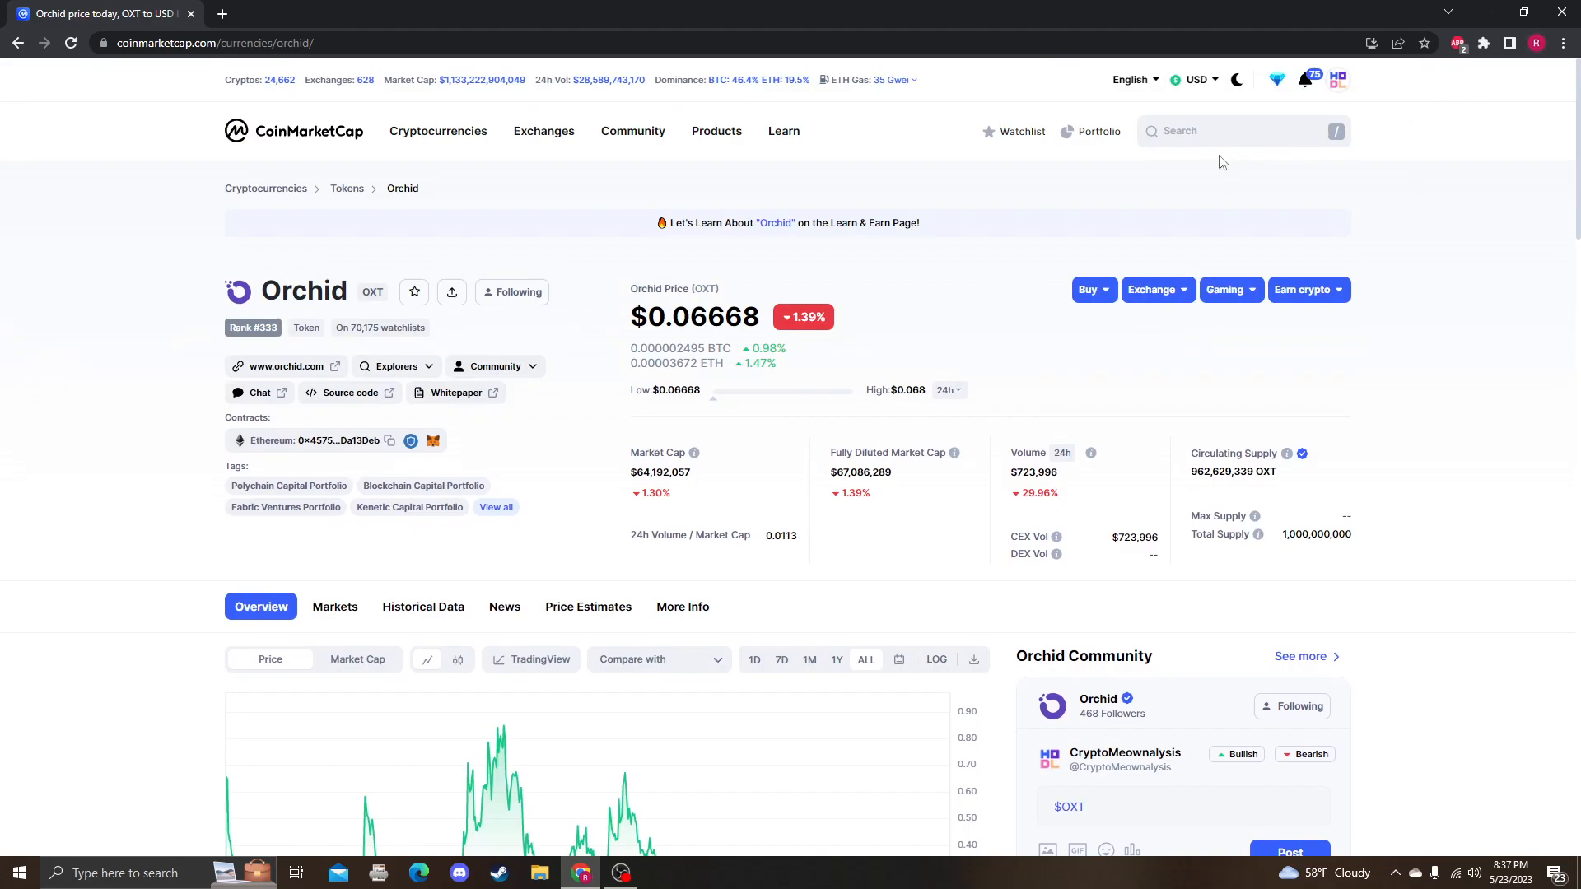
pyautogui.scroll(-3)
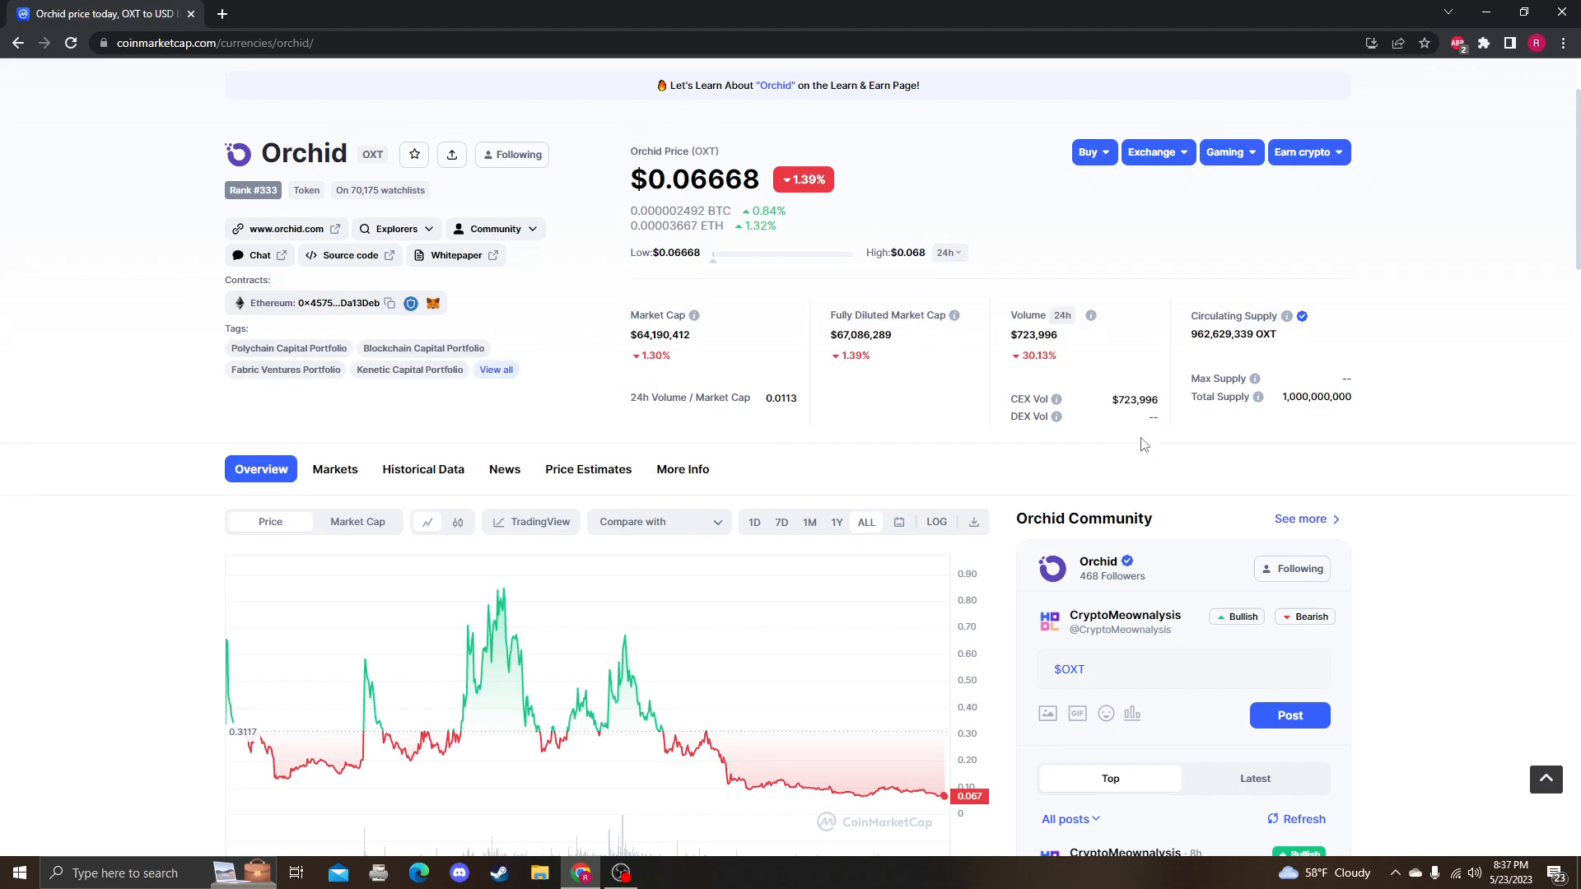
pyautogui.scroll(-3)
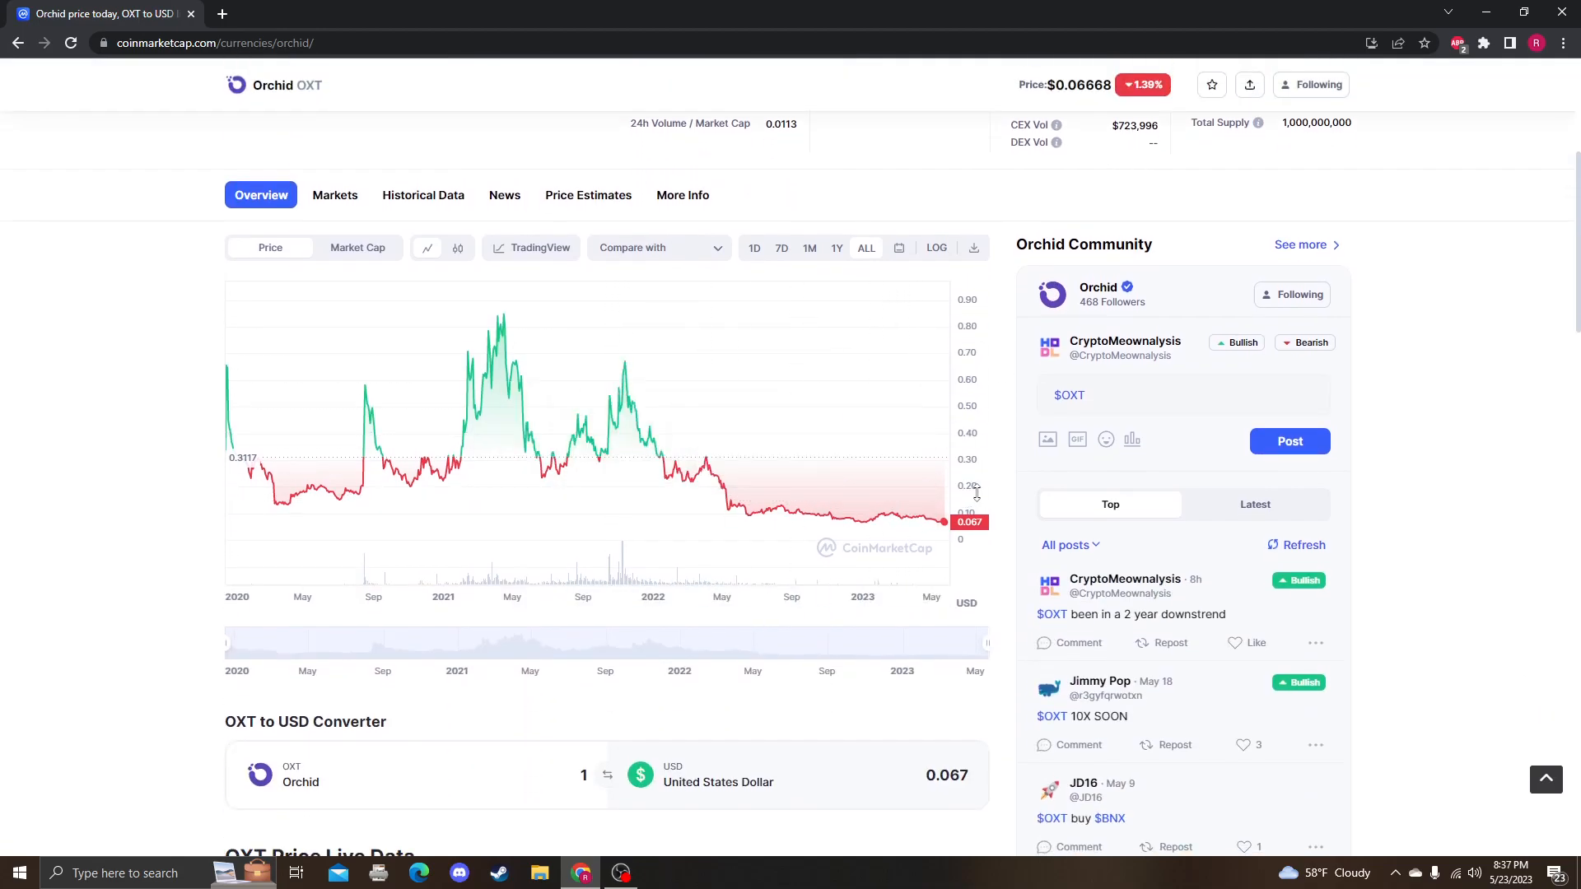
pyautogui.scroll(3)
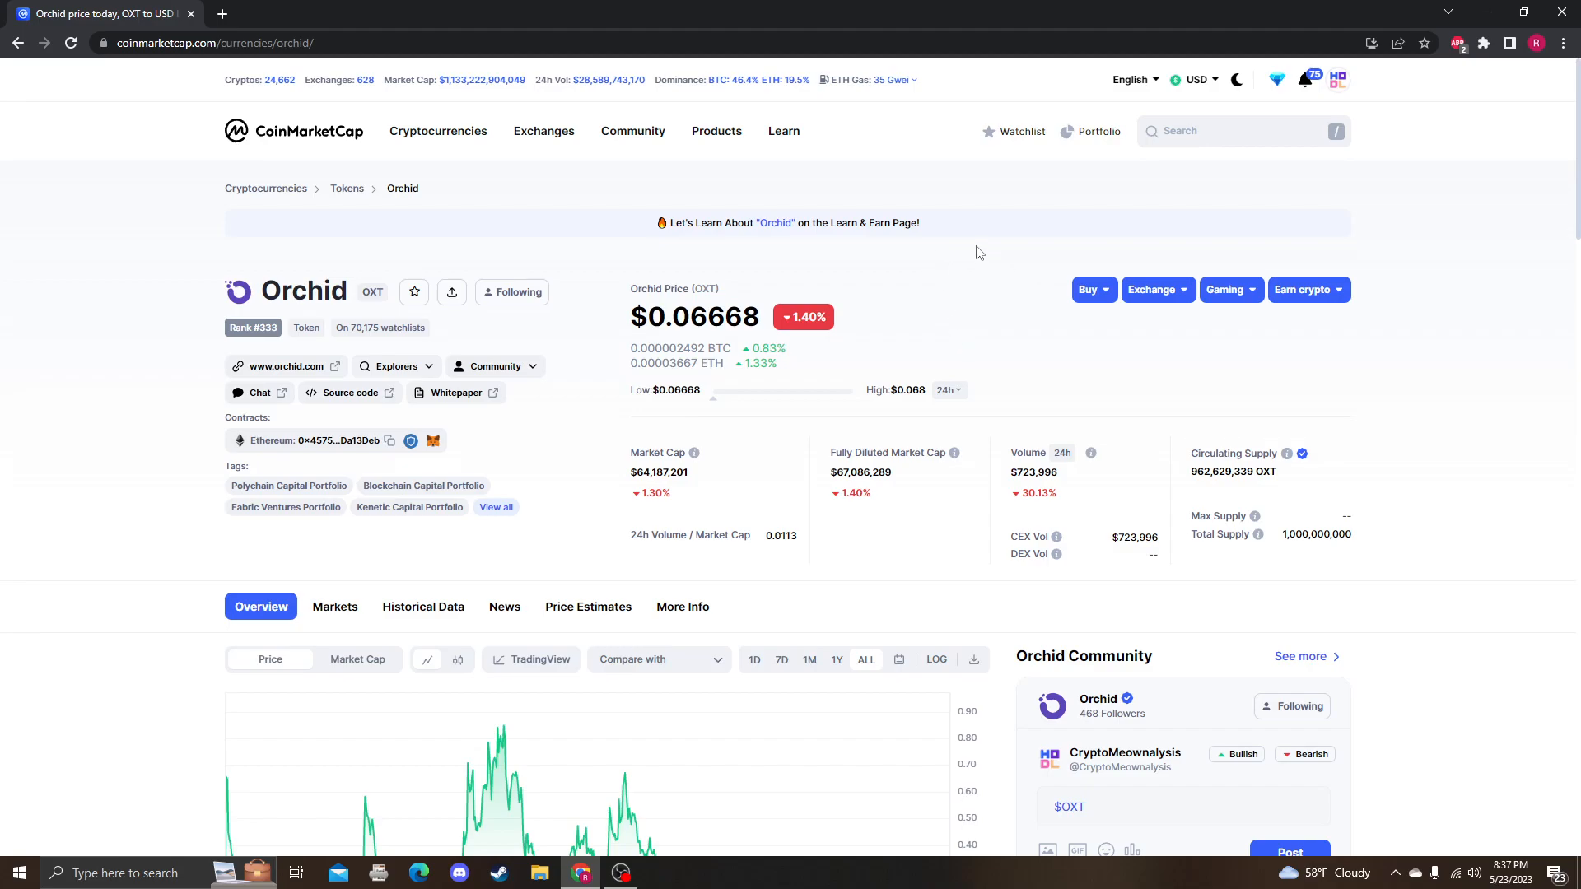
# Scroll through Orchid's supply stats and price history, then reopen the TradingView chart.
pyautogui.scroll(-3)
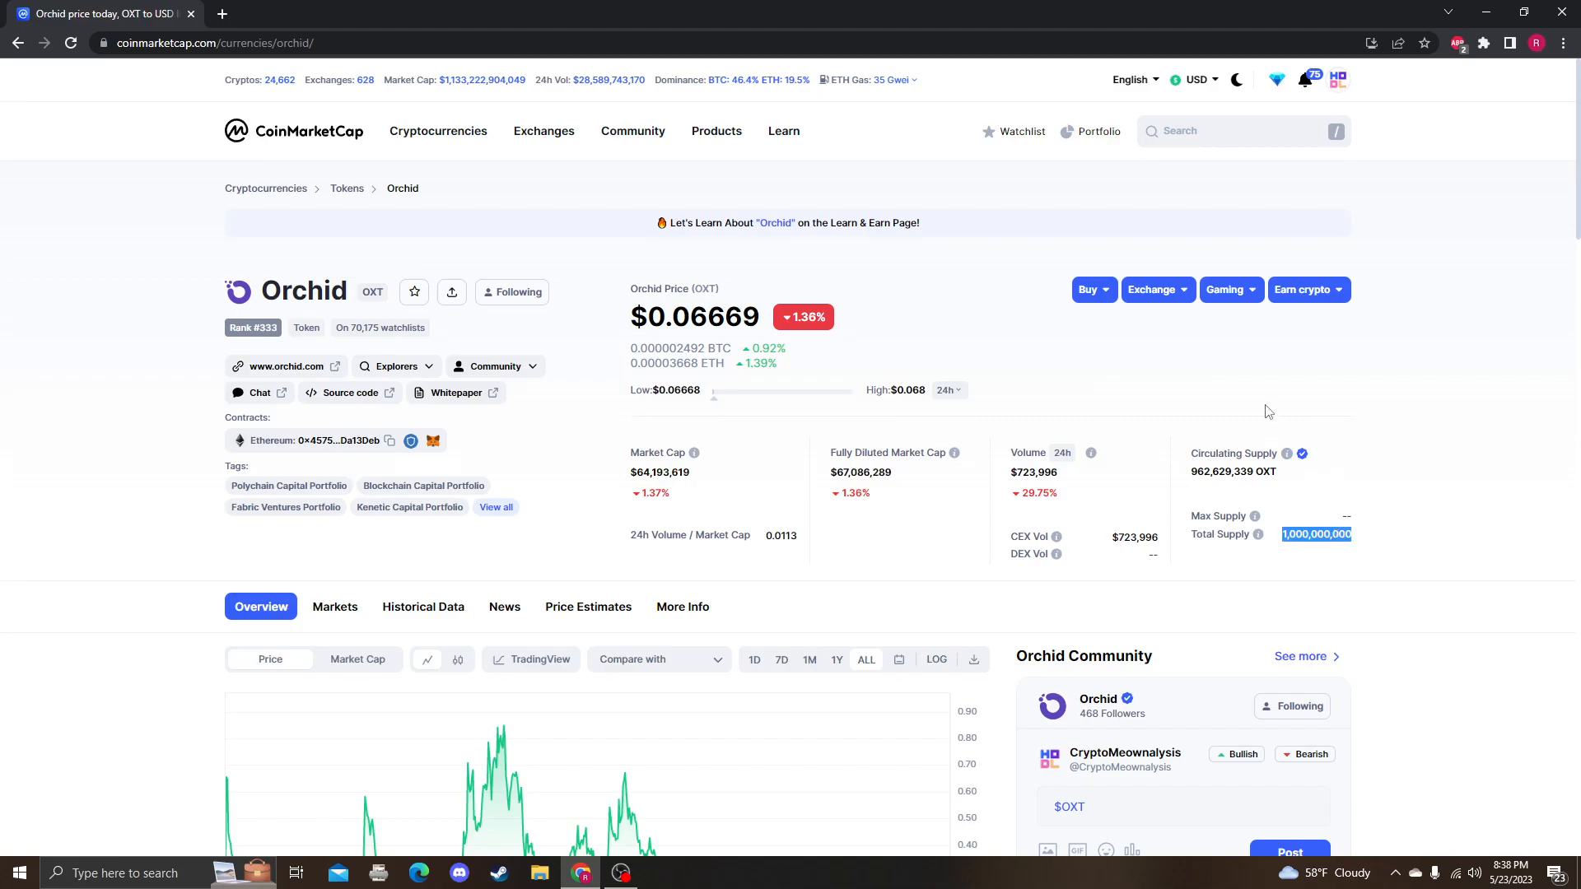
pyautogui.scroll(-3)
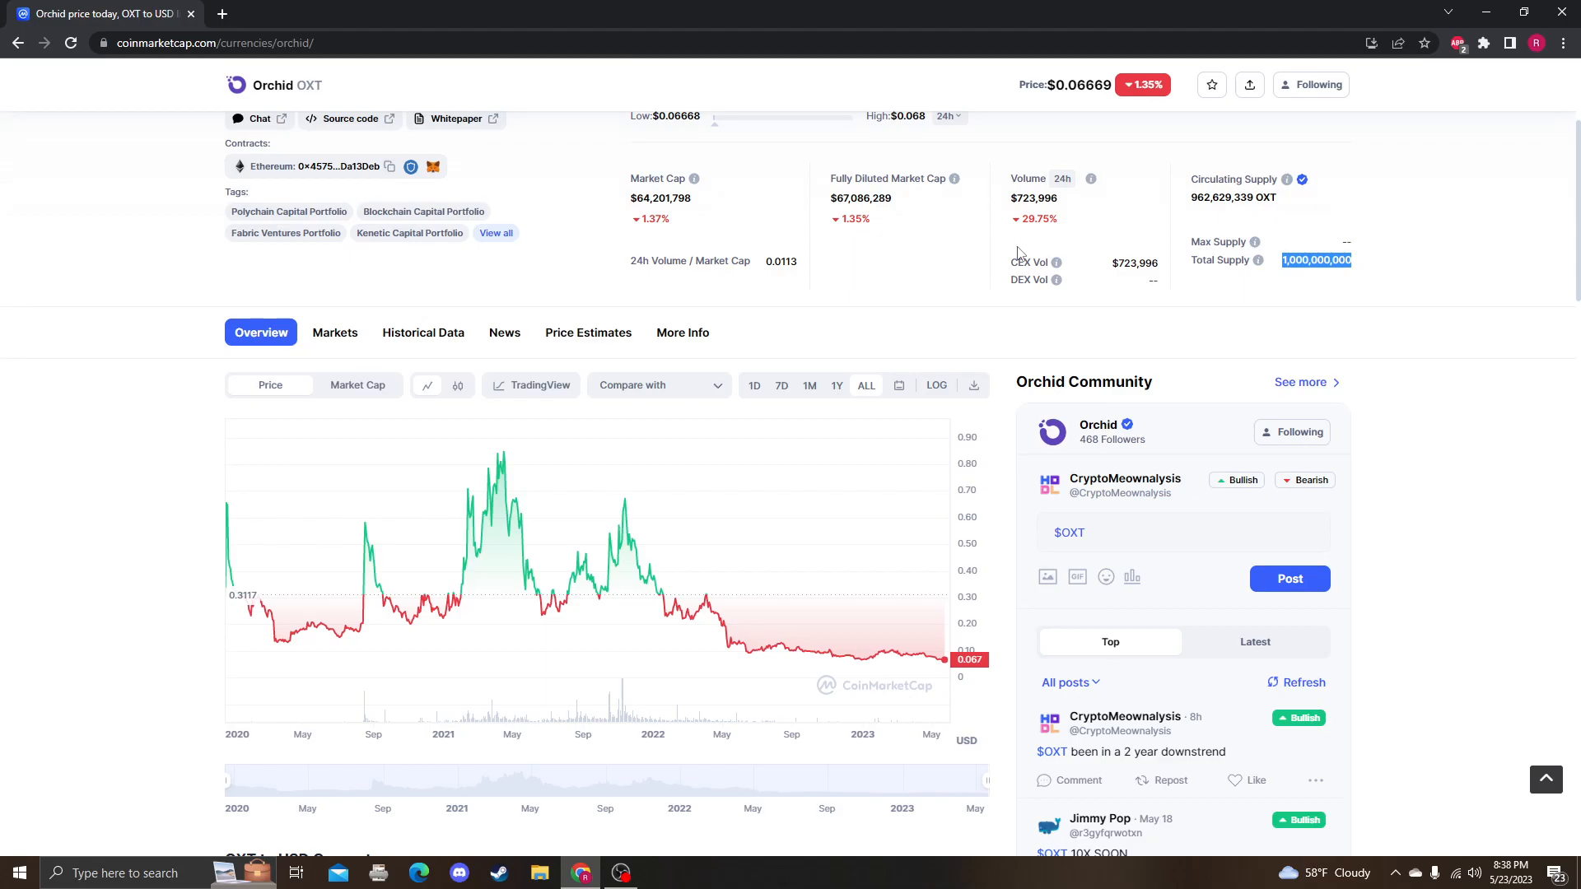
pyautogui.scroll(-3)
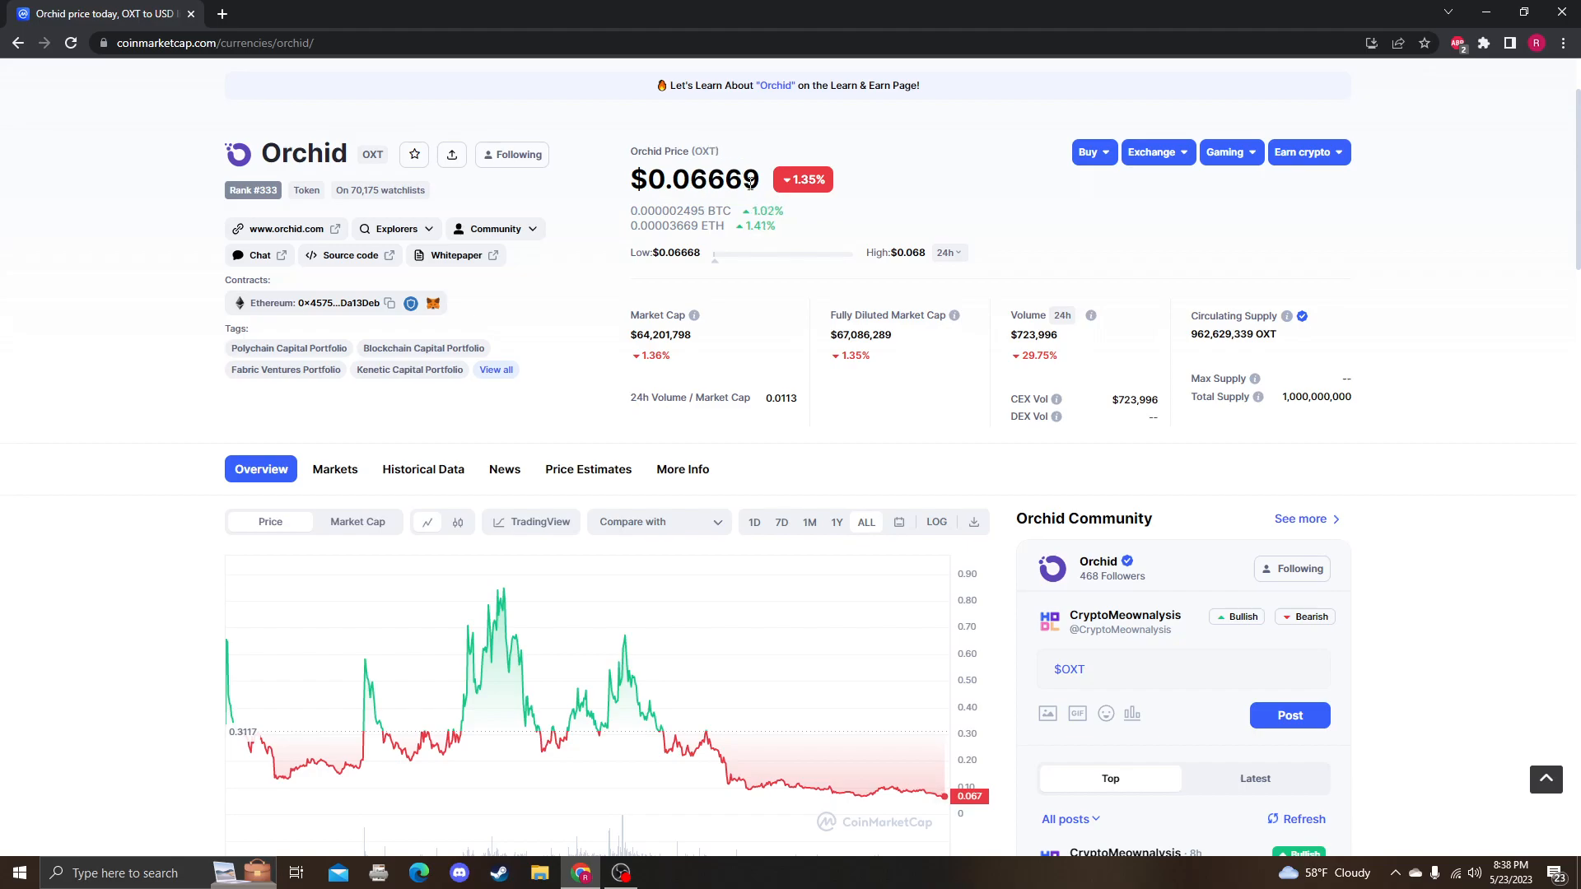
pyautogui.scroll(-3)
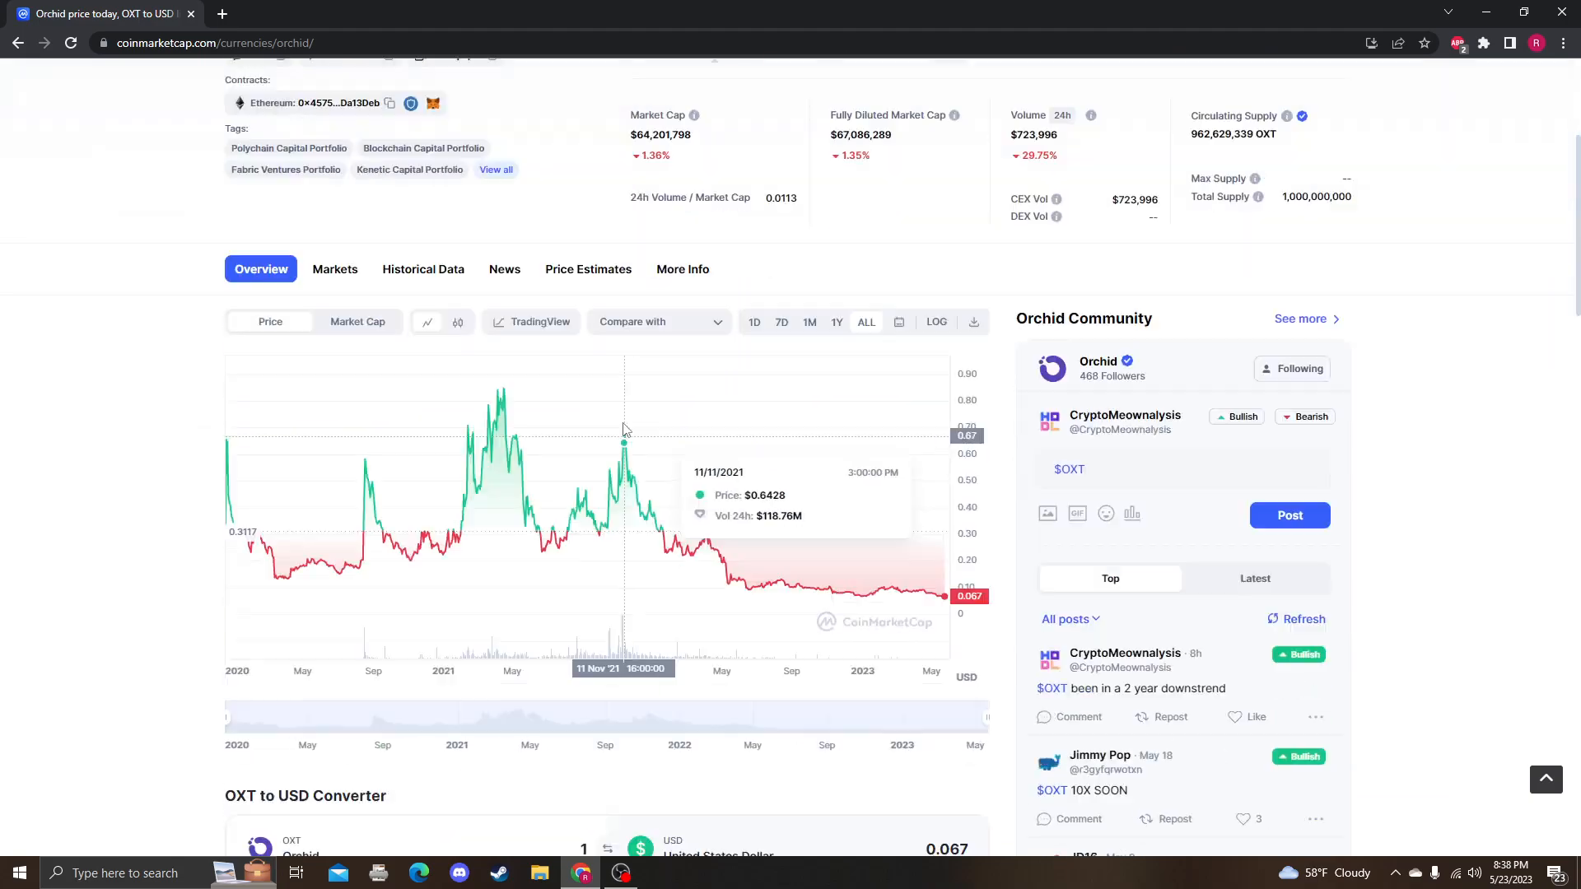
pyautogui.scroll(-3)
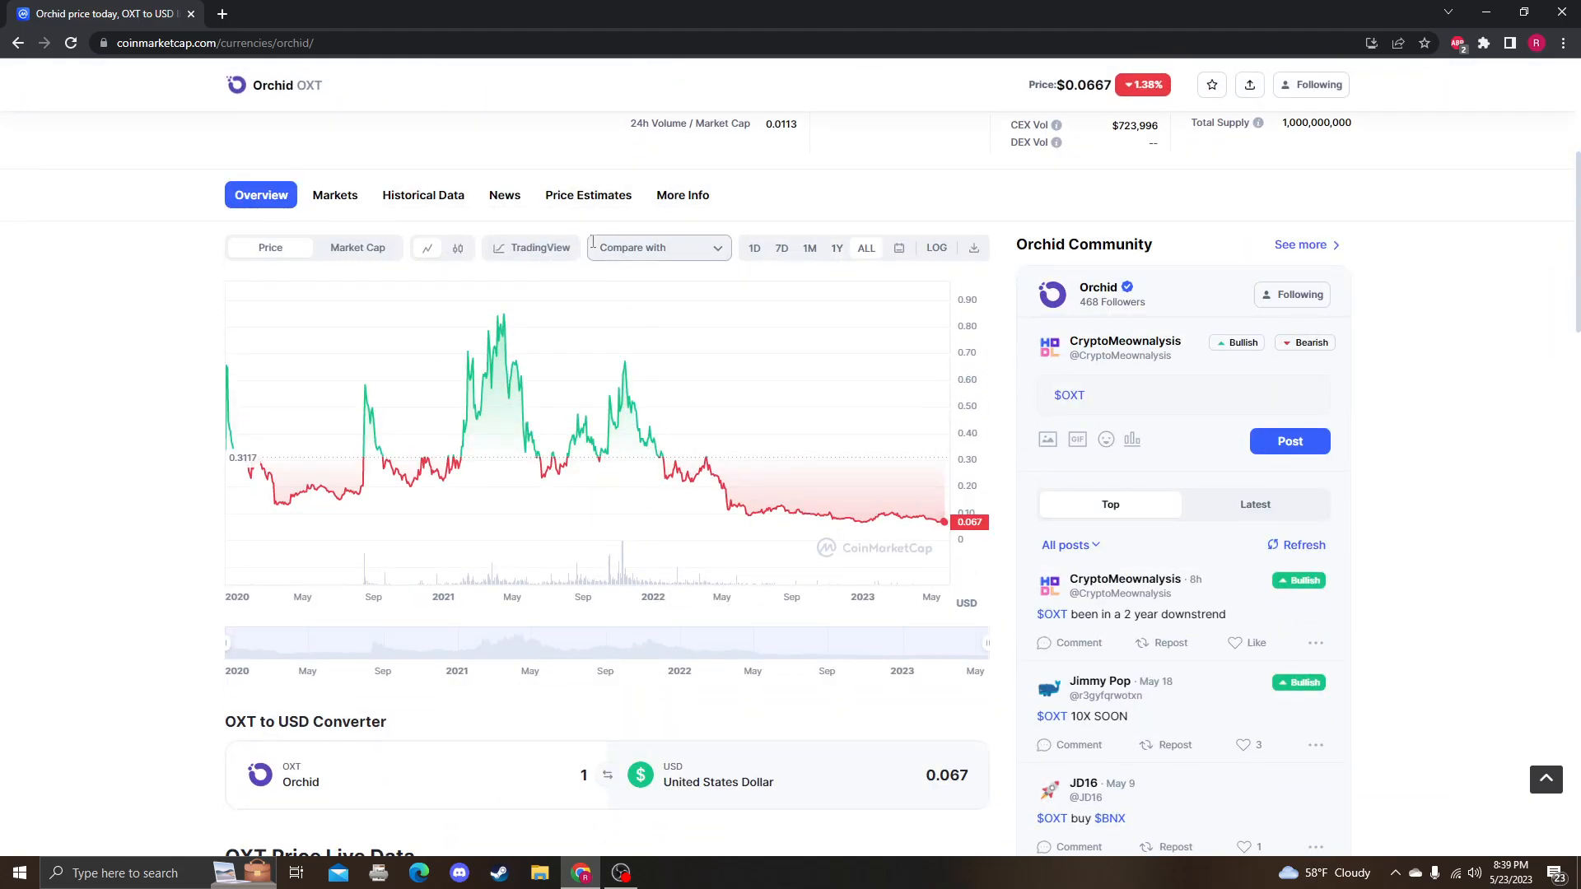
pyautogui.click(531, 247)
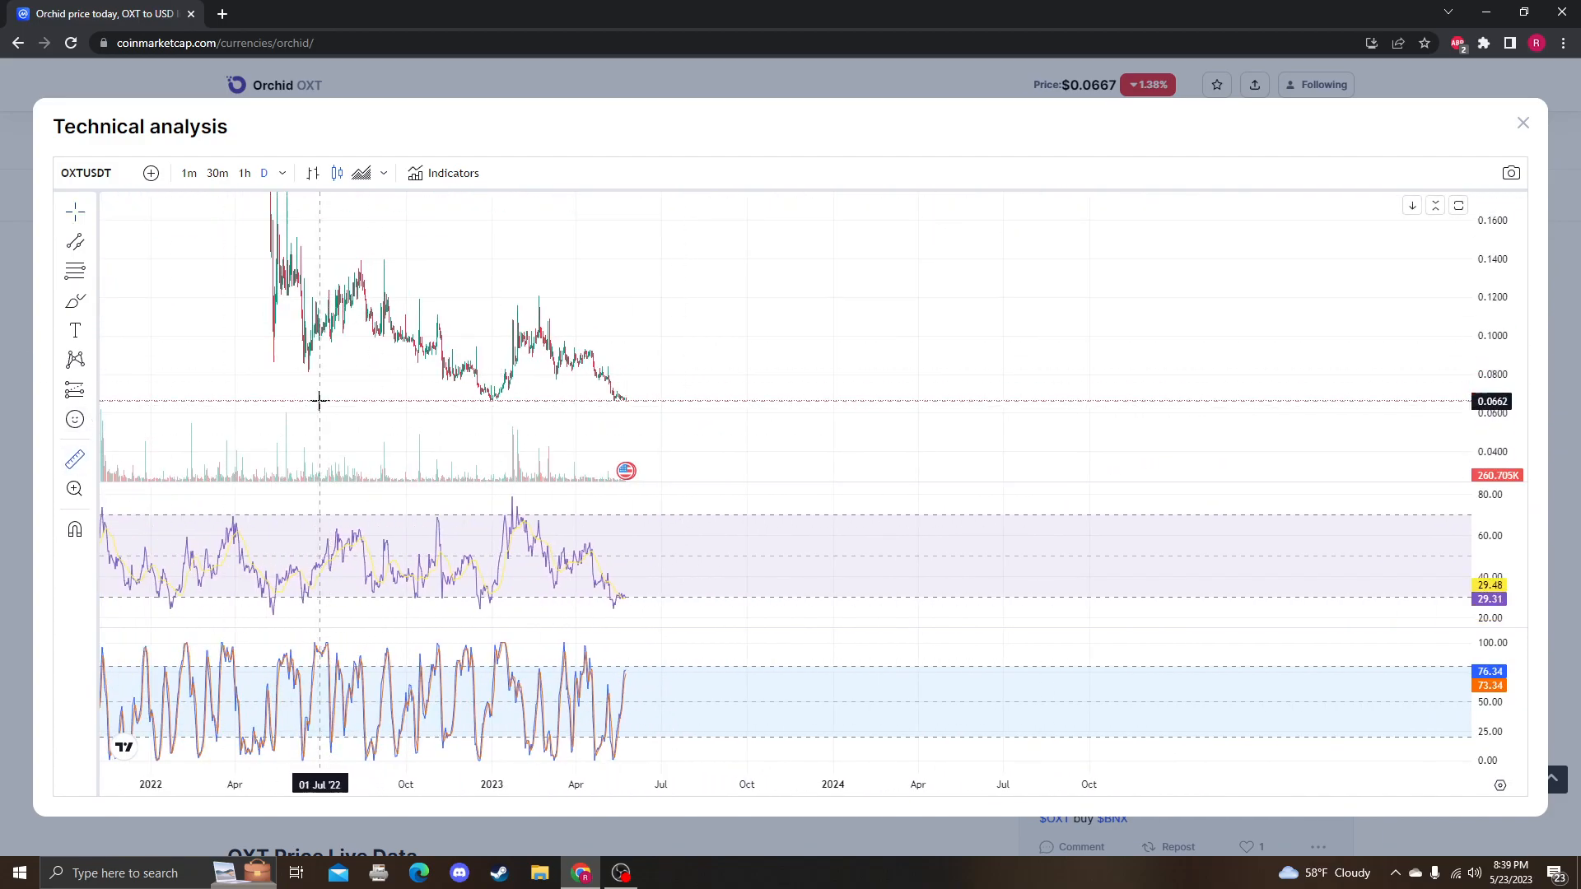
# Pan the OXT chart horizontally, then close the technical analysis window.
pyautogui.moveTo(320, 387); pyautogui.dragTo(842, 387)
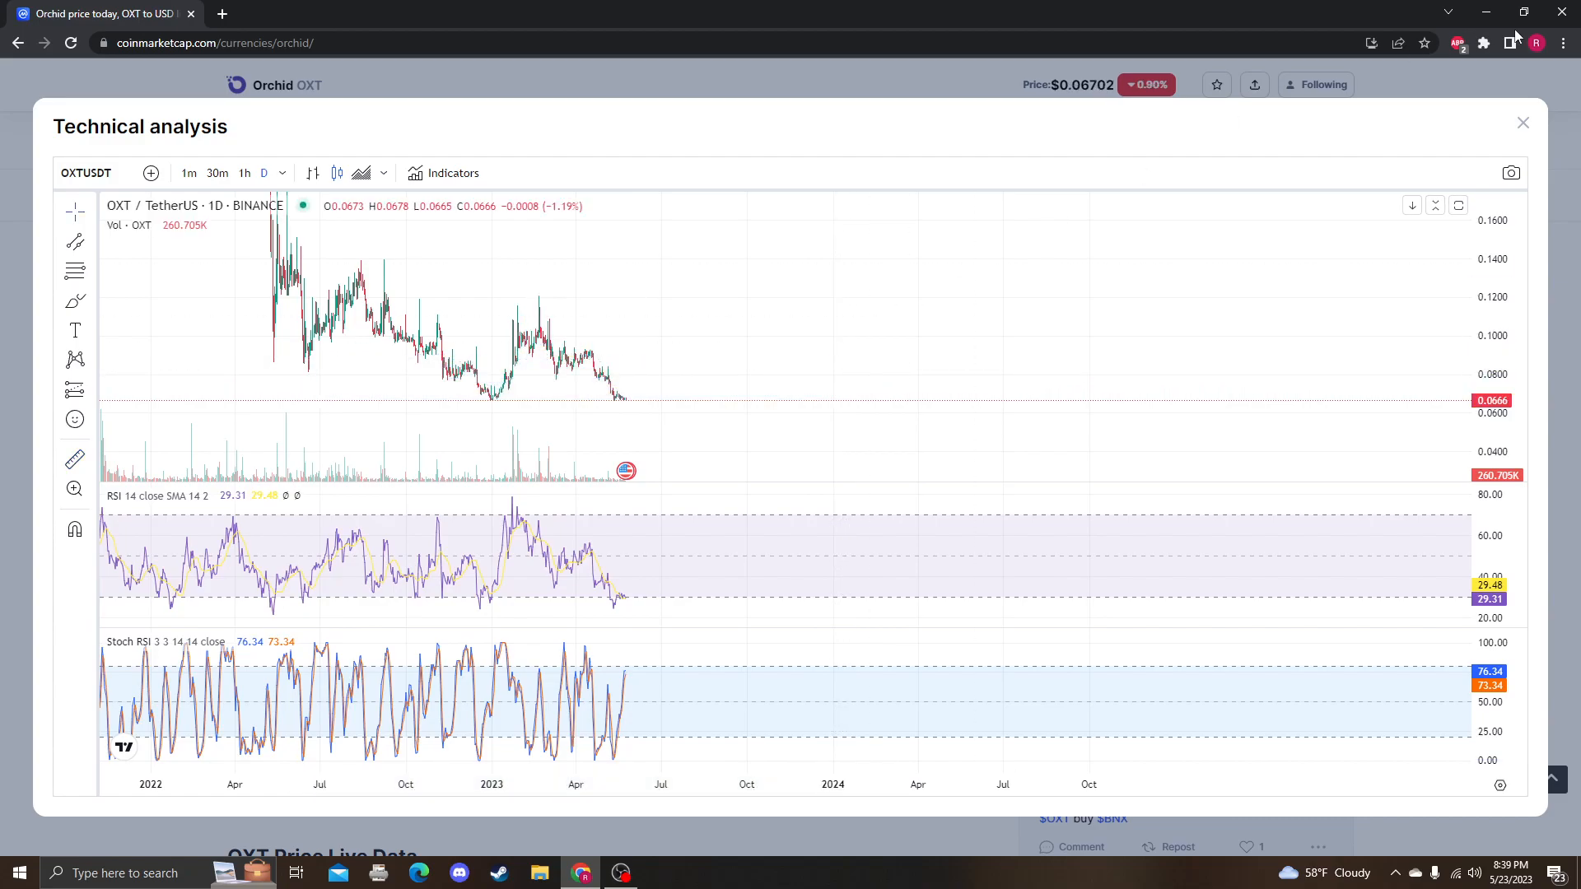
pyautogui.click(1522, 122)
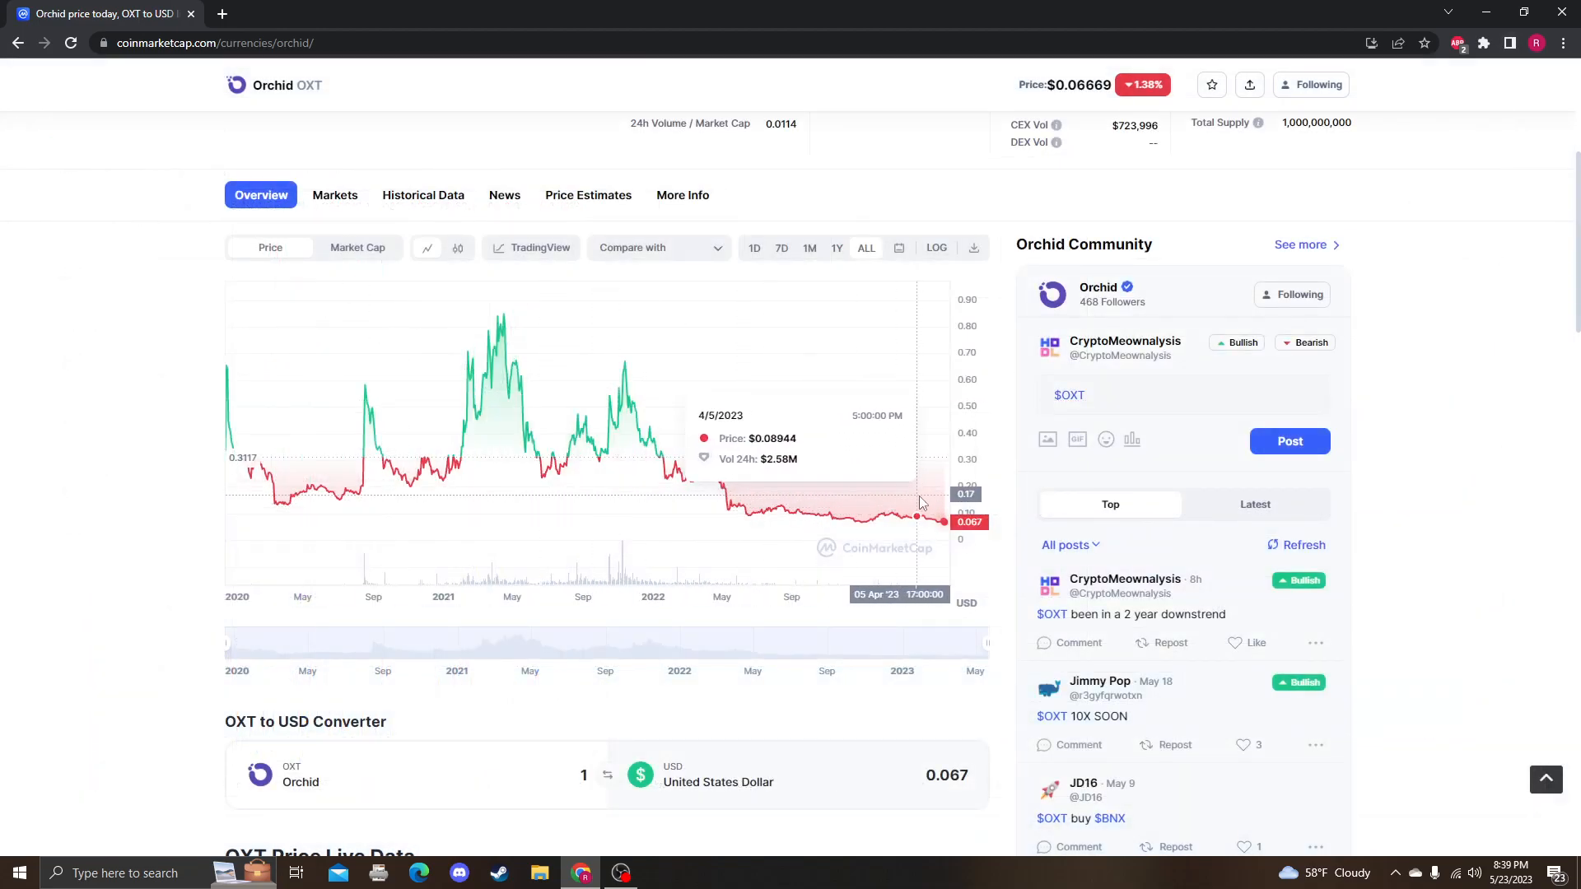
pyautogui.moveTo(508, 431)
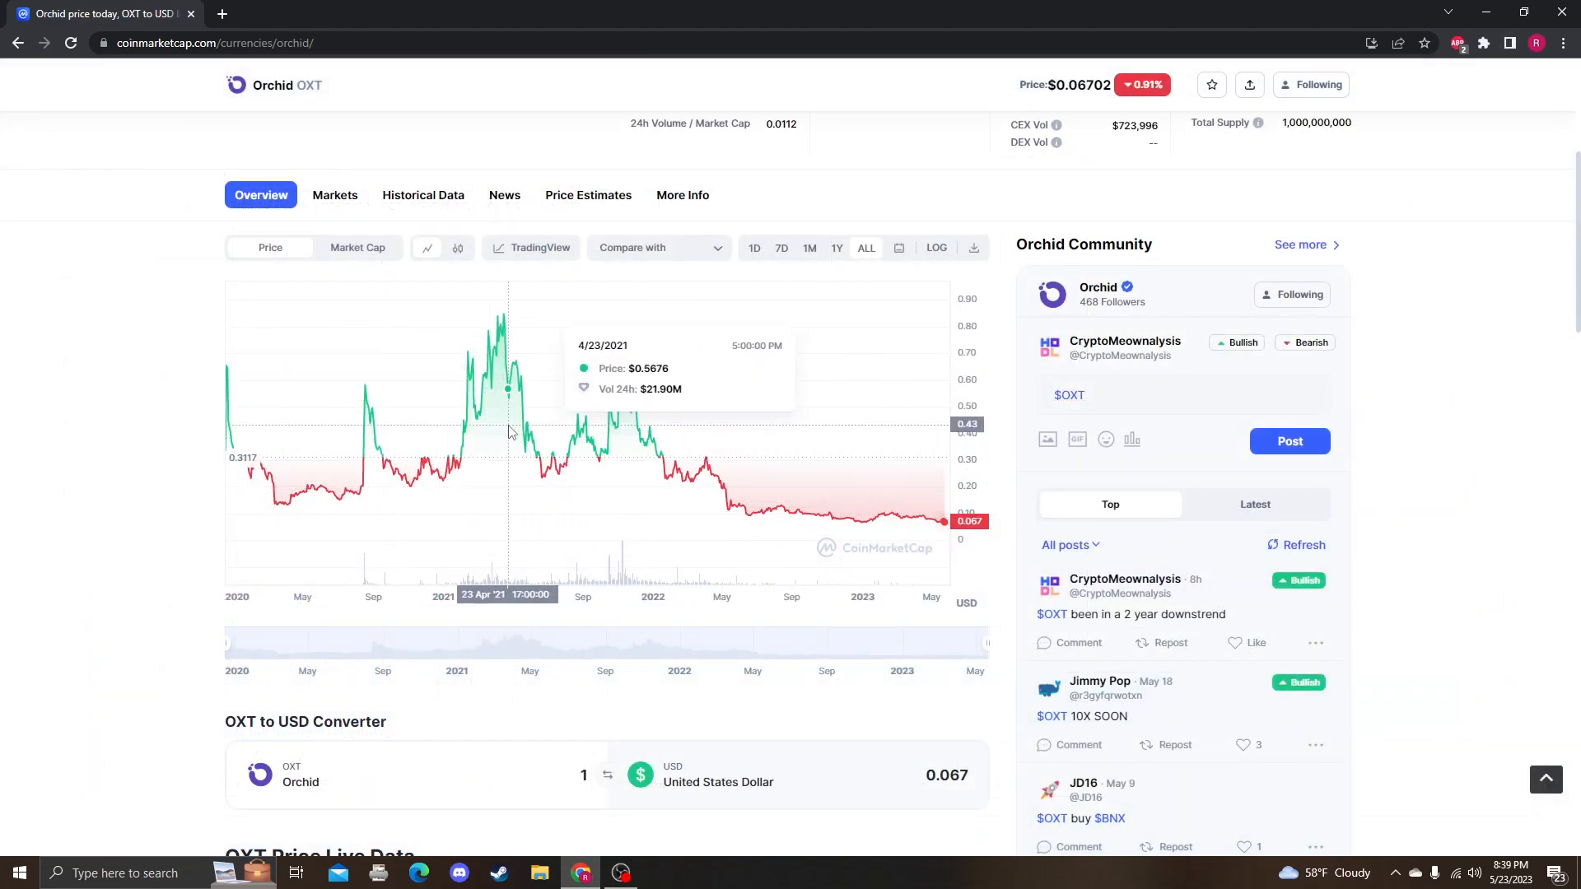
pyautogui.moveTo(733, 439)
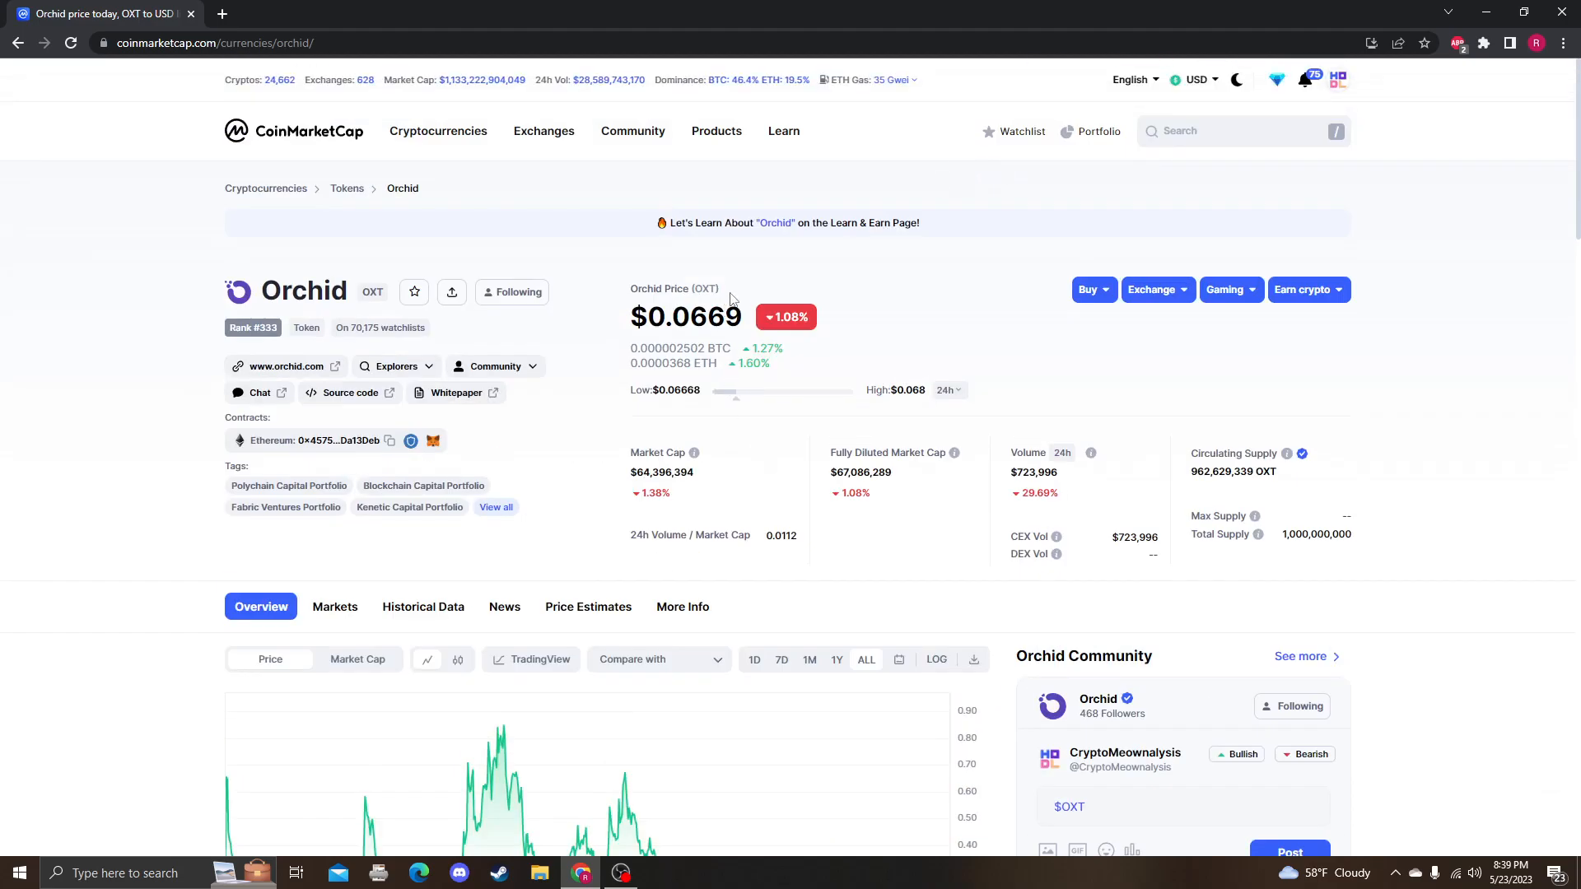
# Select Orchid's 24h volume figure, scroll the overview, and switch to OBS.
pyautogui.doubleClick(1033, 472)
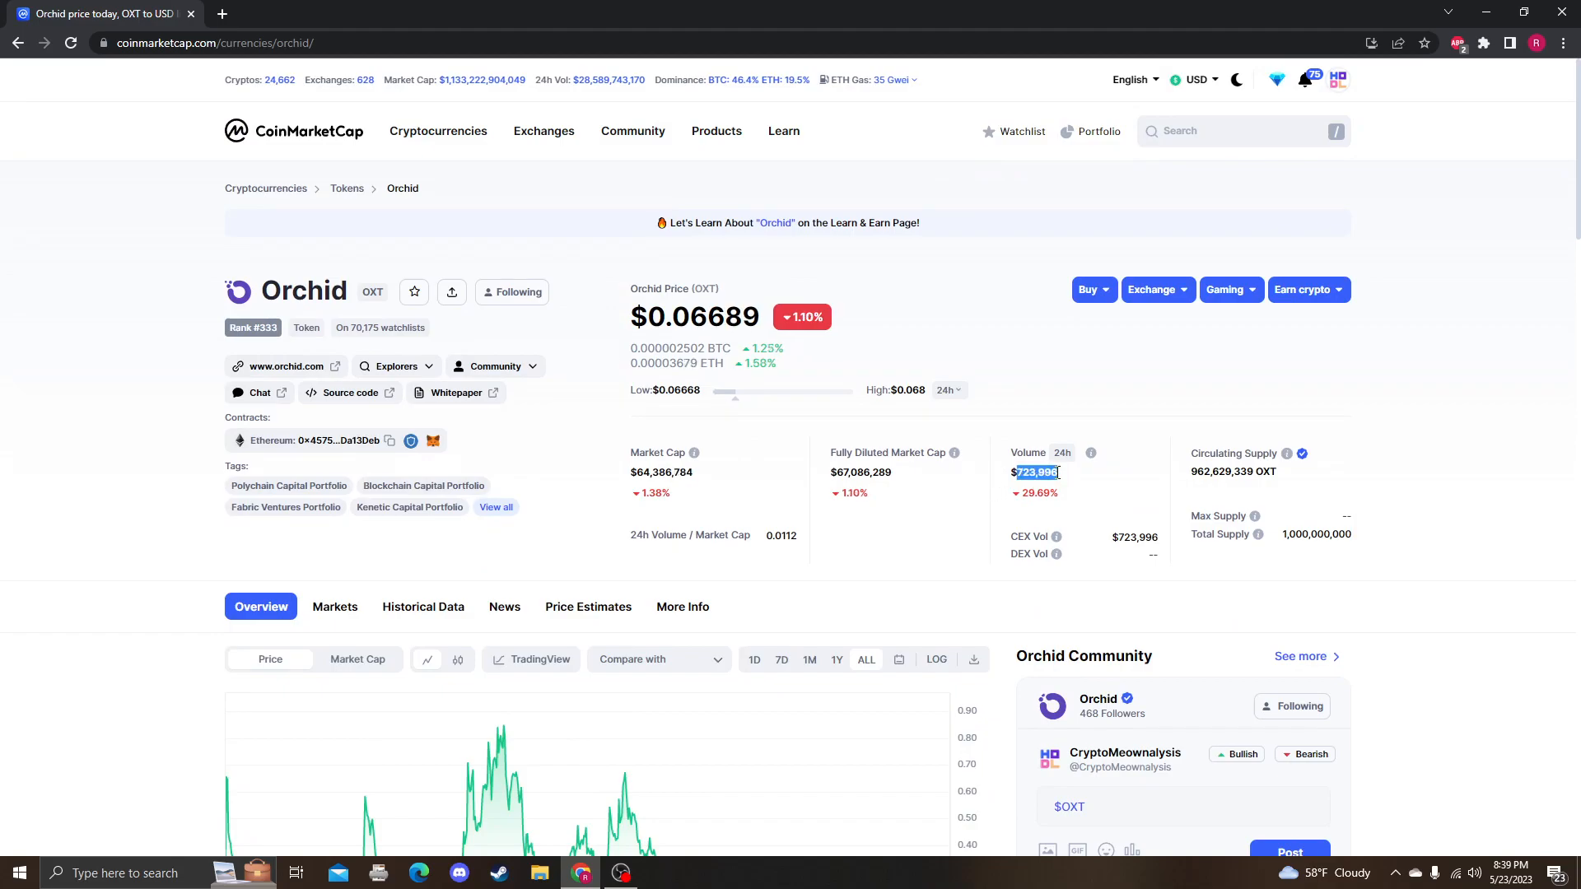
pyautogui.scroll(-3)
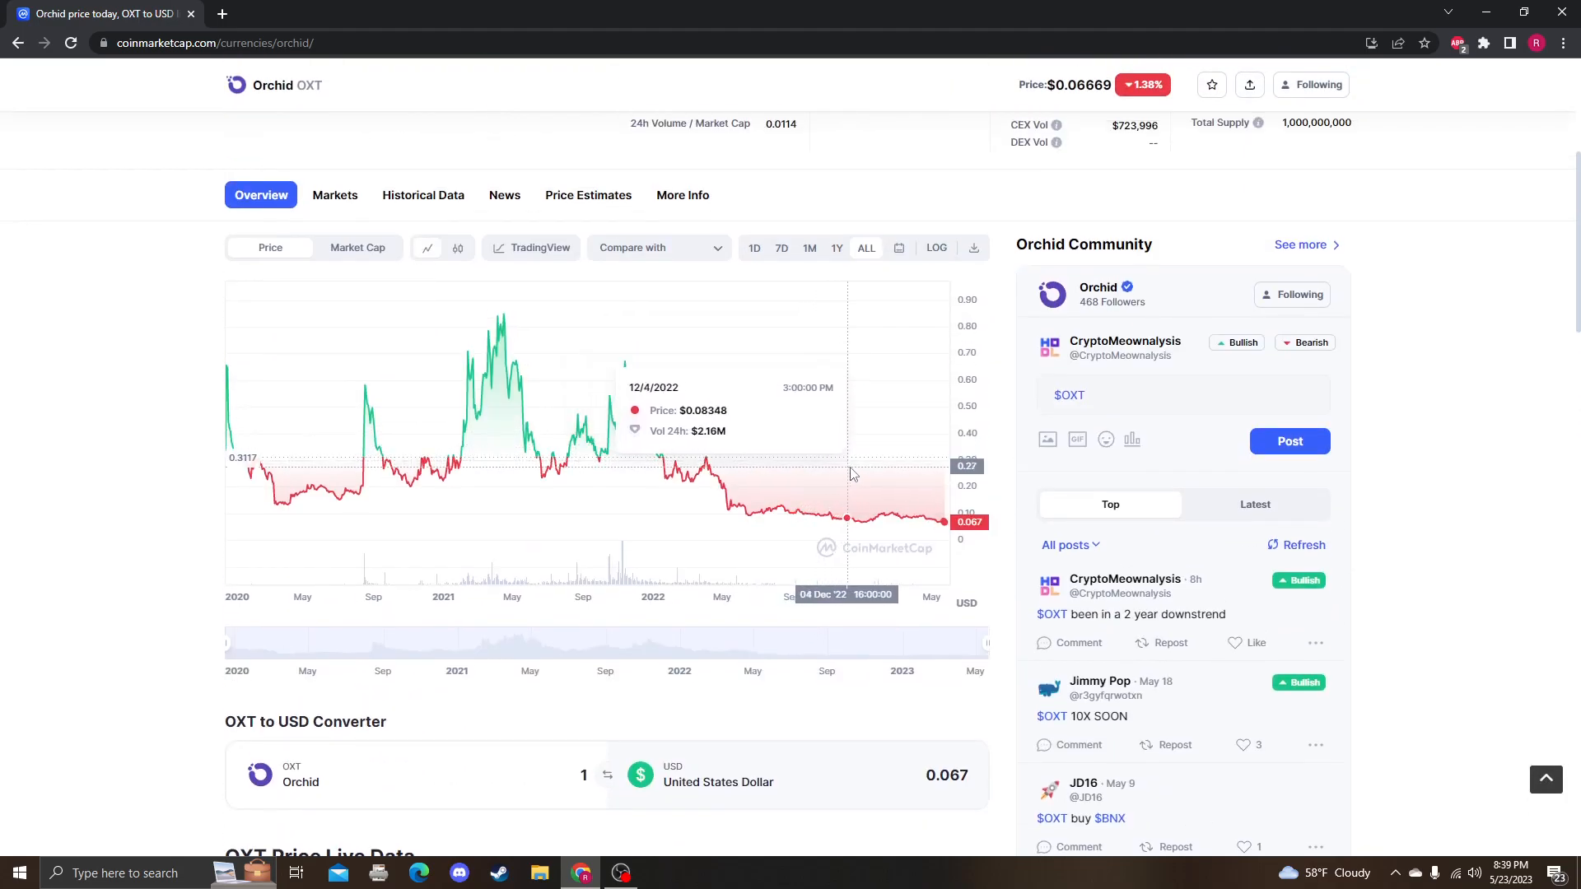
pyautogui.moveTo(862, 463)
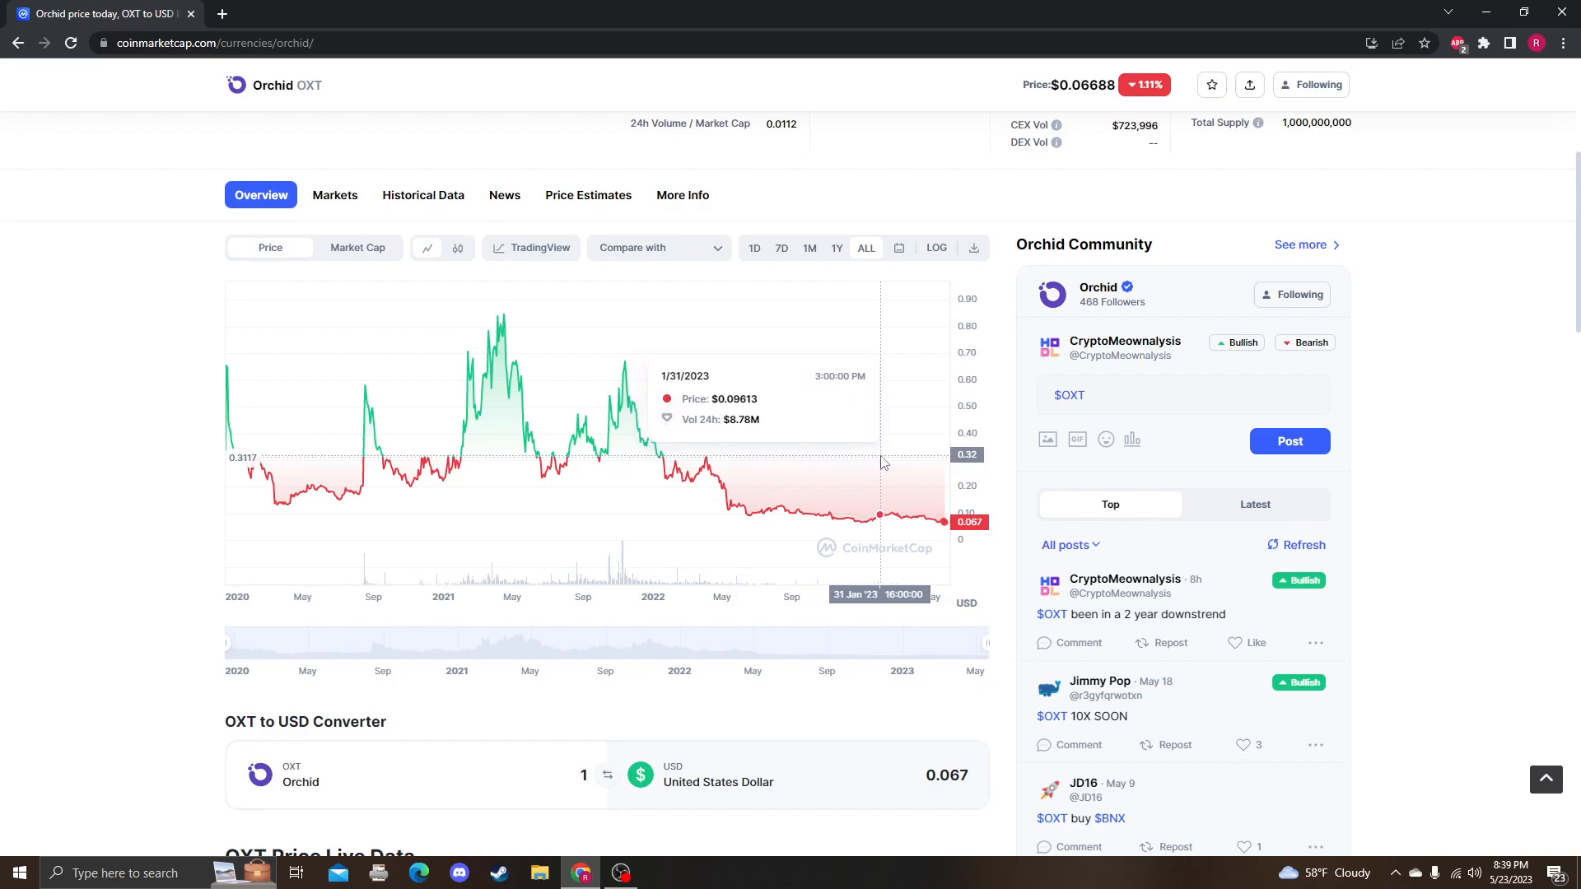
pyautogui.moveTo(927, 465)
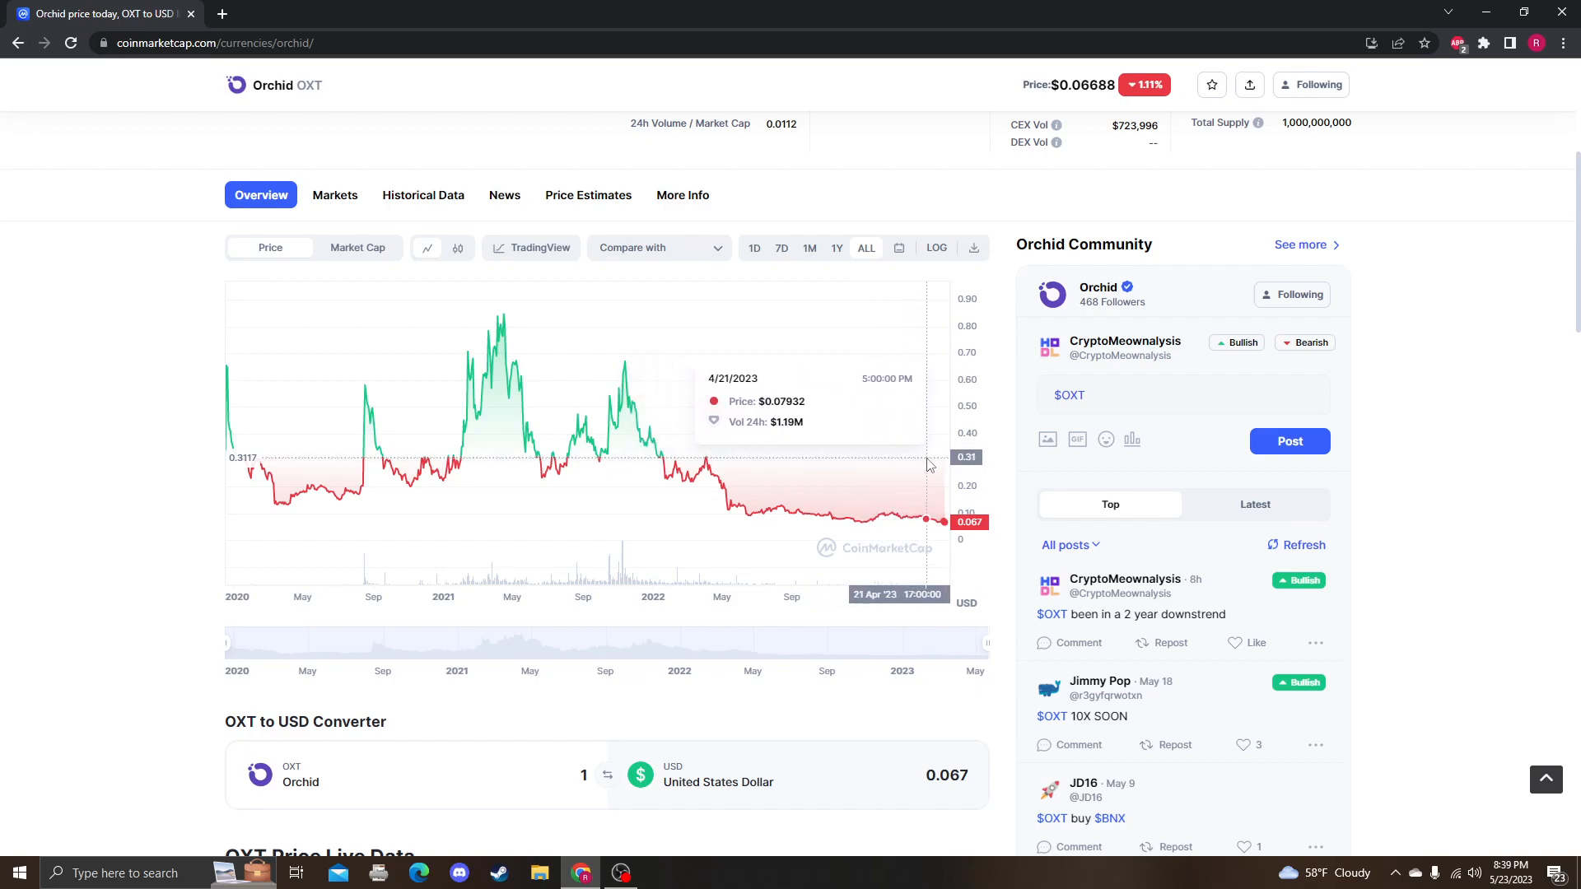
pyautogui.moveTo(938, 462)
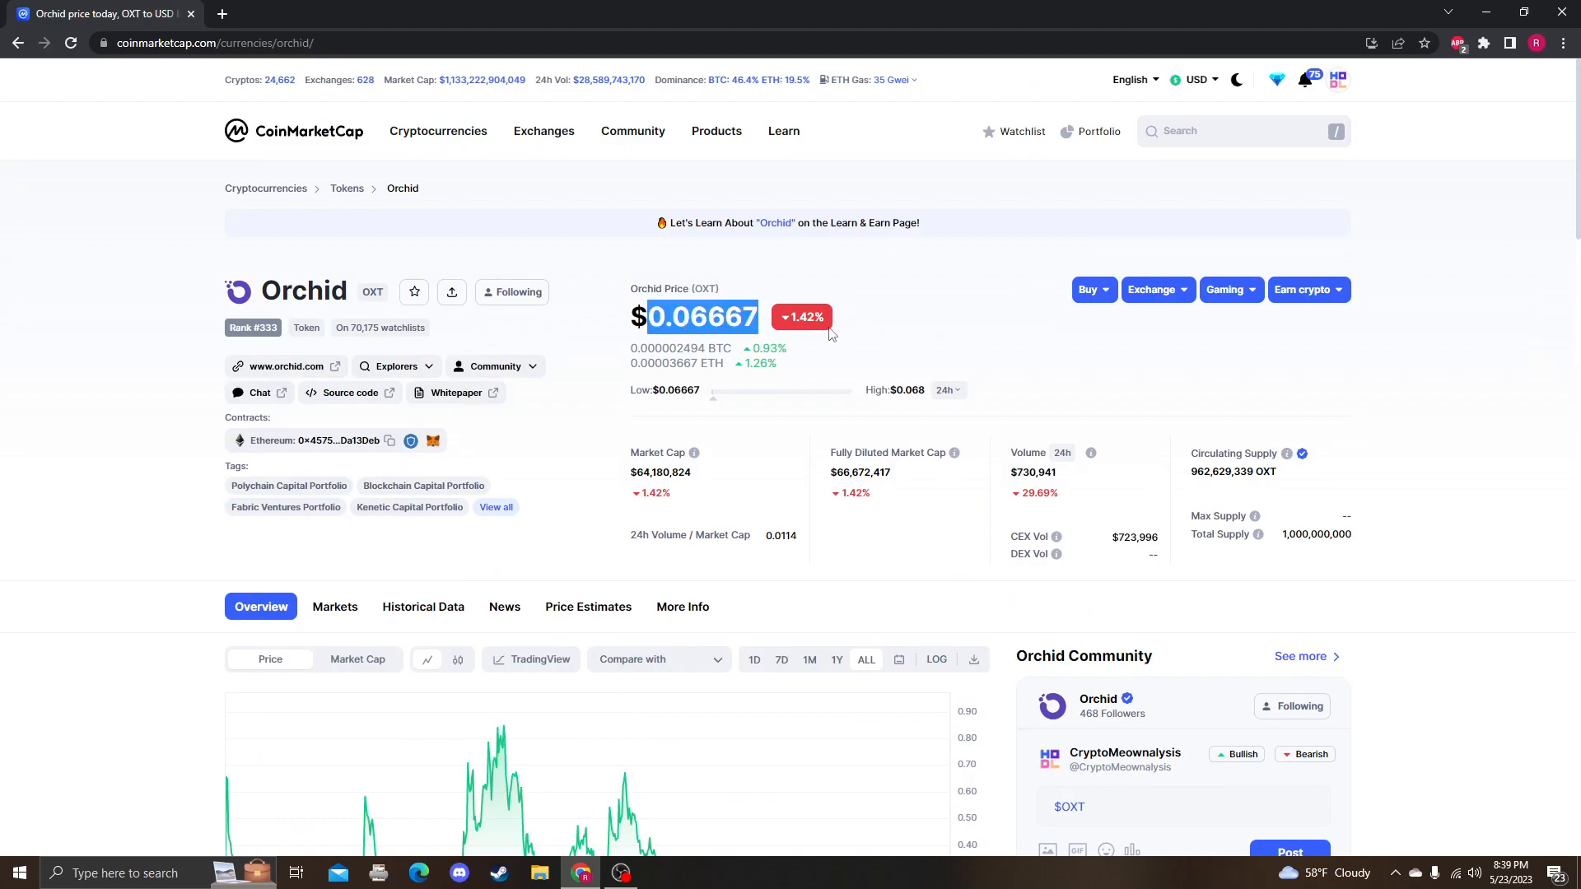
pyautogui.moveTo(858, 430)
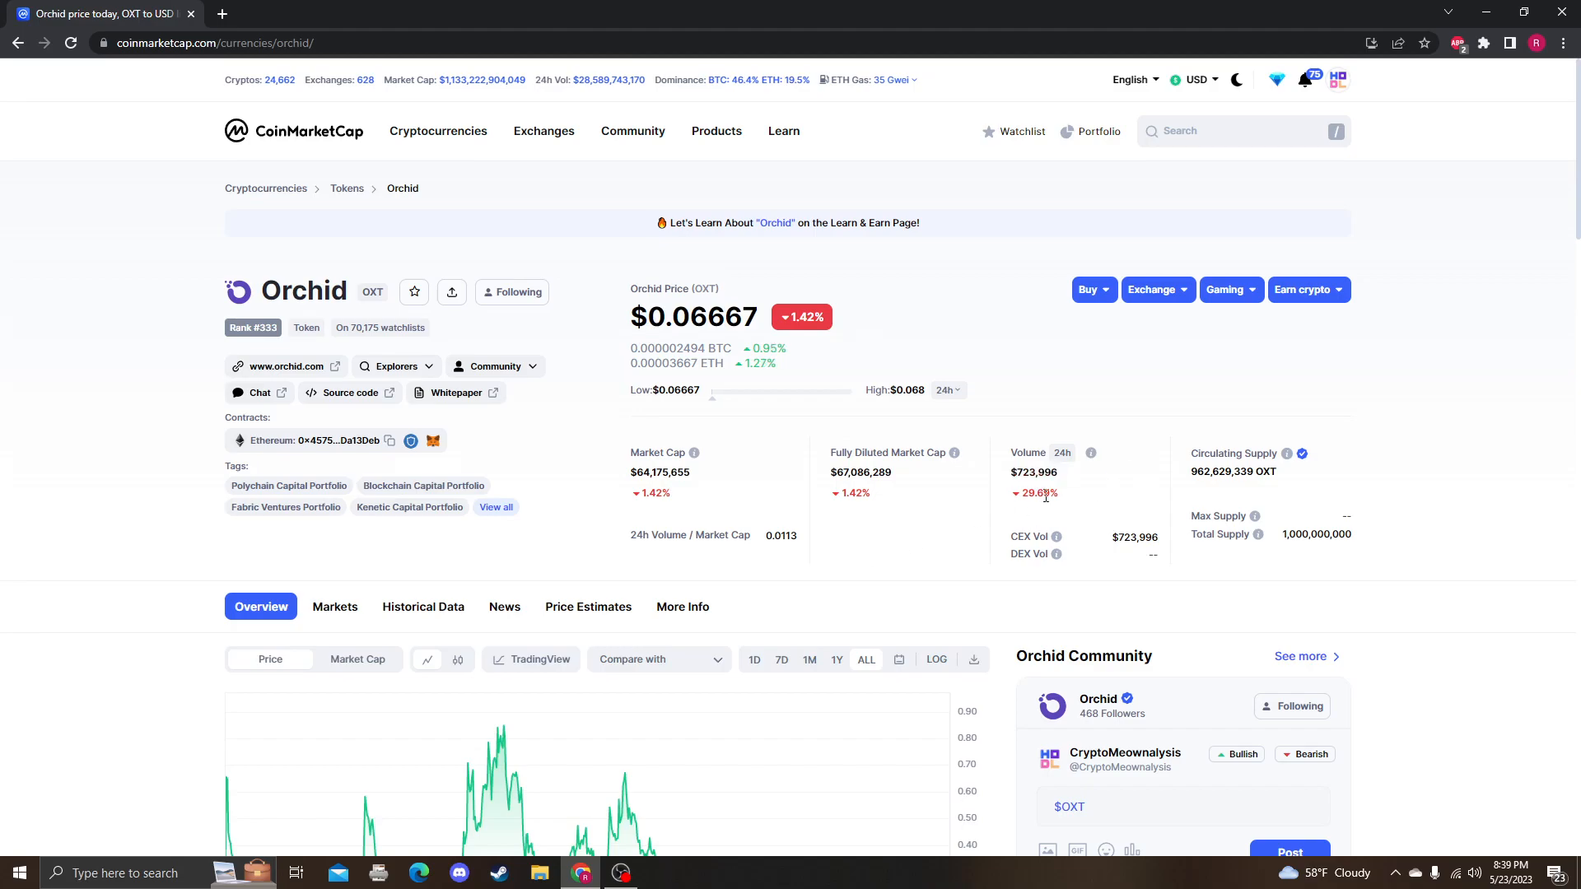
pyautogui.scroll(-3)
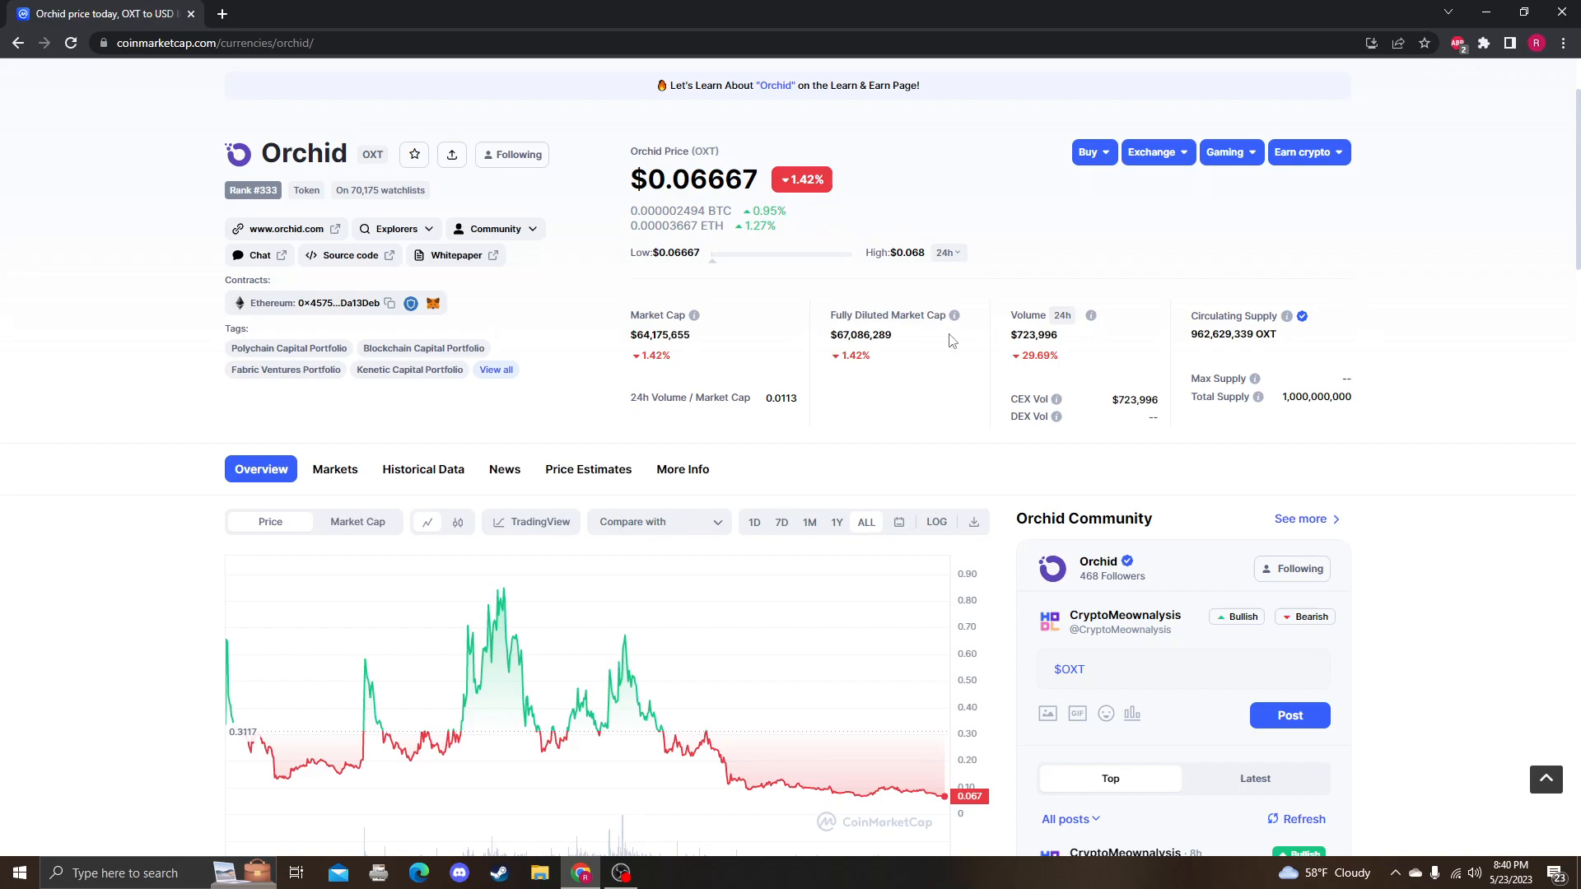
pyautogui.click(619, 872)
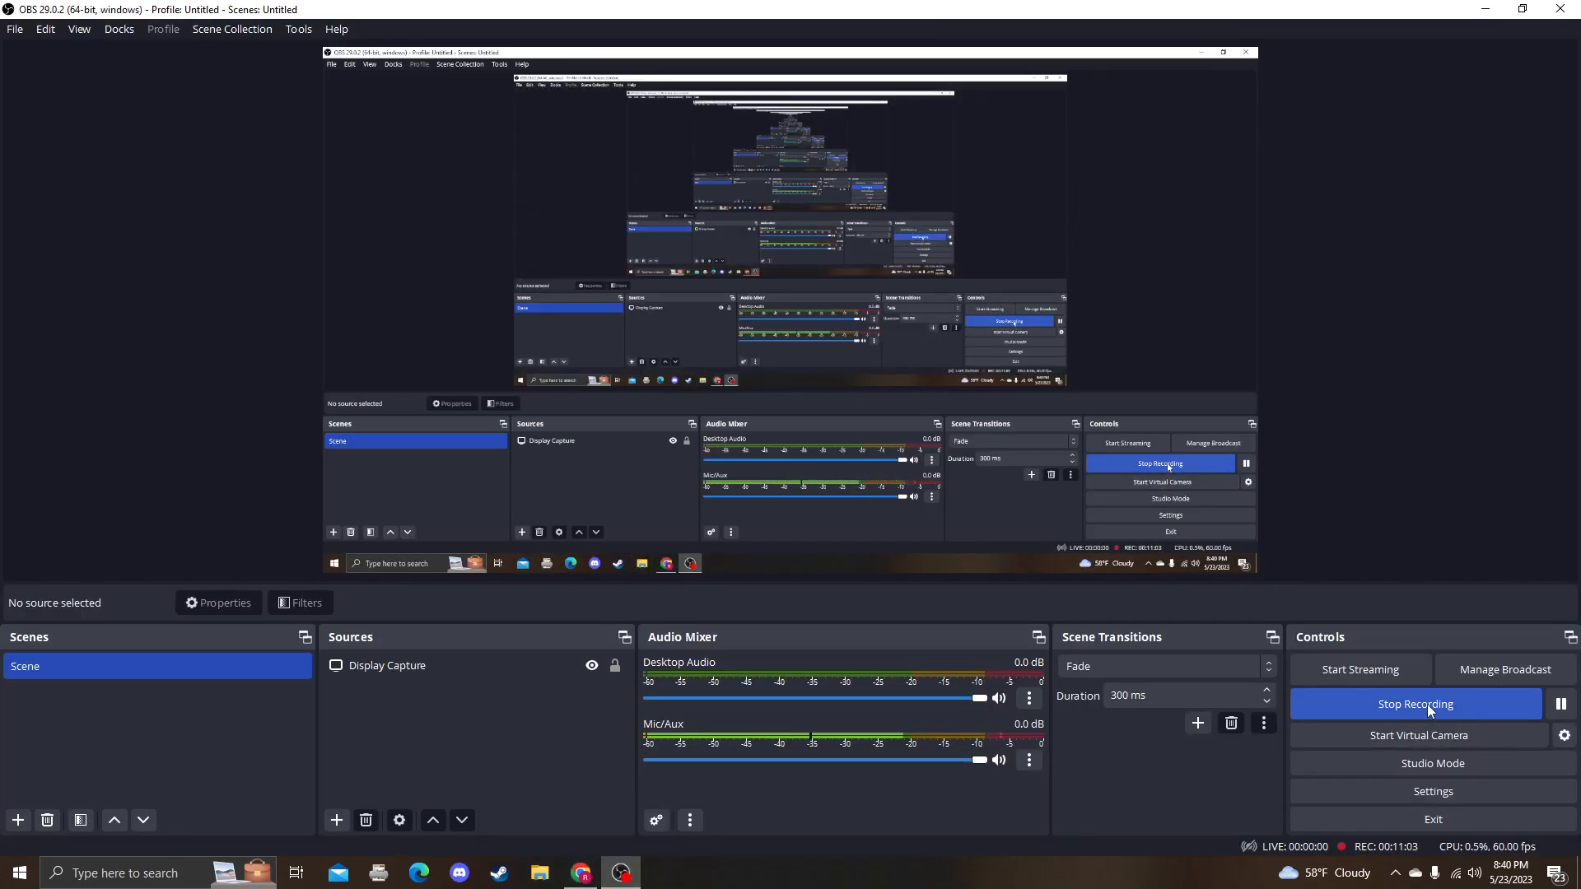